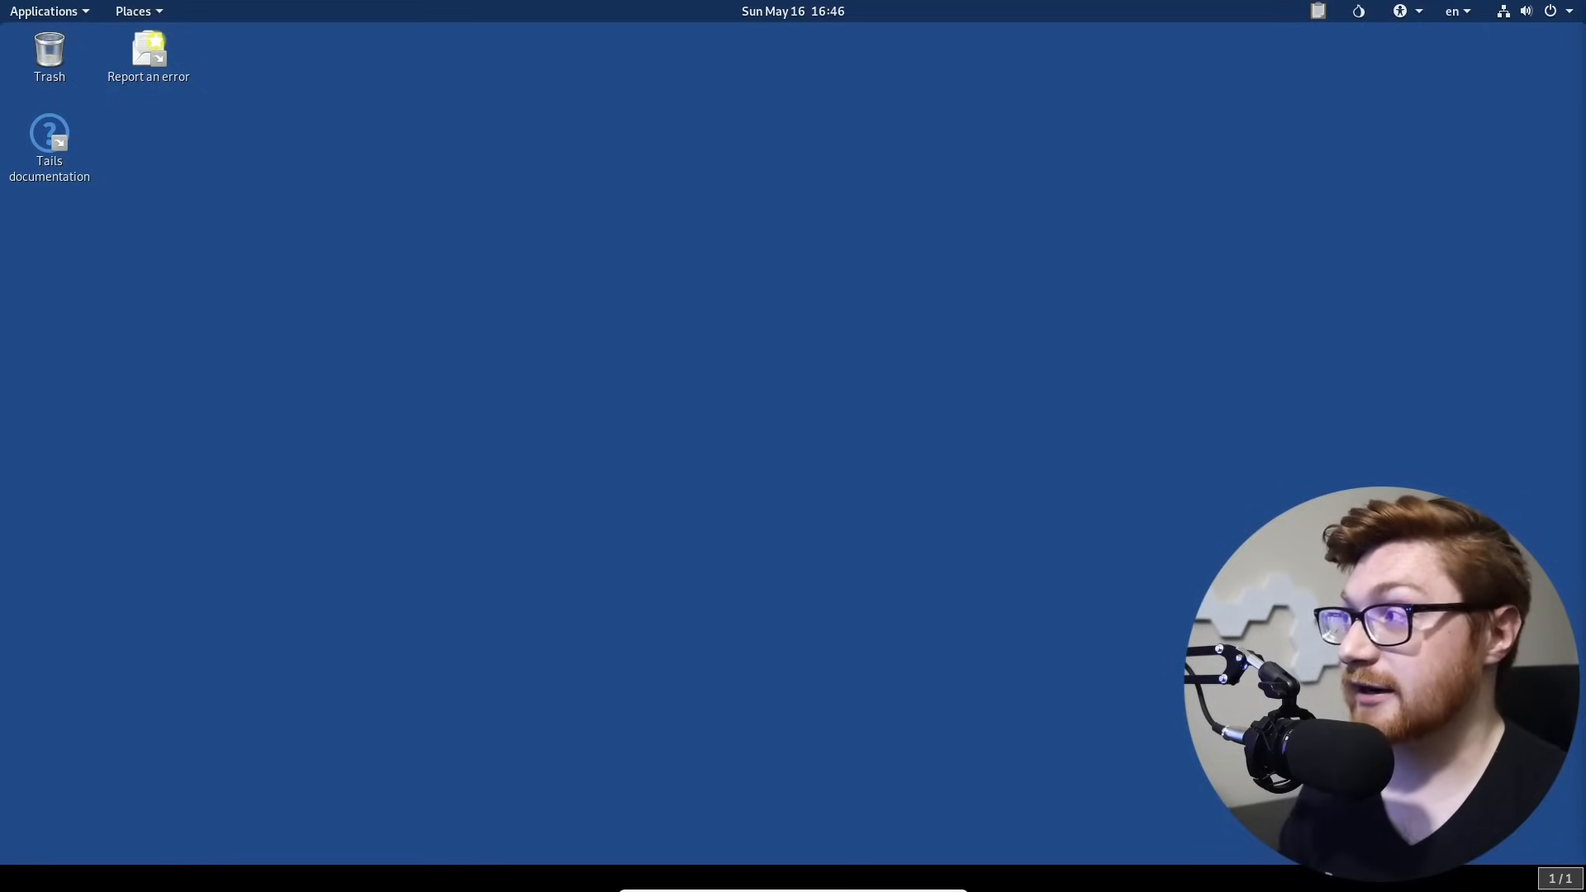
# Step: Launch Tor Browser from the Applications menu and let the Tails welcome page load
pyautogui.click(43, 11)
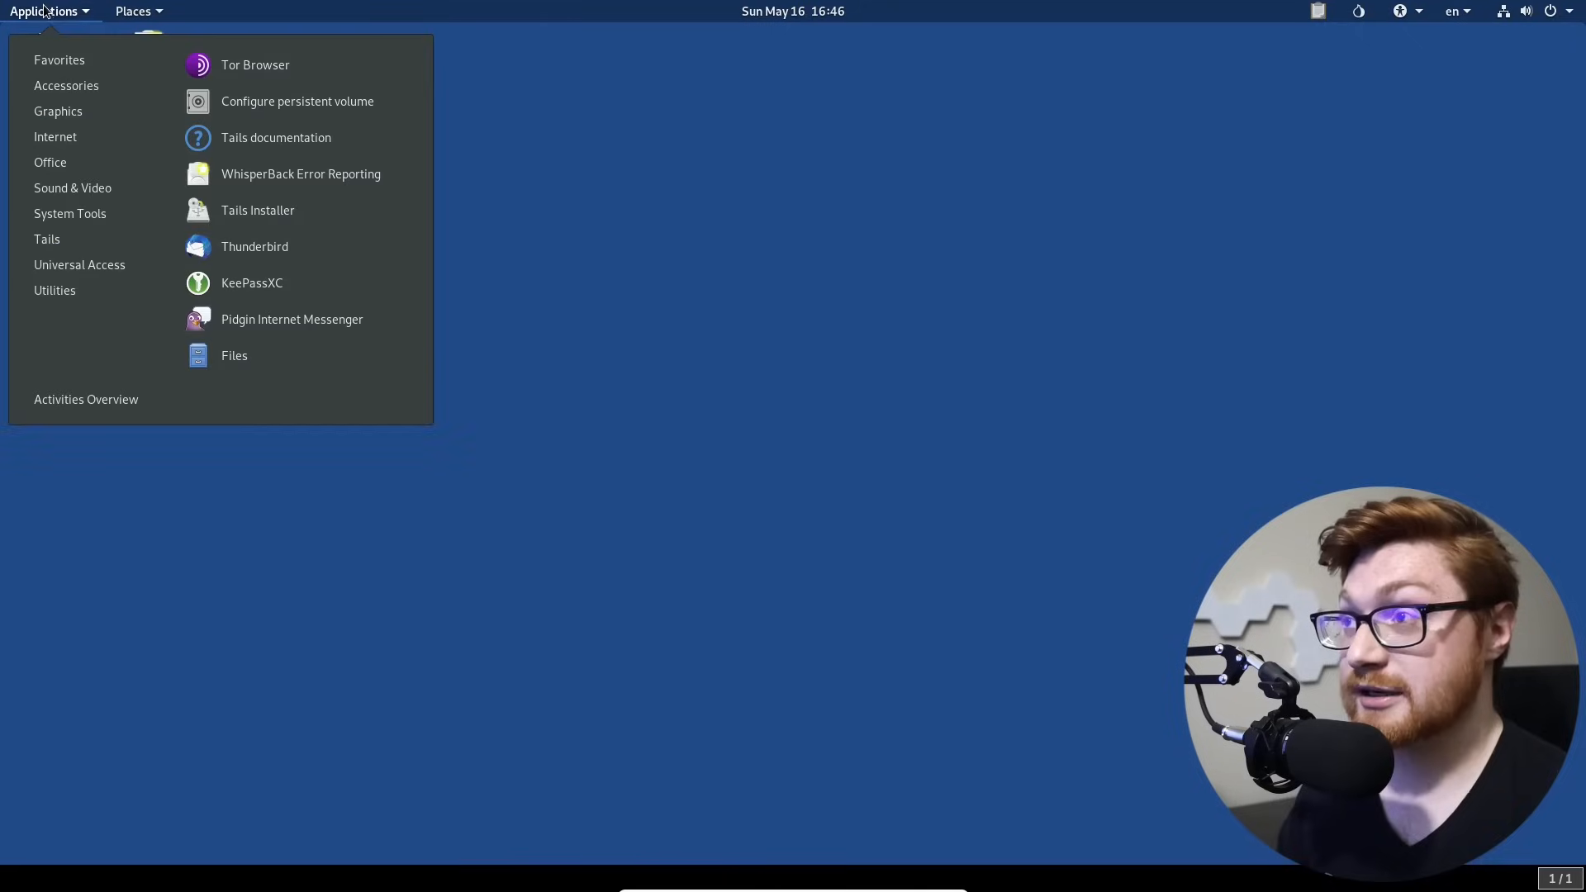
pyautogui.click(255, 64)
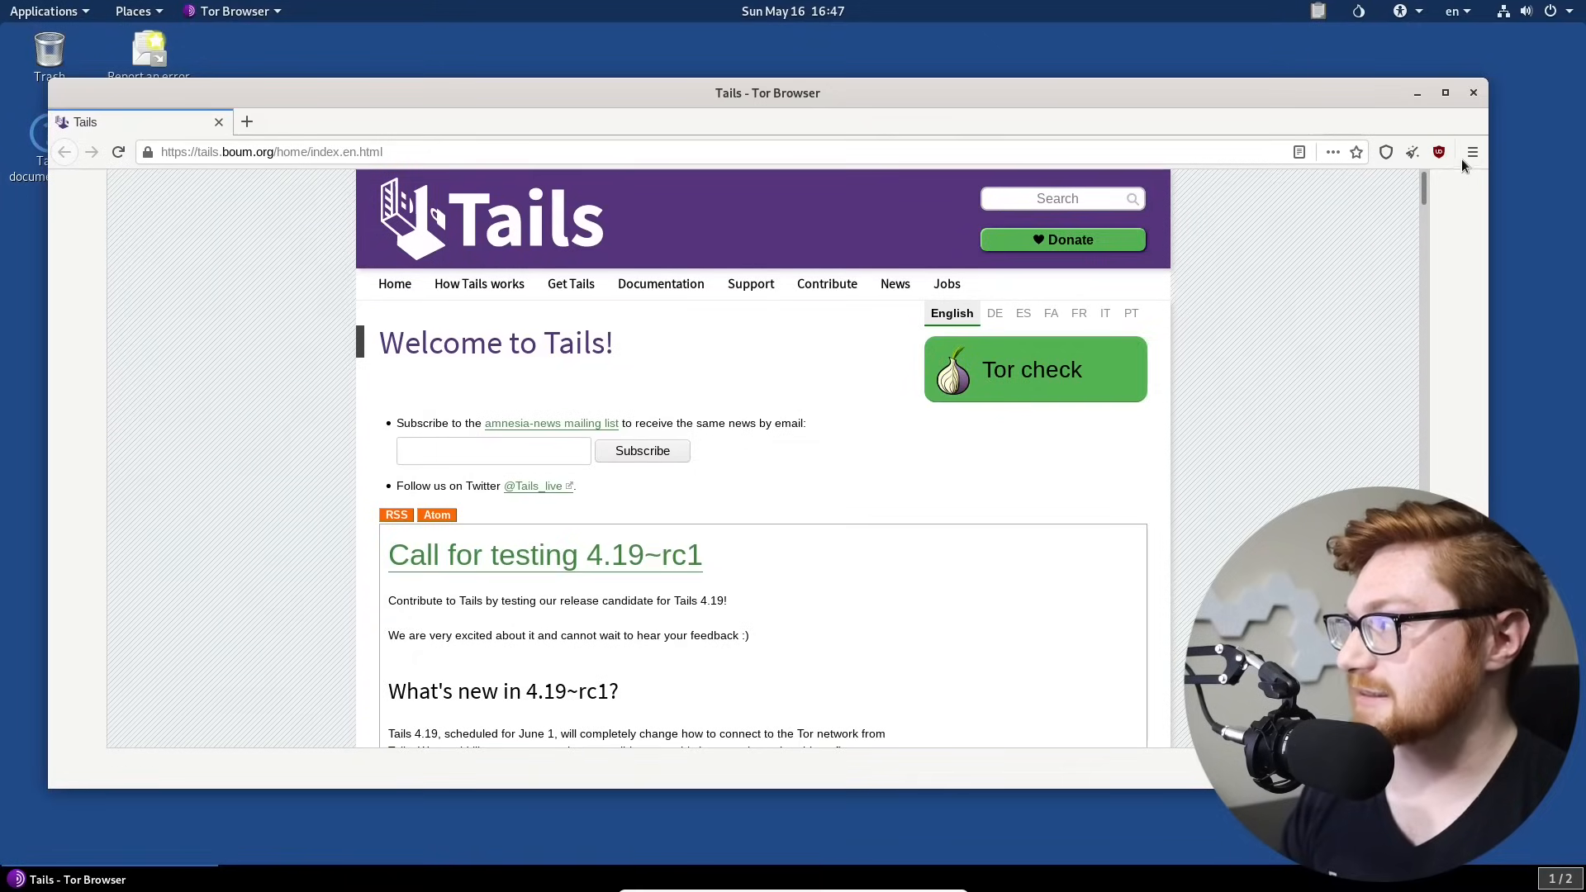
# Step: Enable 'Always check if Tor Browser is your default browser' in General preferences
pyautogui.click(1471, 152)
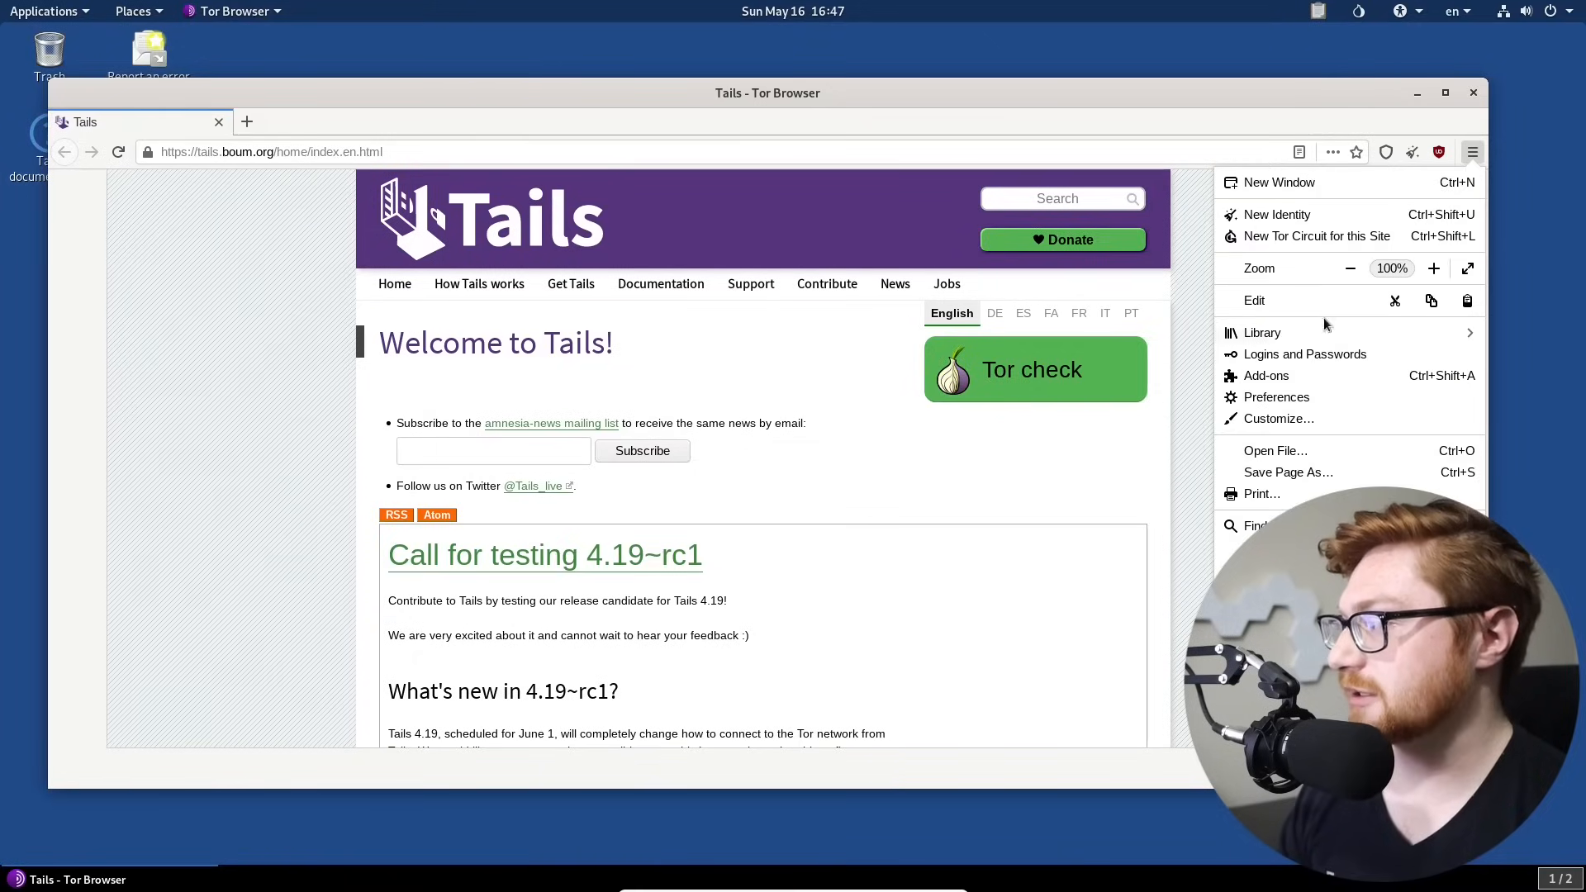
pyautogui.click(1277, 396)
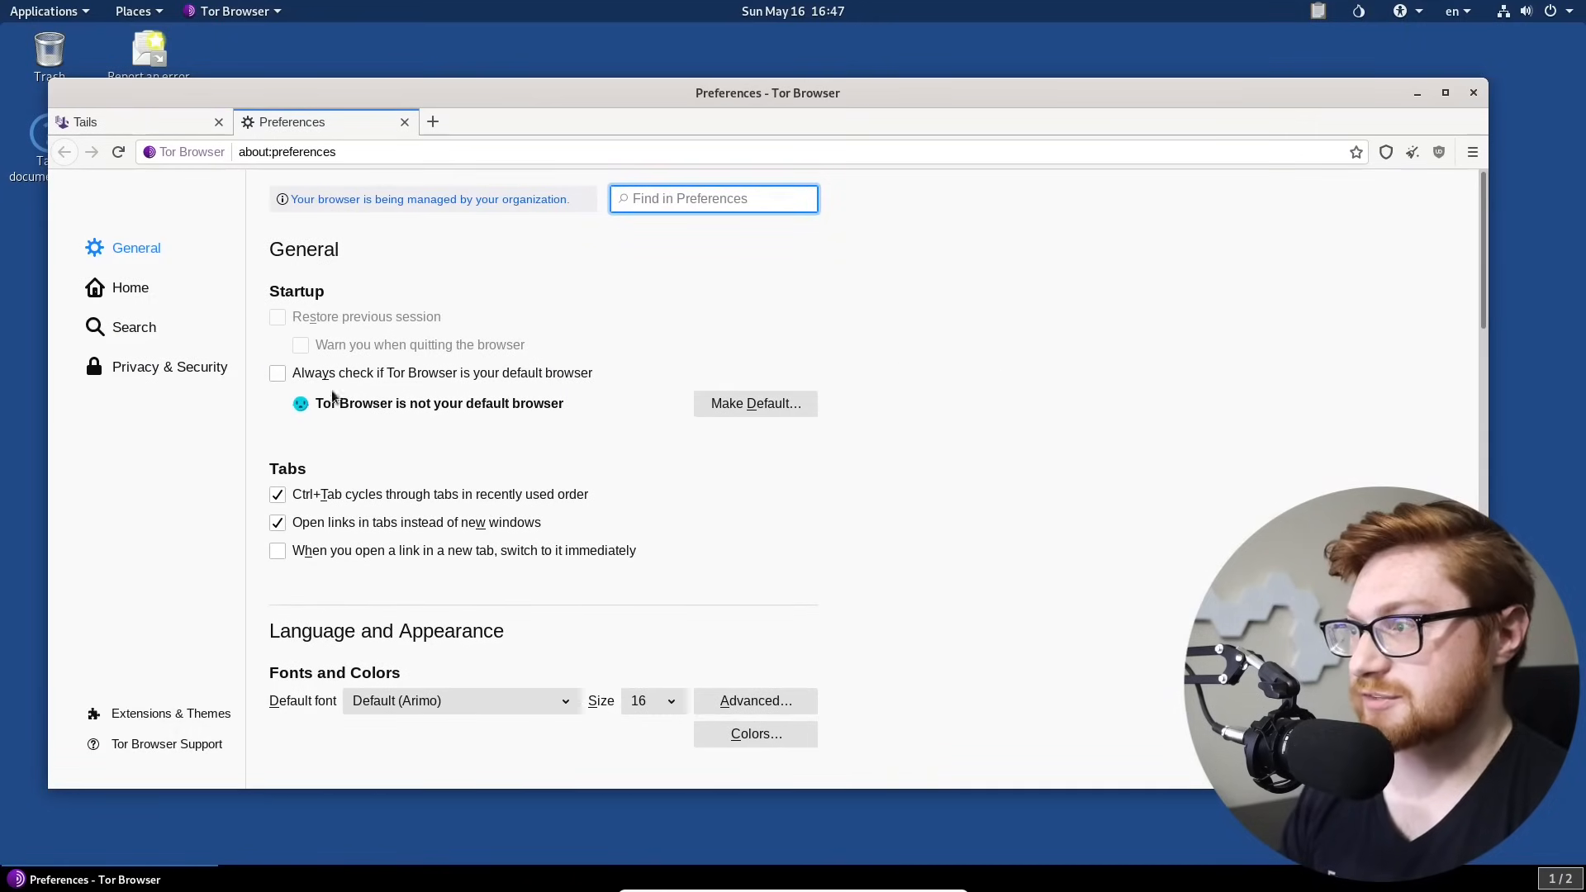
pyautogui.click(278, 372)
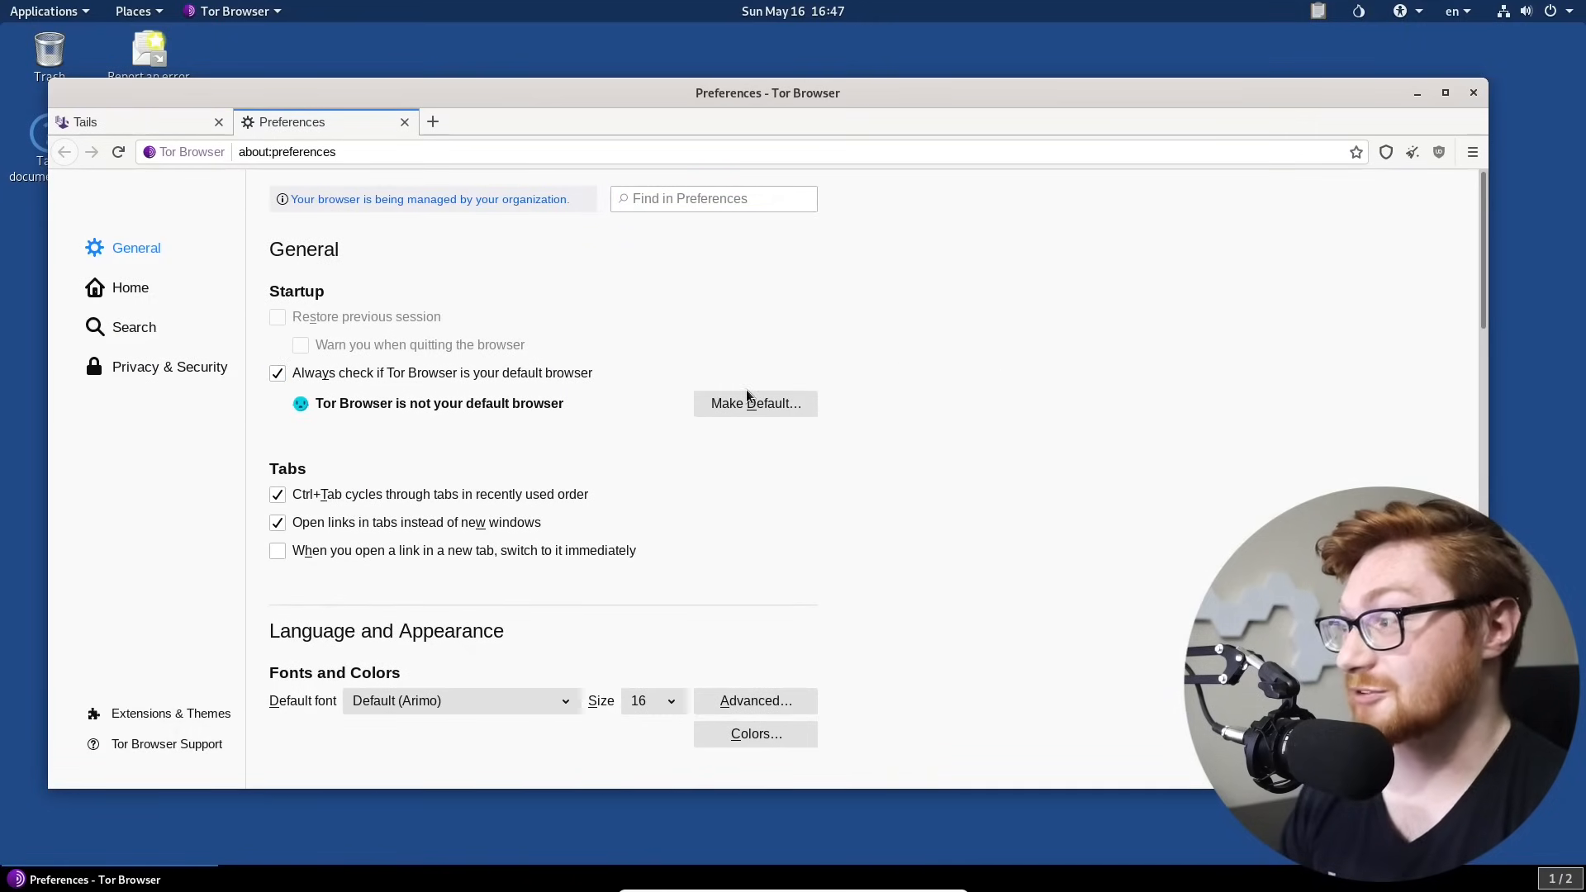
pyautogui.moveTo(859, 425)
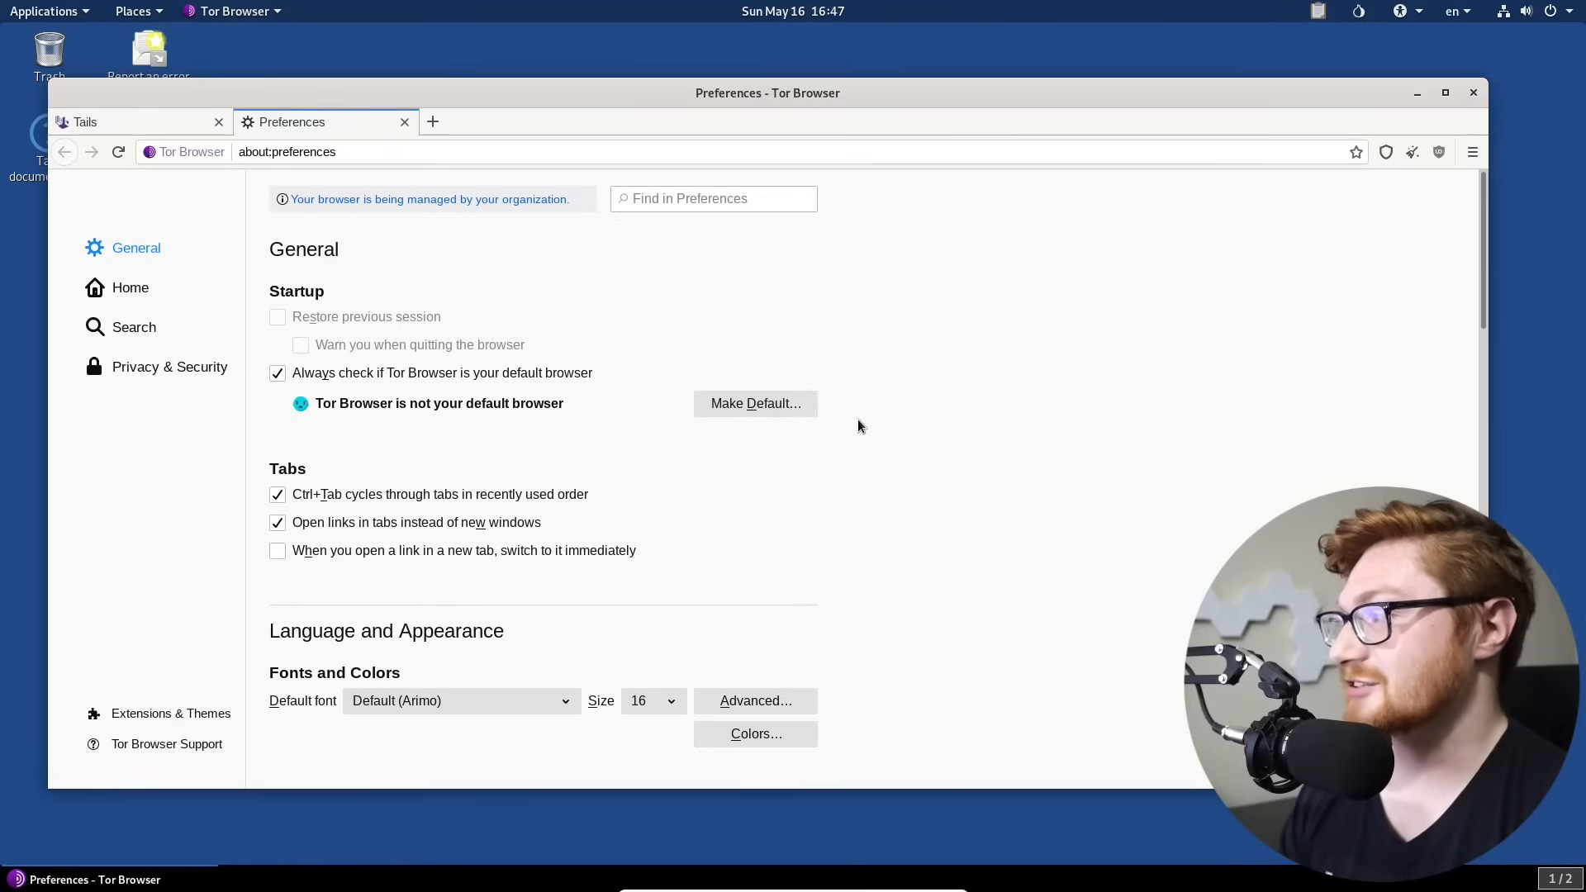
# Step: Scroll the General settings down to the Performance and Browsing sections
pyautogui.scroll(-3)
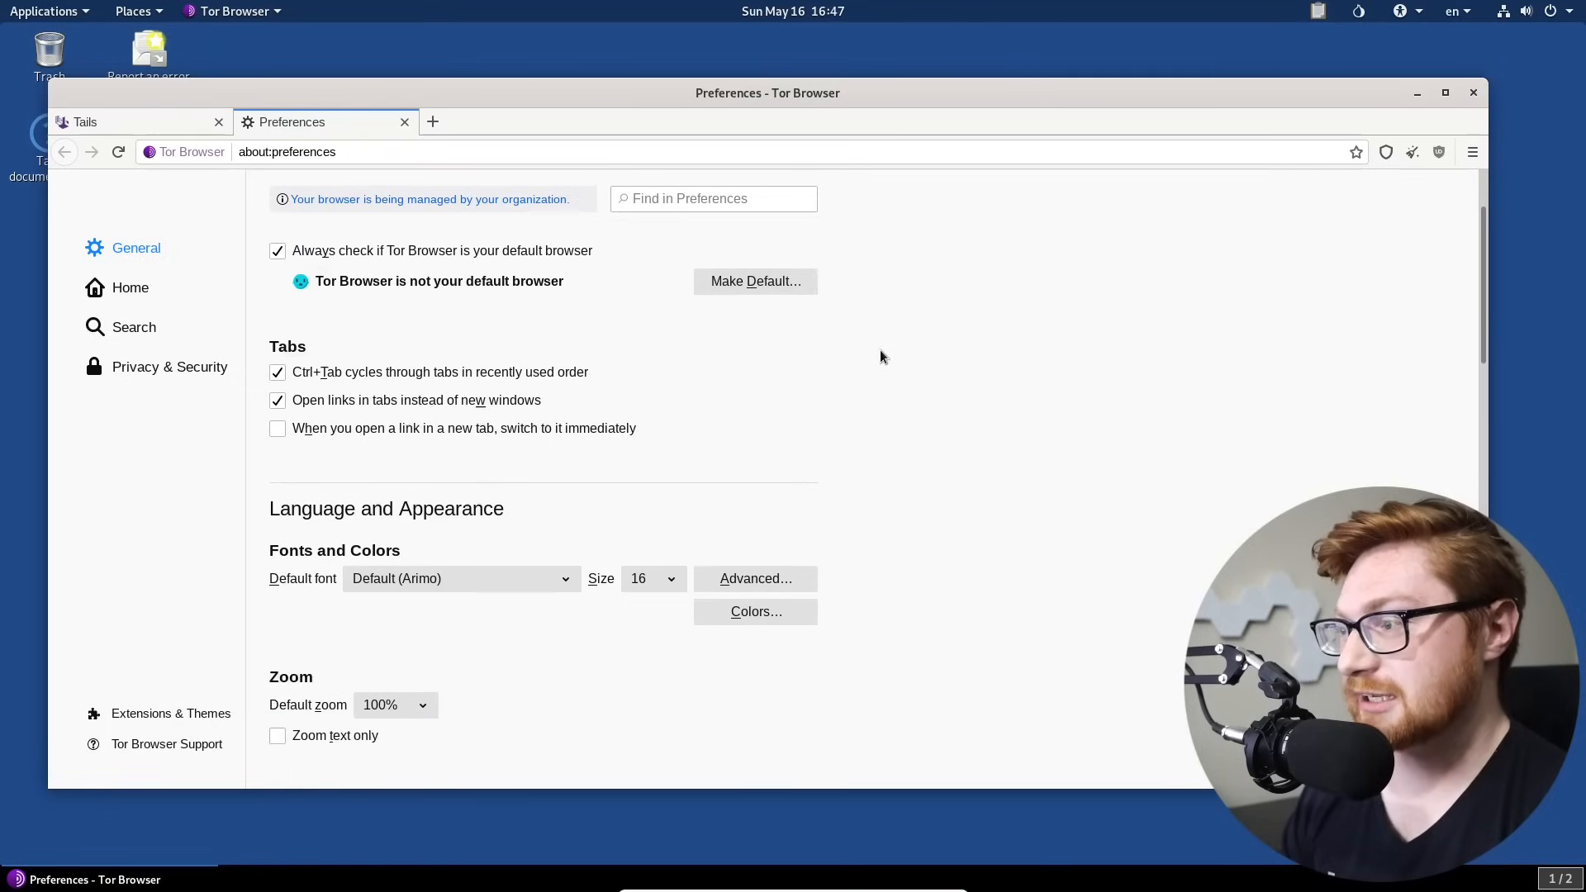
pyautogui.scroll(-3)
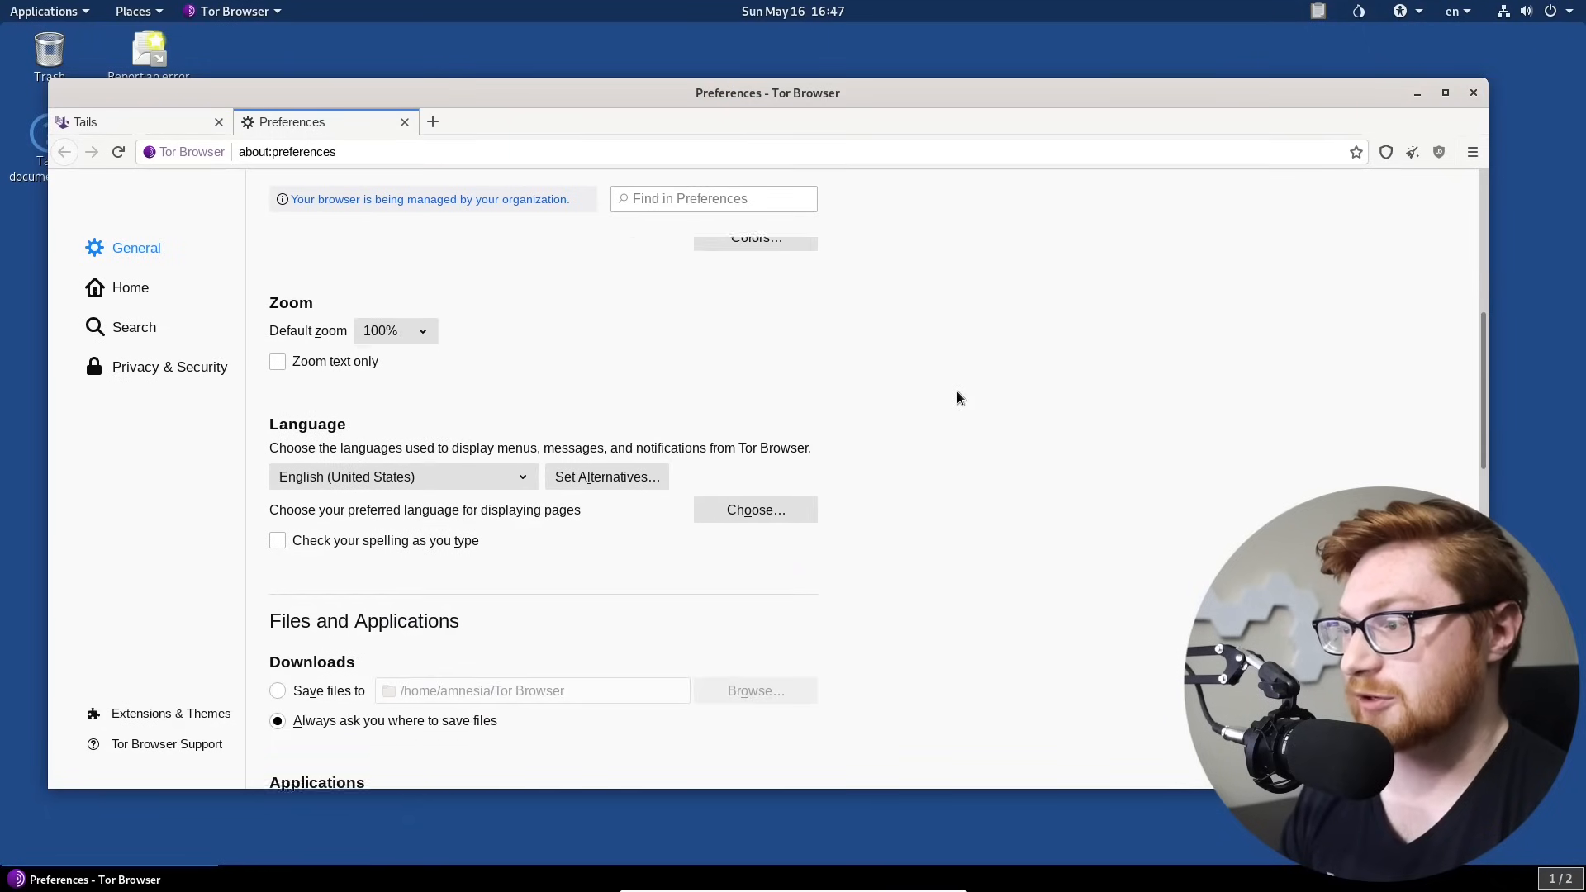
pyautogui.scroll(-3)
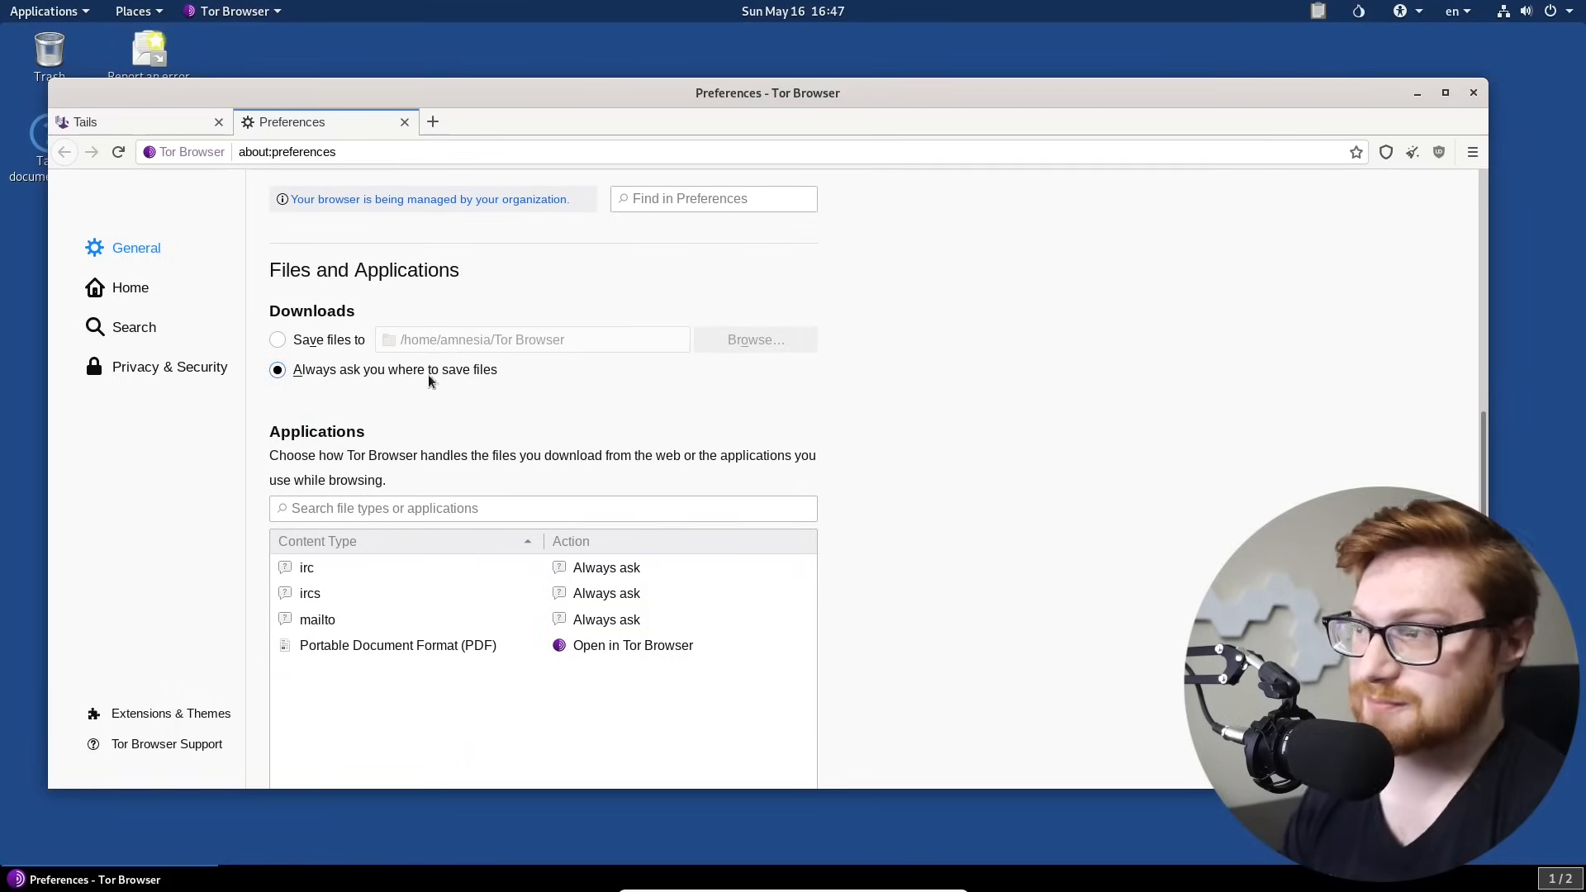
pyautogui.scroll(-3)
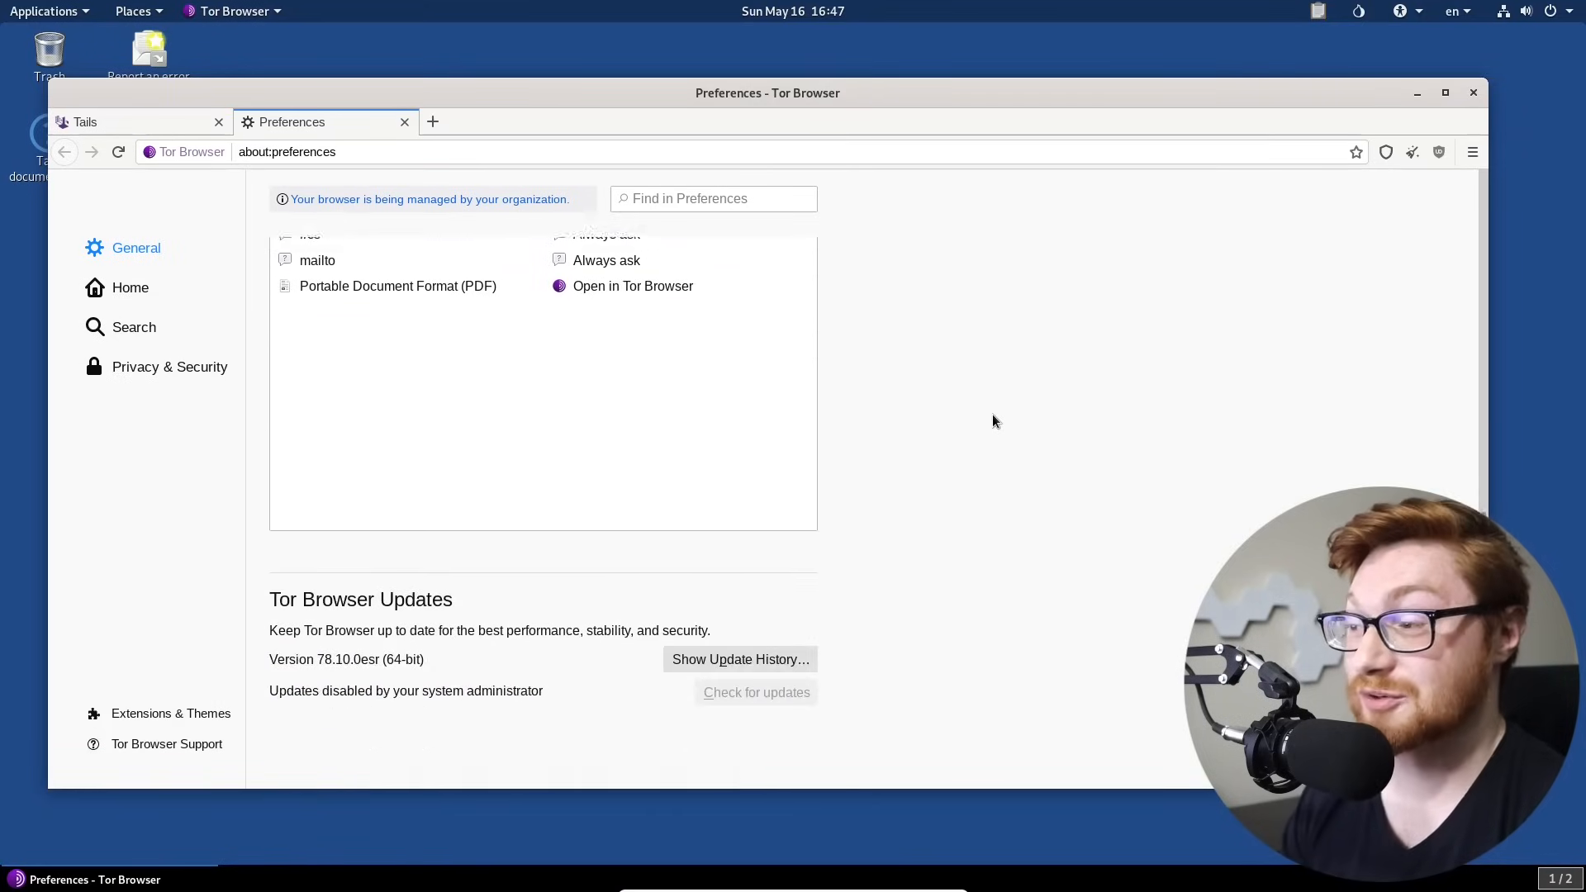
pyautogui.scroll(-3)
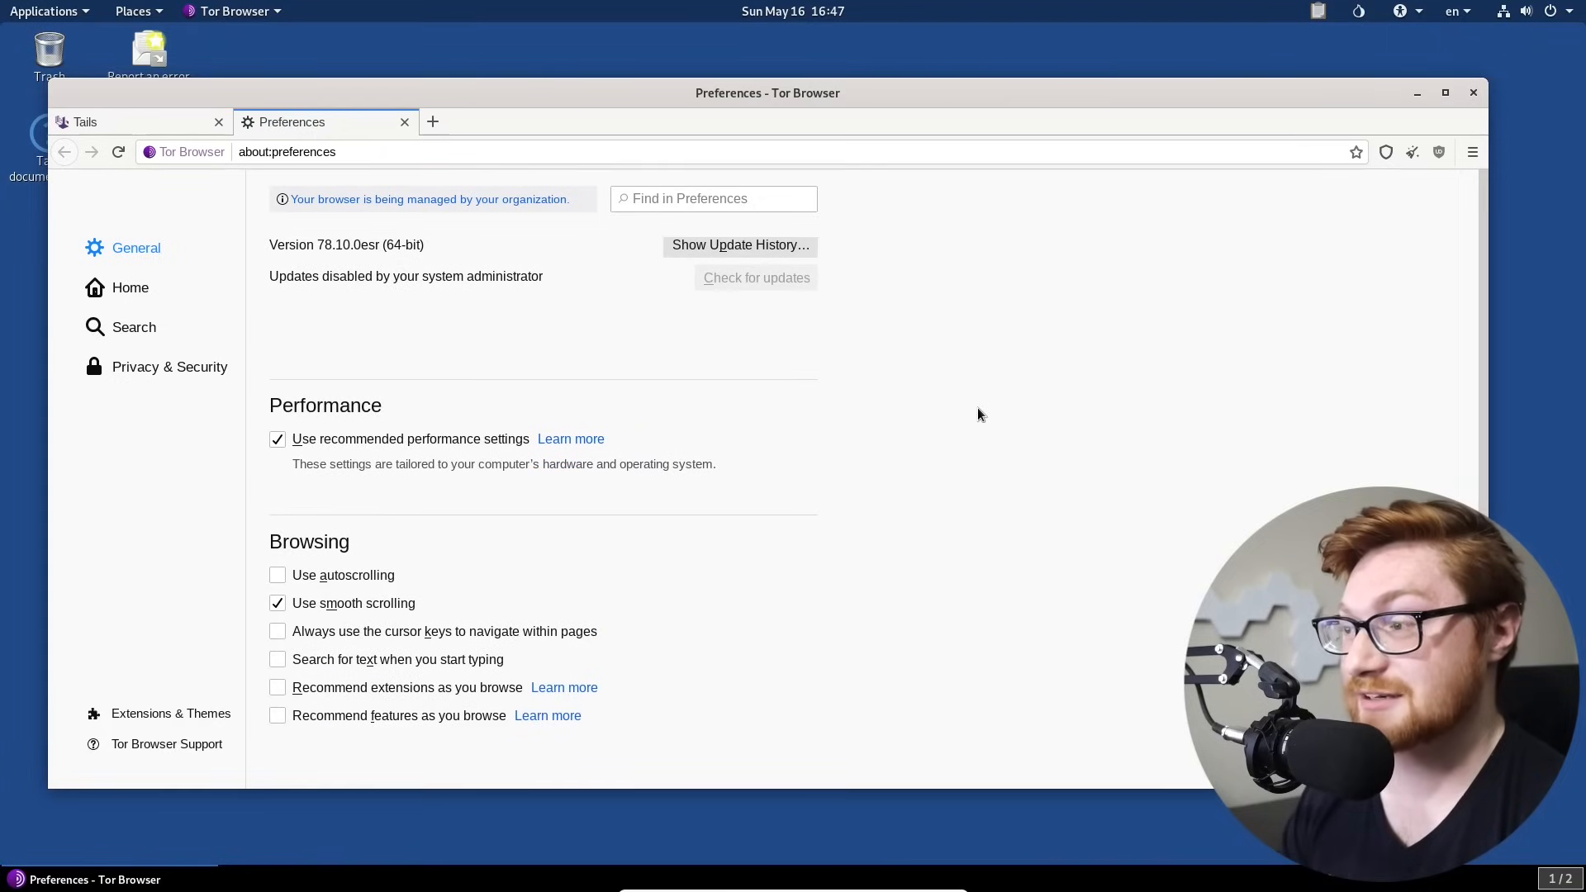
pyautogui.moveTo(132, 357)
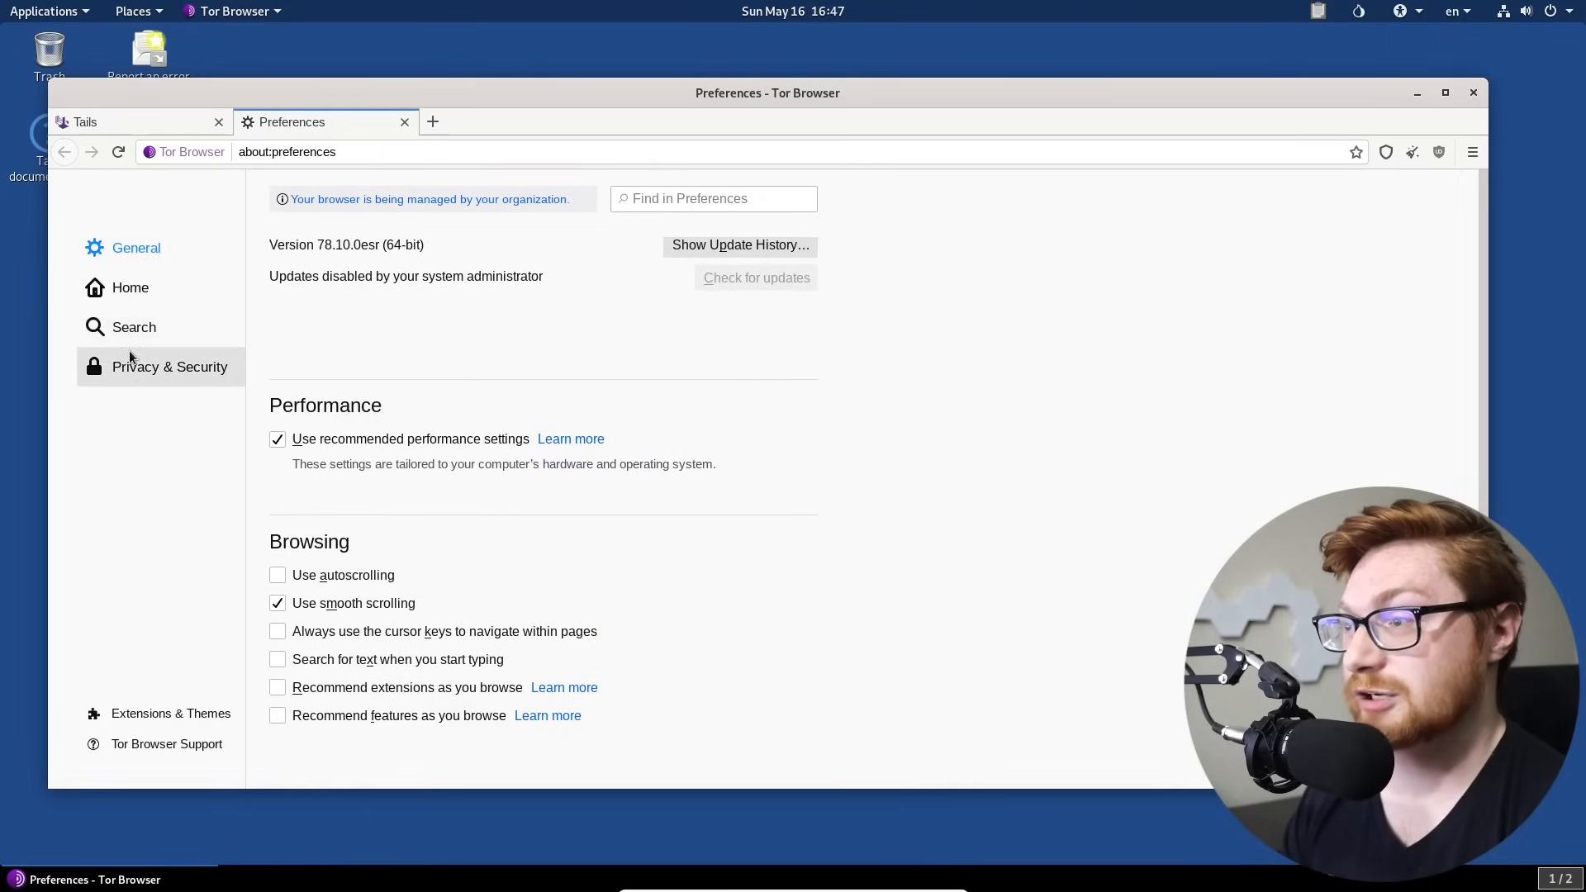
# Step: Show Privacy & Security settings and review the note about prioritizing .onion sites
pyautogui.click(168, 367)
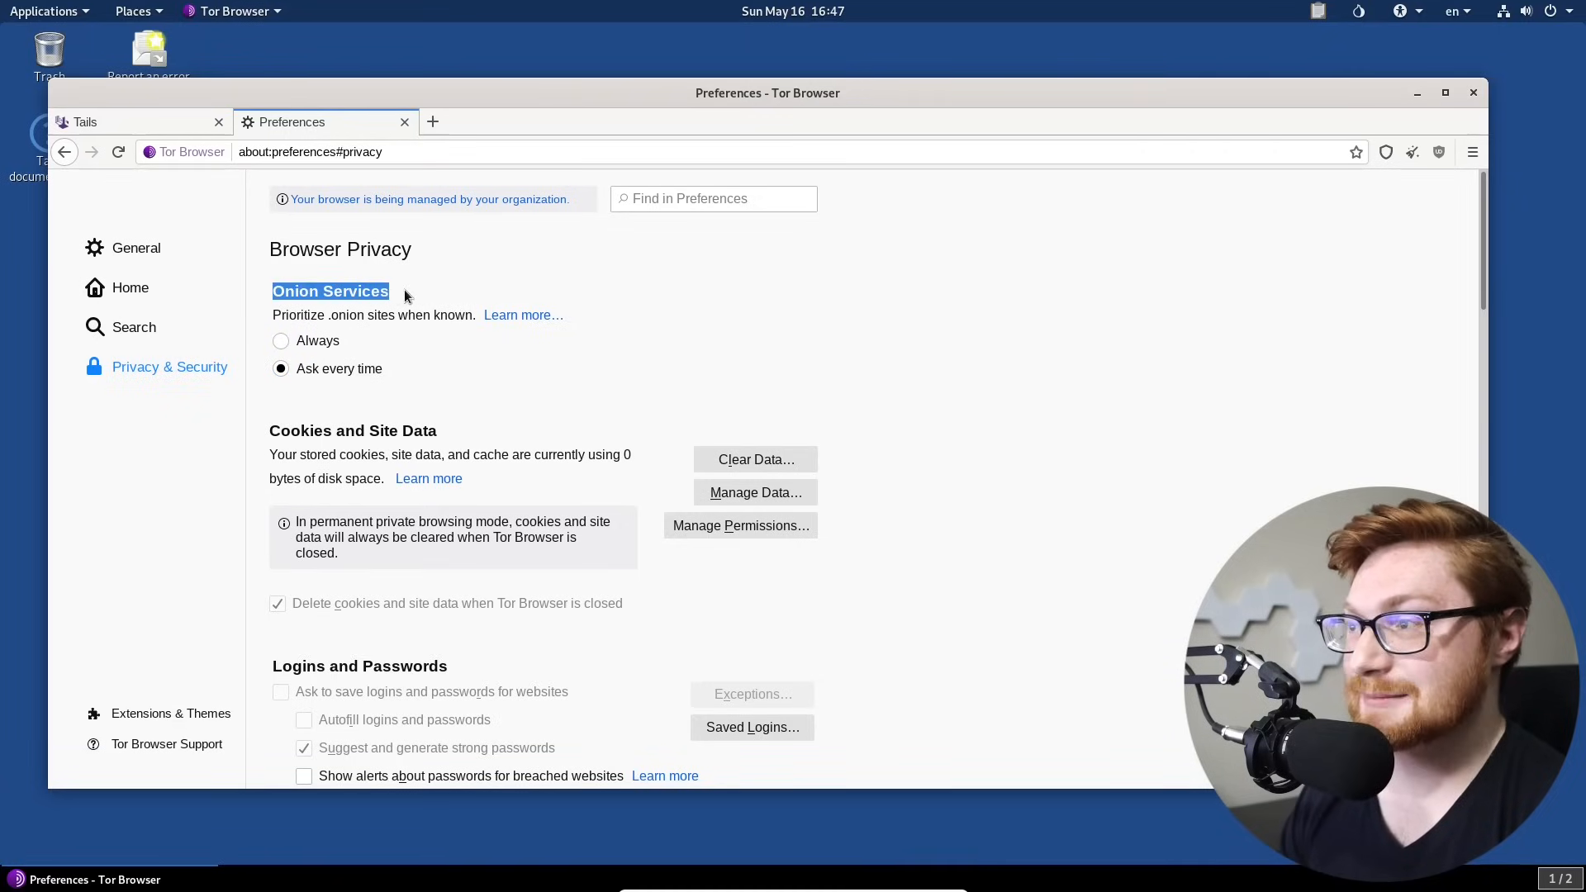
pyautogui.moveTo(386, 291); pyautogui.dragTo(461, 314)
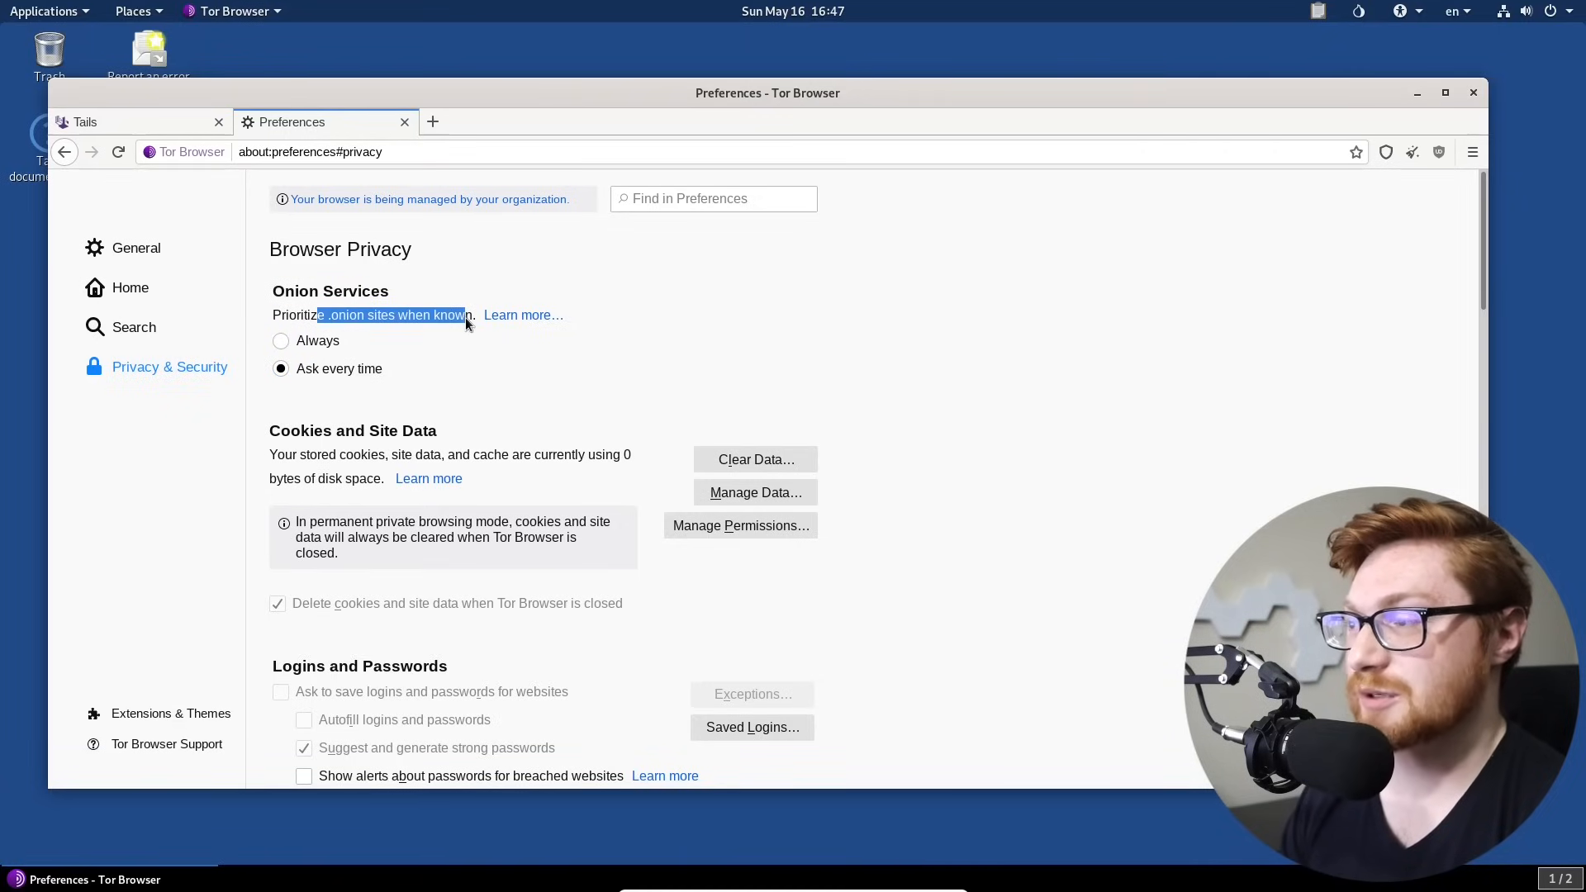
pyautogui.click(465, 324)
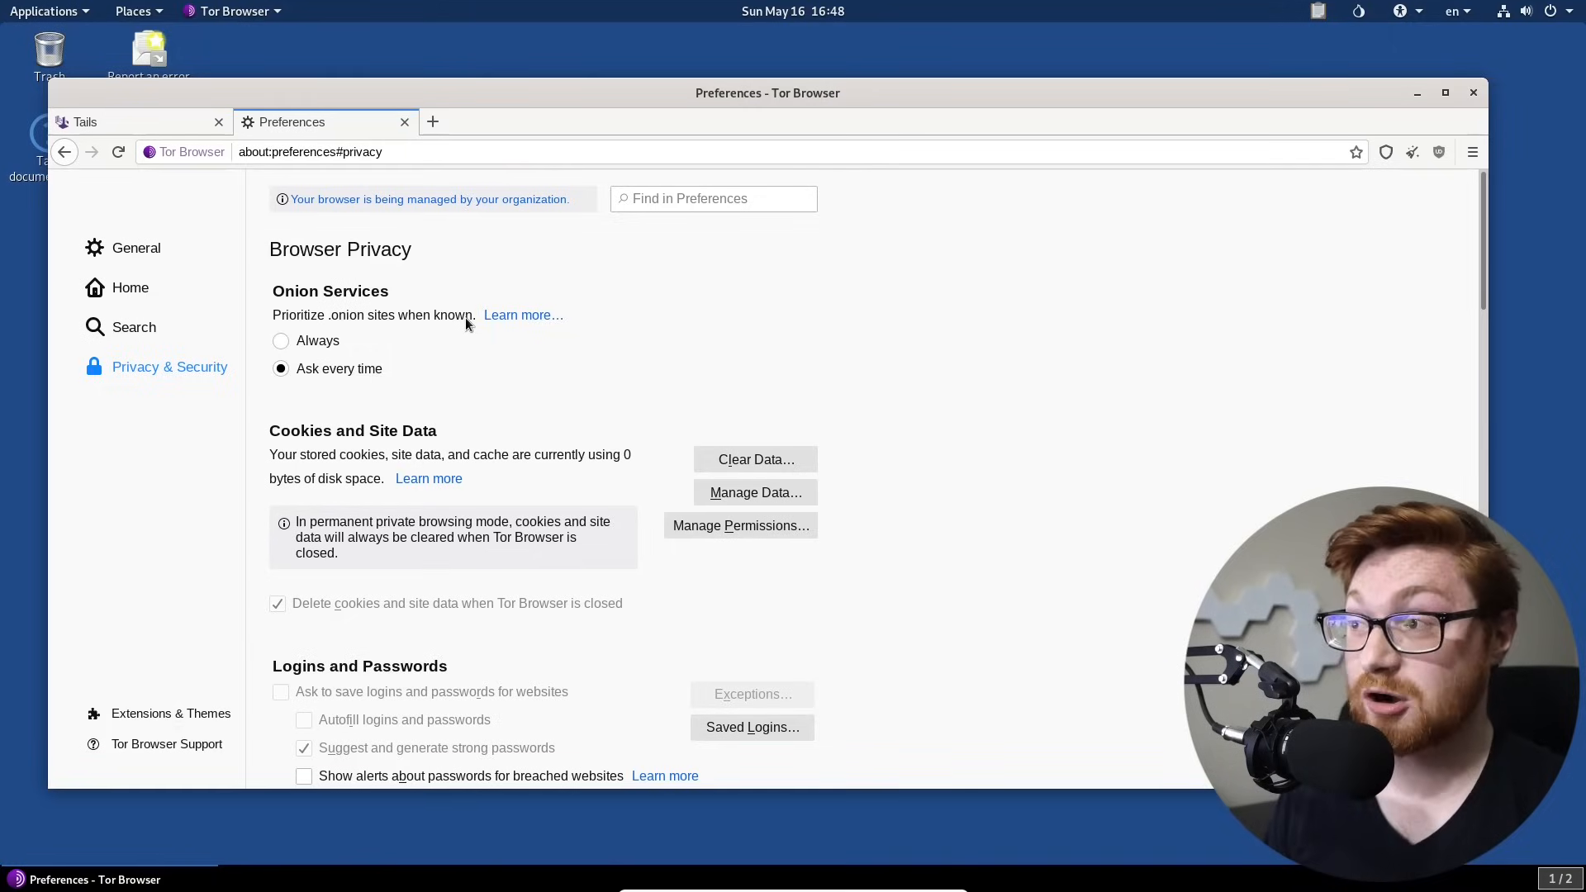
pyautogui.moveTo(319, 324)
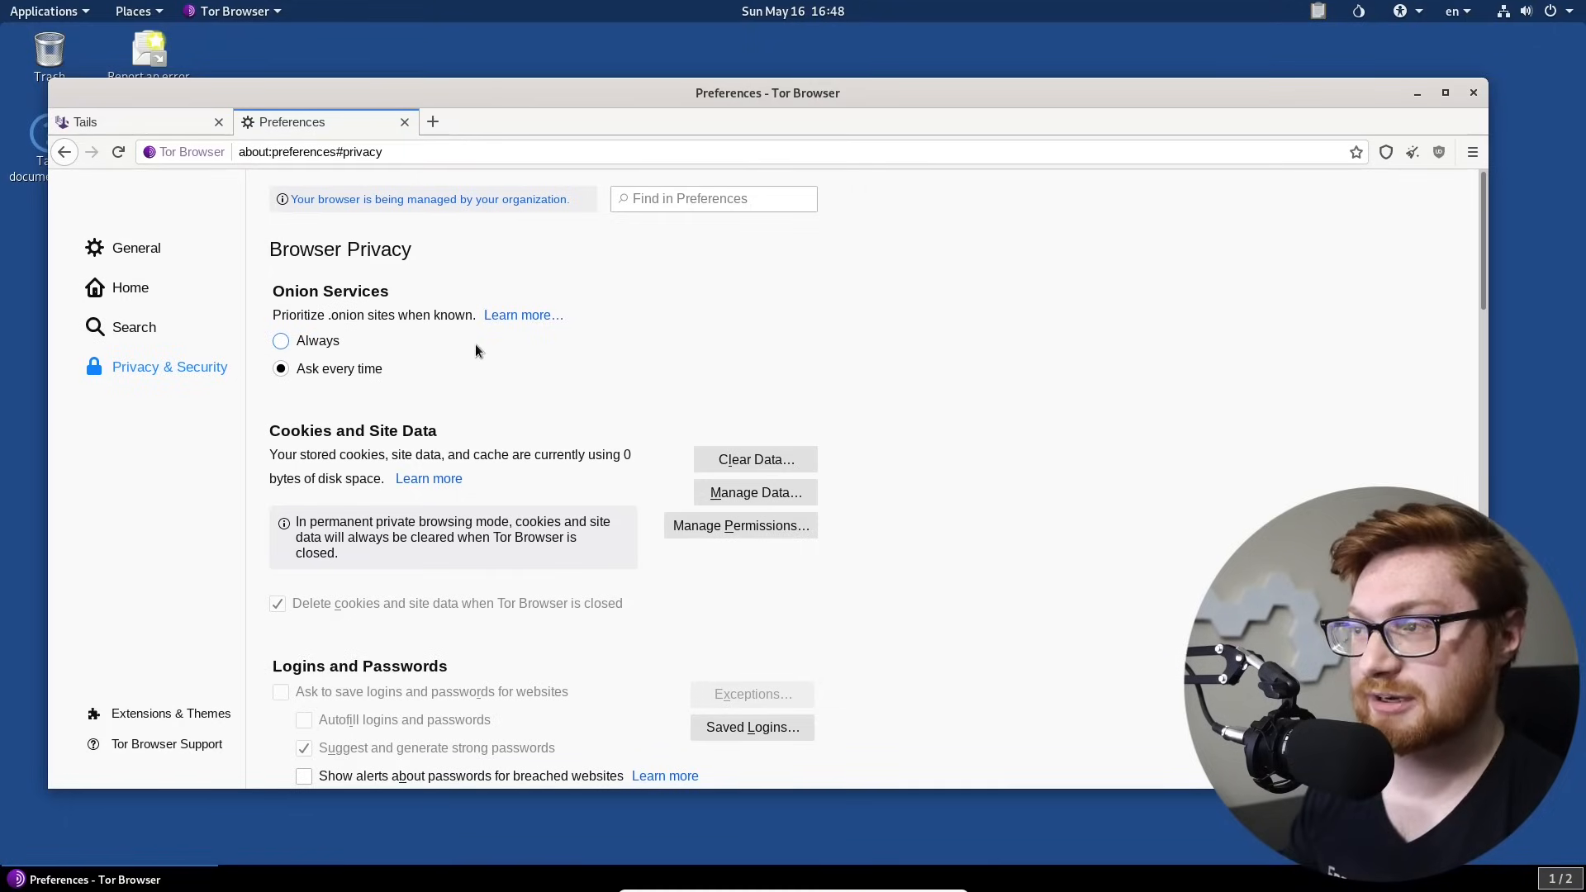
# Step: Scroll past cookies and history down to the Security Level settings
pyautogui.scroll(-3)
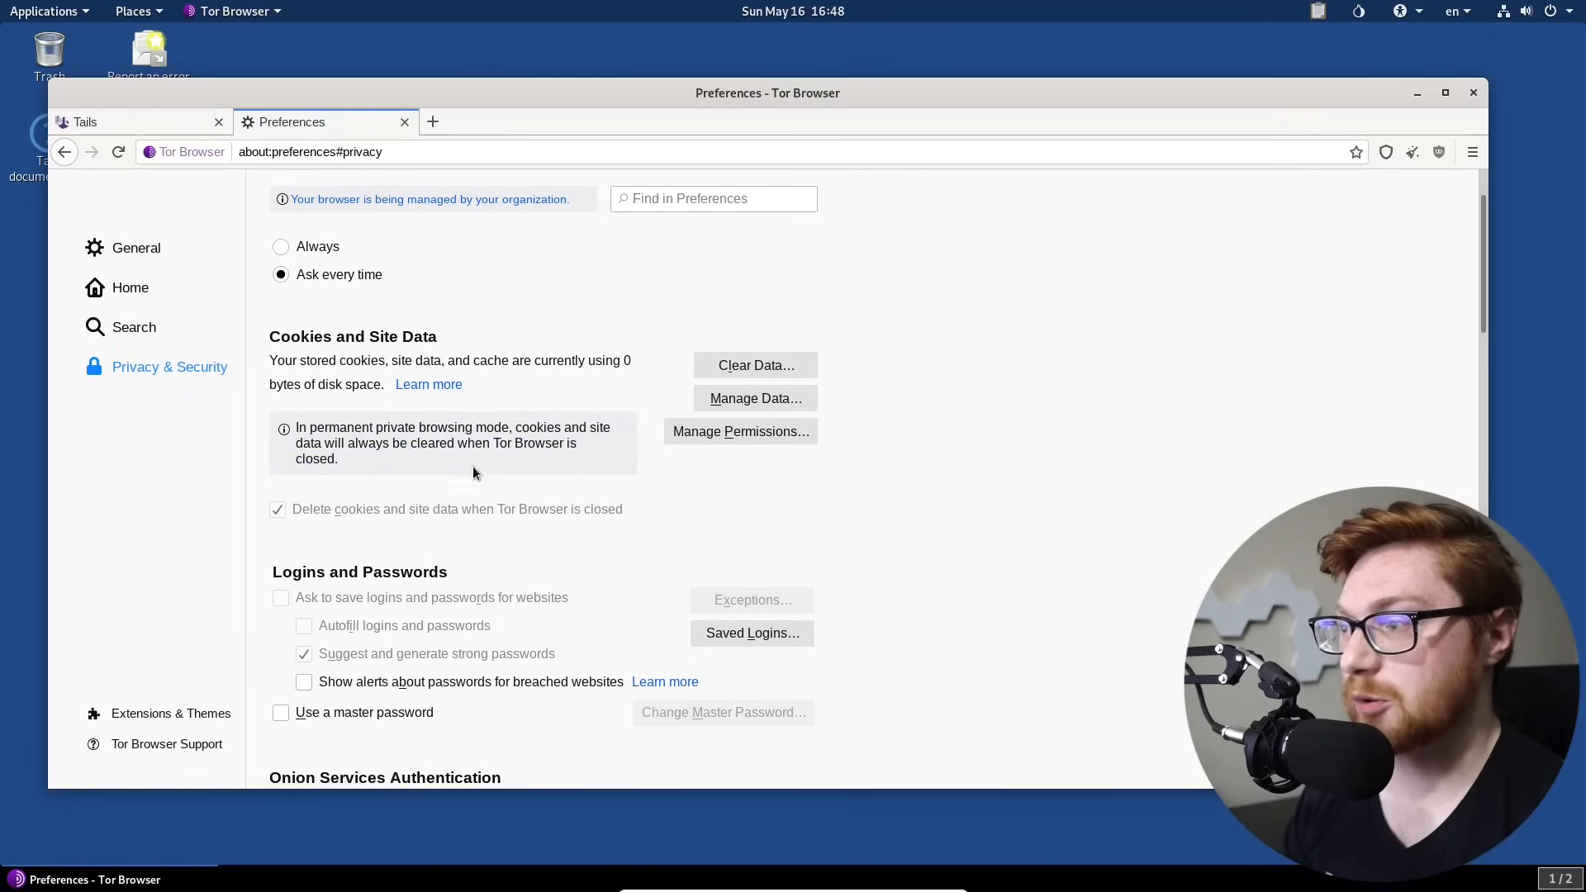
pyautogui.moveTo(543, 512)
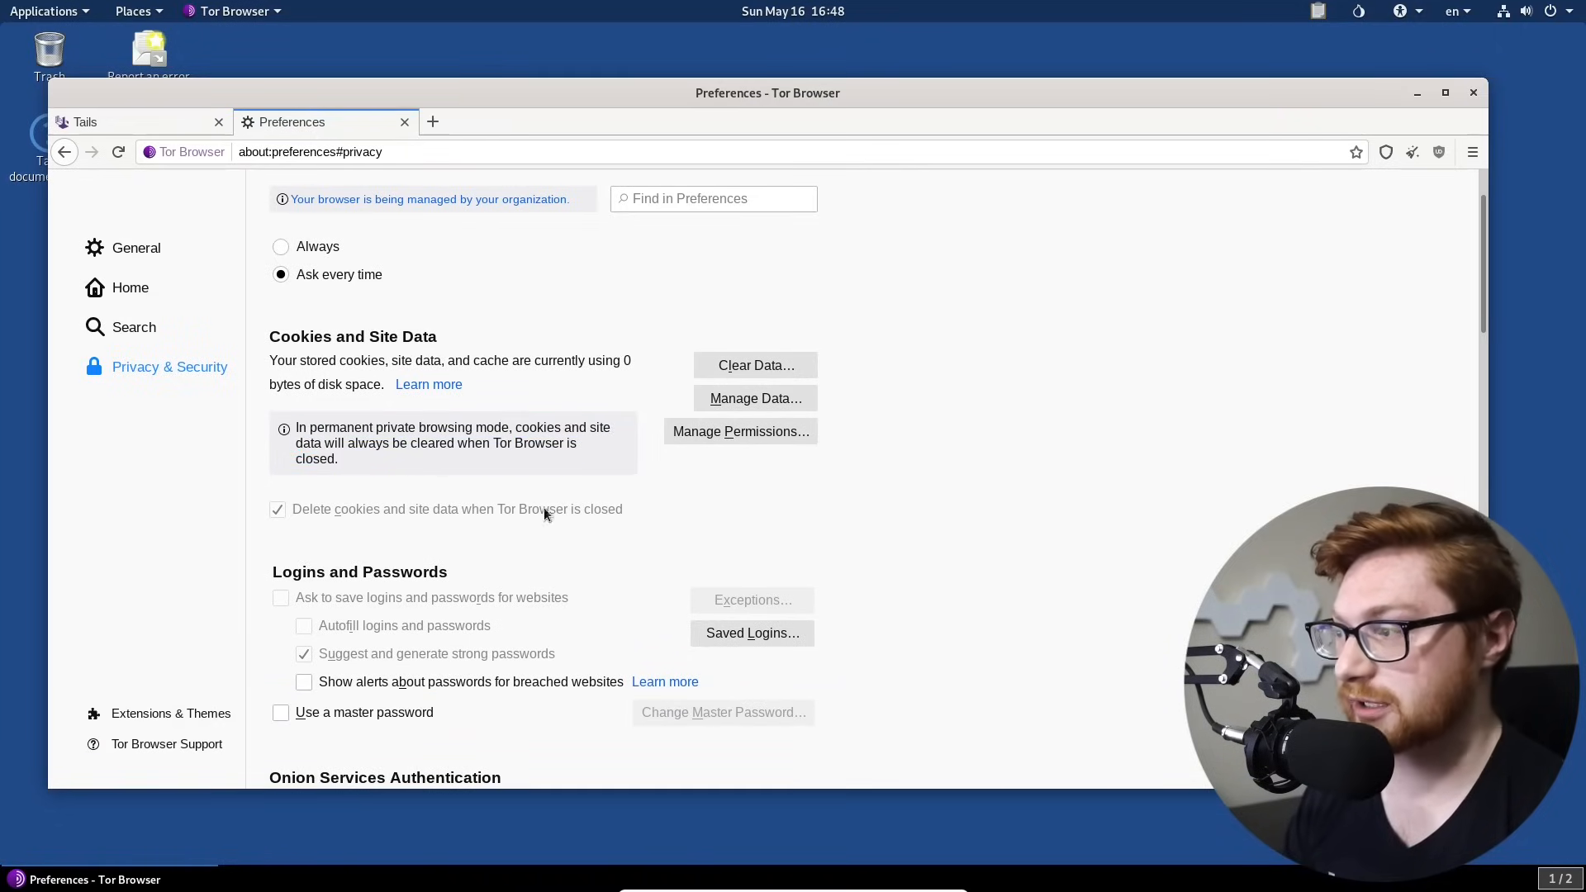
pyautogui.scroll(-3)
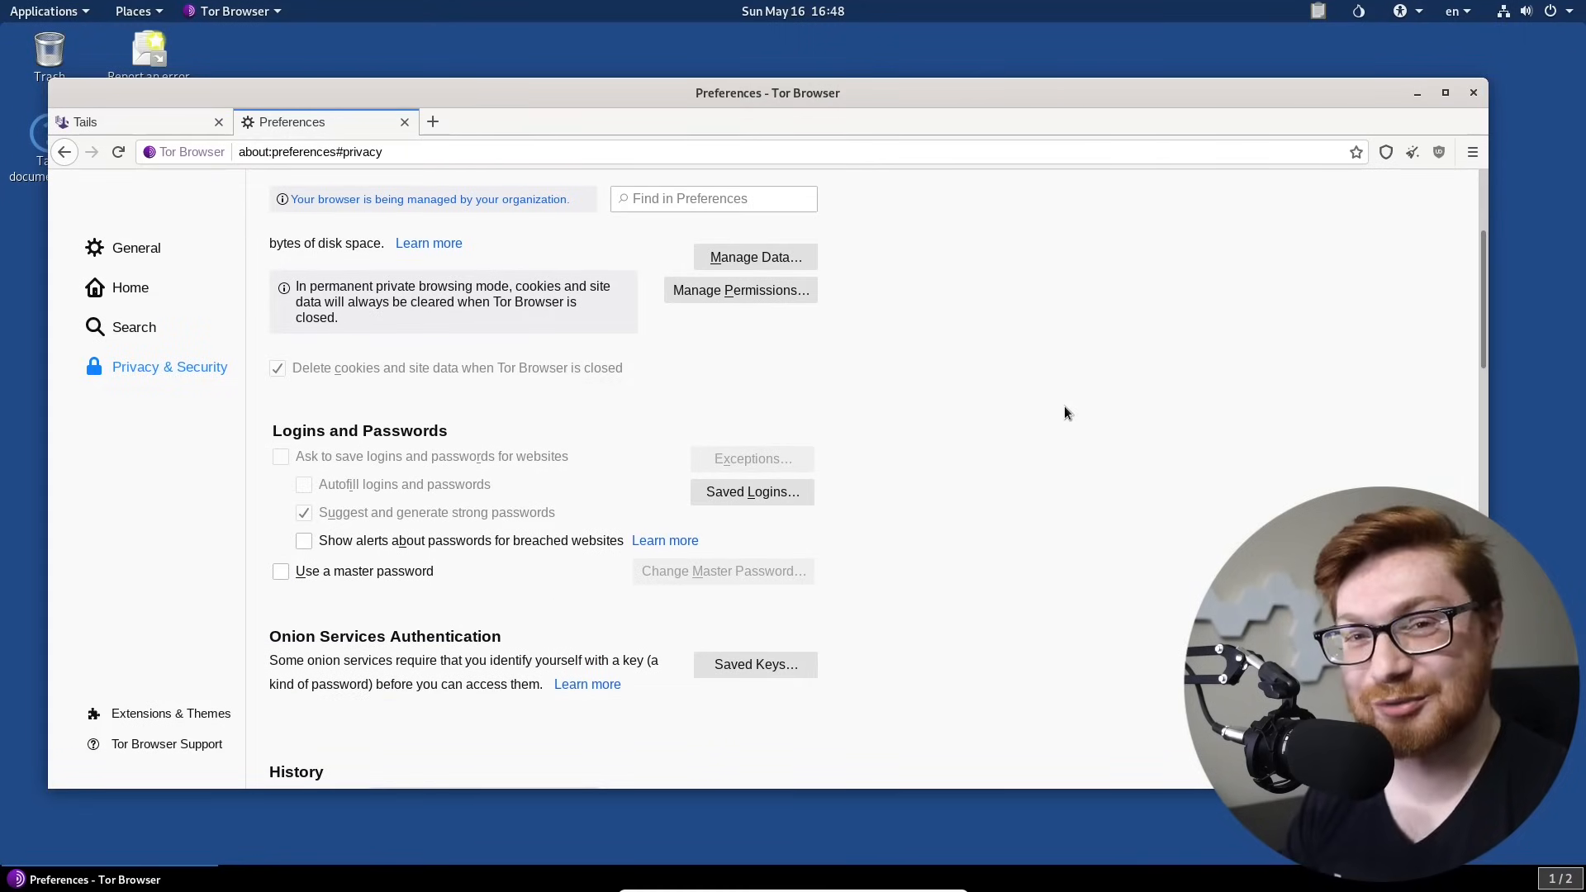
pyautogui.scroll(-3)
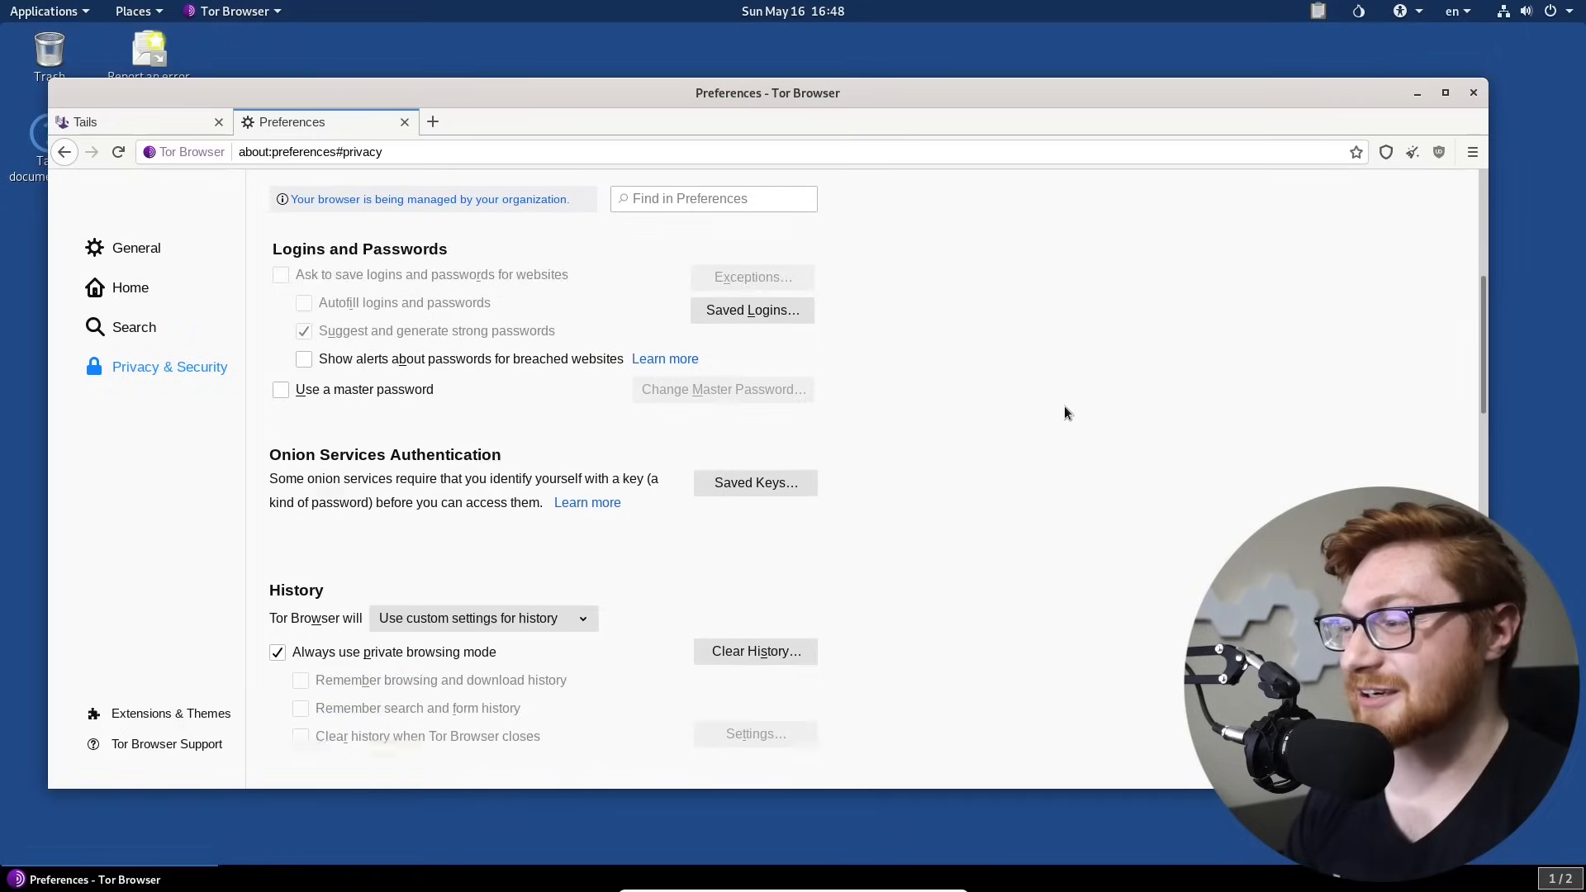
pyautogui.scroll(-3)
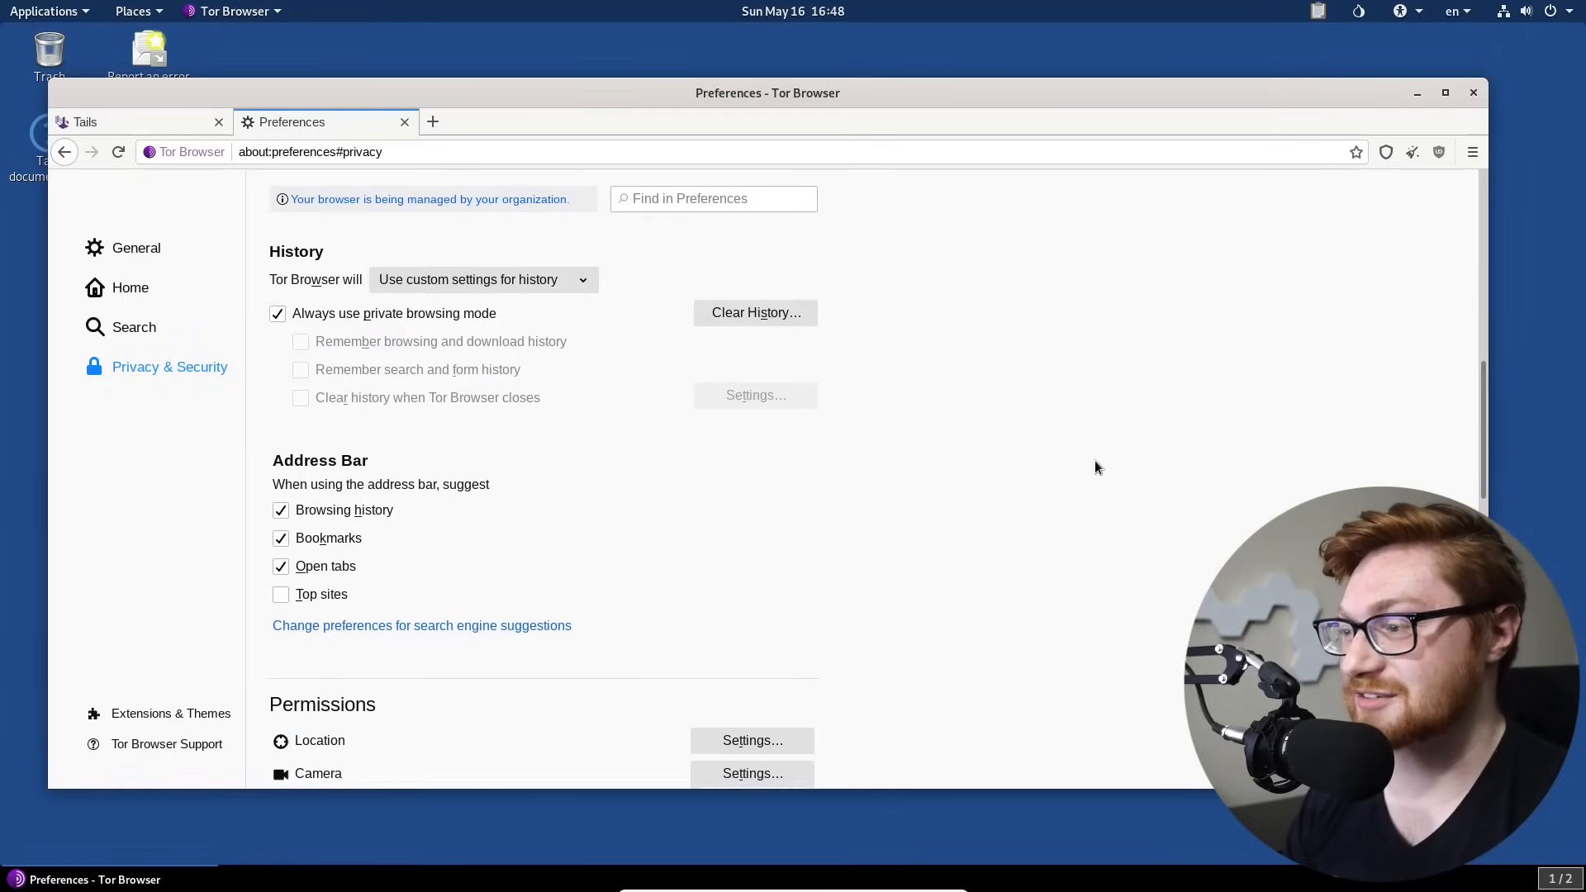
pyautogui.scroll(-3)
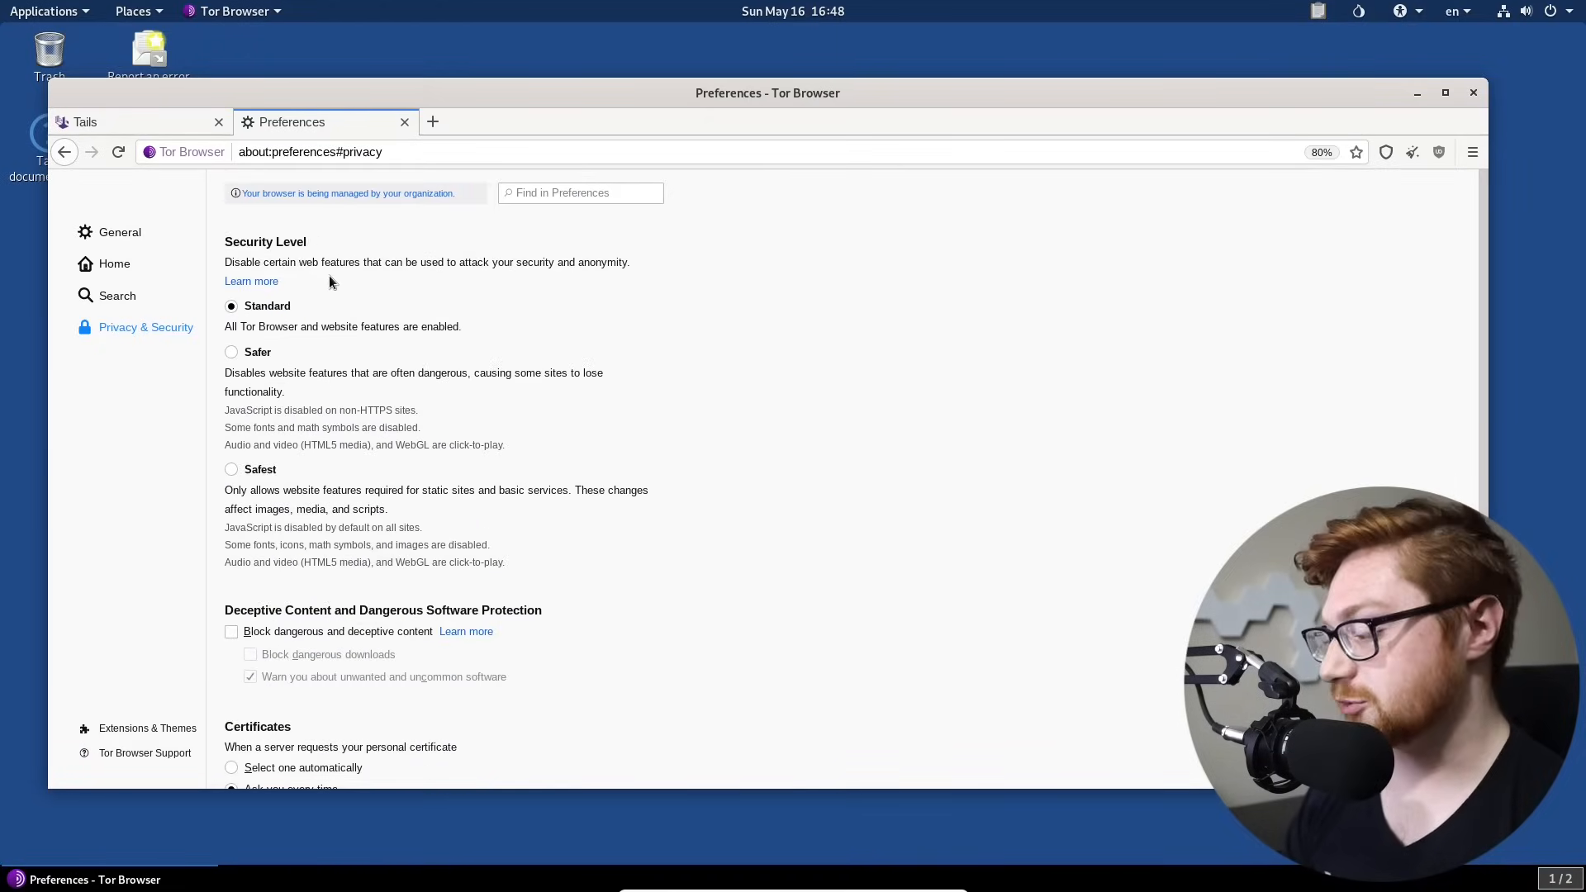
# Step: Enlarge the page and read the Security Level description and the JavaScript note
pyautogui.press('ctrl+plus')
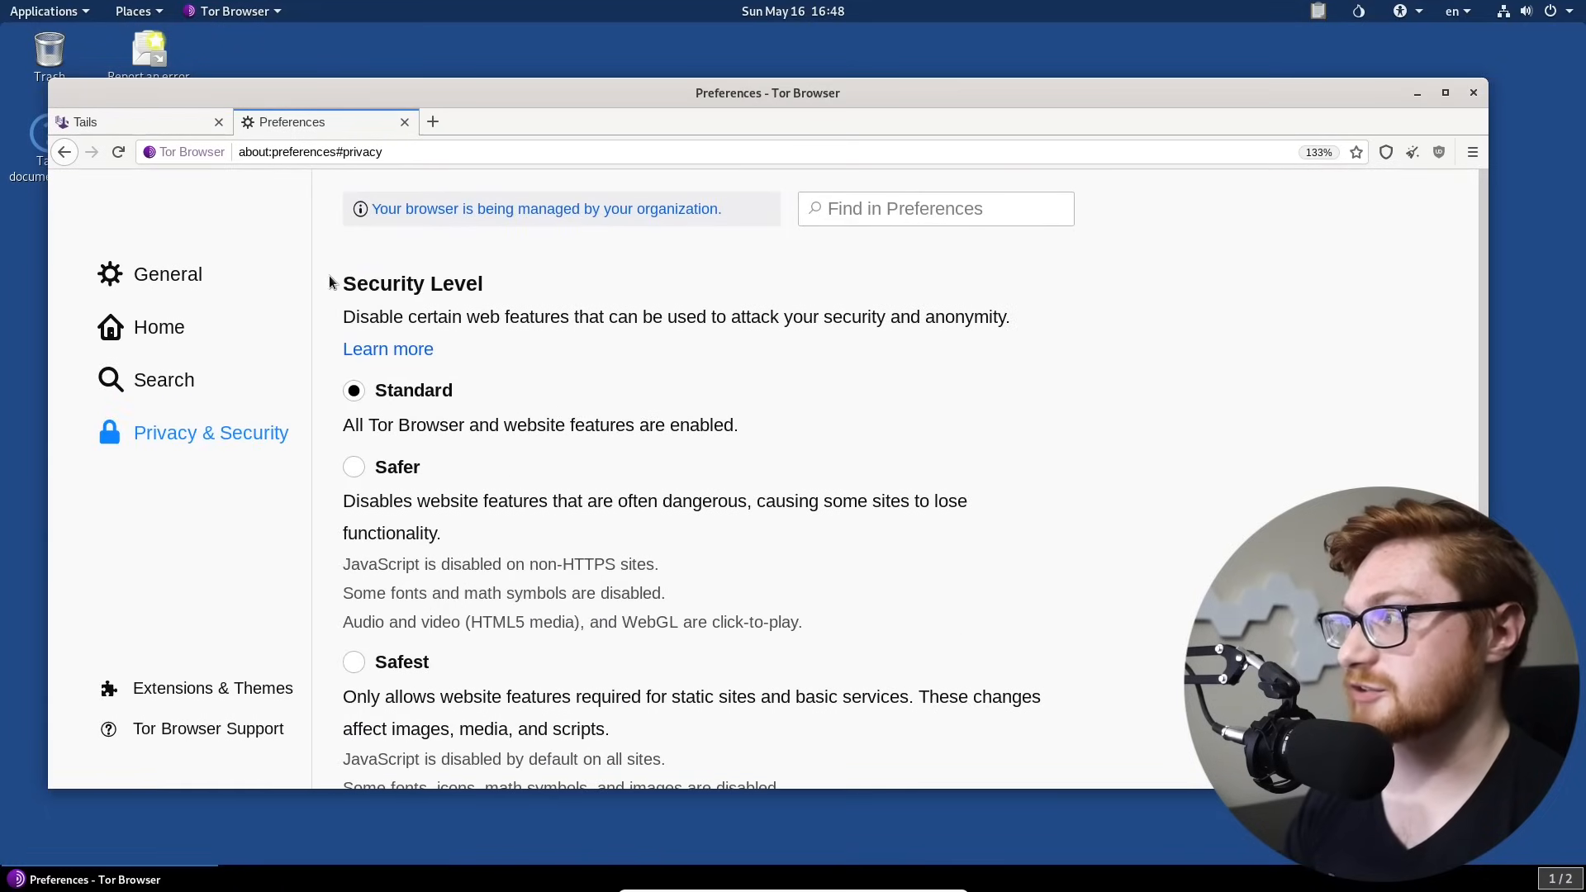
pyautogui.moveTo(687, 317); pyautogui.dragTo(1001, 317)
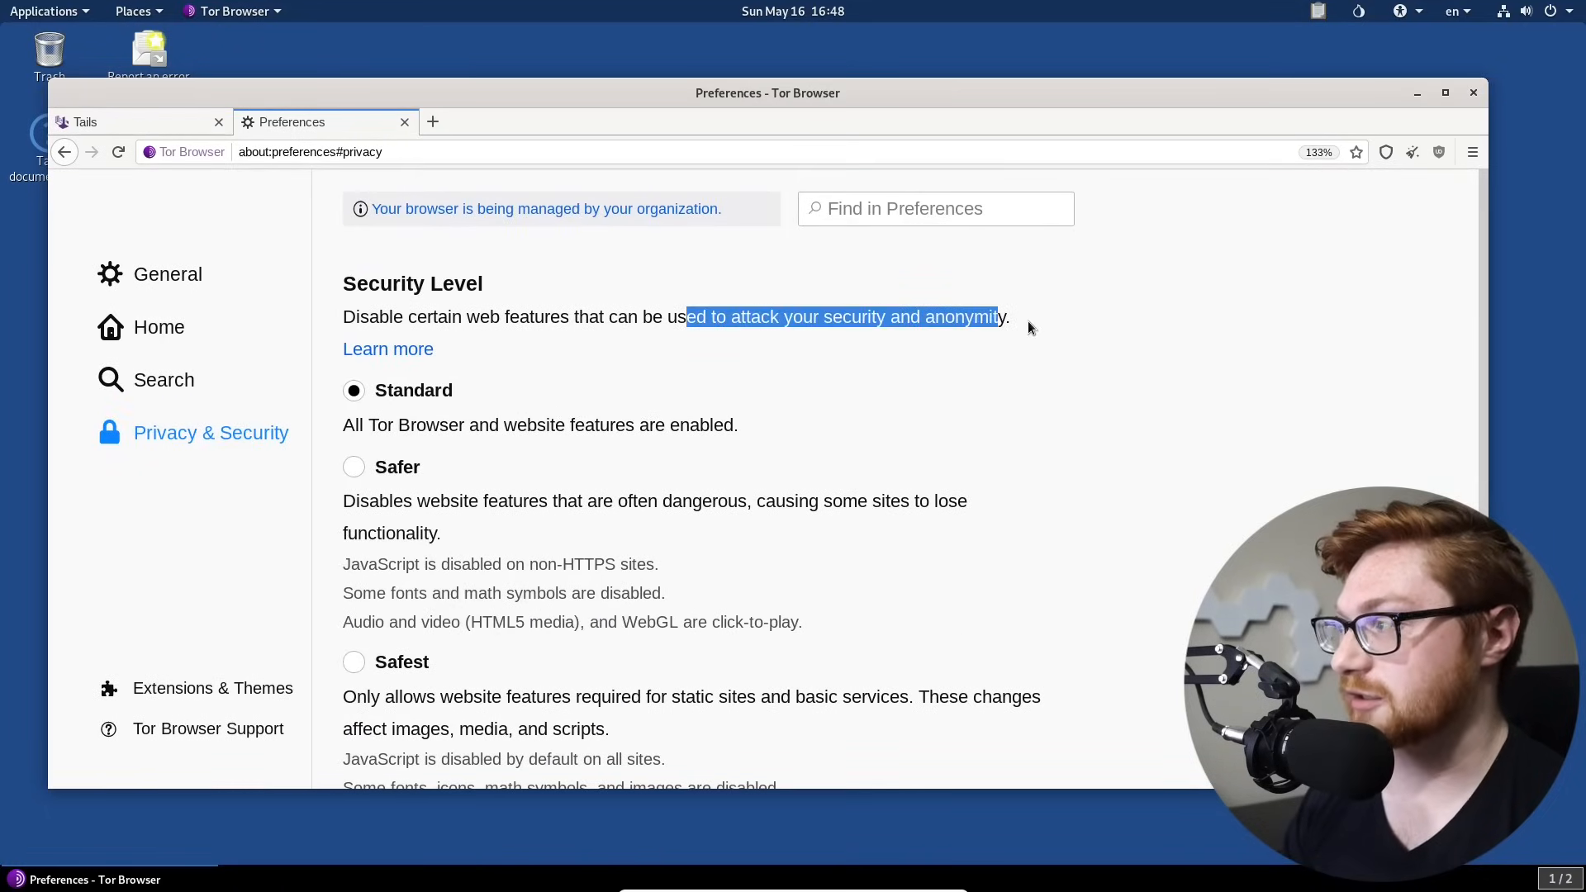
pyautogui.scroll(-3)
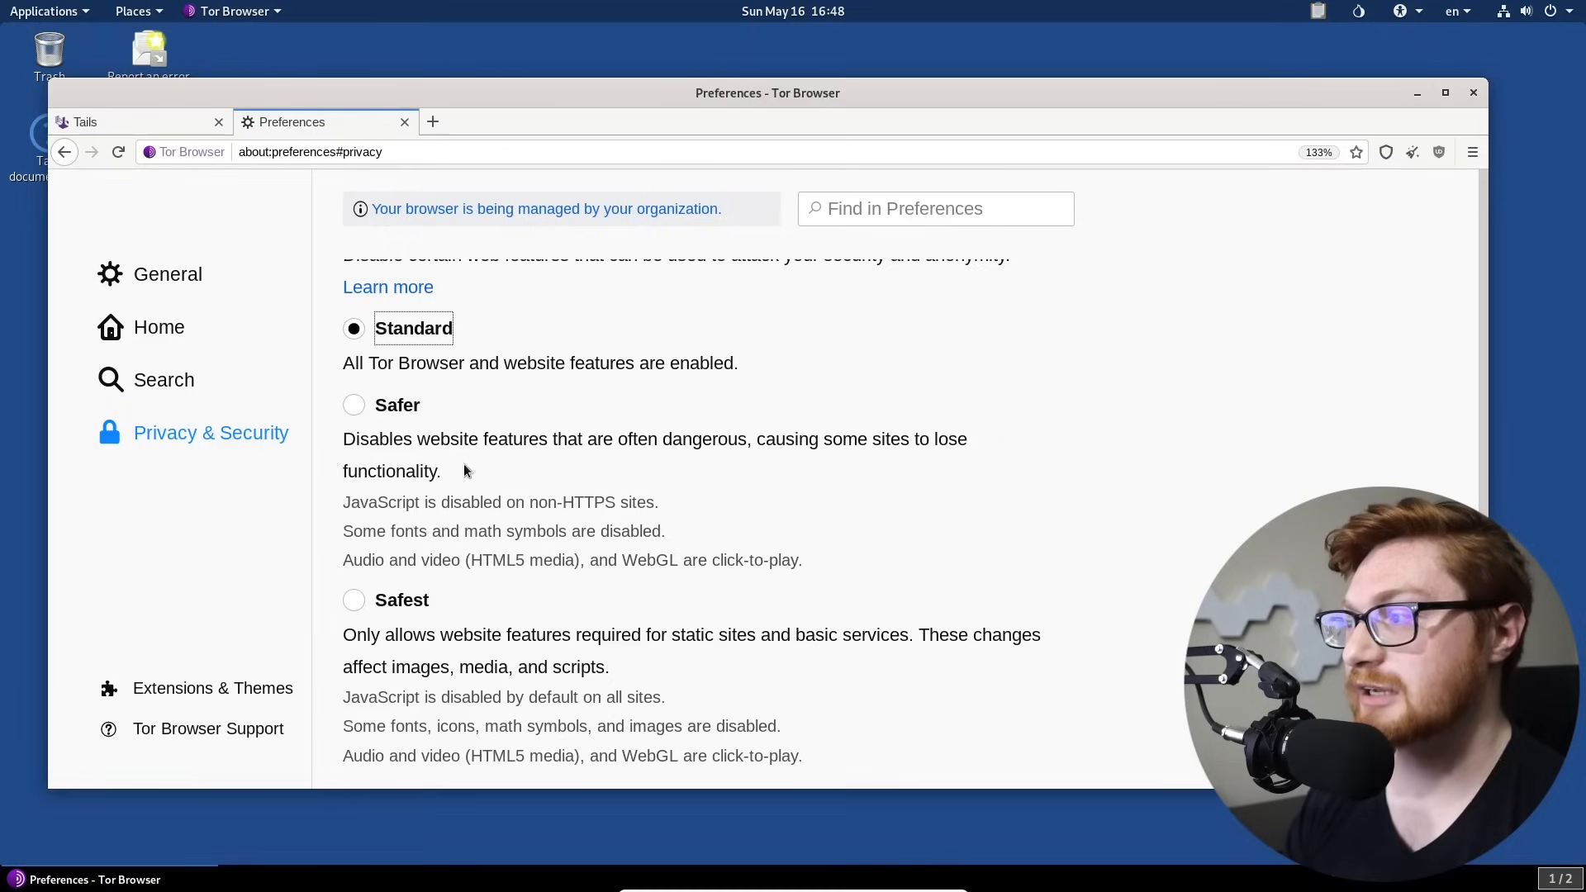
pyautogui.moveTo(344, 502); pyautogui.dragTo(657, 502)
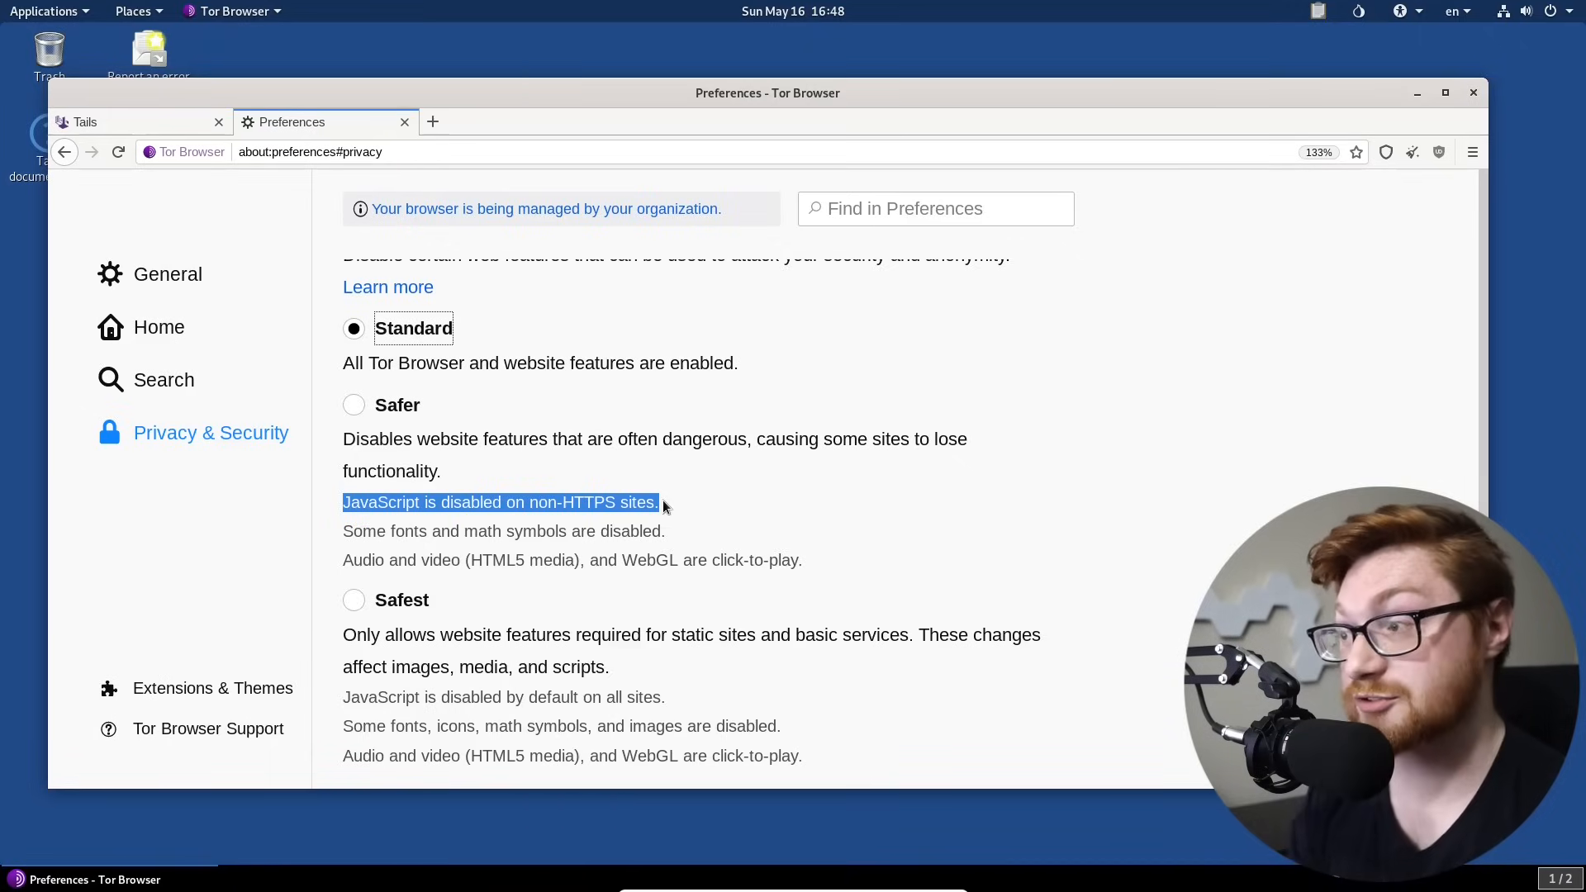
pyautogui.moveTo(511, 568)
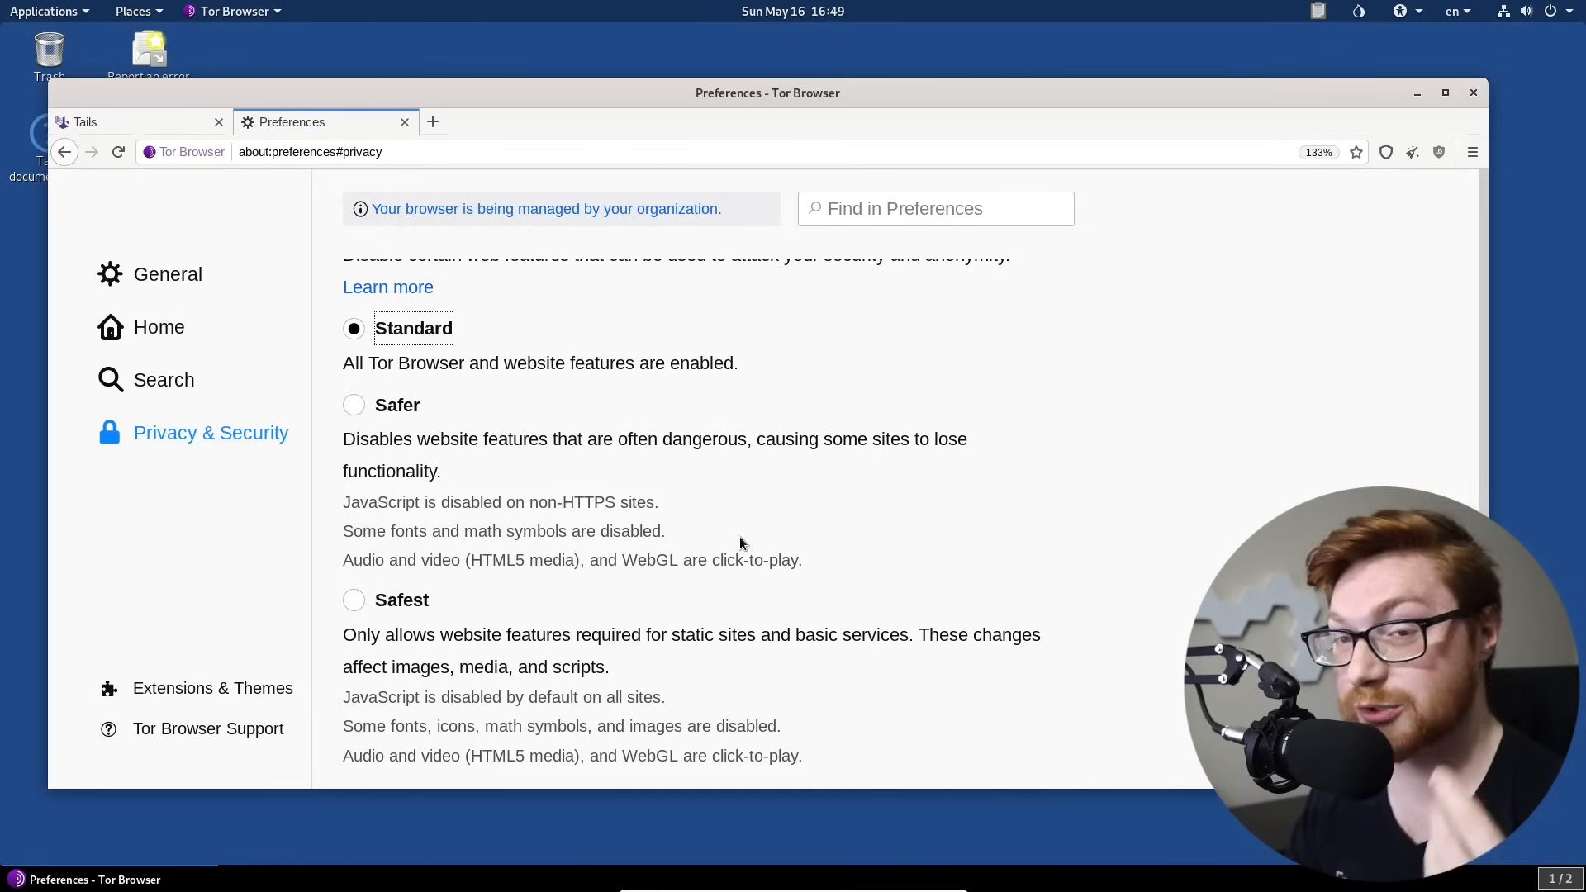
# Step: Scroll on through the security level restrictions, highlighting the listed notes
pyautogui.scroll(-3)
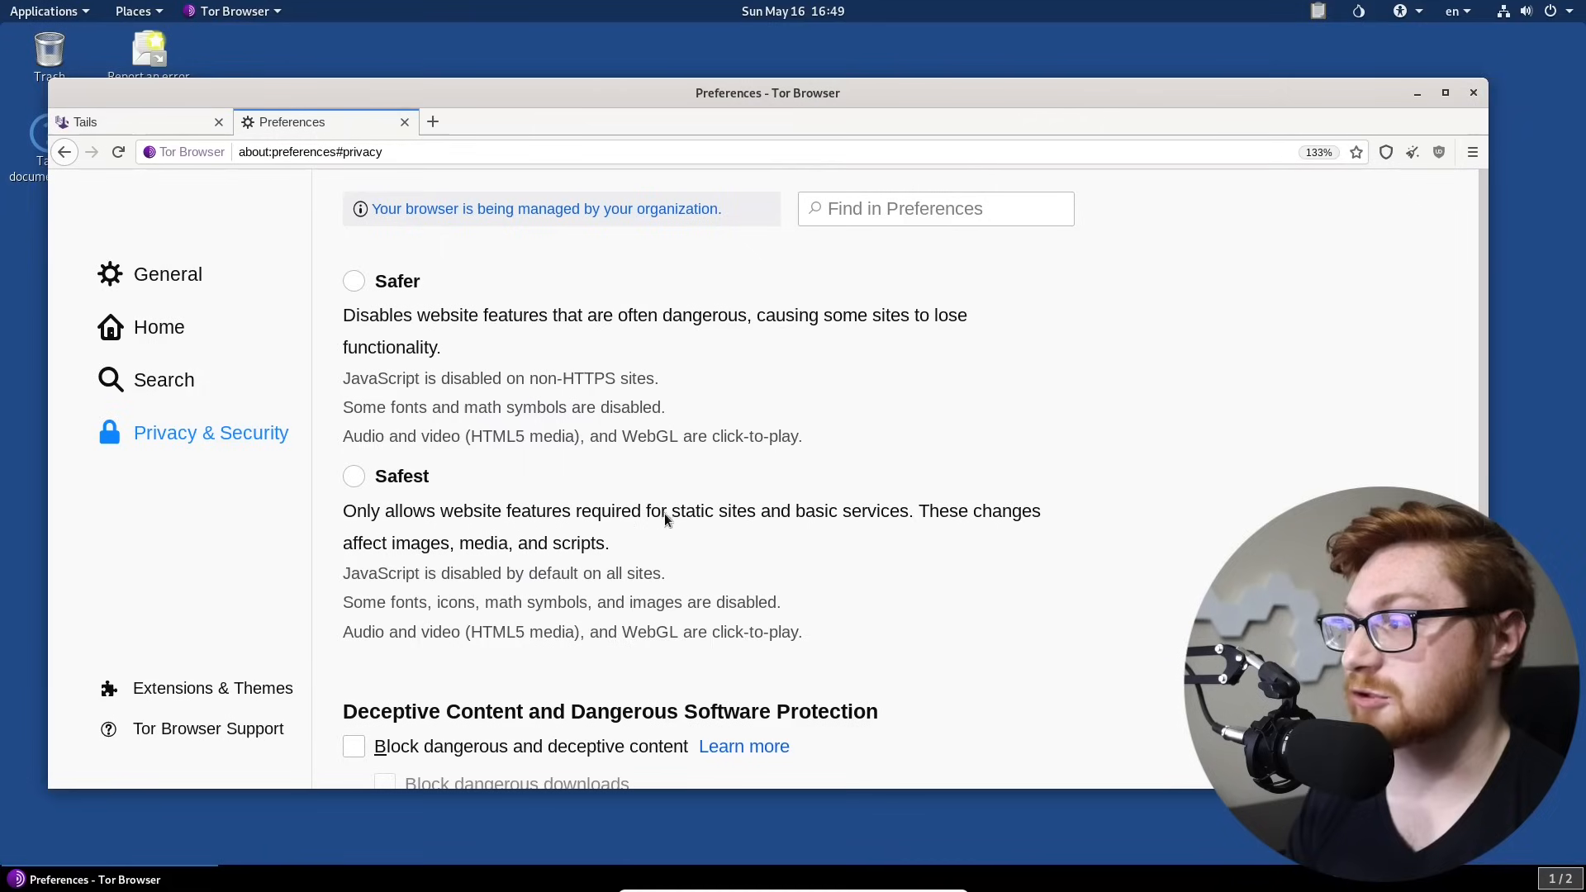
pyautogui.moveTo(666, 510); pyautogui.dragTo(935, 510)
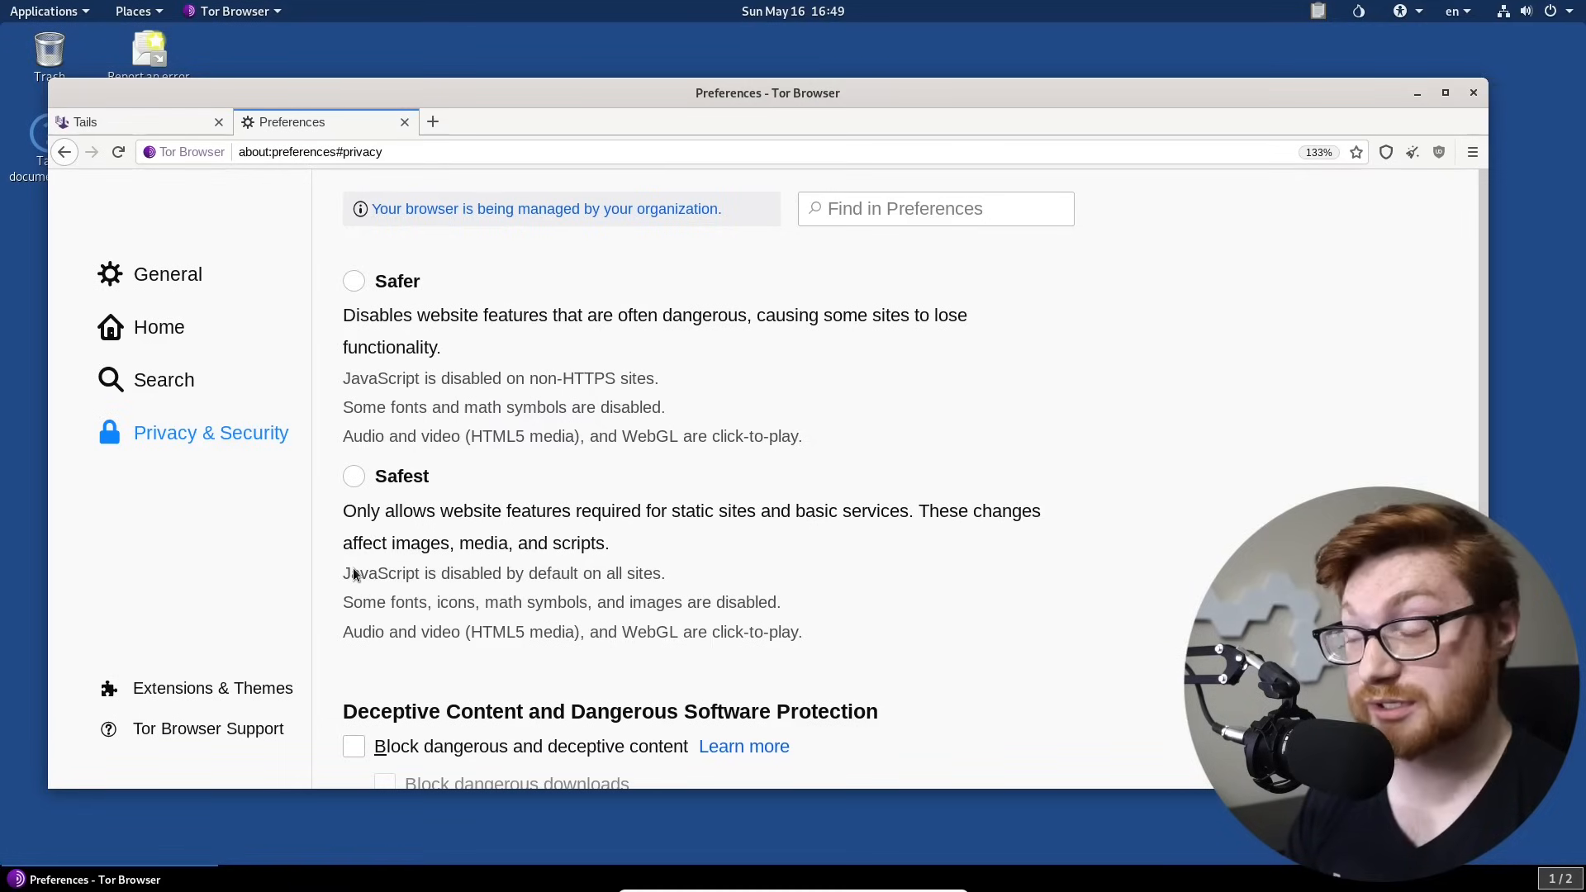
pyautogui.moveTo(344, 573); pyautogui.dragTo(632, 573)
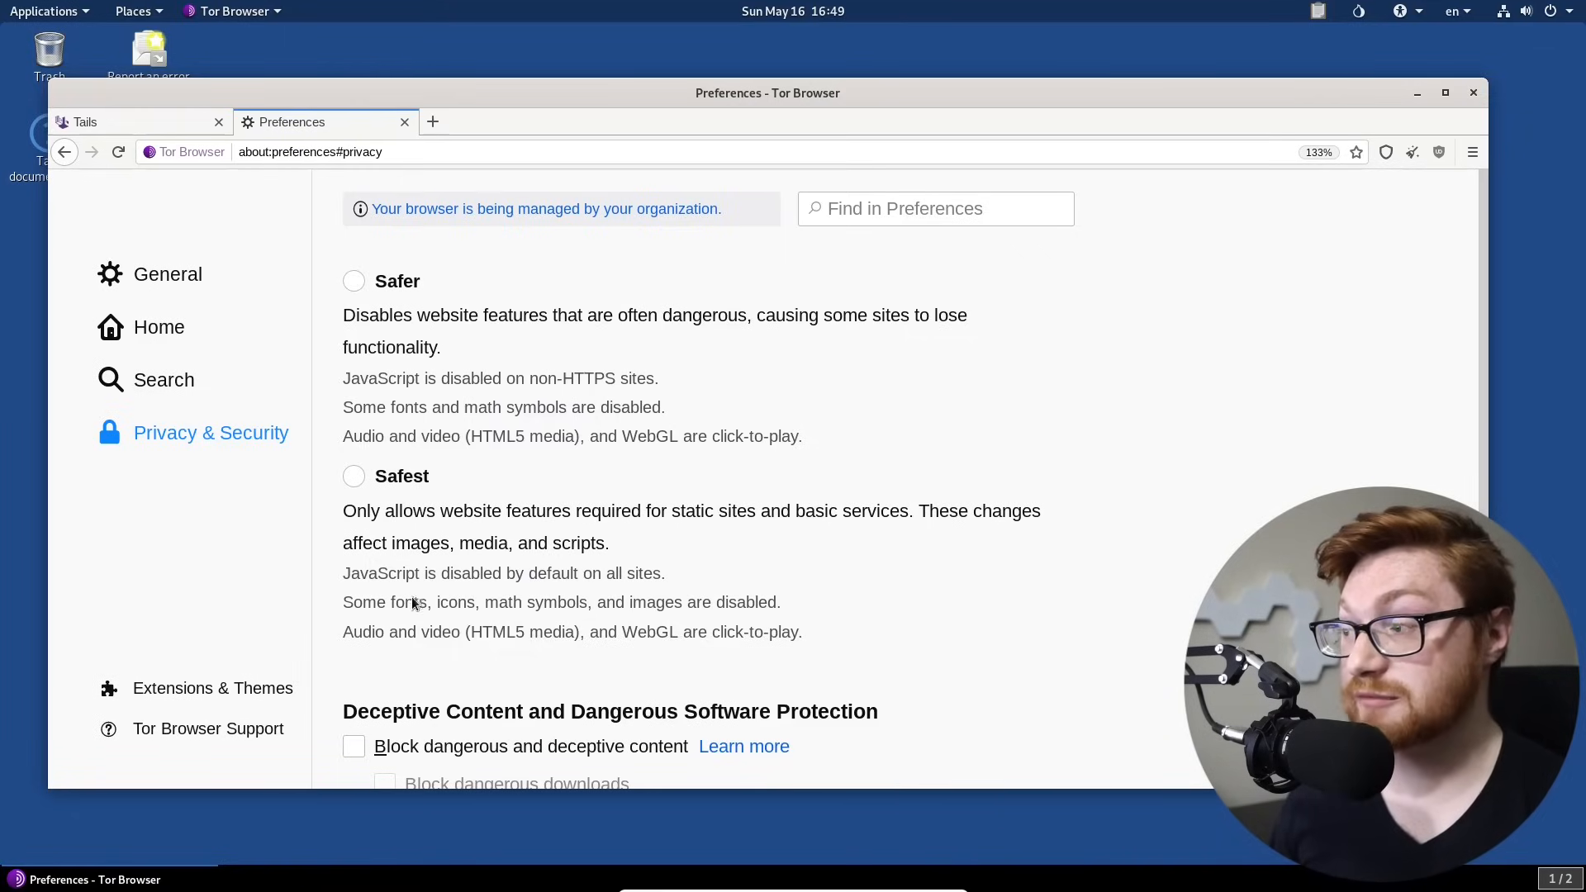
pyautogui.scroll(-3)
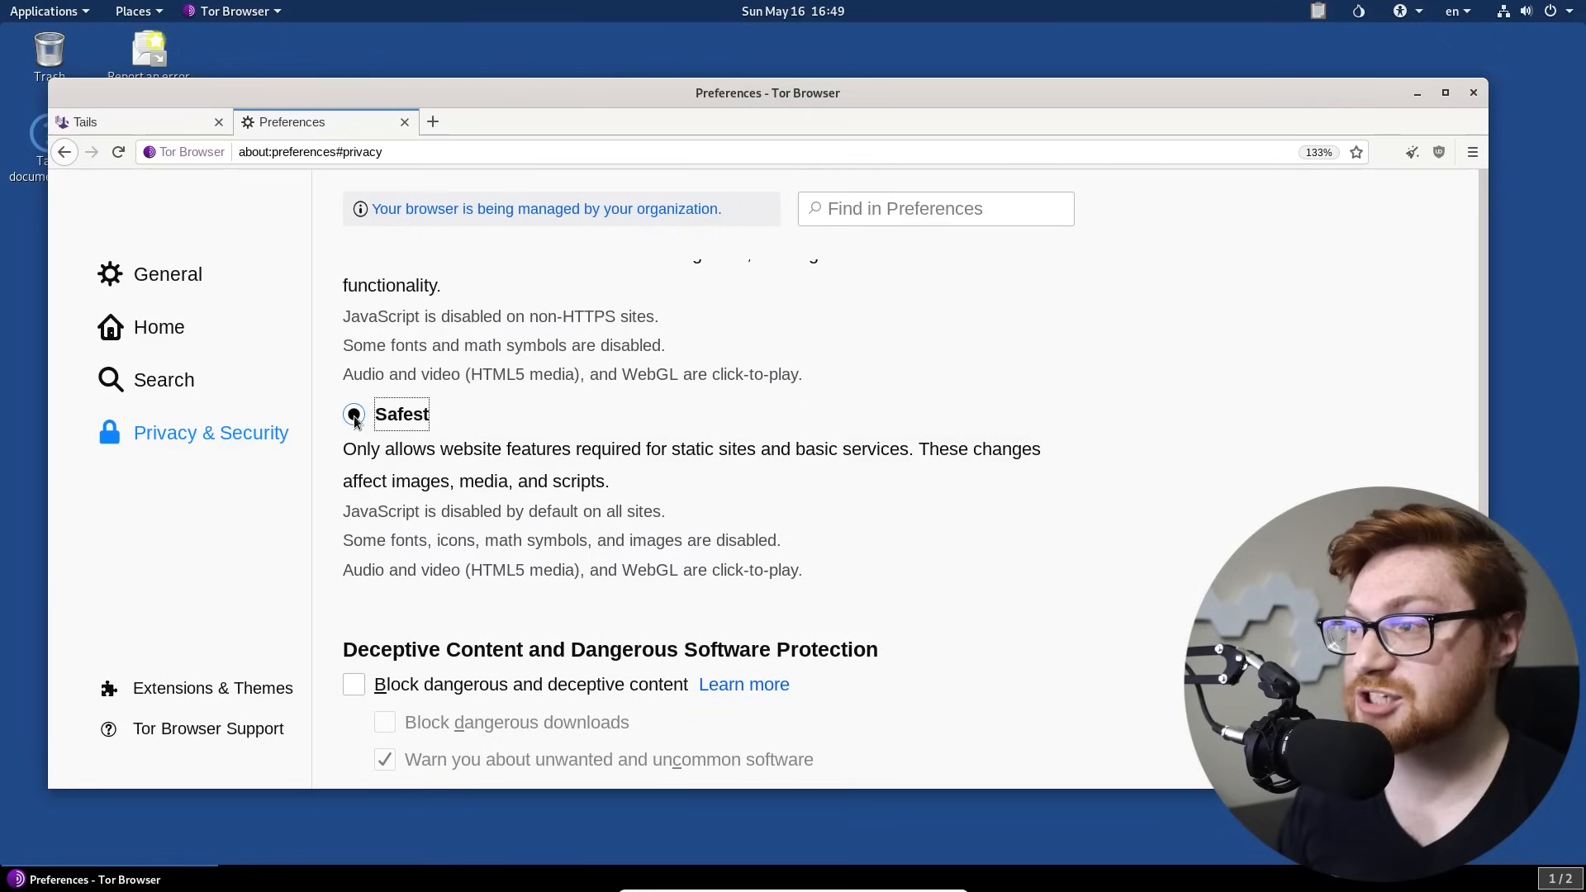
# Step: Select the Safest security level so only static site features are allowed
pyautogui.click(353, 413)
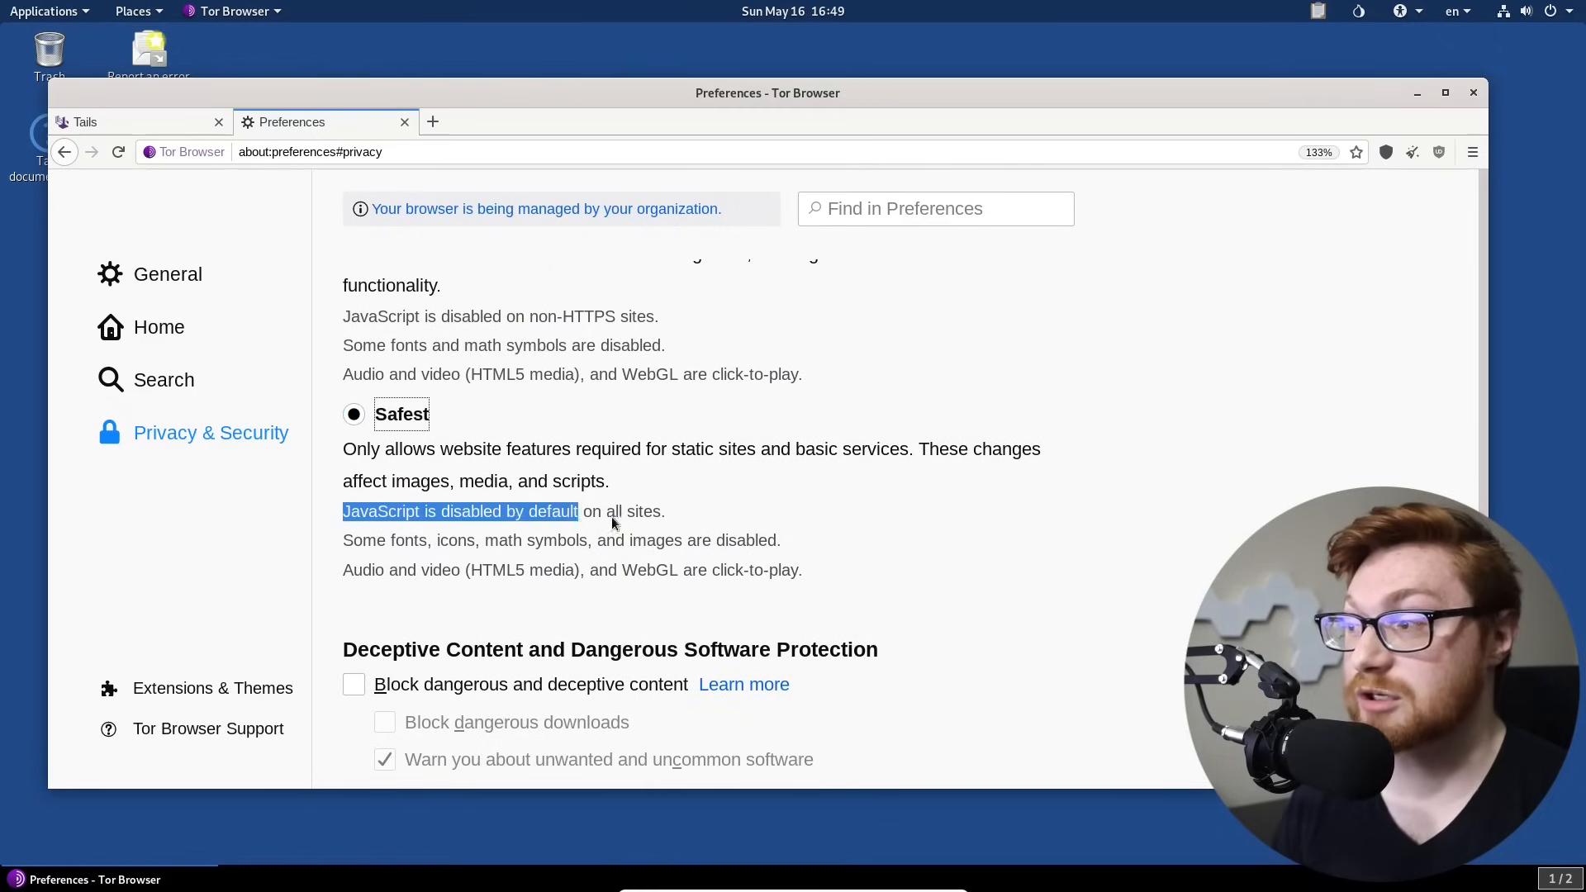
pyautogui.click(662, 511)
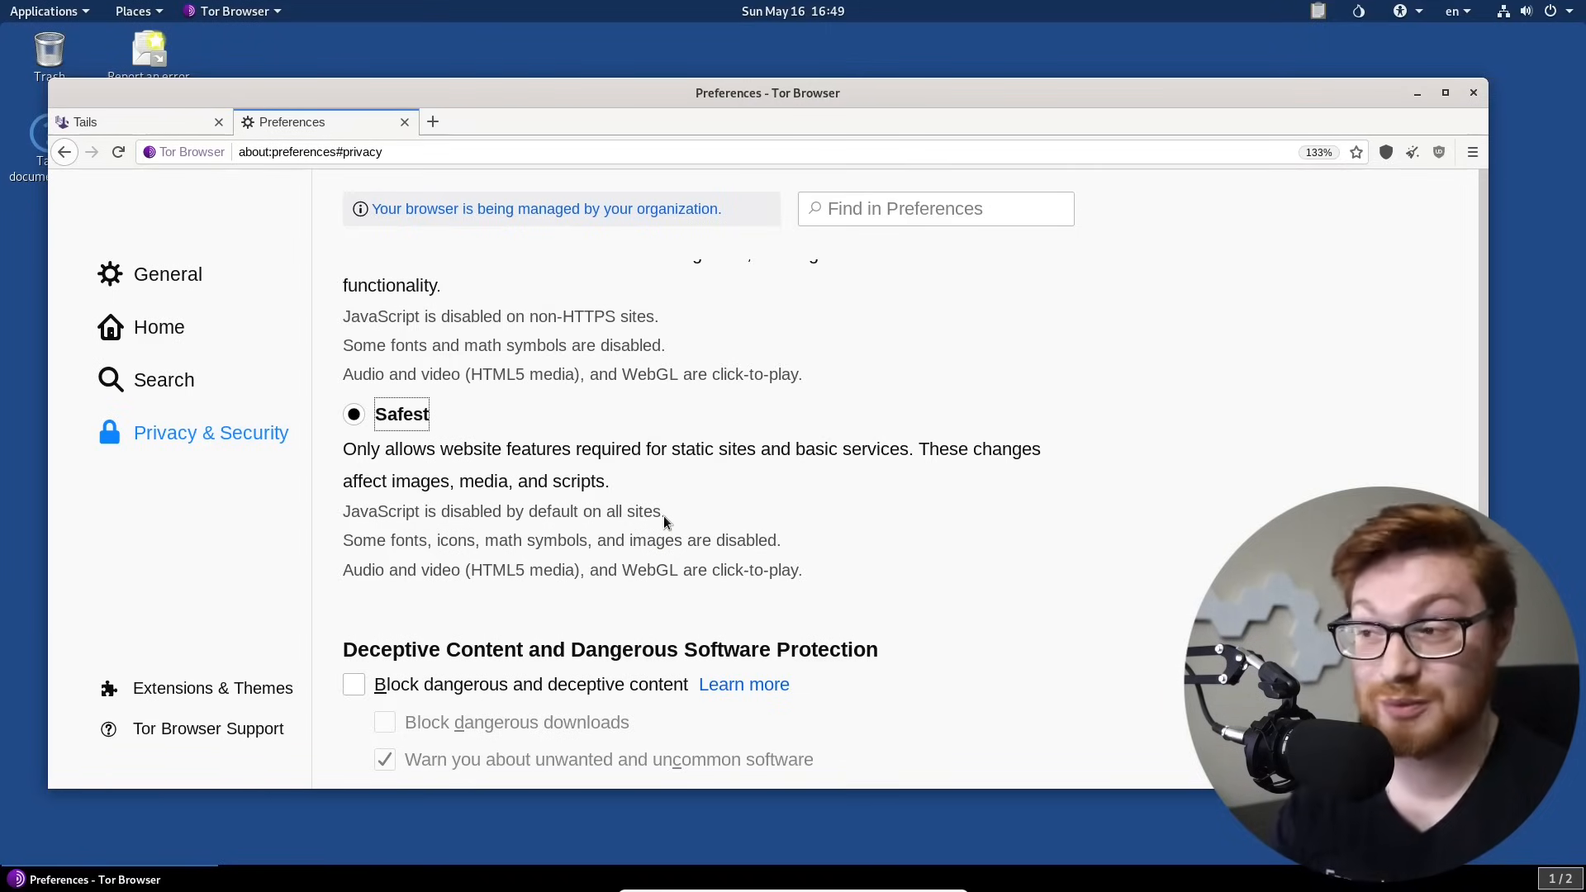
pyautogui.scroll(-3)
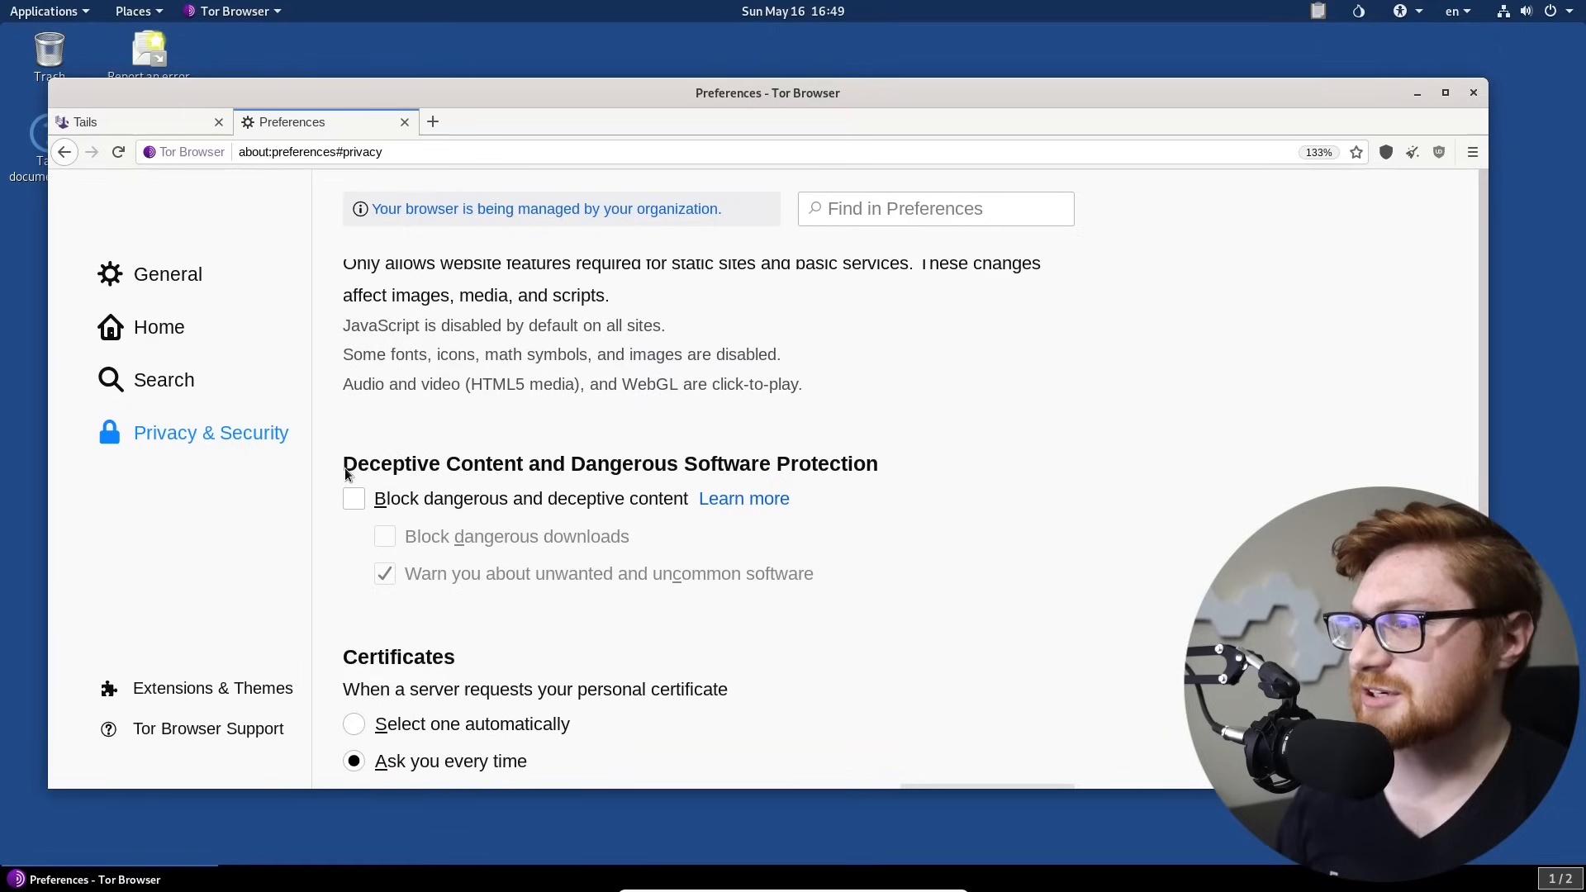
pyautogui.moveTo(344, 463); pyautogui.dragTo(870, 463)
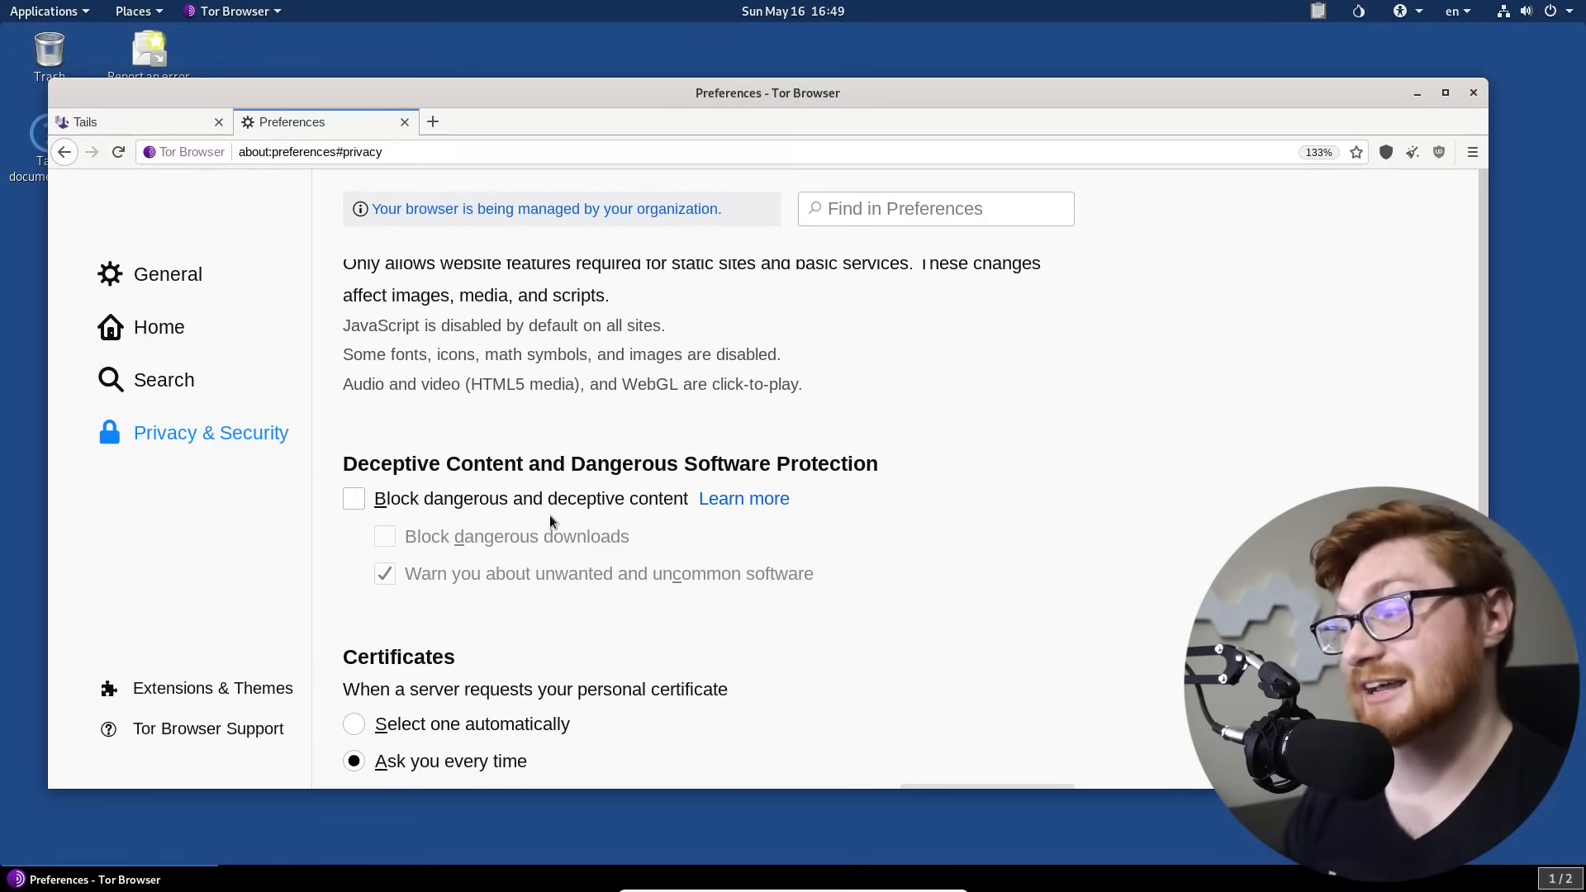
pyautogui.click(353, 499)
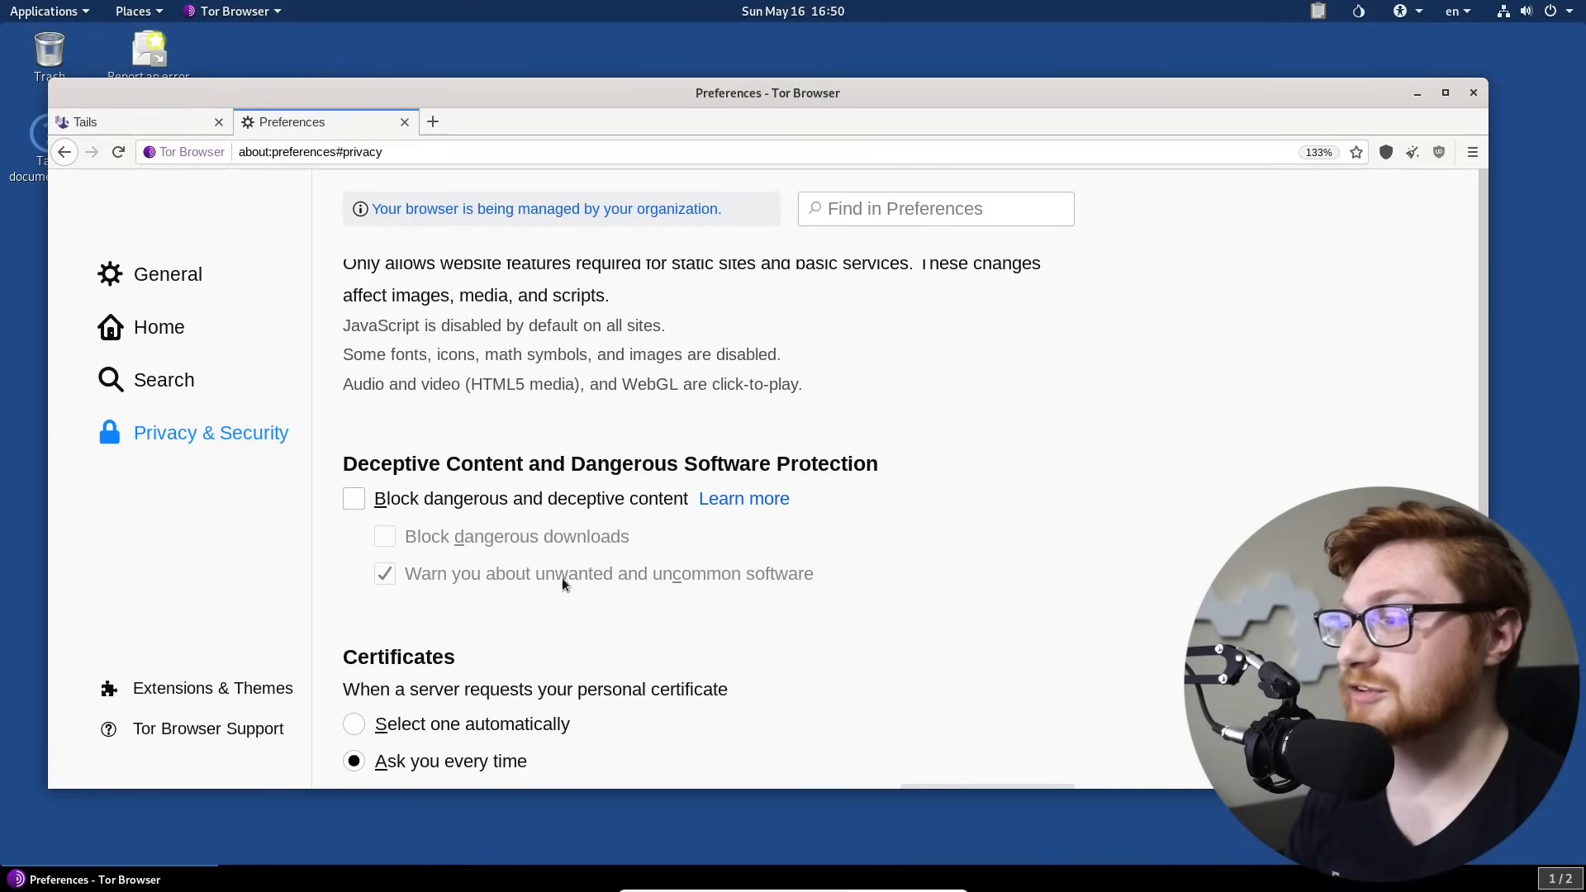
pyautogui.moveTo(456, 537)
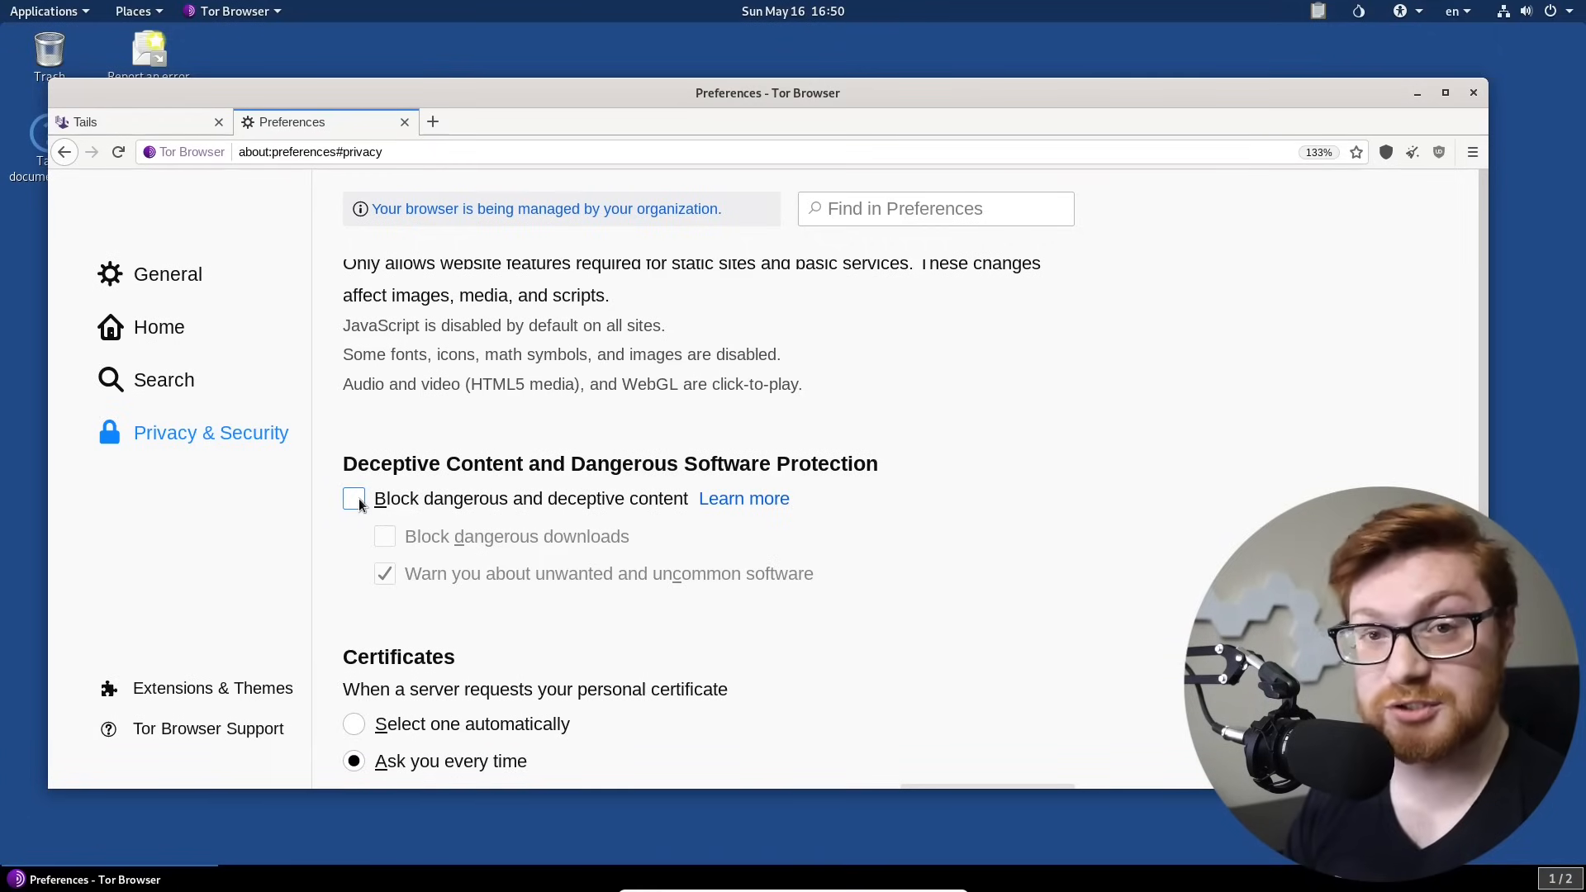
# Step: Scroll through the remaining Privacy & Security settings below Security Level
pyautogui.scroll(-3)
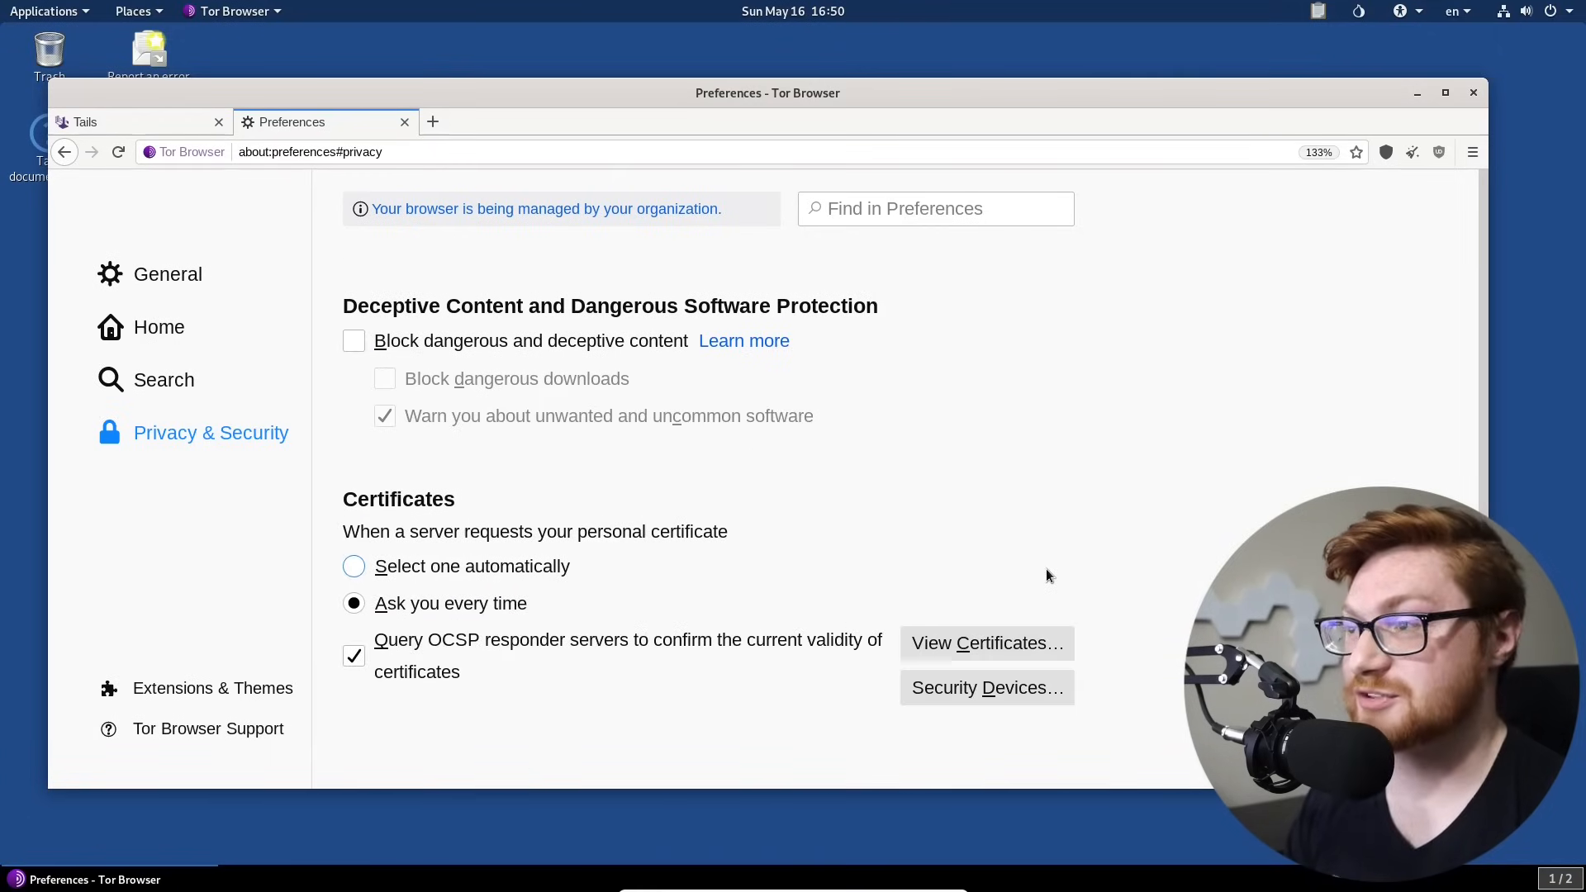
pyautogui.scroll(-3)
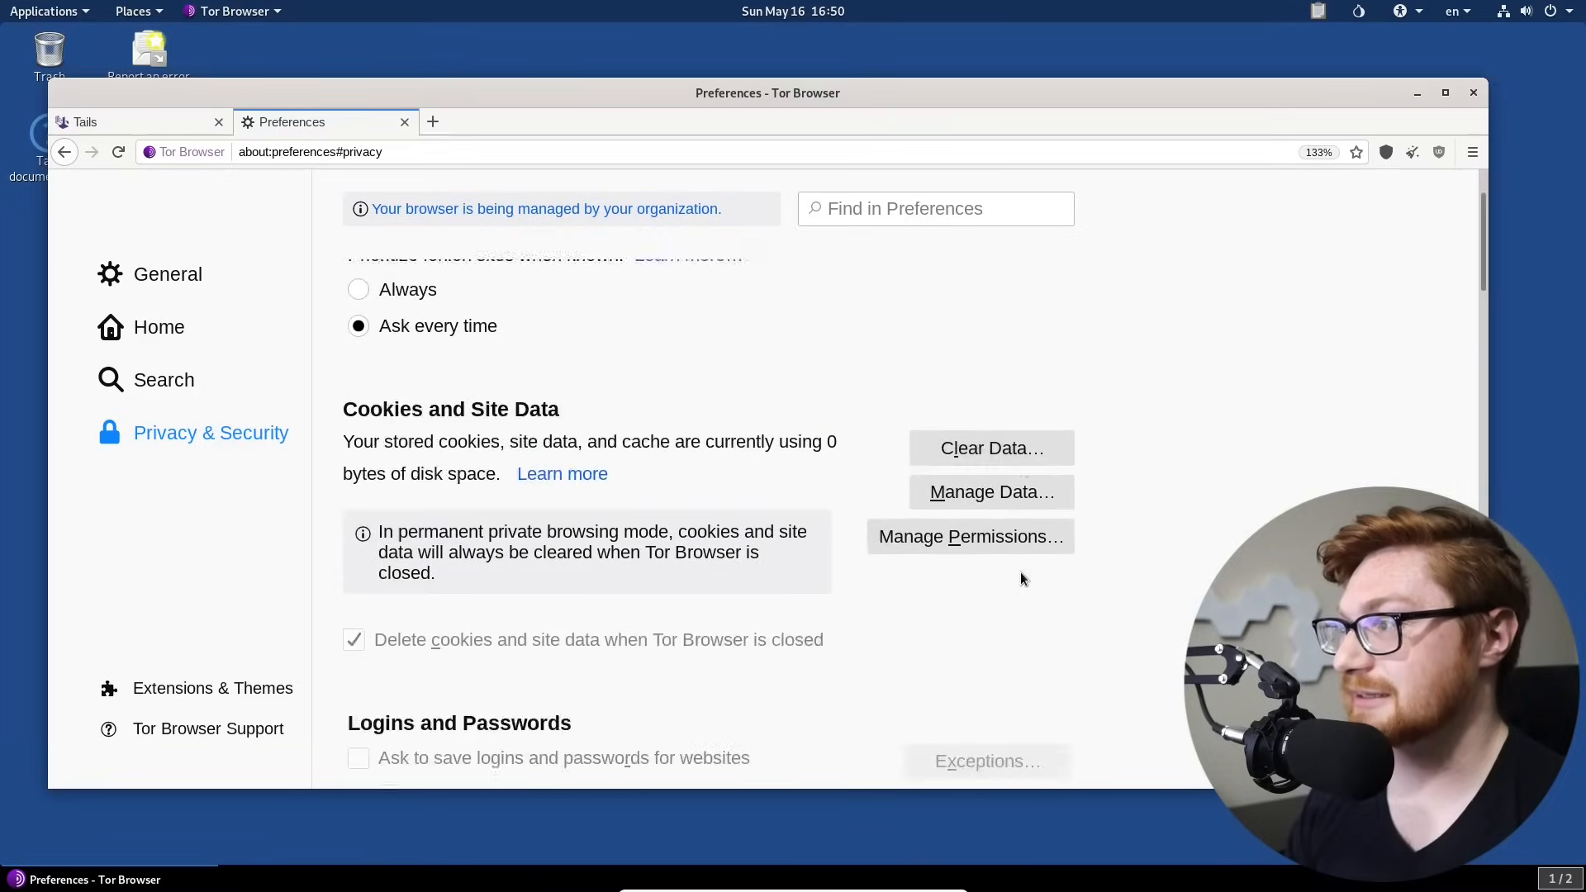
pyautogui.scroll(-3)
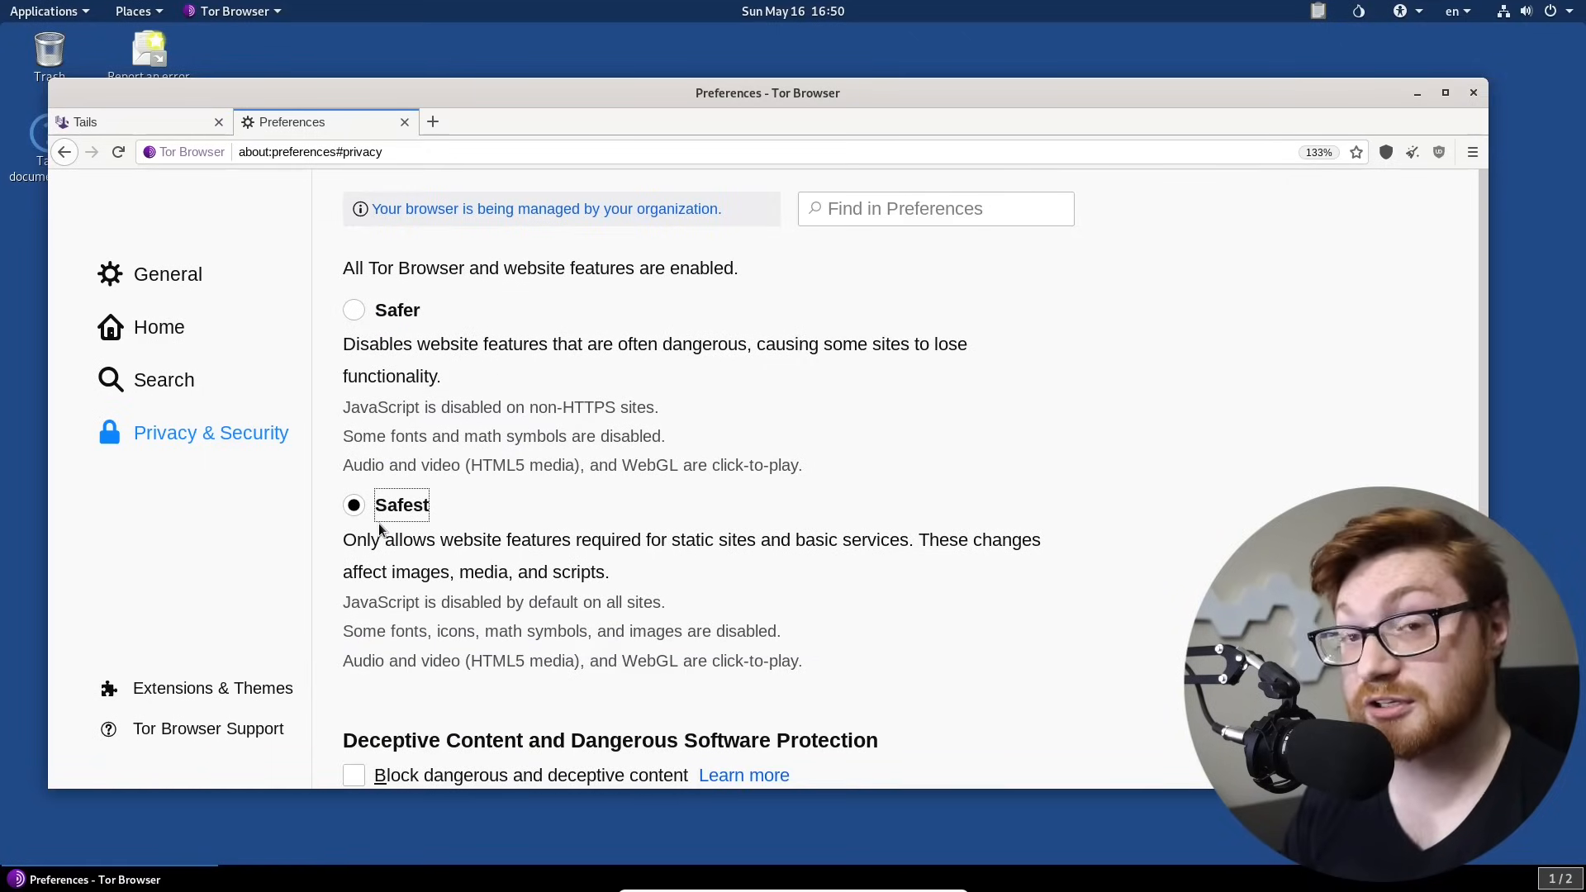
pyautogui.moveTo(344, 601); pyautogui.dragTo(523, 601)
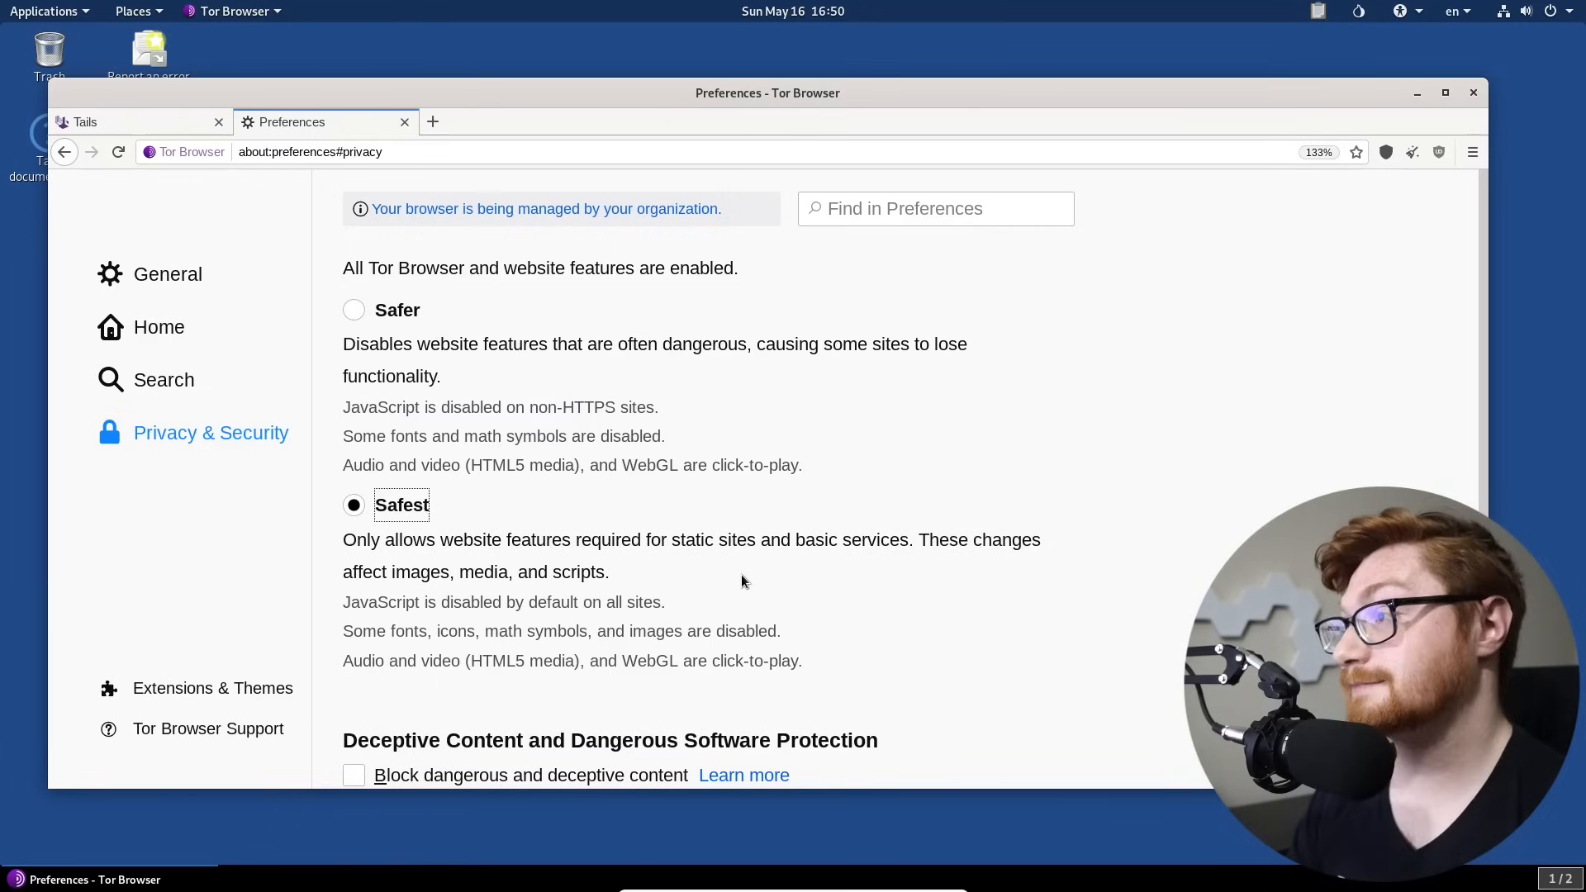
pyautogui.scroll(-3)
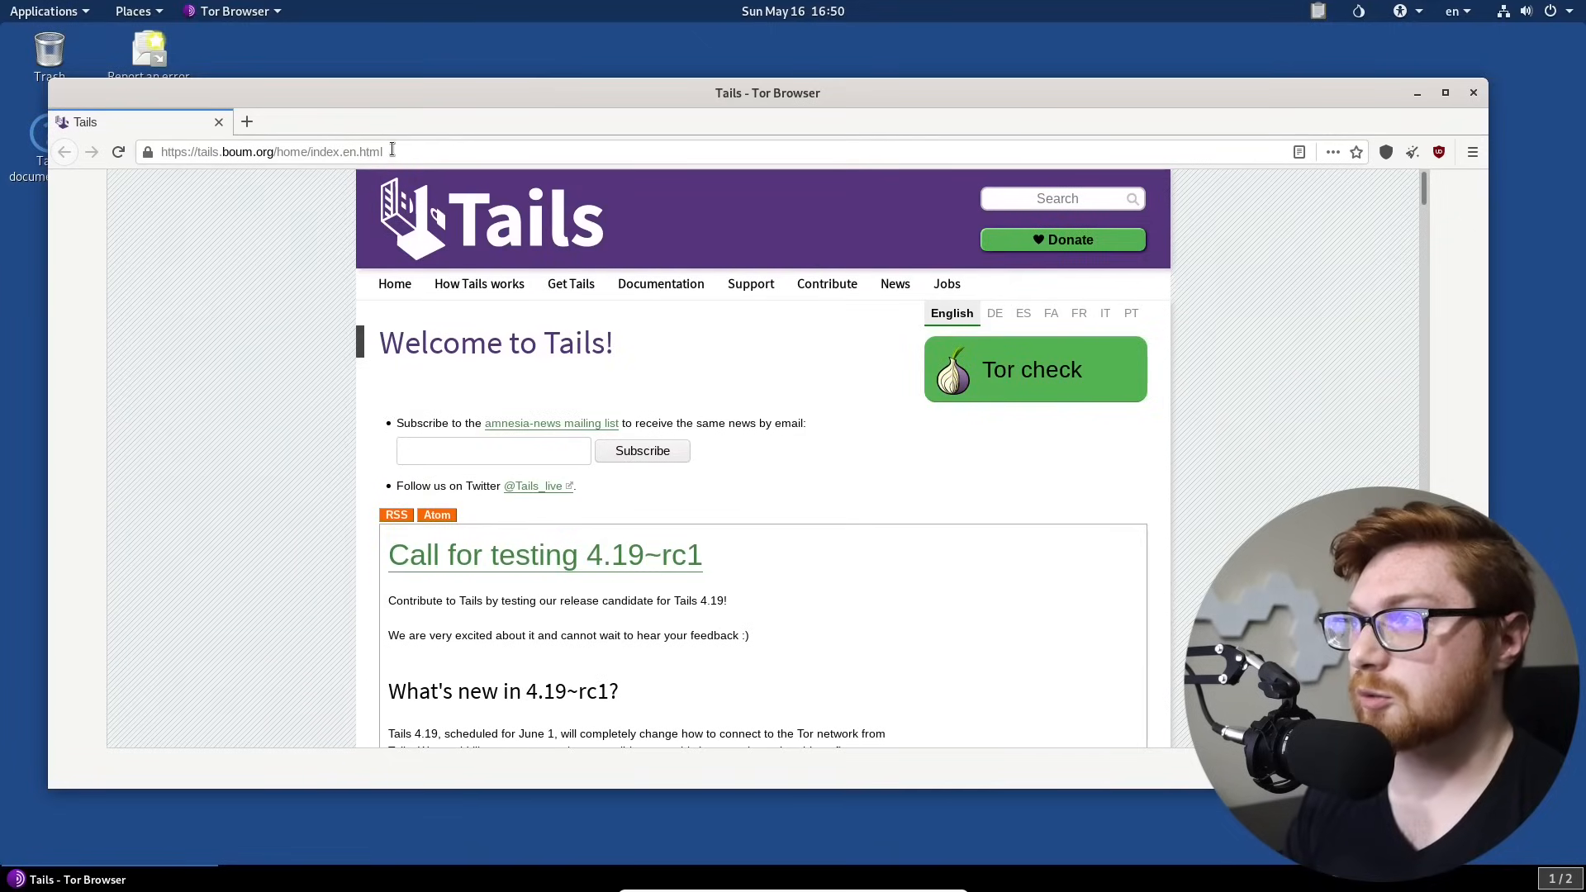
# Step: Search DuckDuckGo for 'dark web search engines' from the address bar
pyautogui.doubleClick(370, 150)
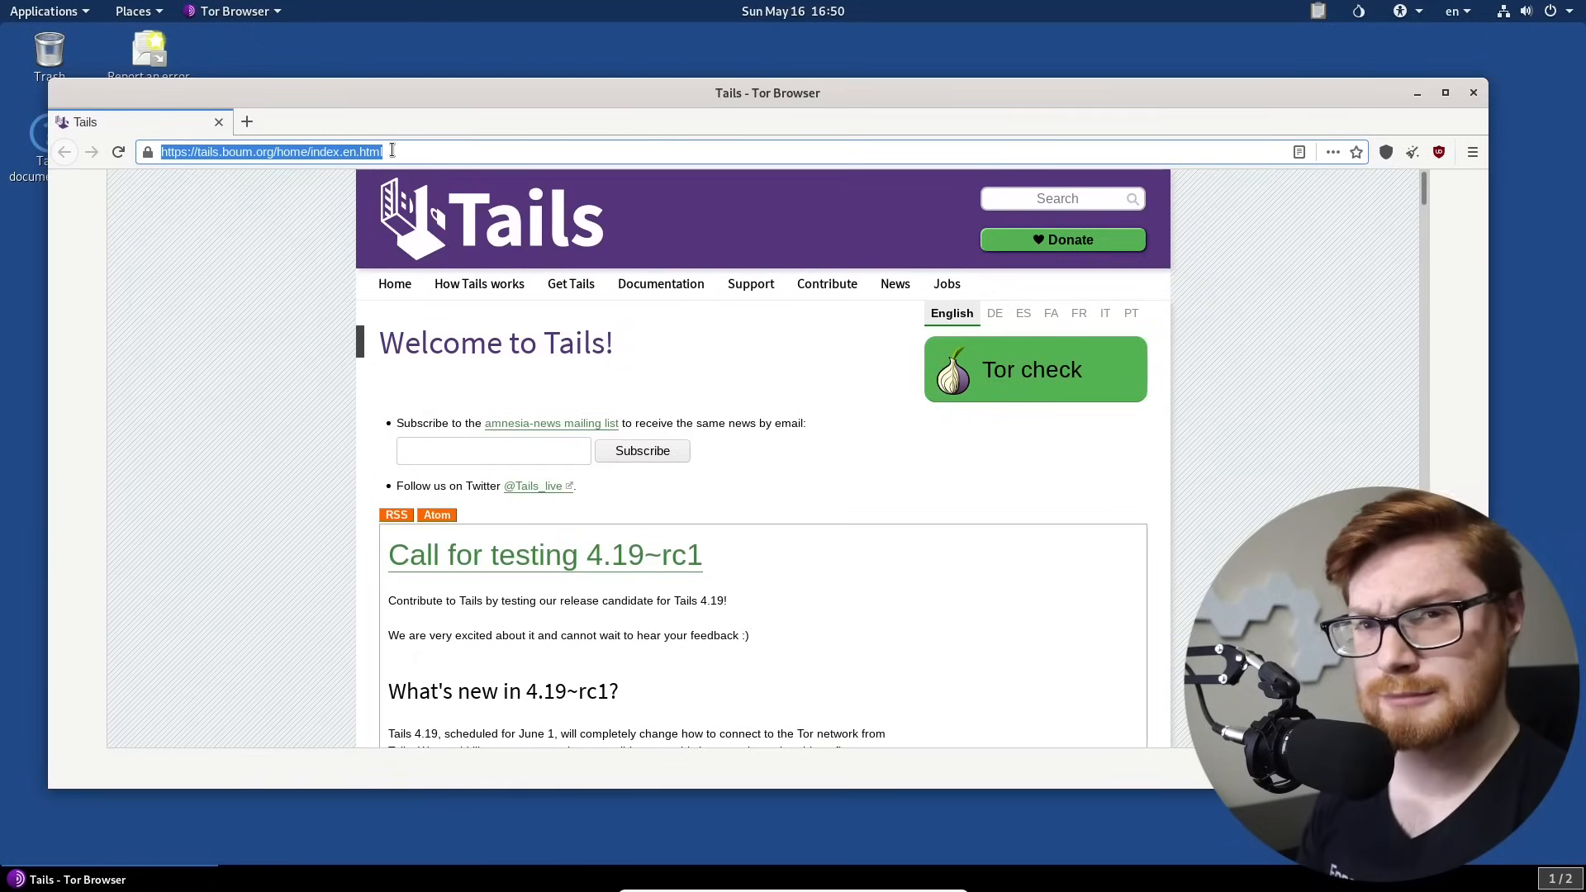
pyautogui.write('dark web search')
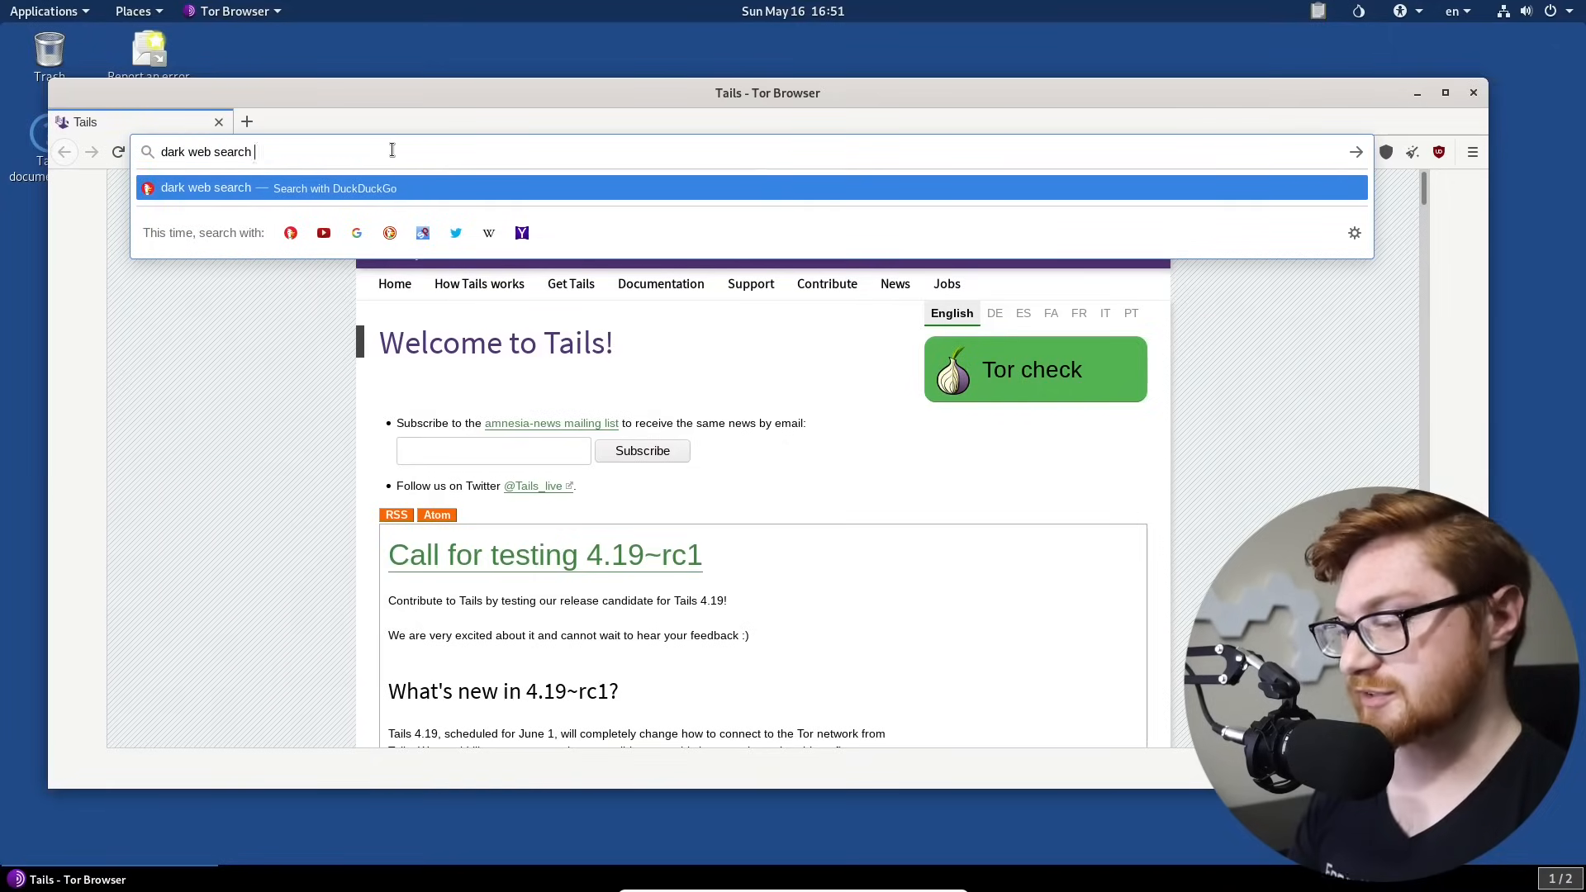
pyautogui.press('Return')
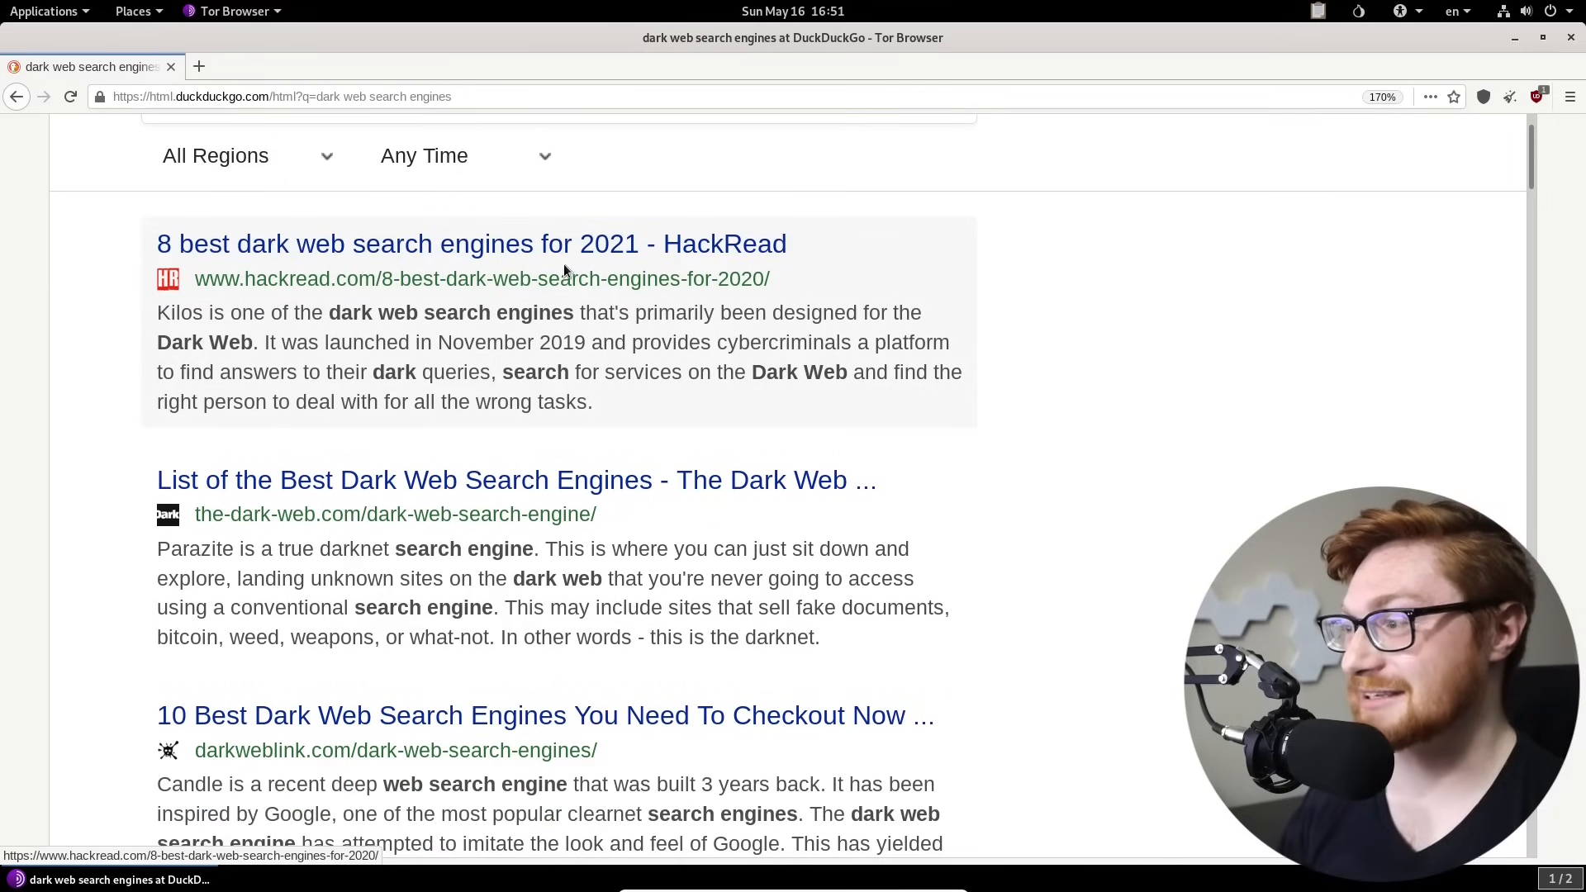
# Step: Scroll down the search results to the top dark web search engine articles
pyautogui.scroll(-3)
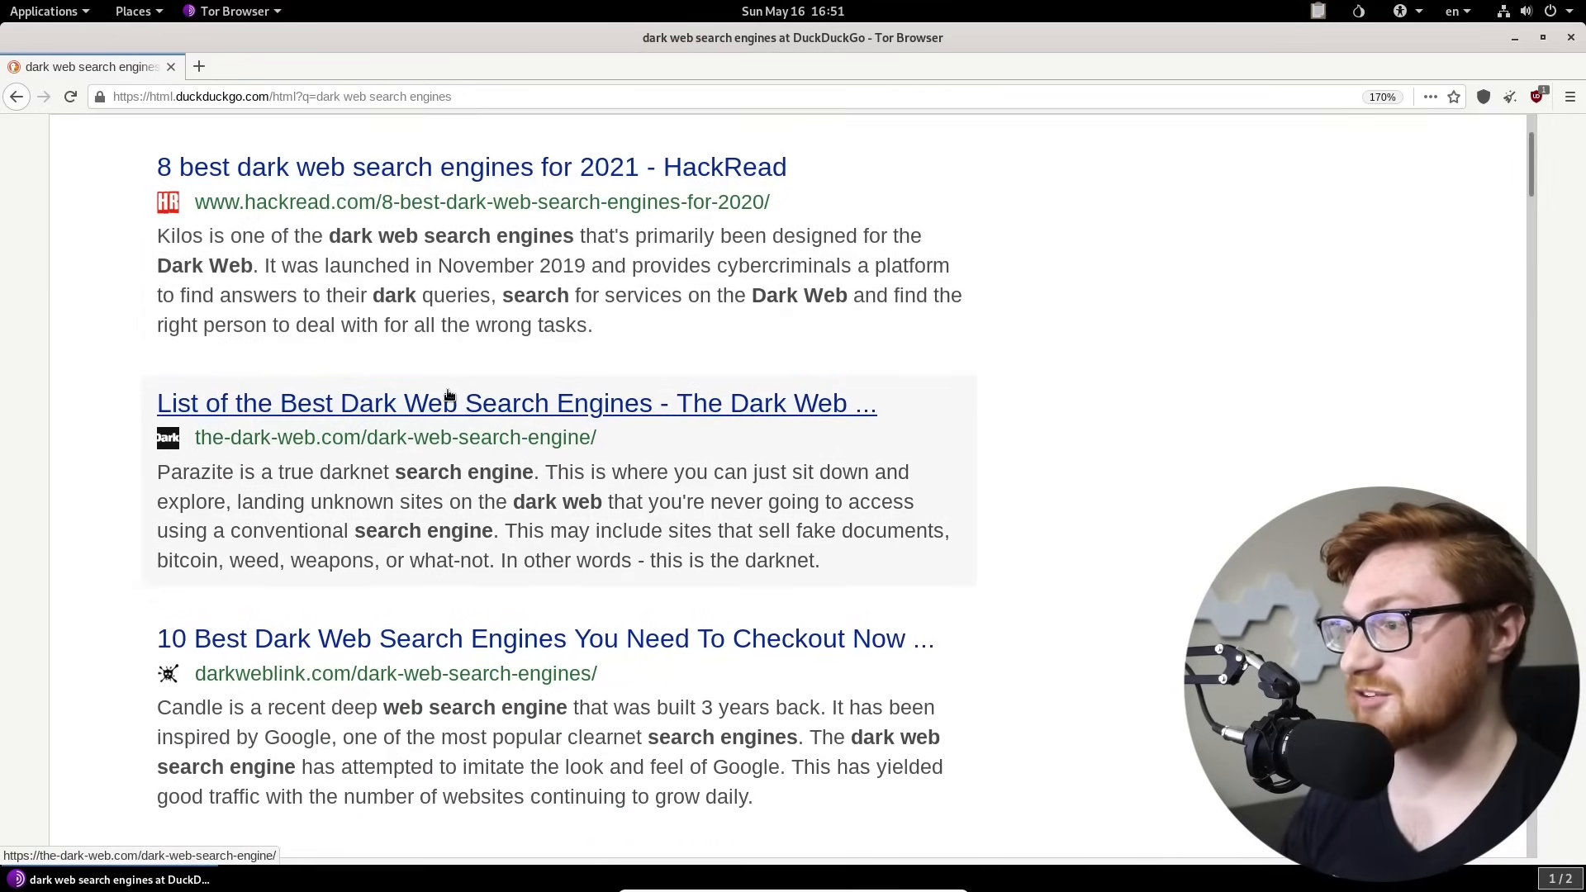
pyautogui.moveTo(416, 638)
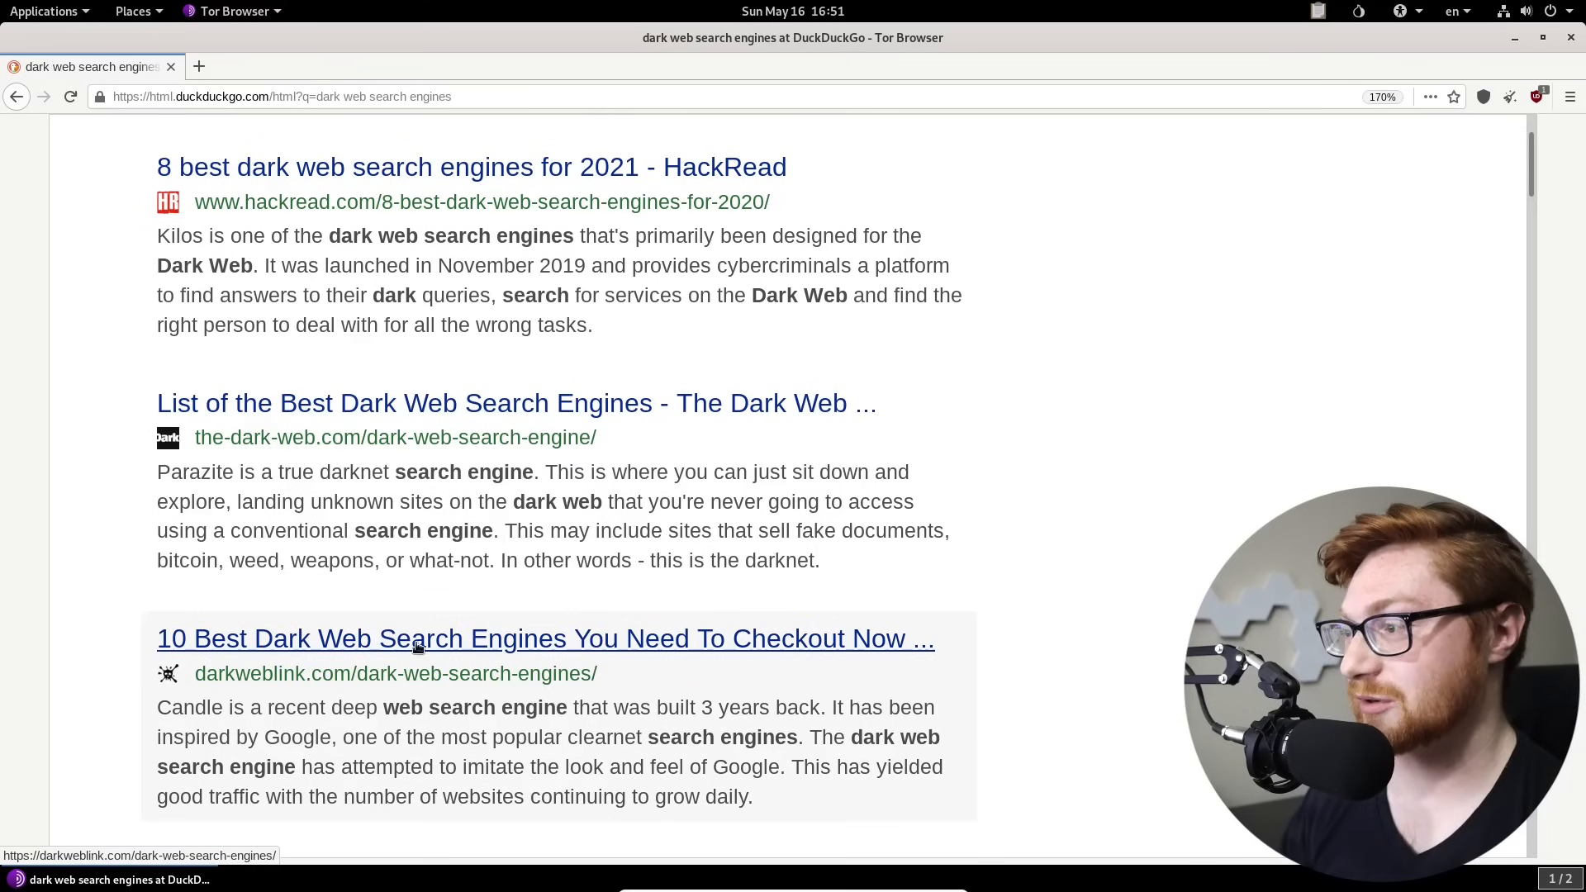
pyautogui.scroll(-3)
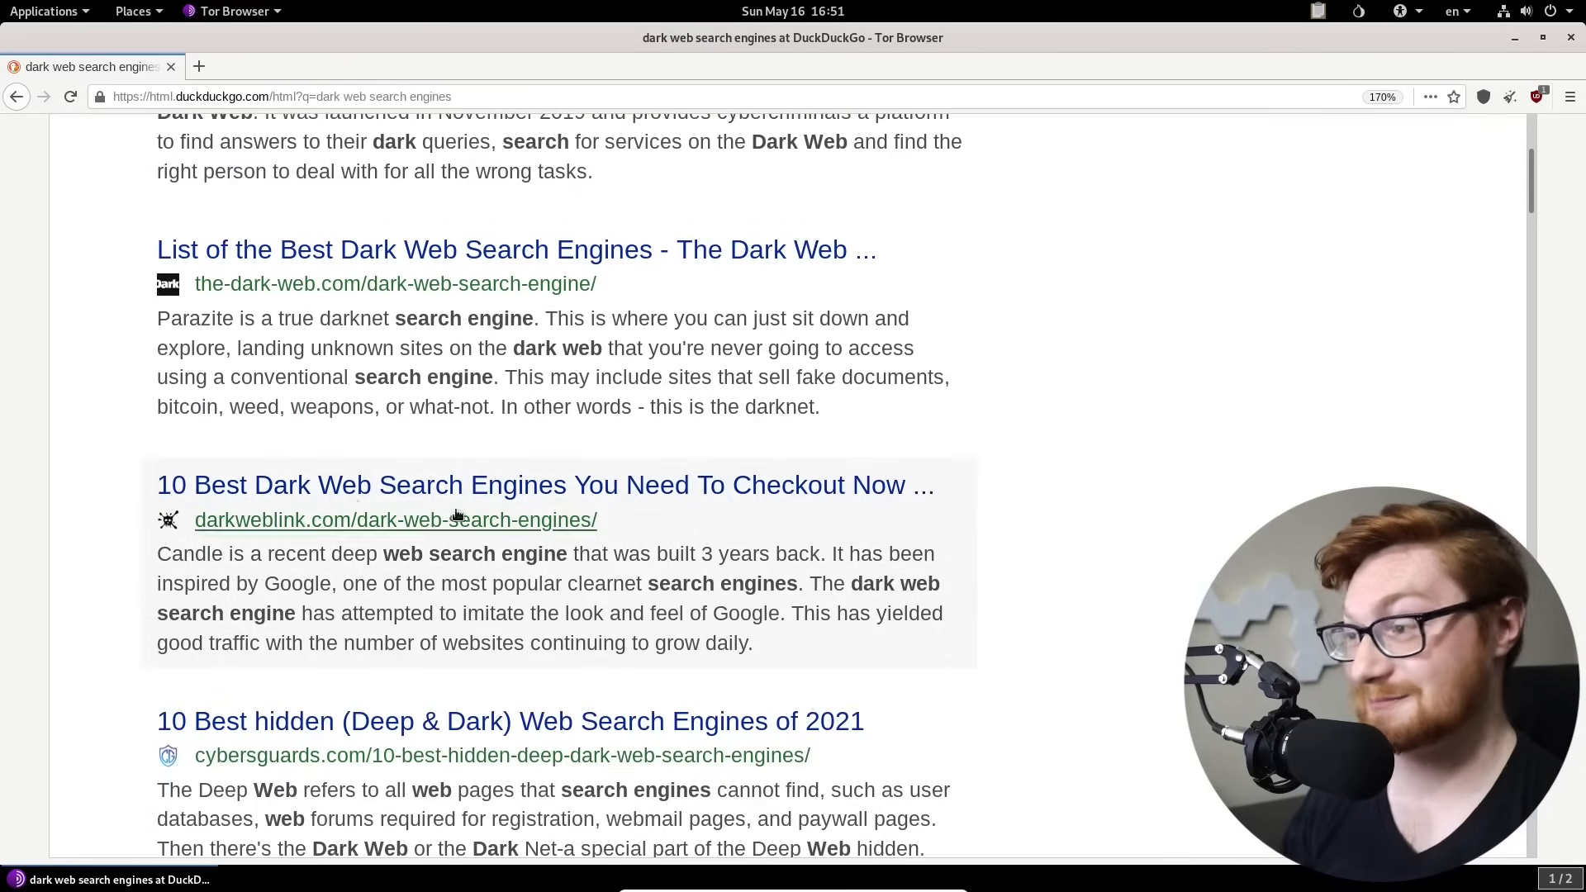
pyautogui.scroll(-3)
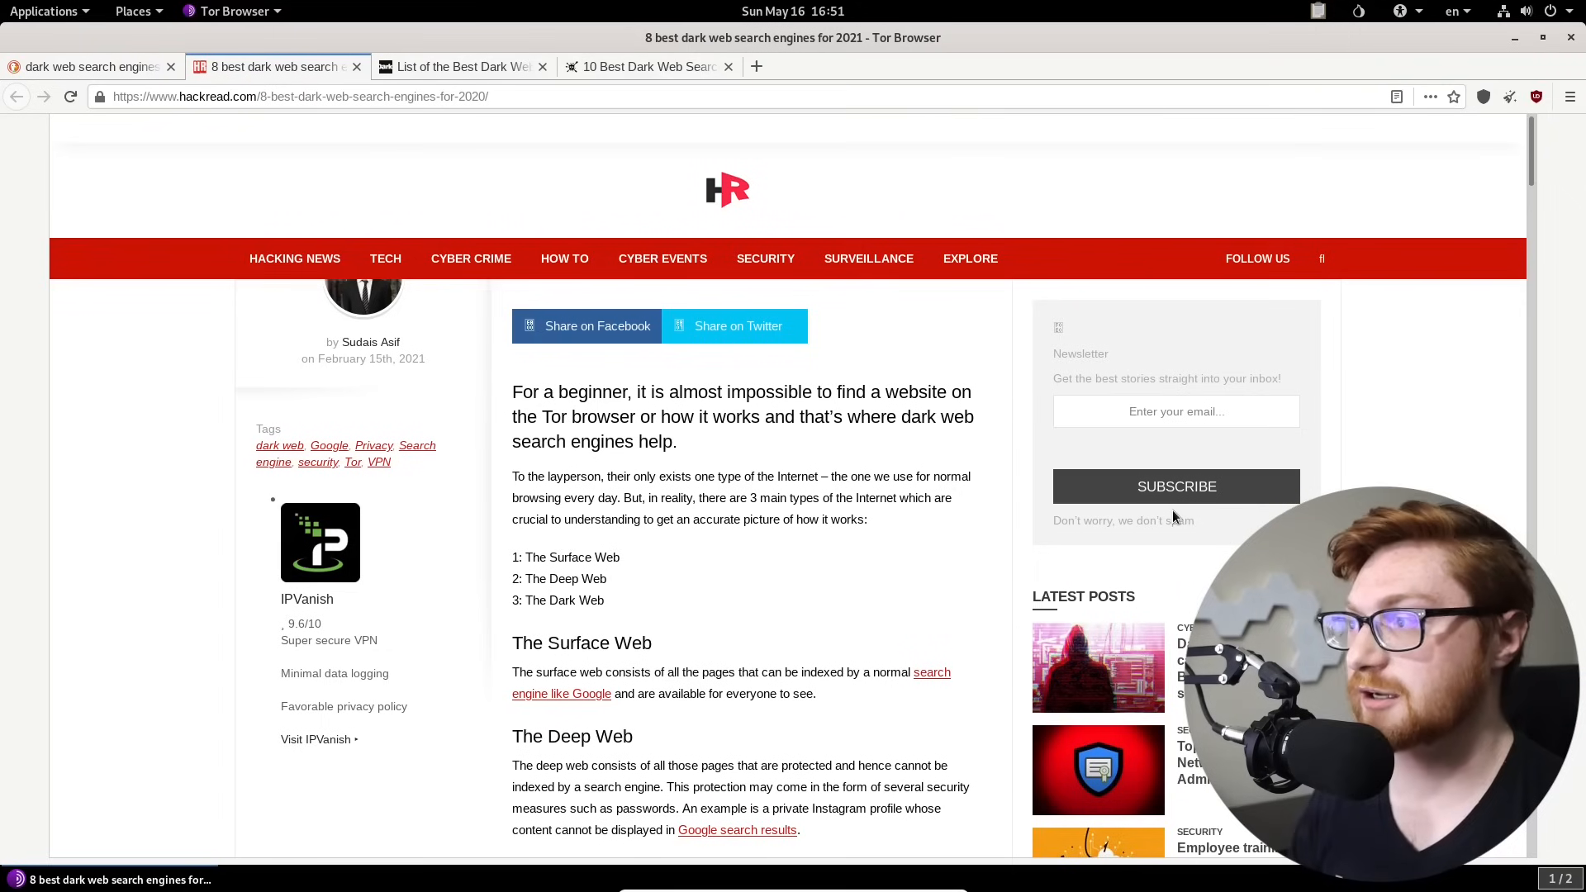
pyautogui.press('ctrl+plus')
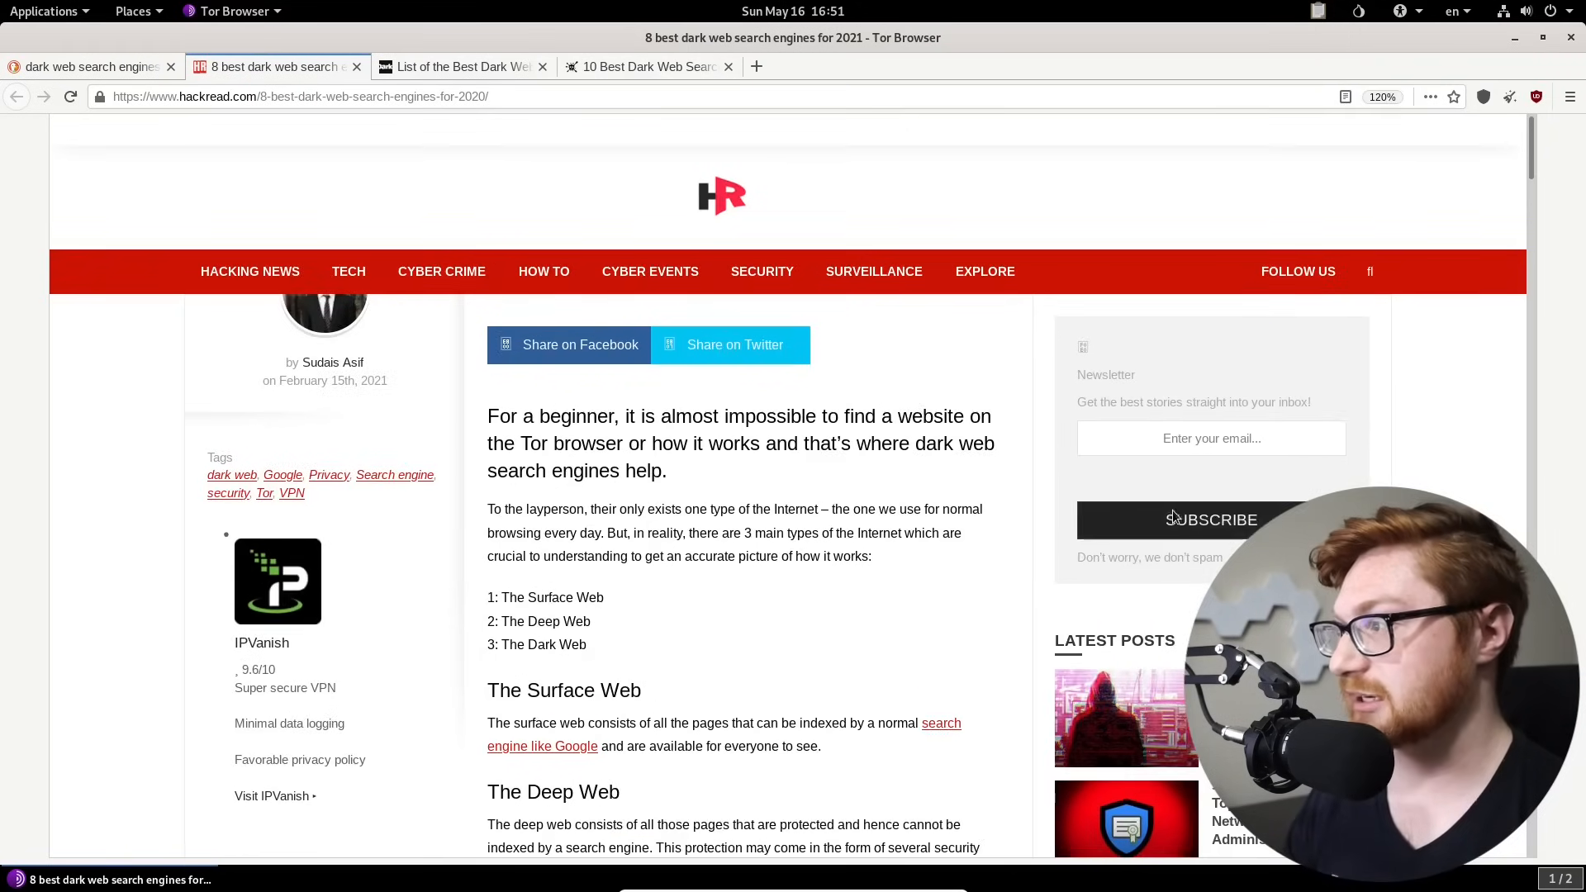
pyautogui.press('ctrl+plus')
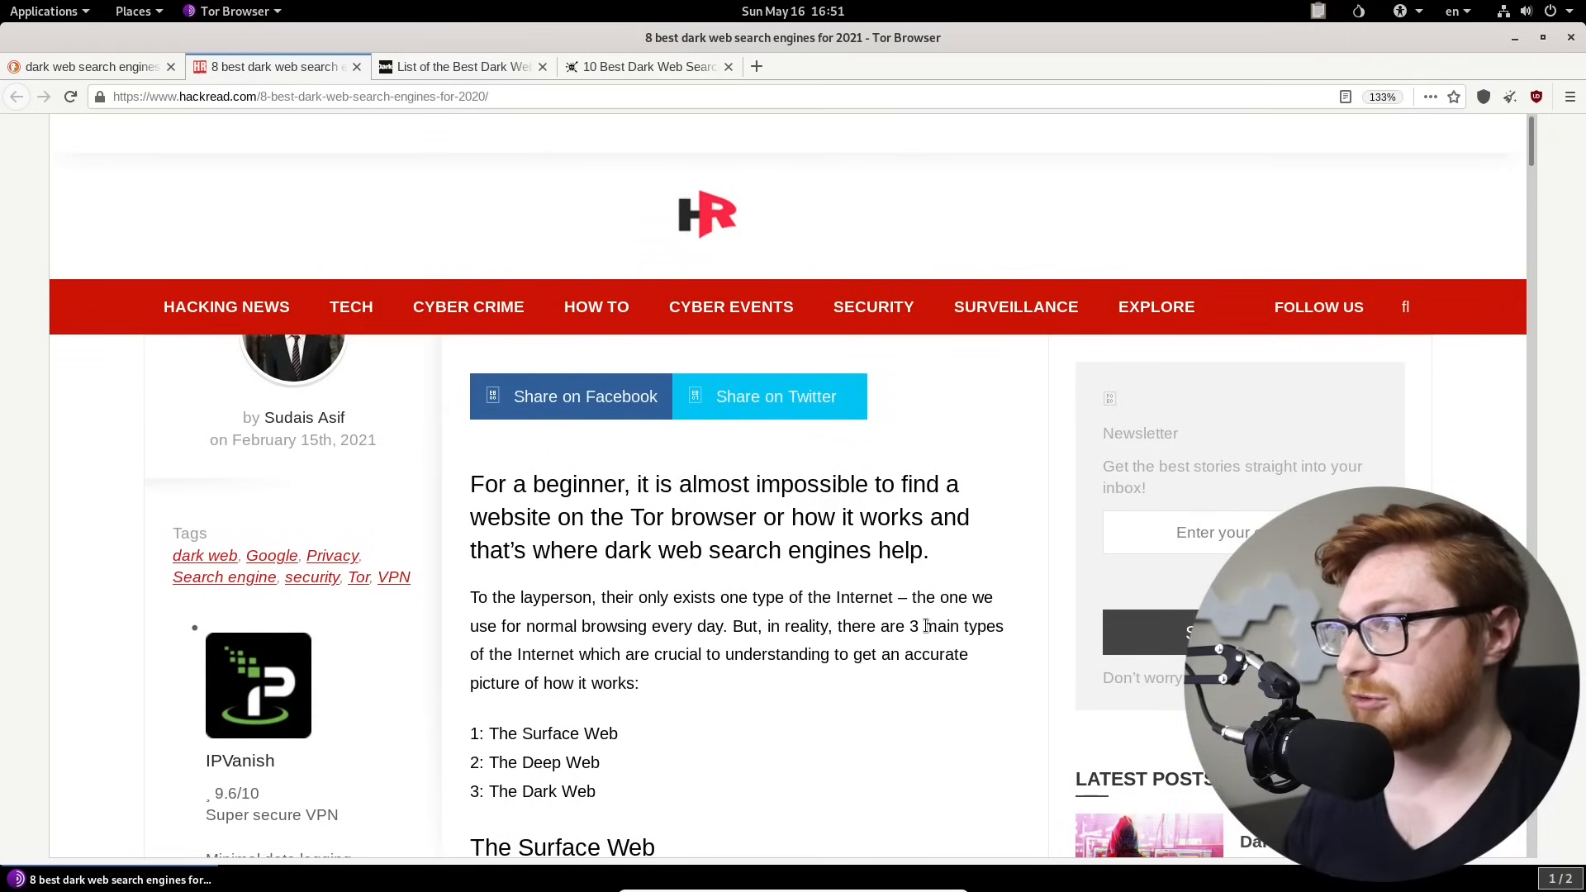
pyautogui.scroll(-3)
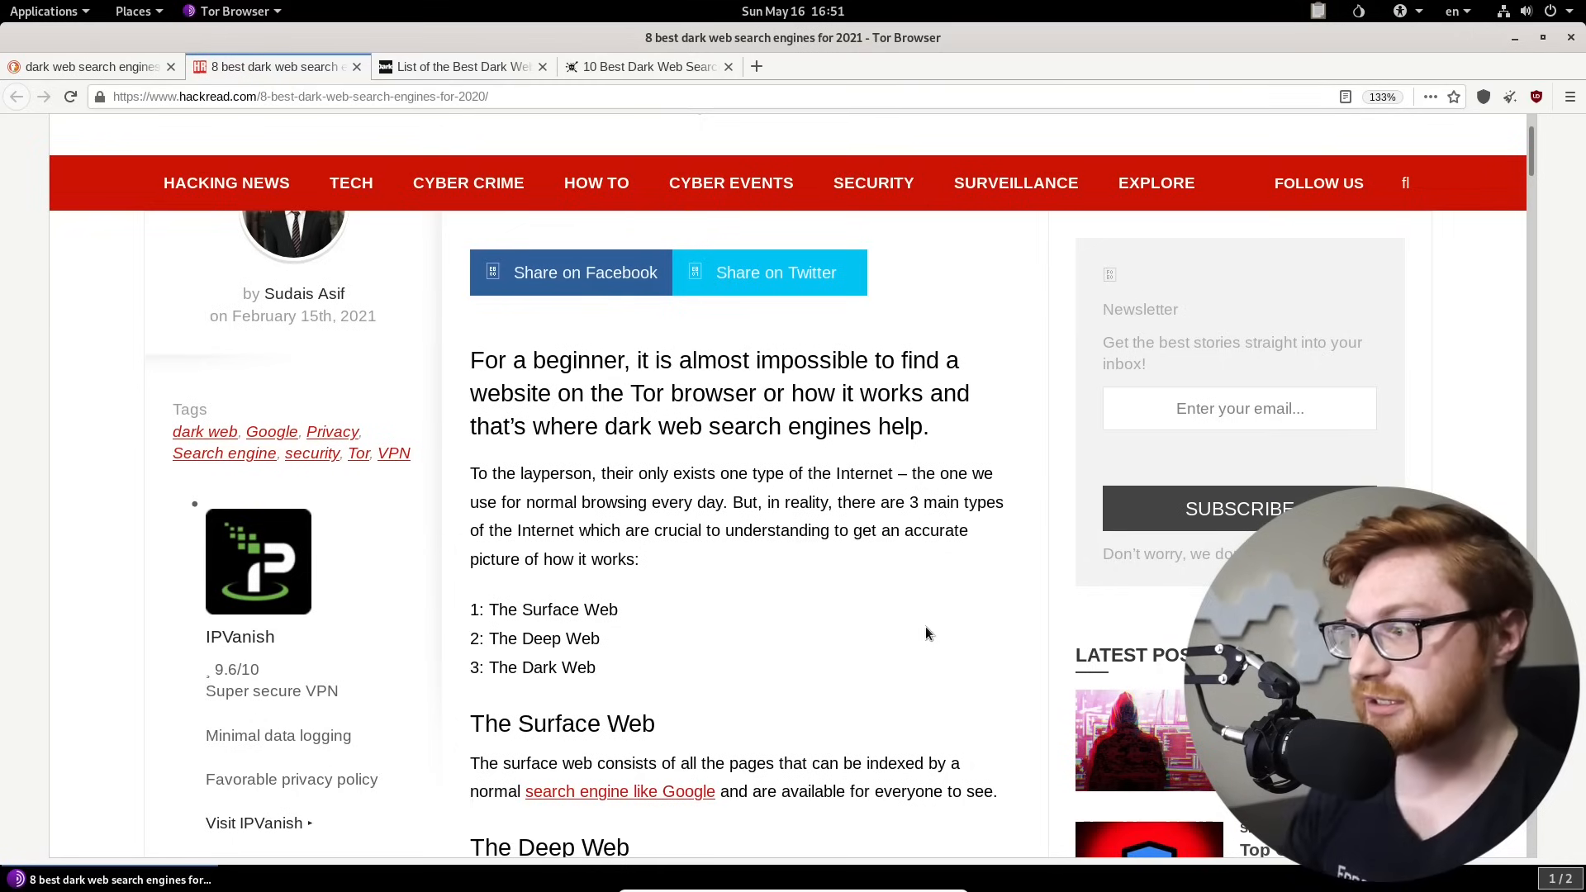
pyautogui.scroll(-3)
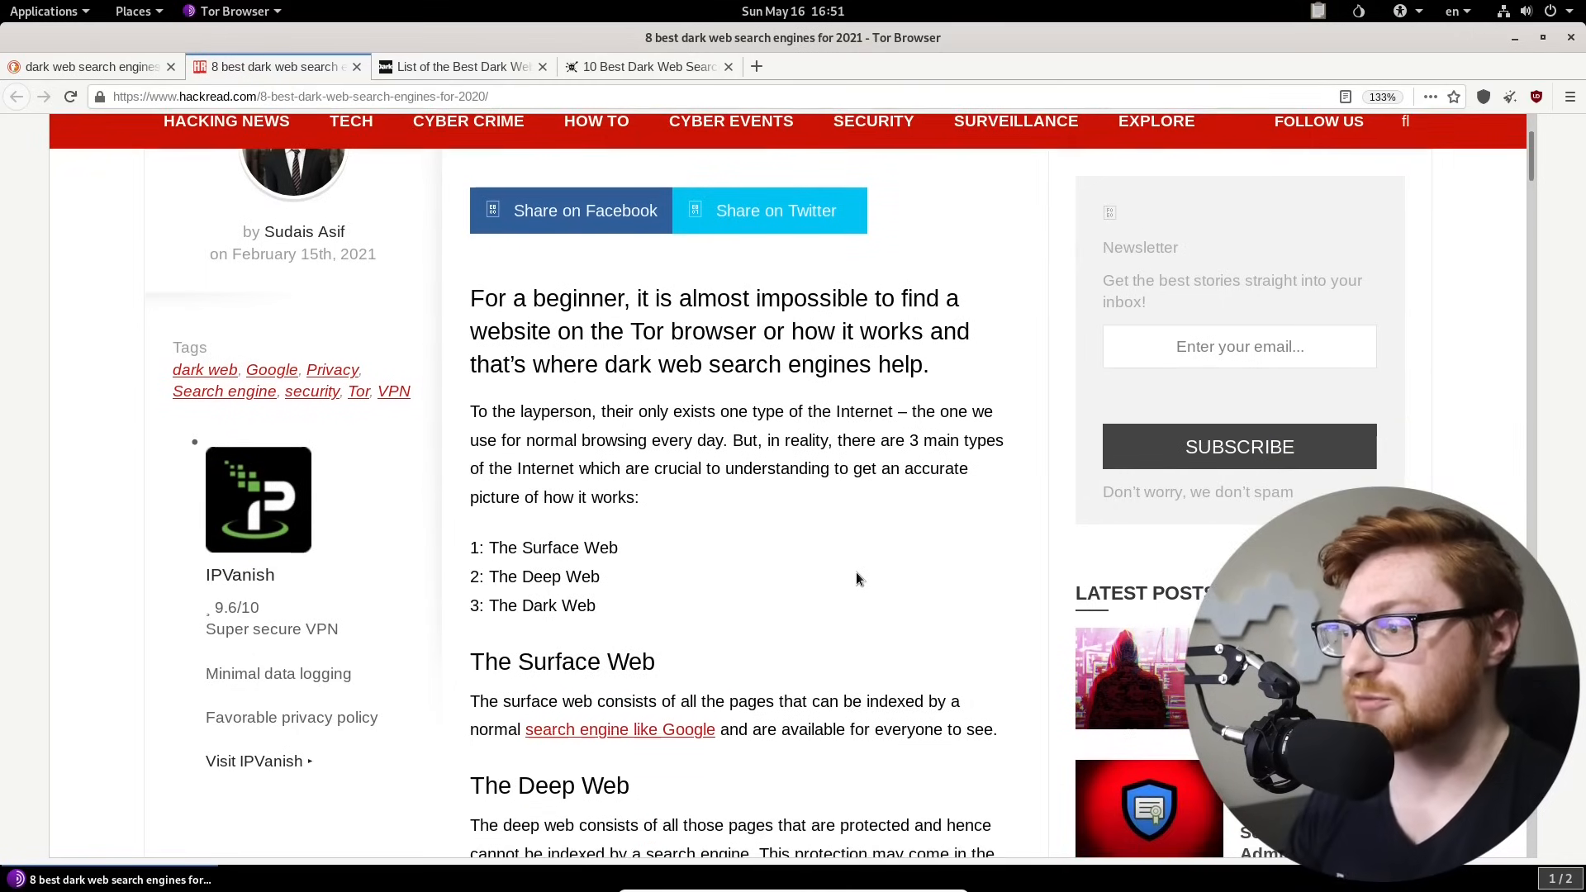
pyautogui.scroll(-3)
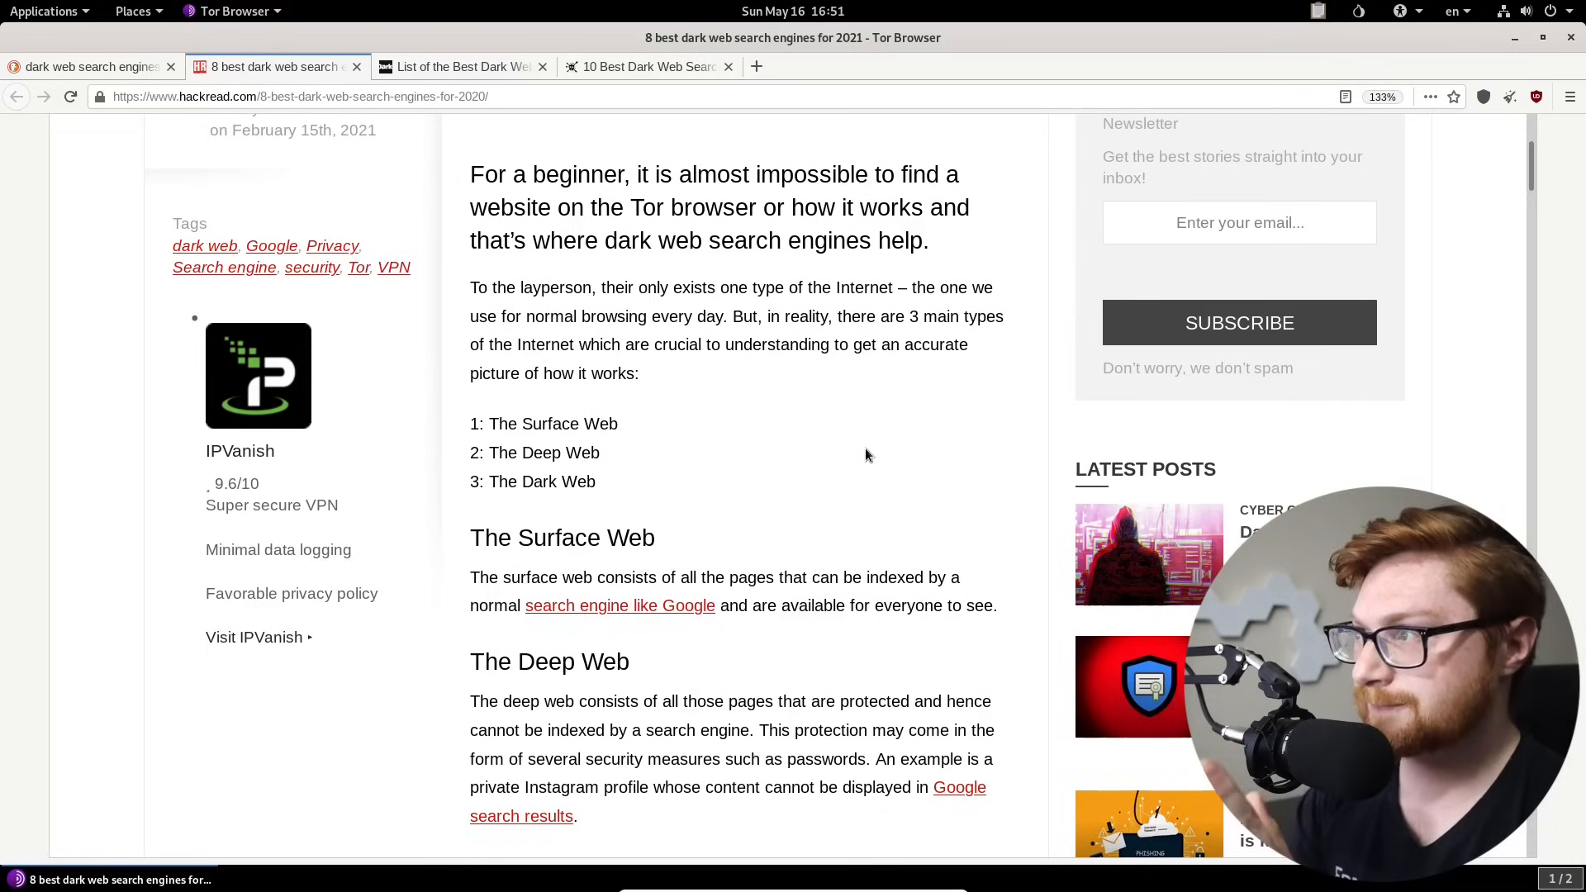
pyautogui.scroll(-3)
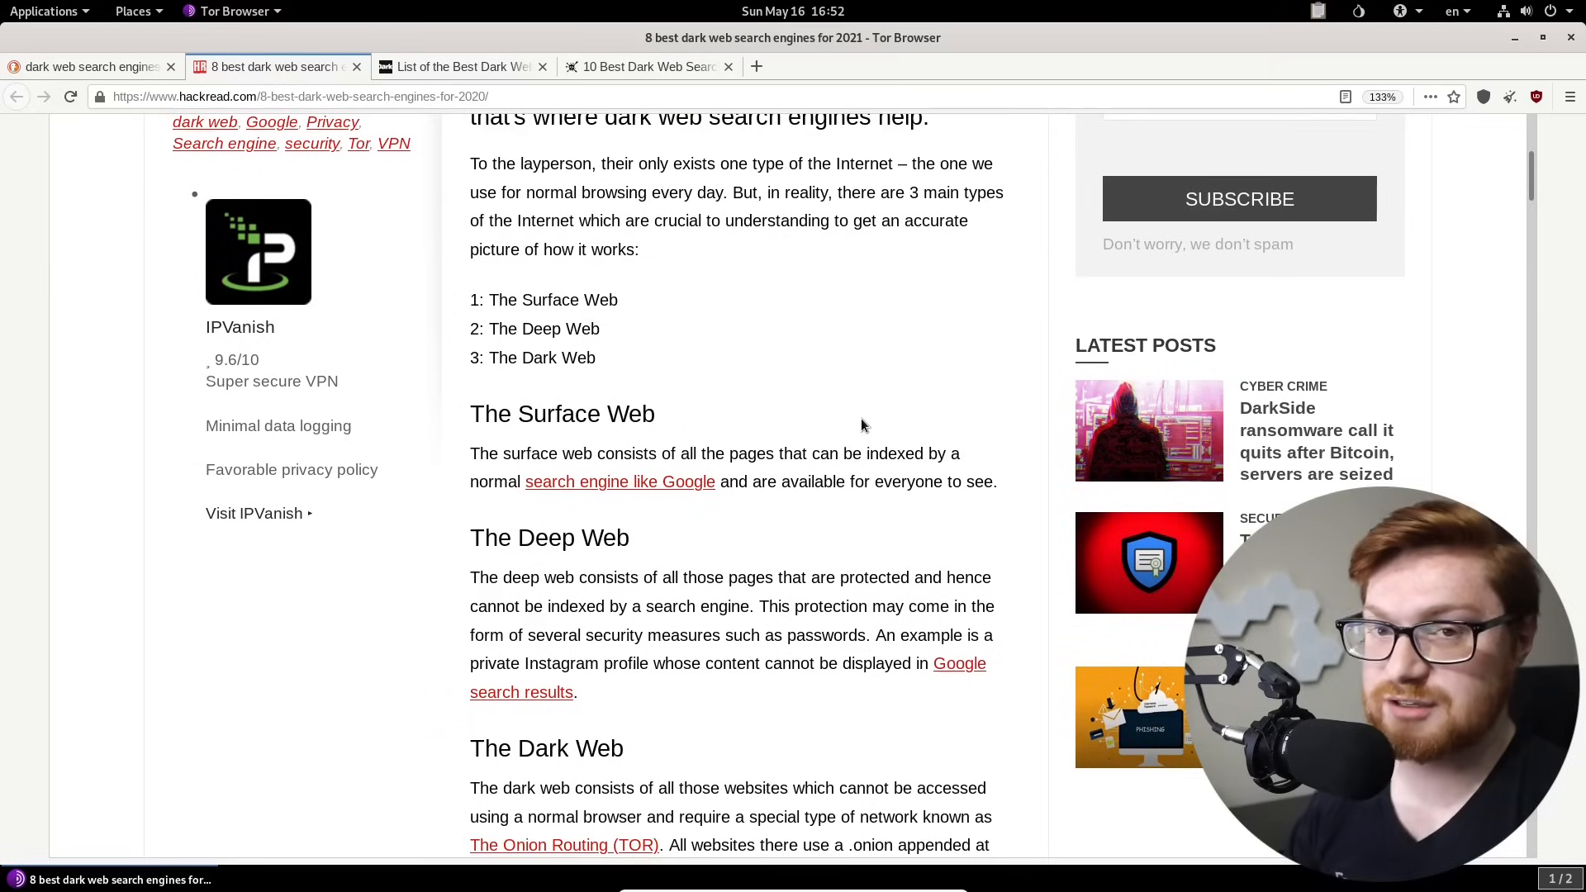
pyautogui.moveTo(470, 299); pyautogui.dragTo(597, 357)
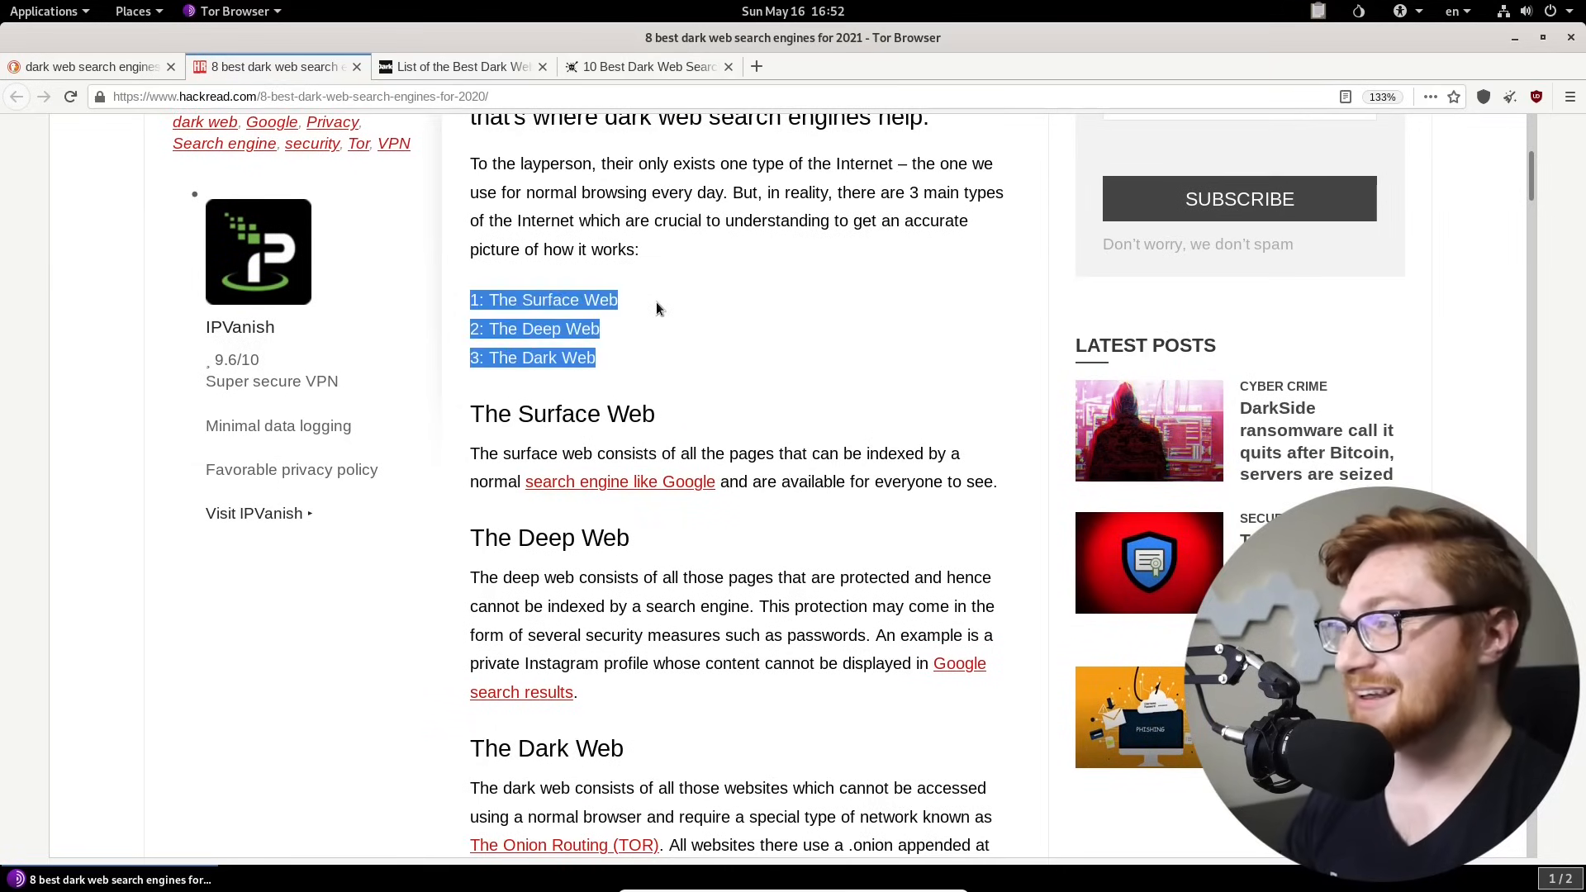
pyautogui.click(710, 348)
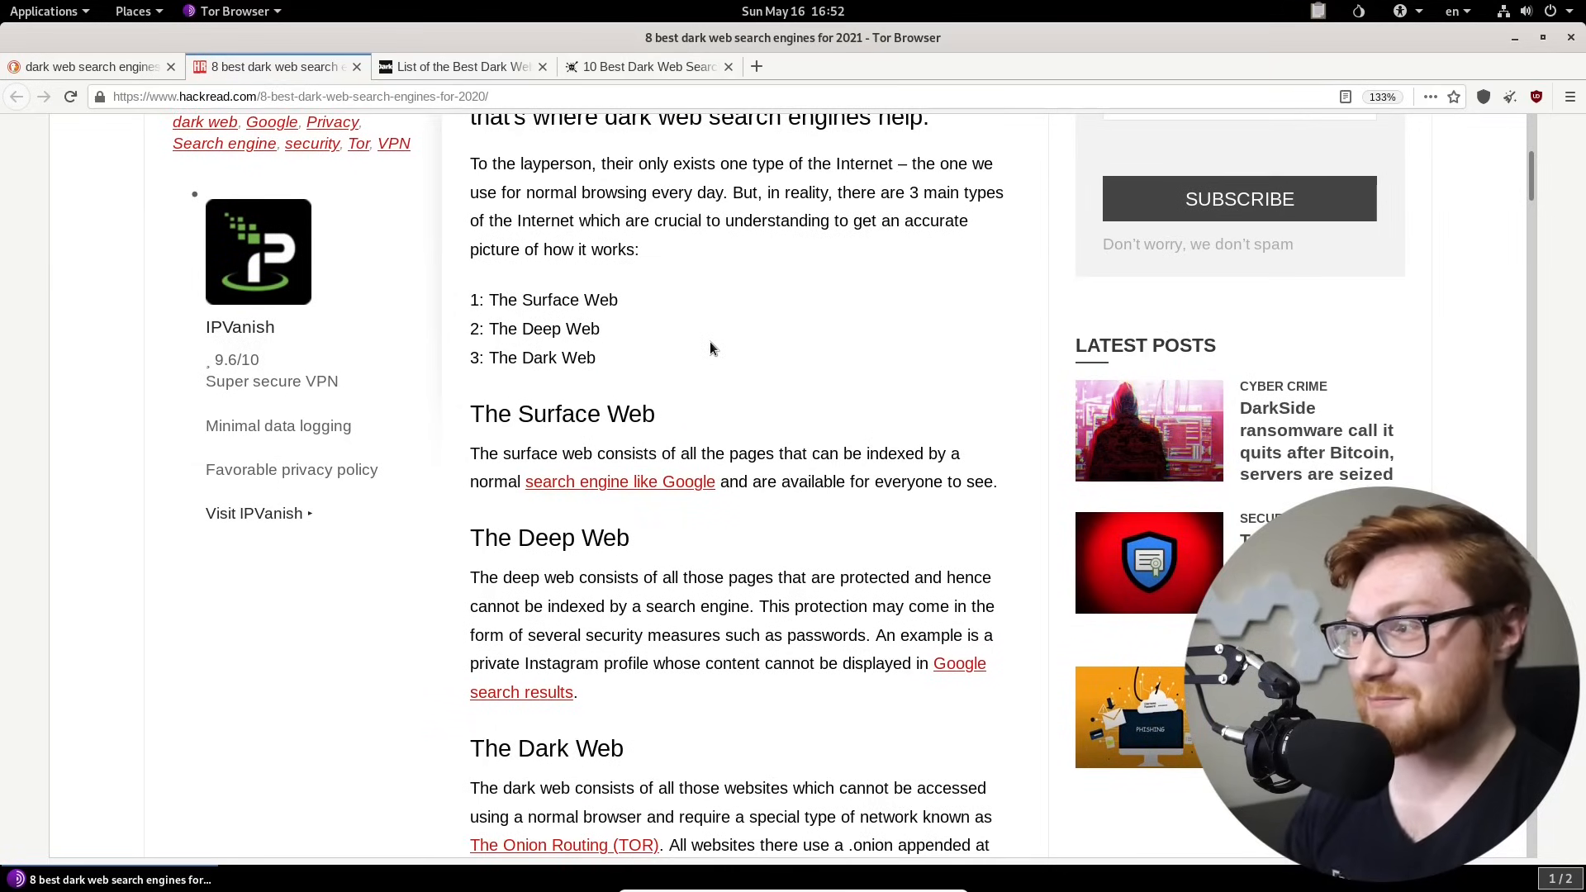
pyautogui.scroll(-3)
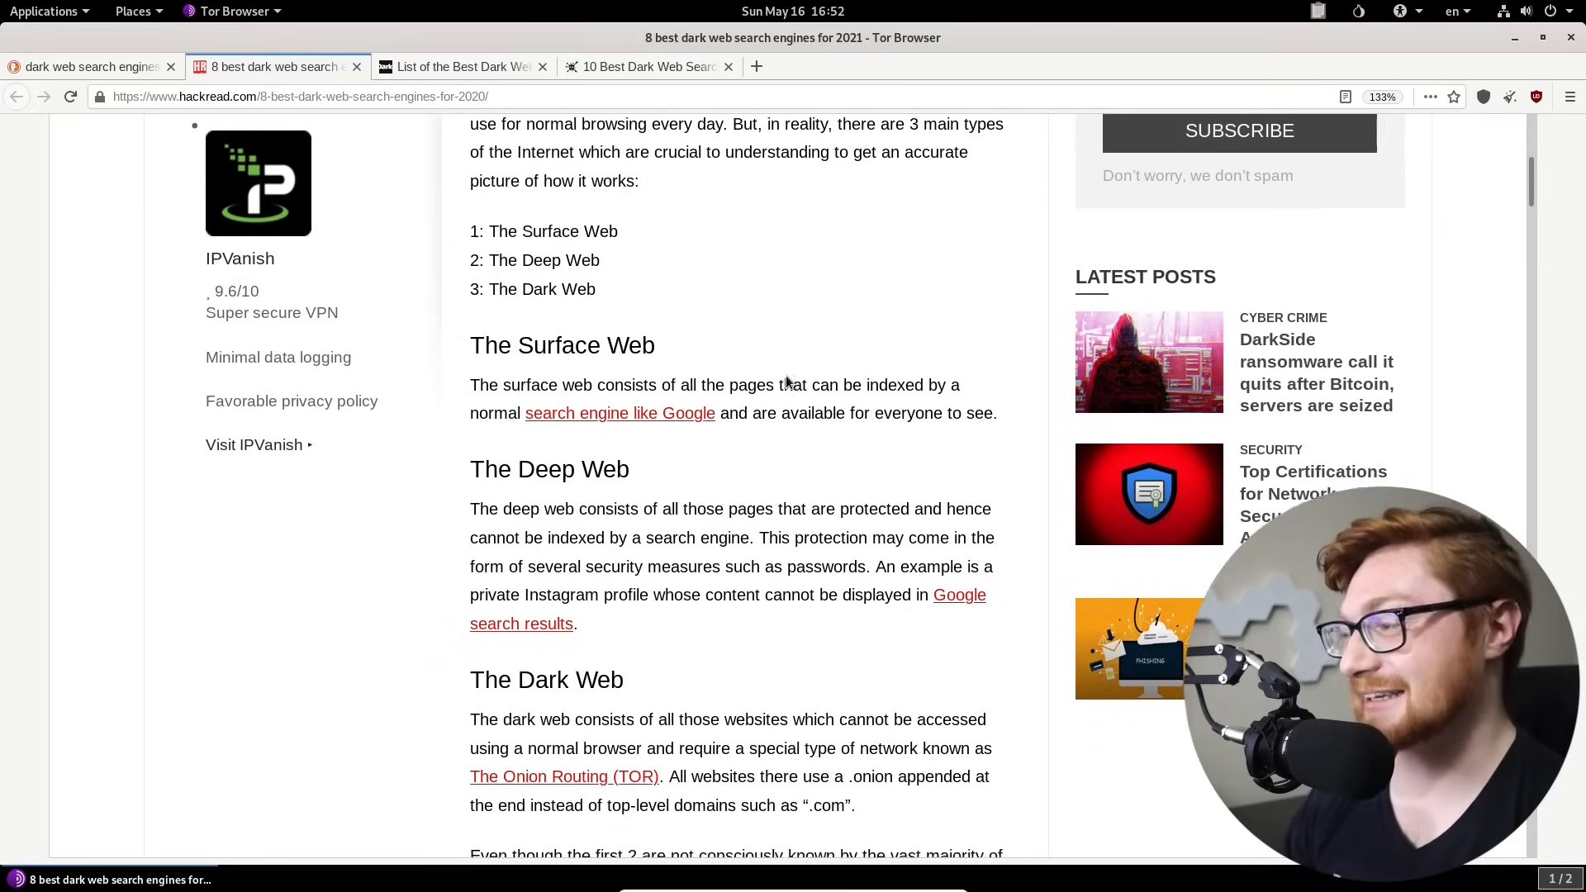
pyautogui.scroll(-3)
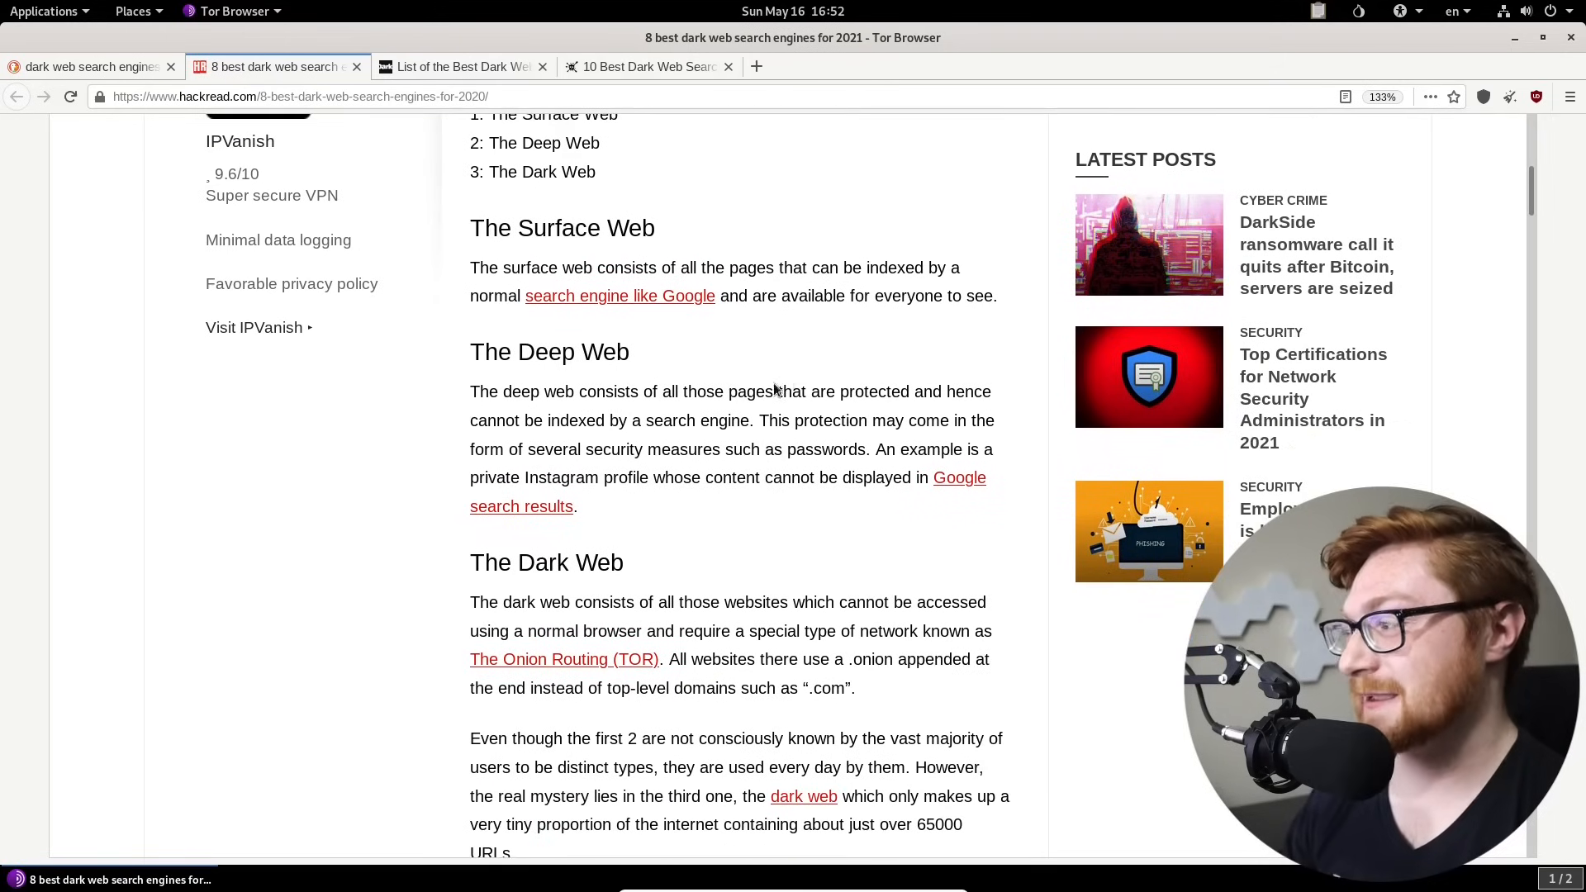
pyautogui.scroll(-3)
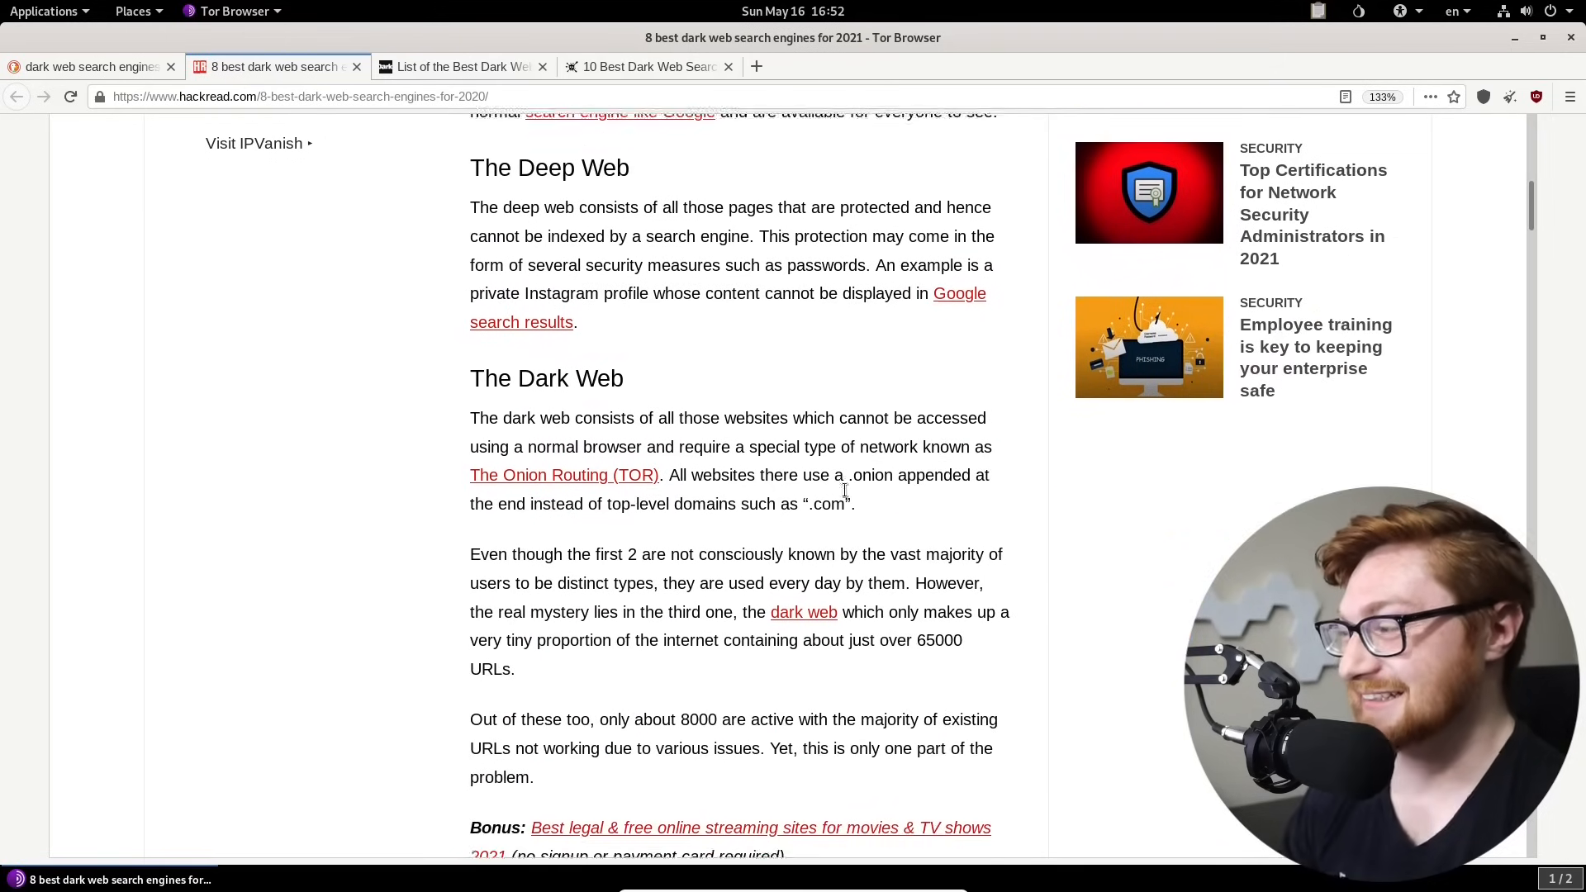
pyautogui.scroll(-3)
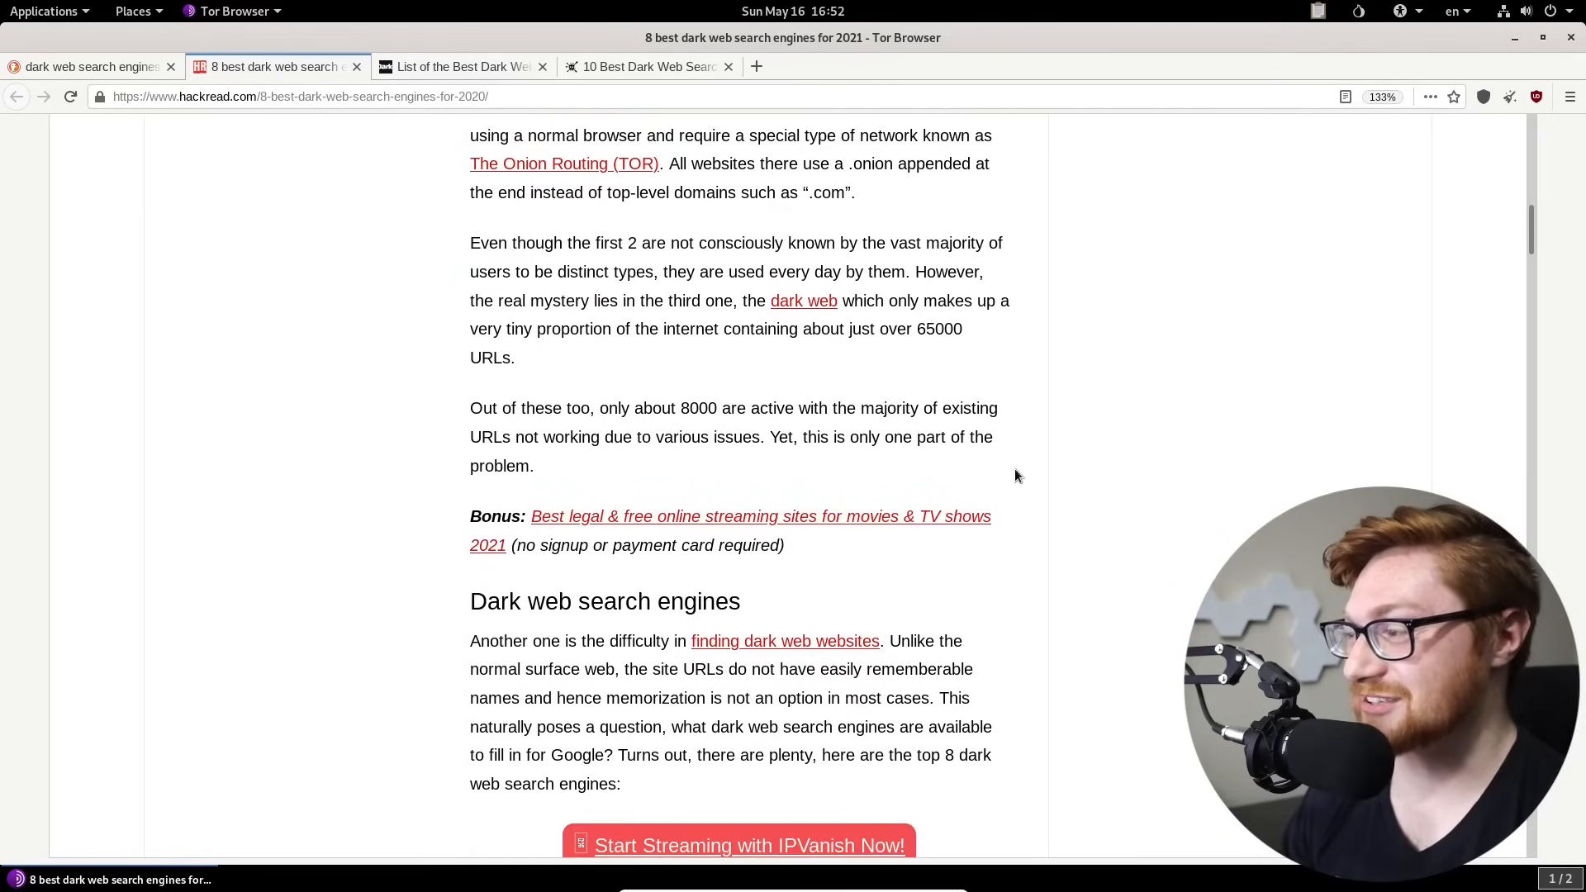
pyautogui.scroll(-3)
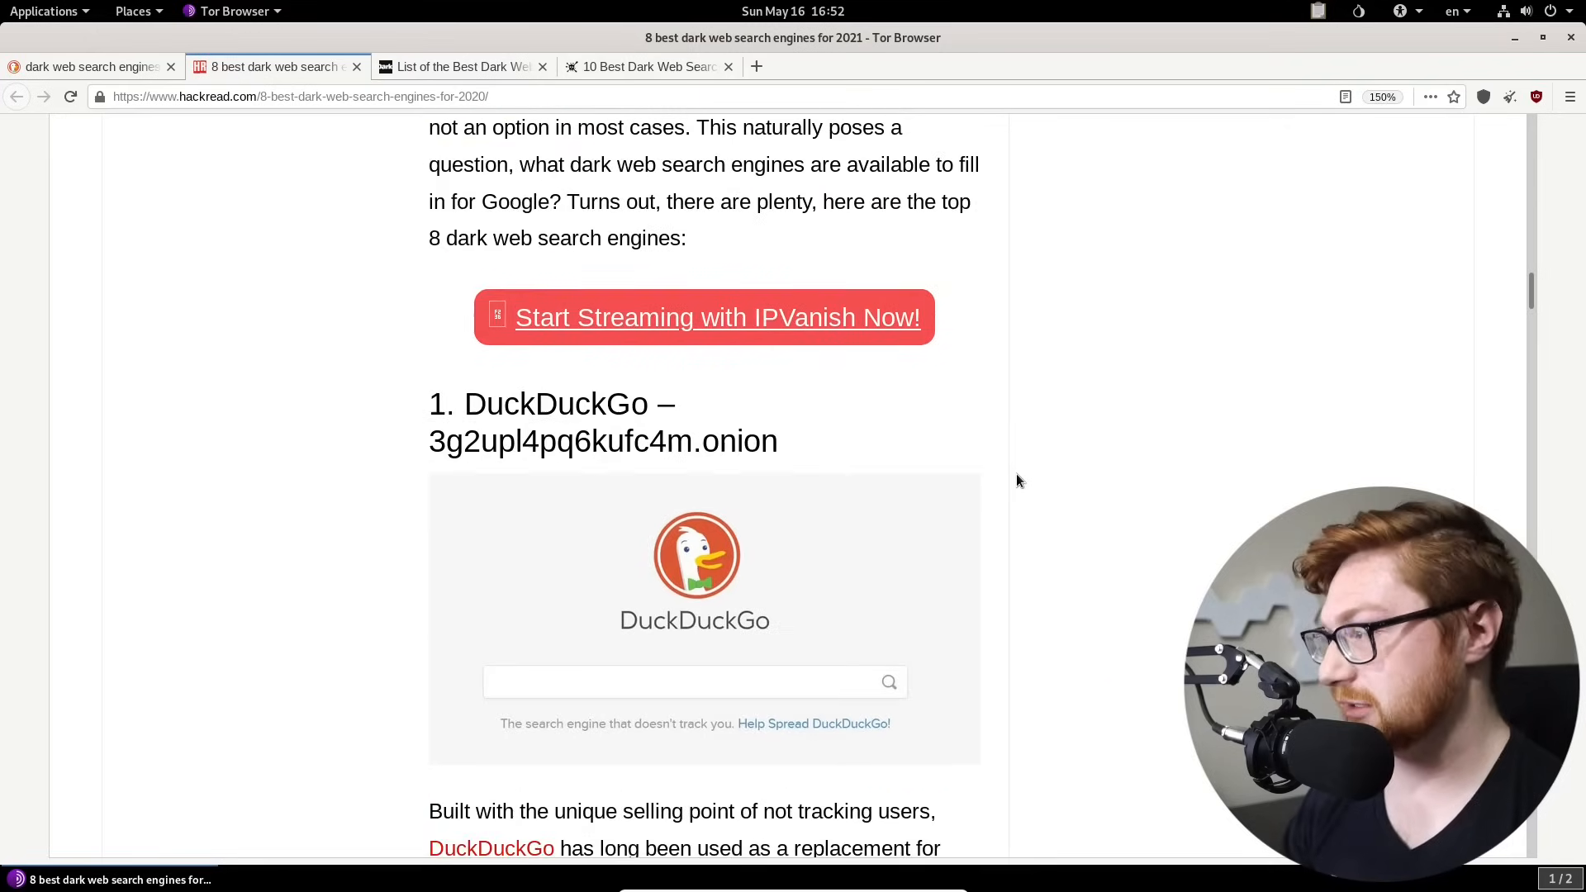
# Step: Pick DuckDuckGo's .onion address from the article and return to the article tab
pyautogui.scroll(-3)
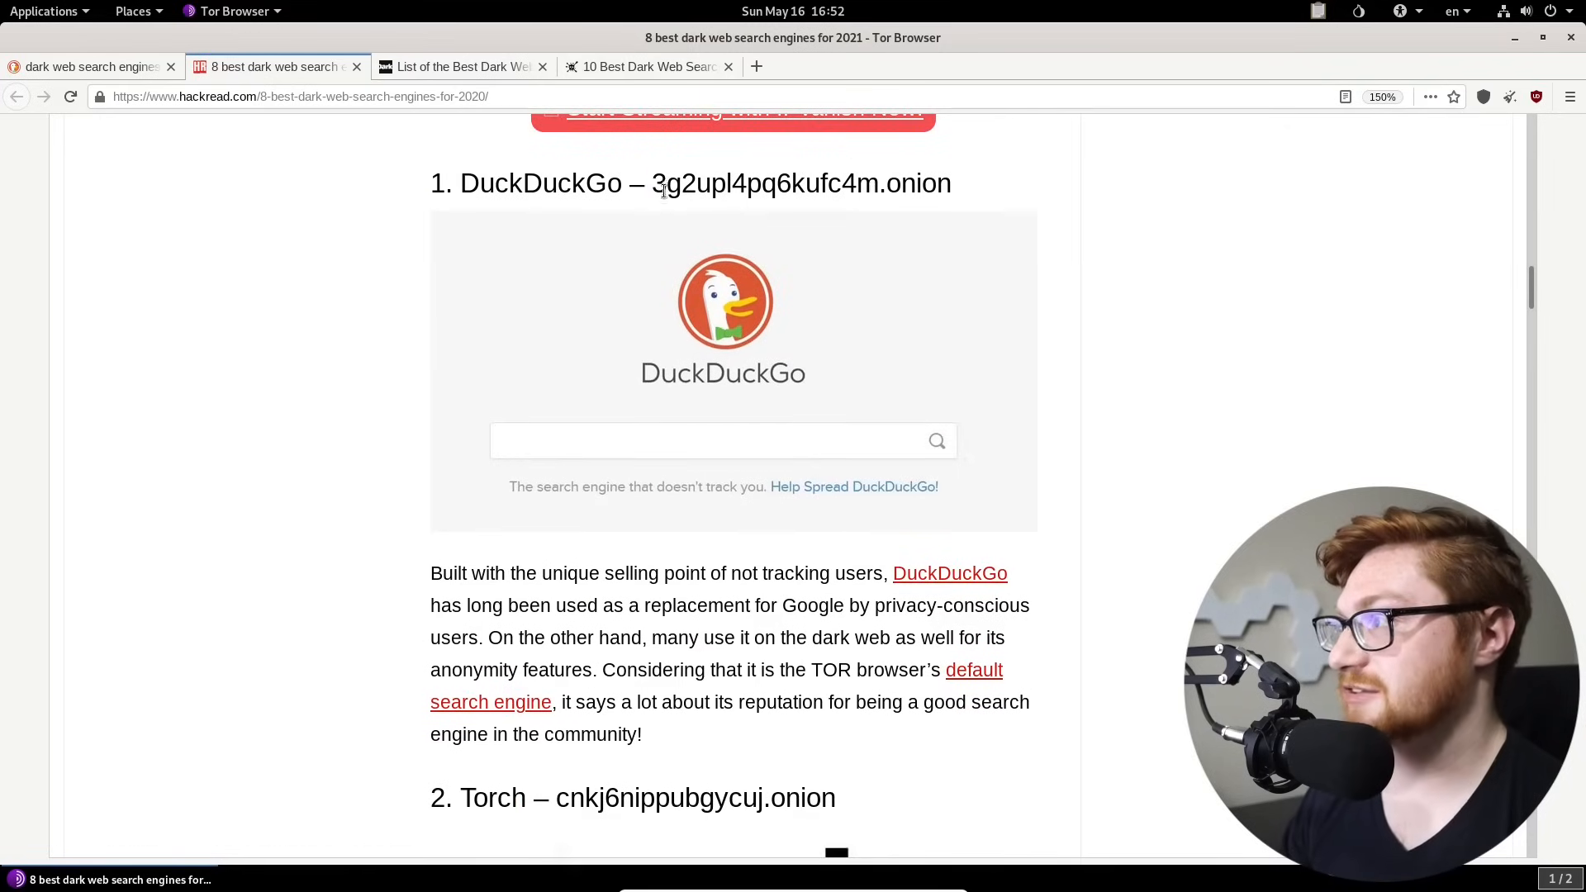
pyautogui.doubleClick(801, 184)
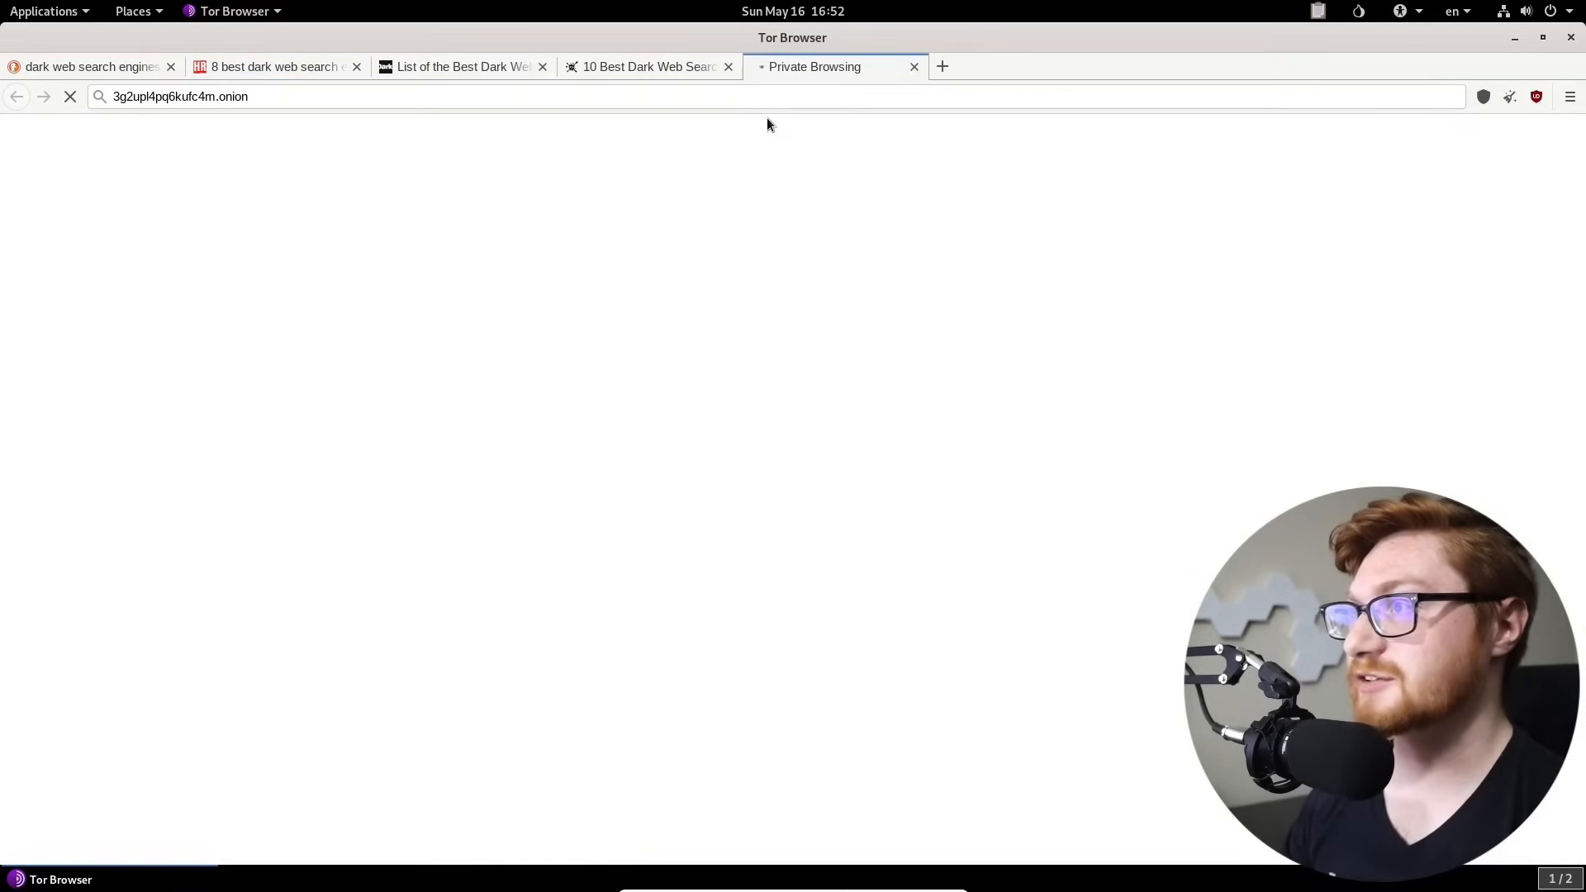
pyautogui.moveTo(443, 246)
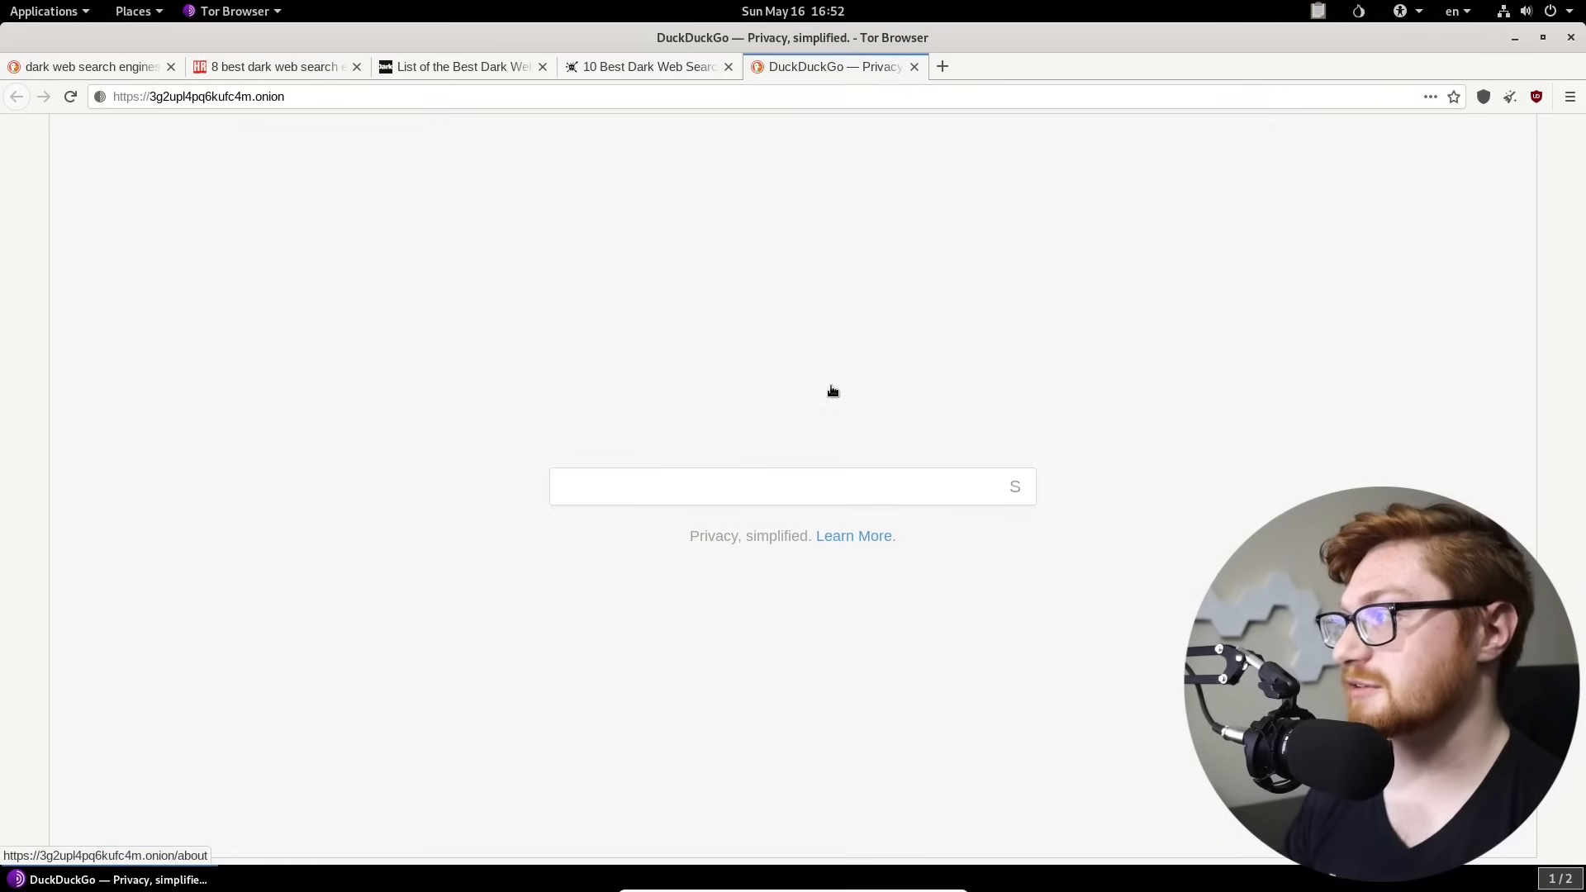
pyautogui.click(273, 66)
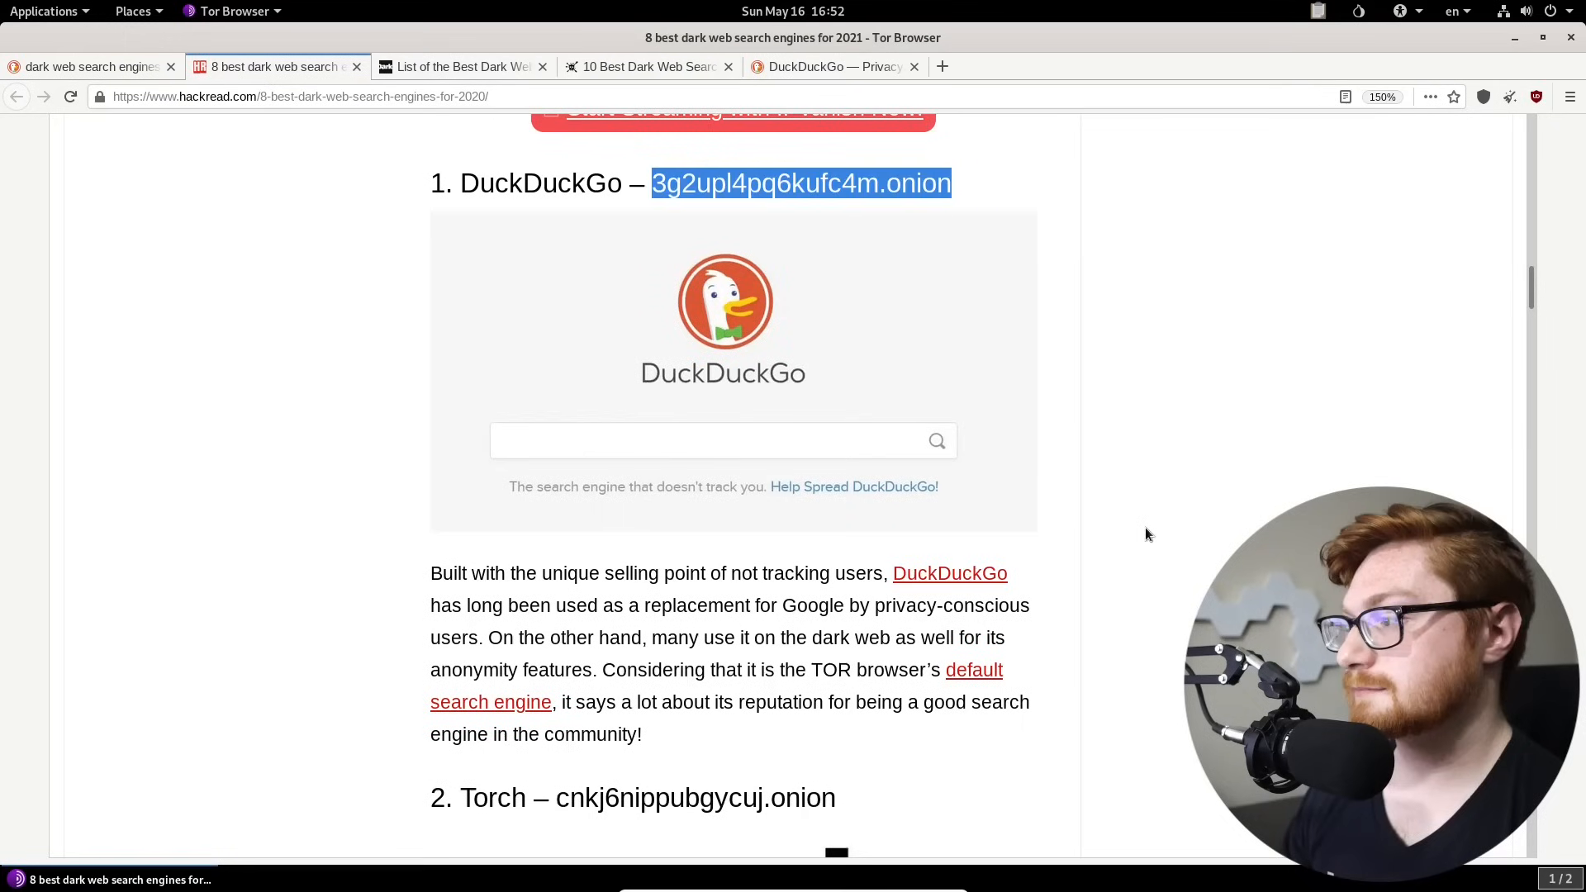
# Step: Select Torch's .onion address in the article and return to the article tab
pyautogui.scroll(-3)
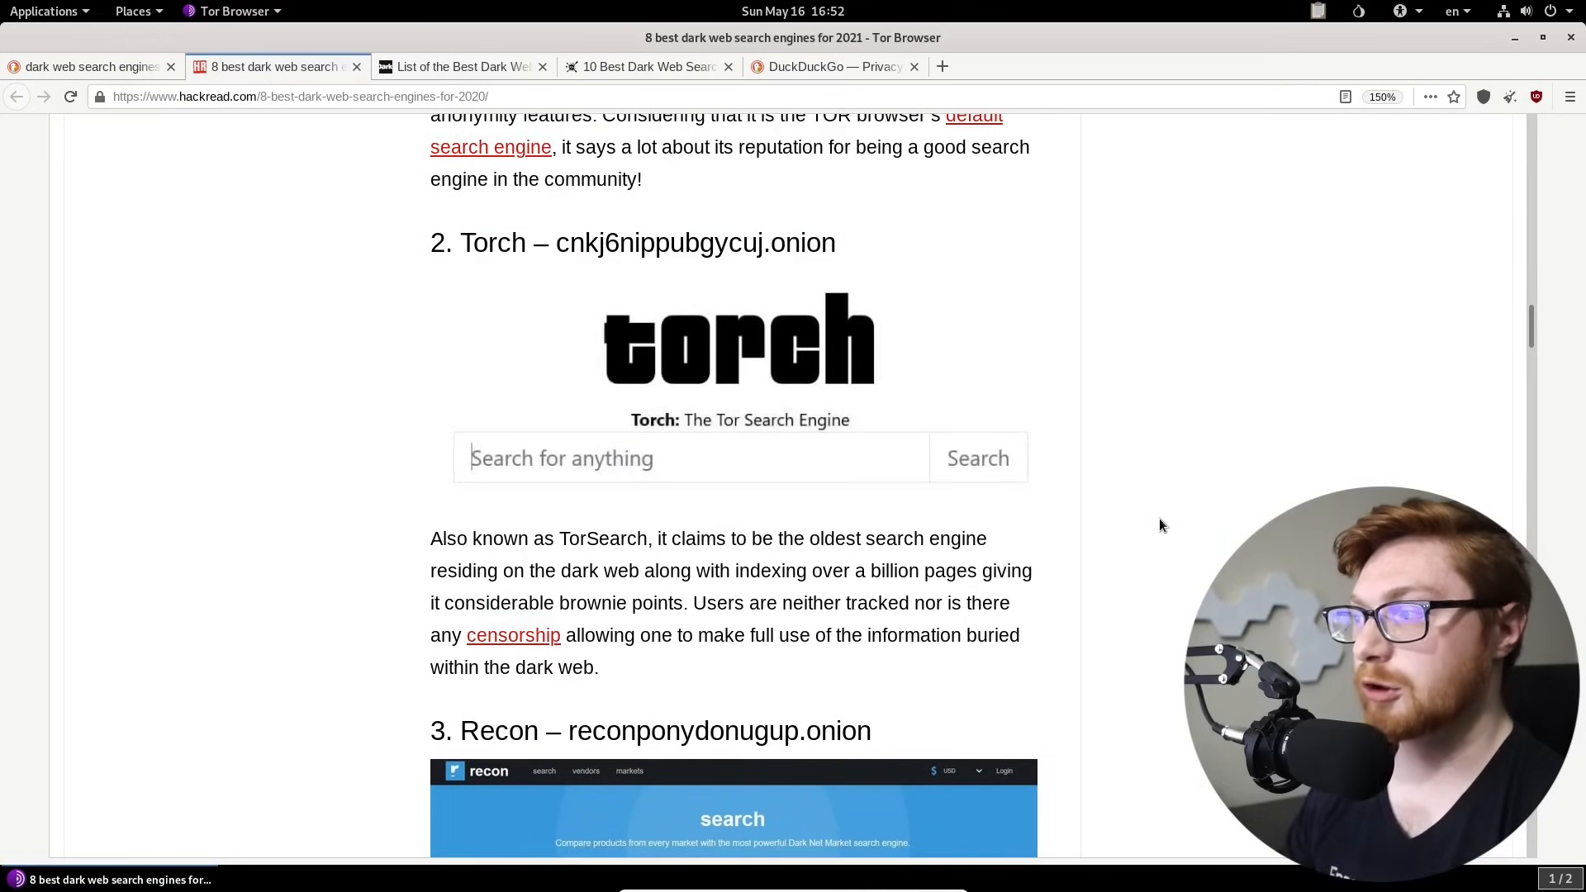
pyautogui.moveTo(1005, 542)
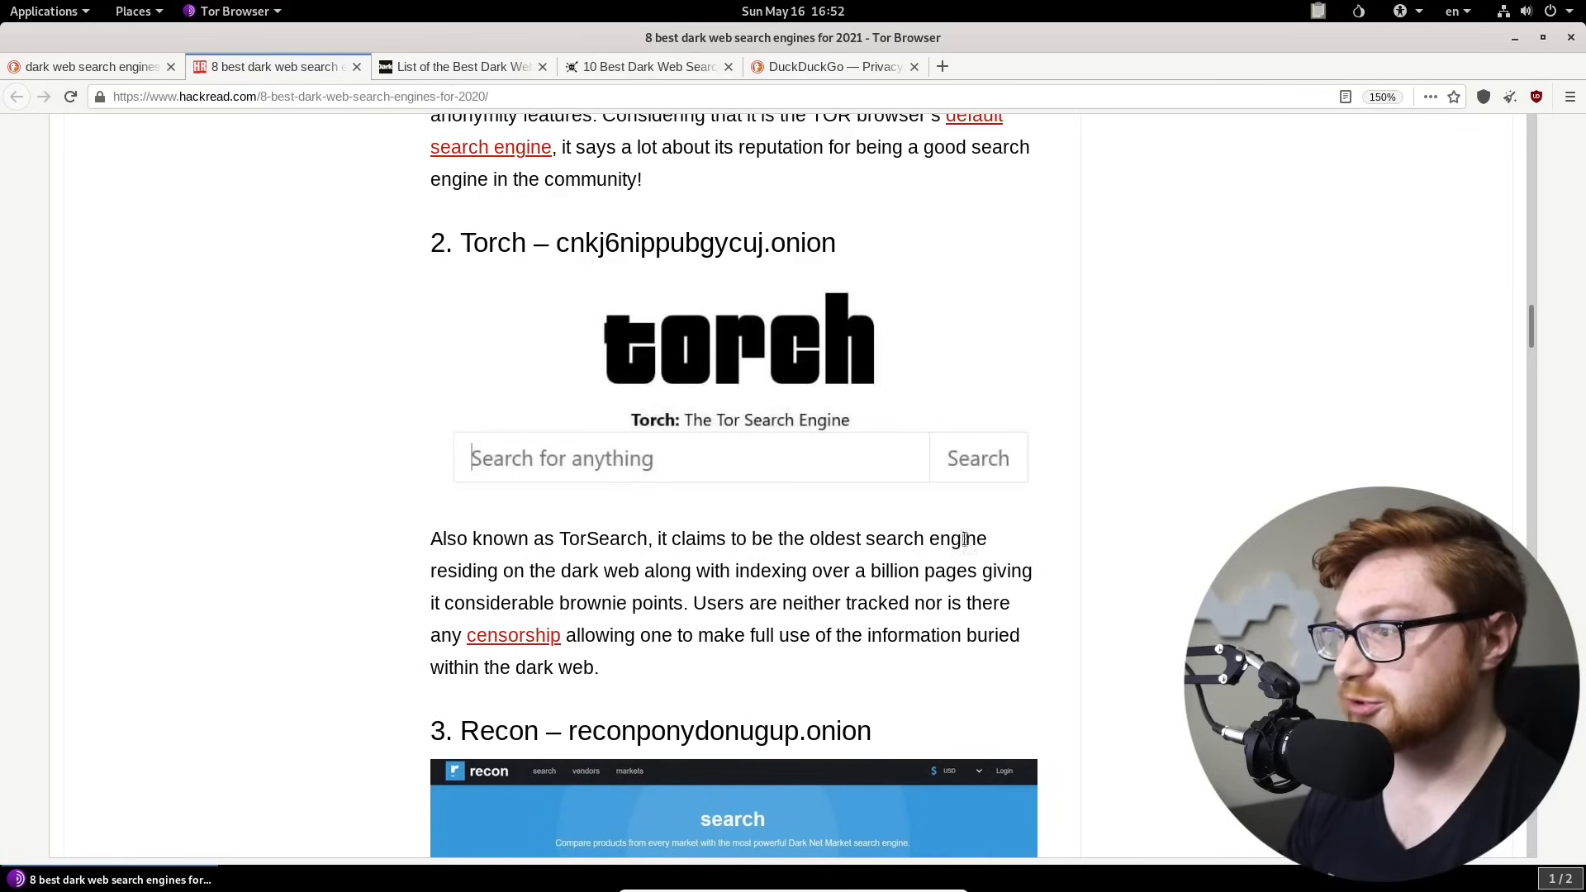
pyautogui.moveTo(736, 569); pyautogui.dragTo(839, 570)
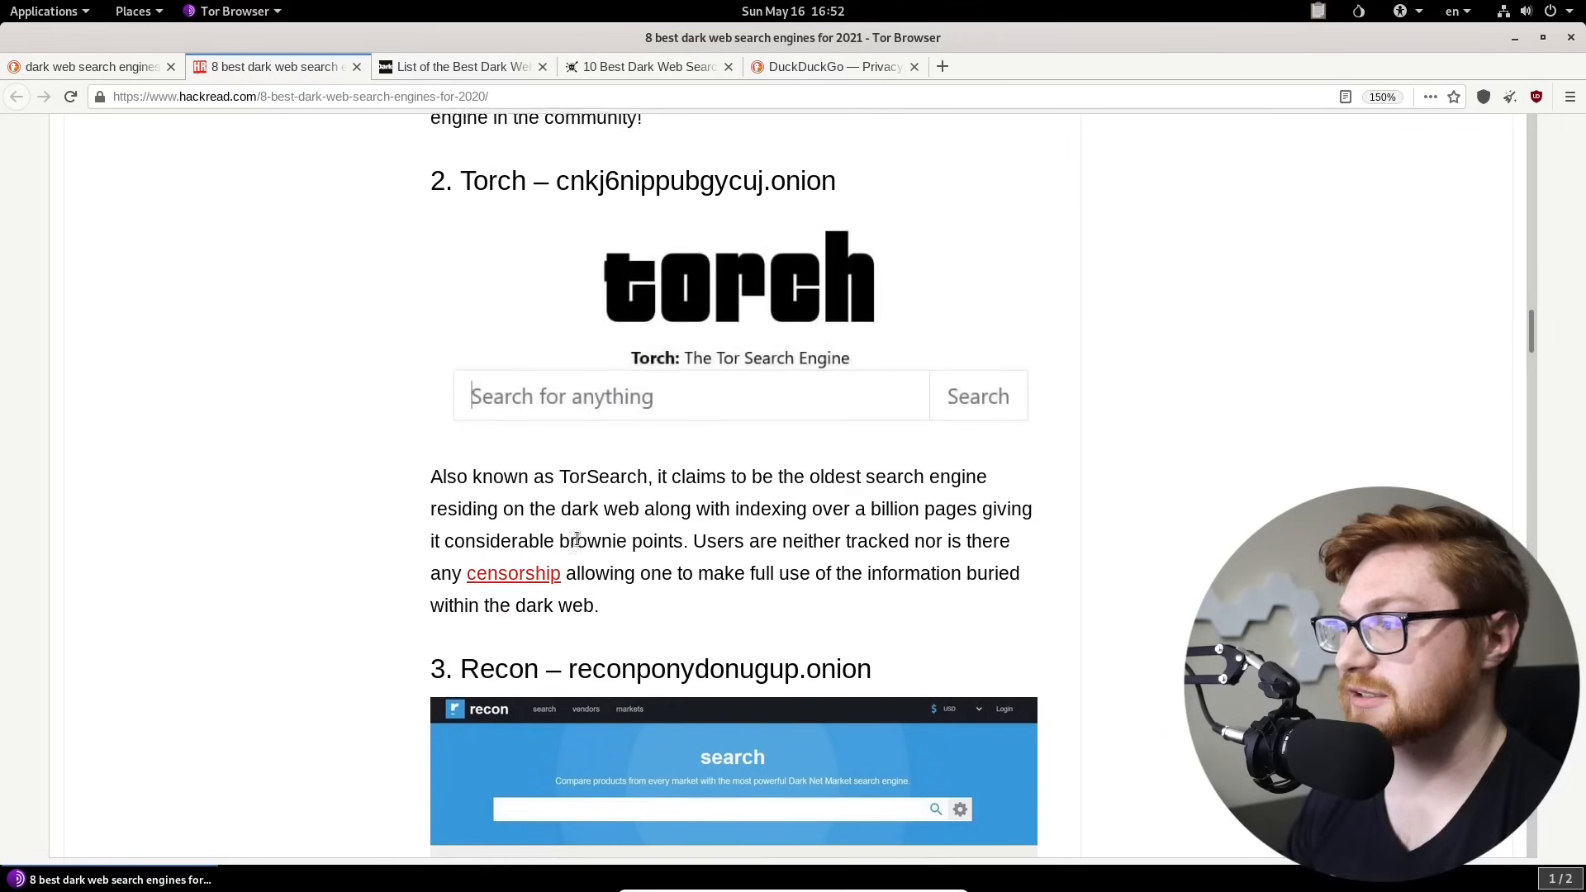
pyautogui.moveTo(707, 542); pyautogui.dragTo(909, 534)
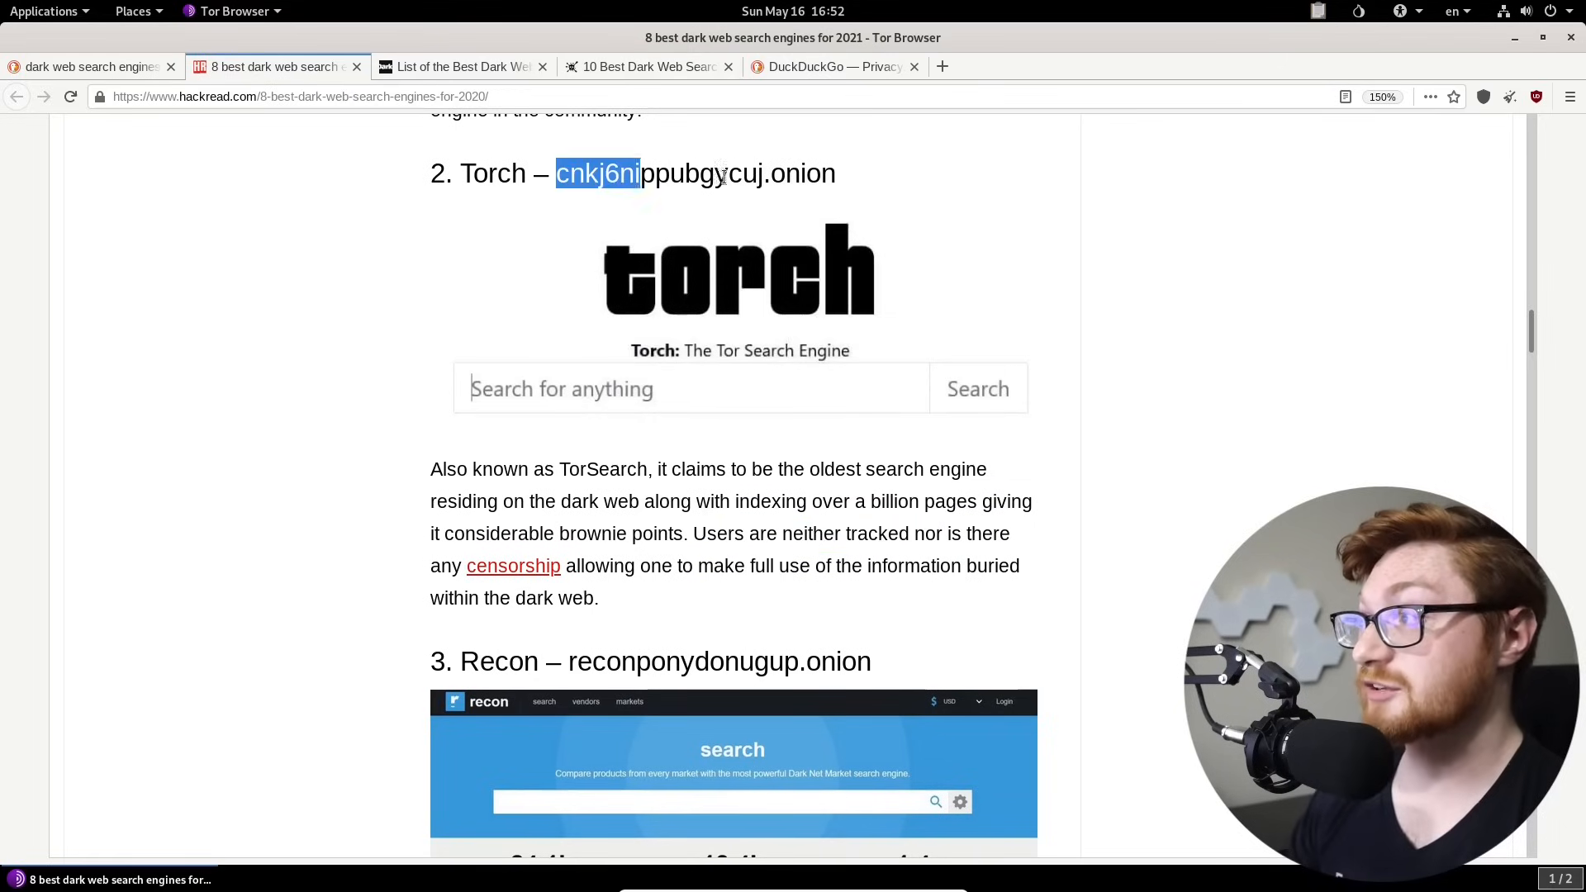
pyautogui.moveTo(639, 173); pyautogui.dragTo(836, 173)
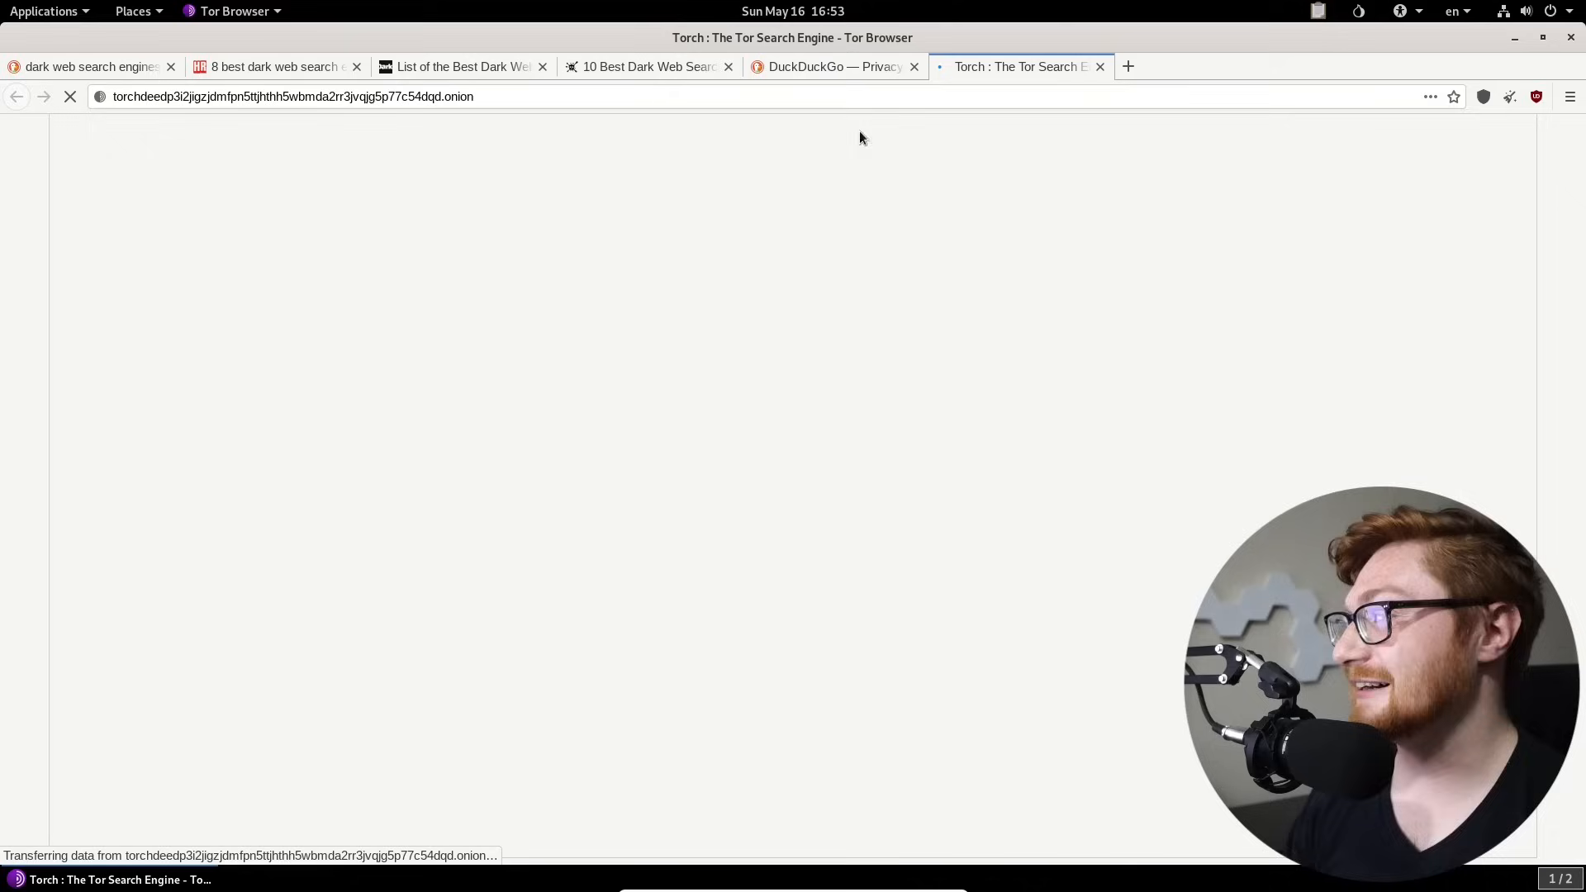
pyautogui.moveTo(836, 308)
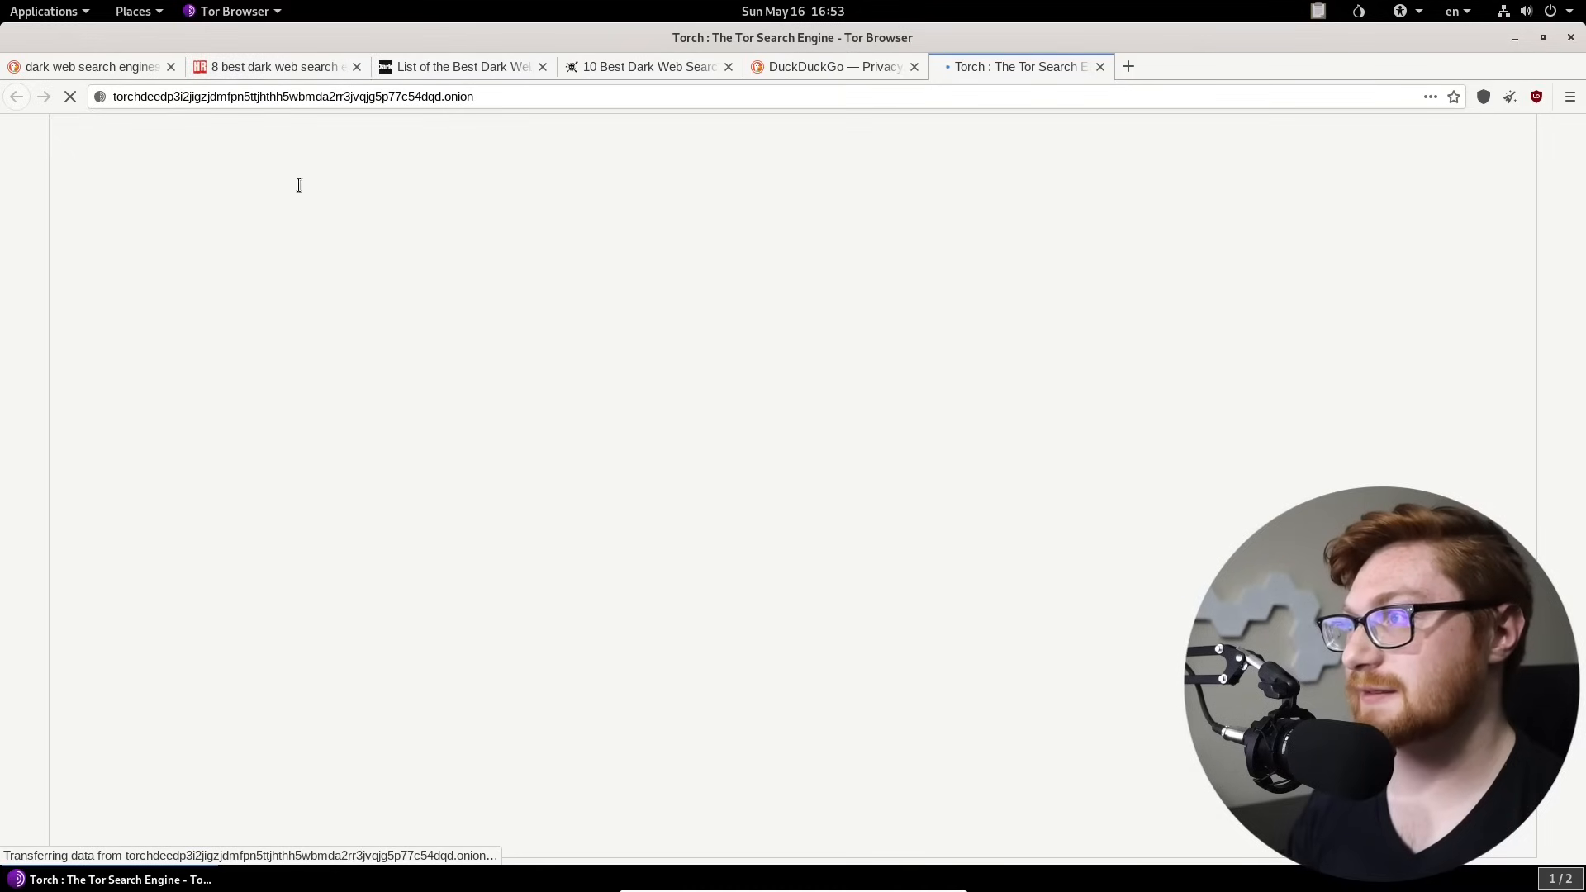
pyautogui.click(272, 66)
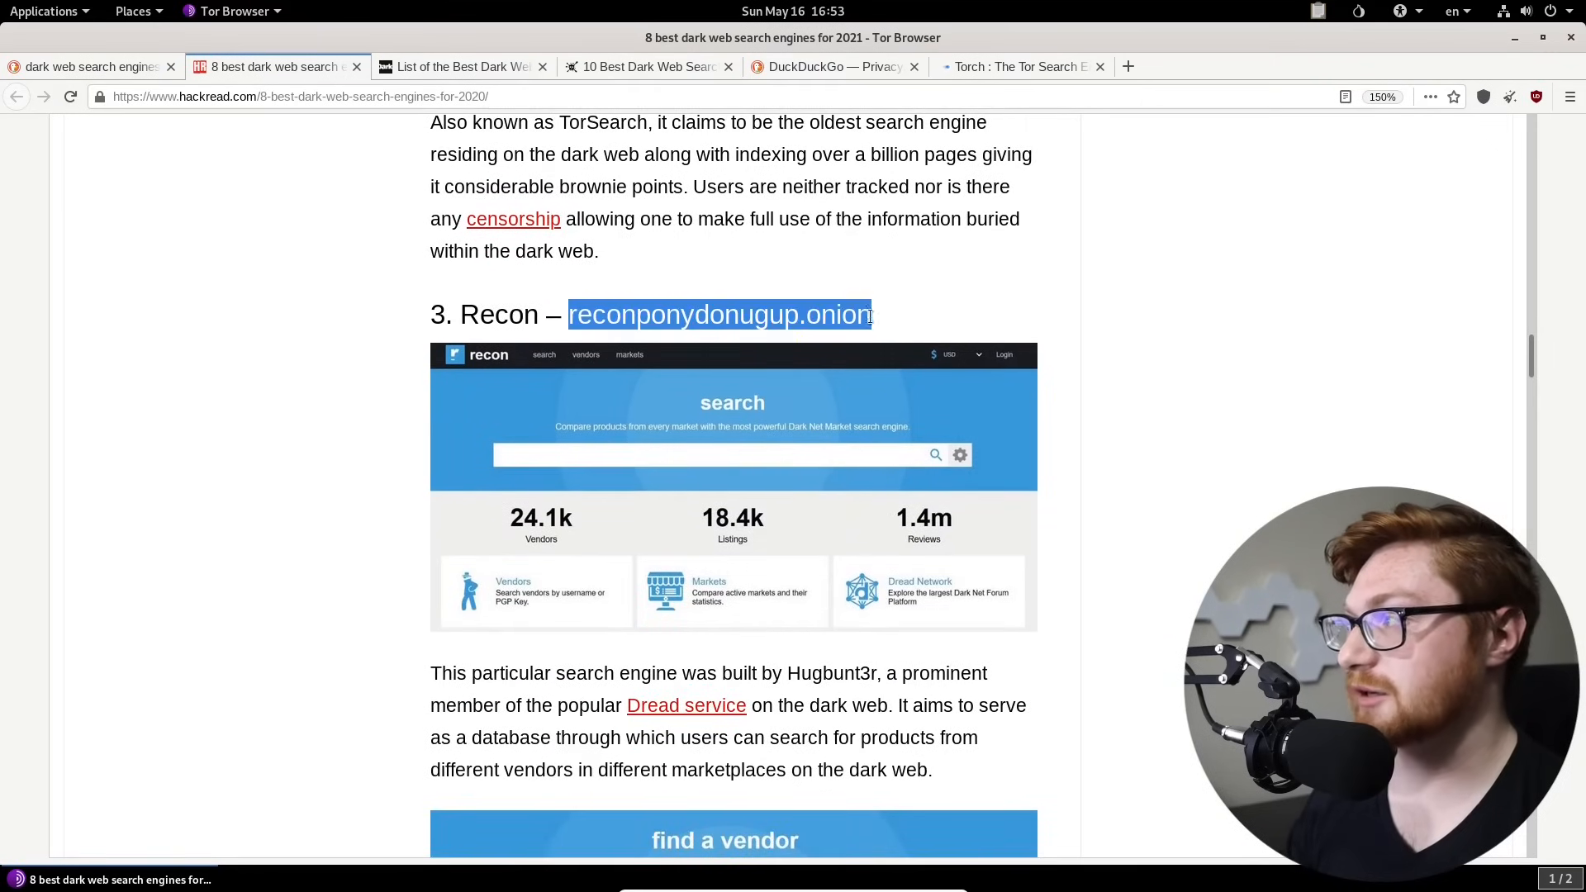
pyautogui.moveTo(1204, 395)
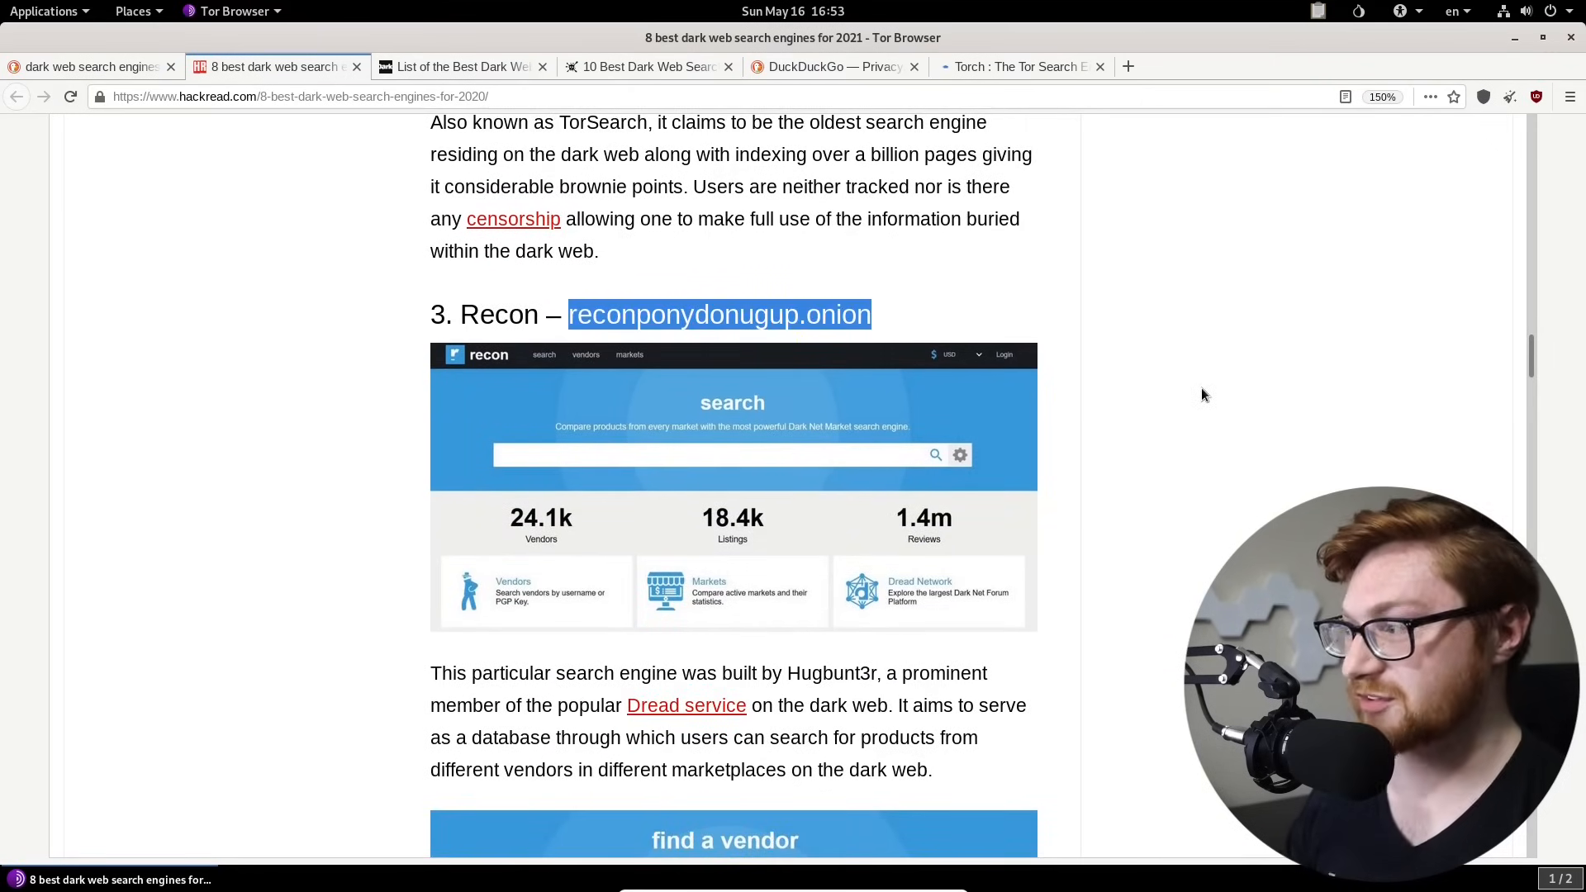
pyautogui.scroll(-3)
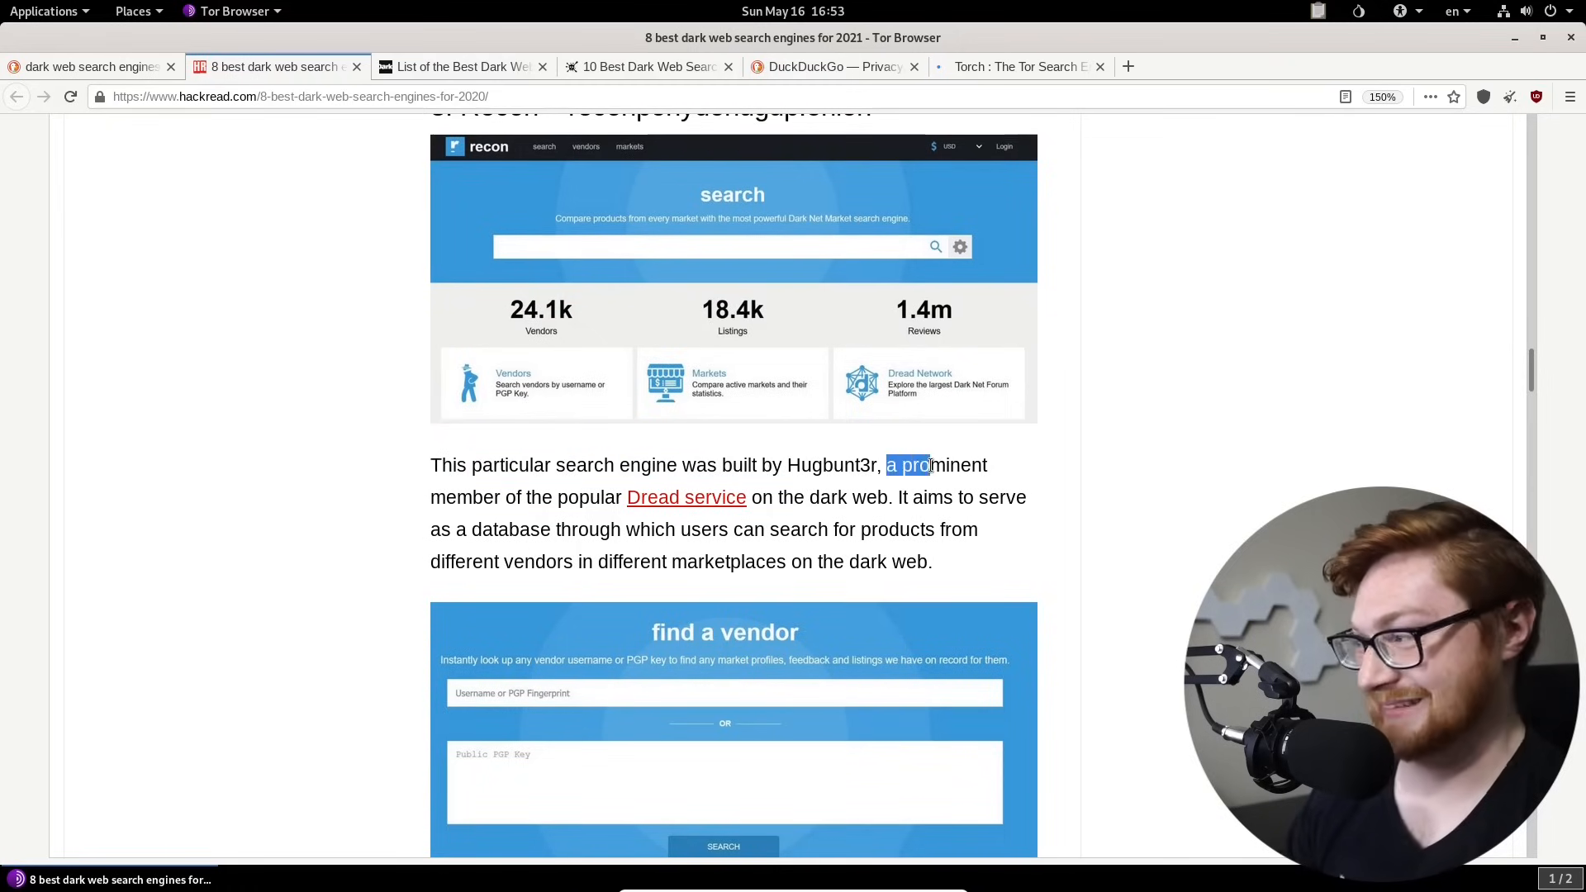
pyautogui.moveTo(664, 497)
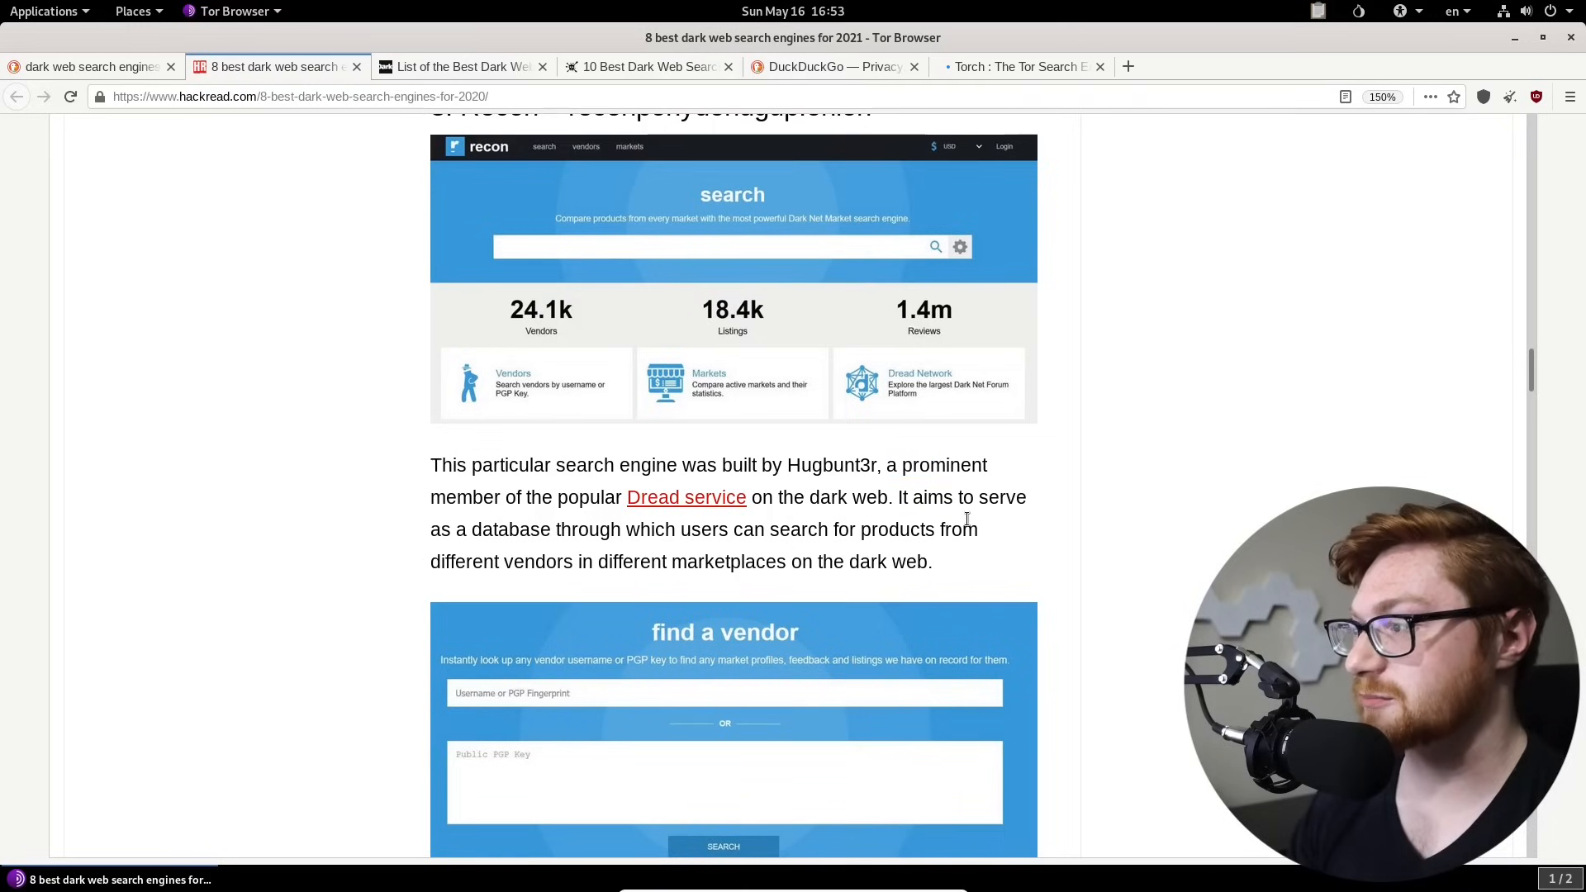
pyautogui.moveTo(552, 561)
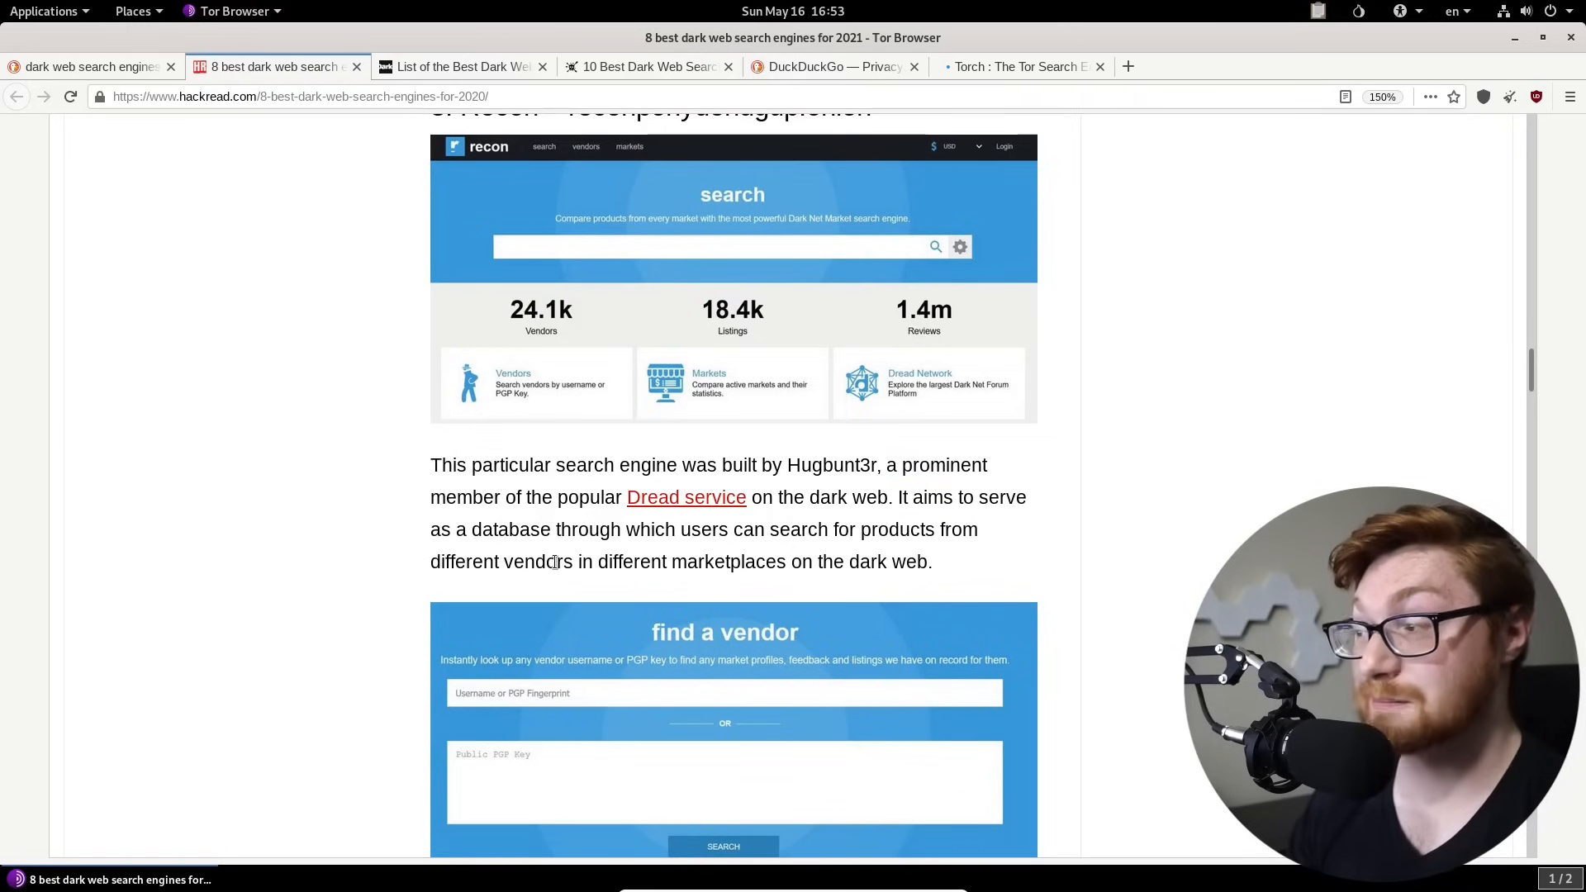
pyautogui.scroll(-3)
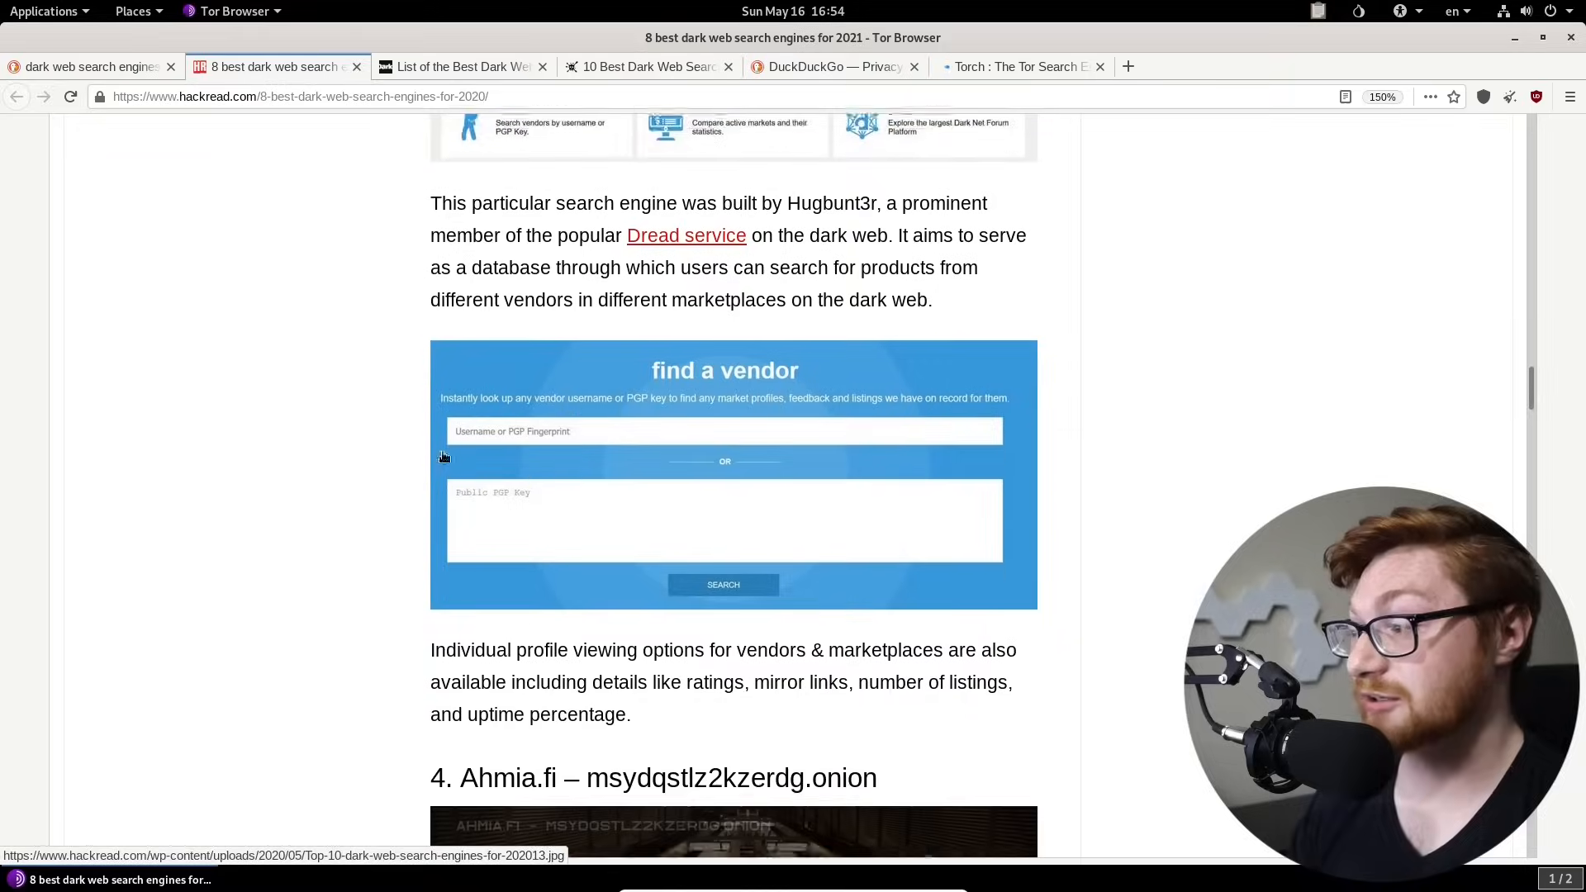
pyautogui.scroll(-3)
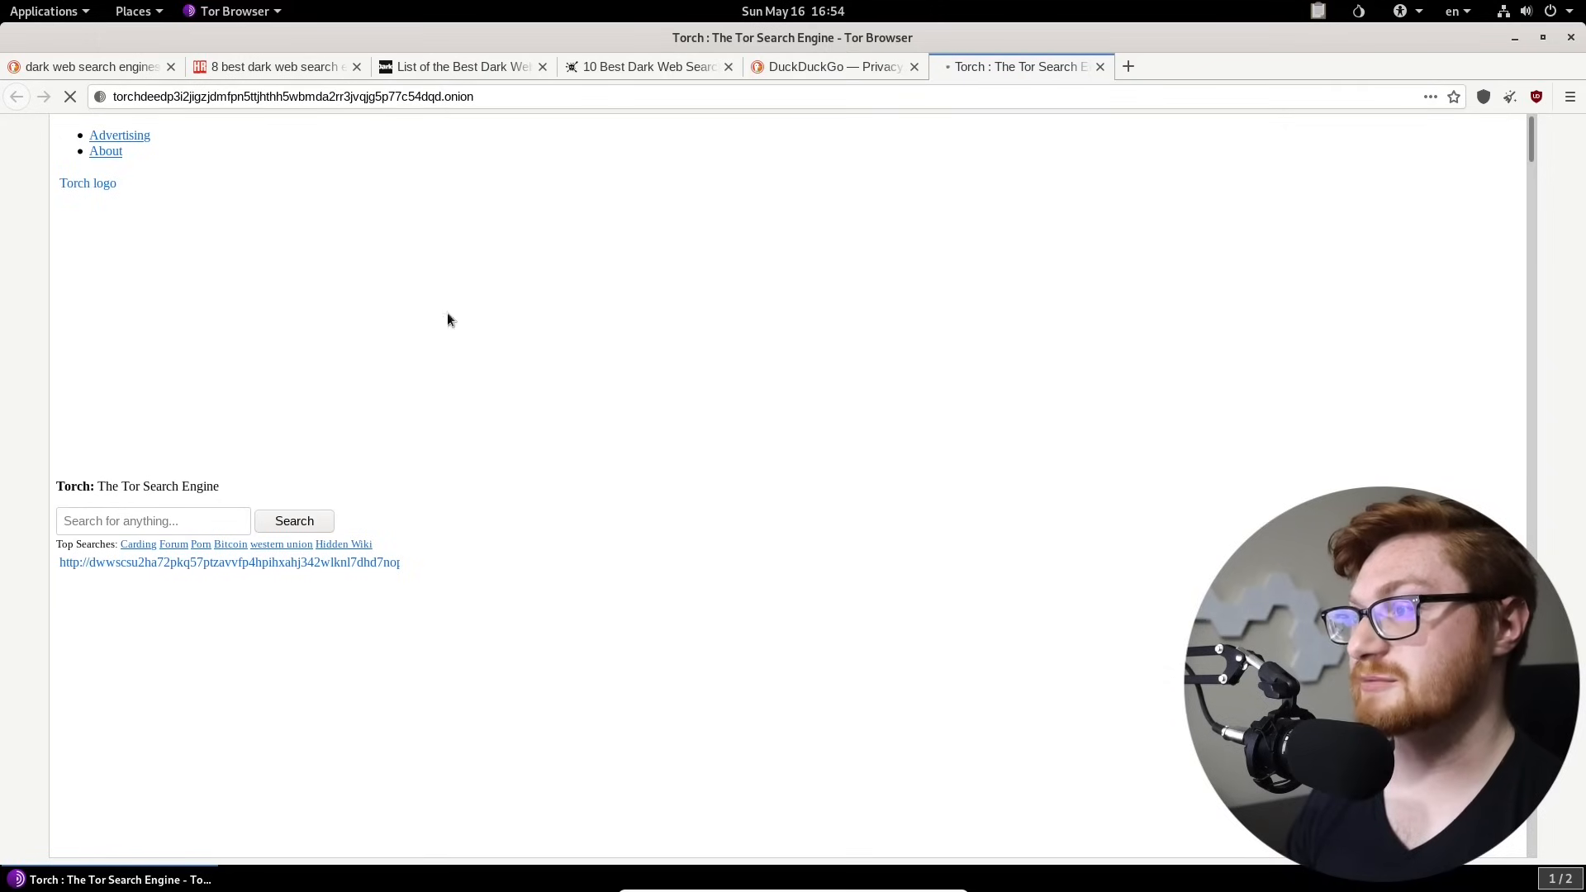
pyautogui.moveTo(407, 215)
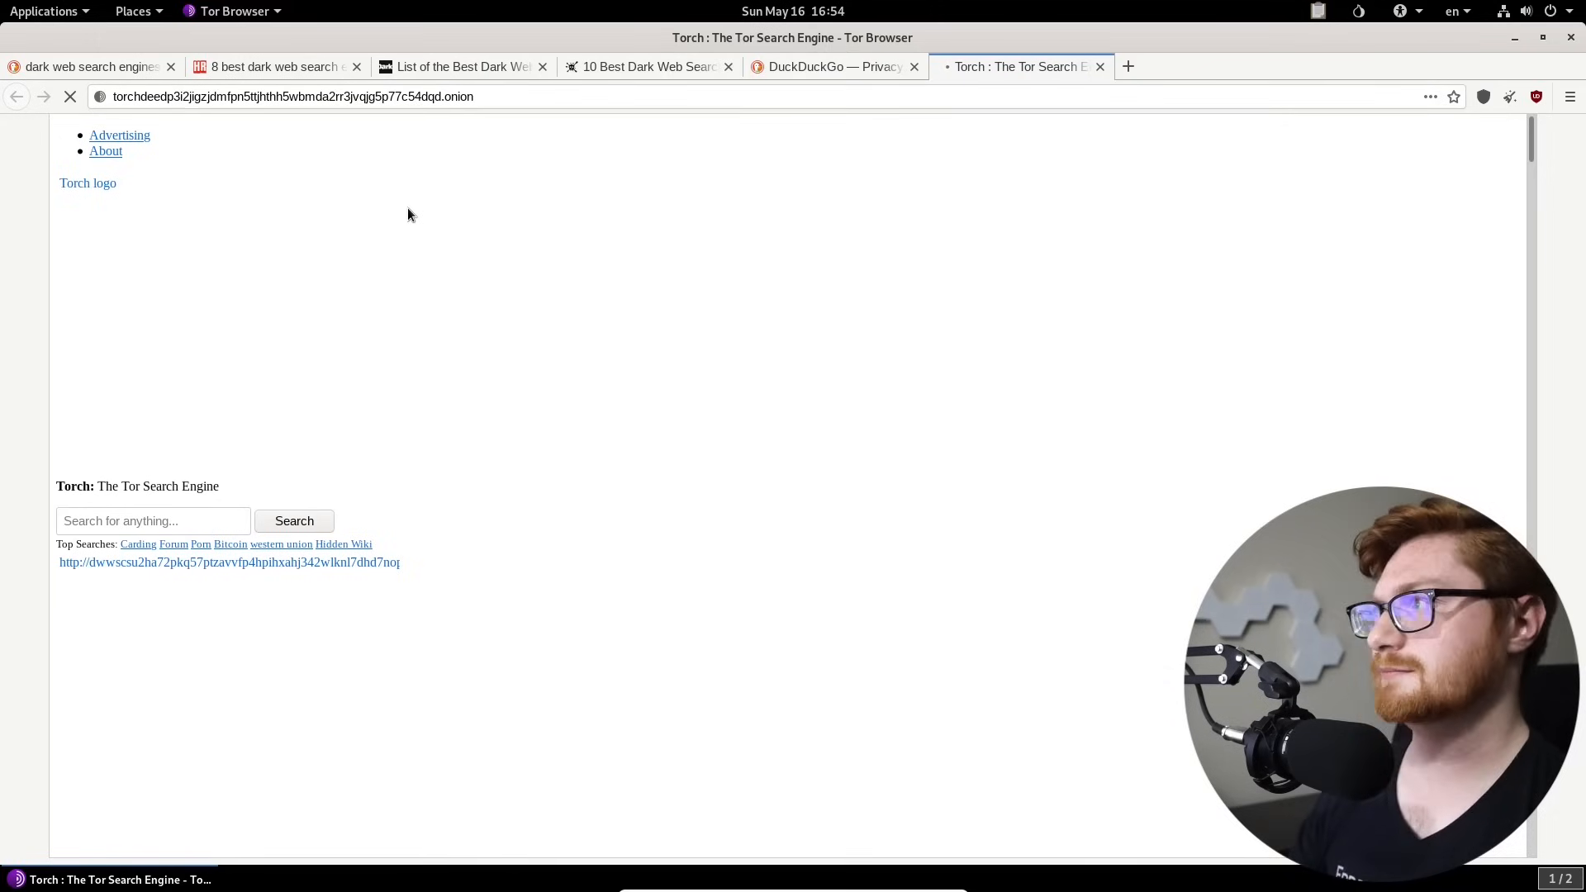
# Step: Switch to the DuckDuckGo onion tab and close it
pyautogui.click(834, 66)
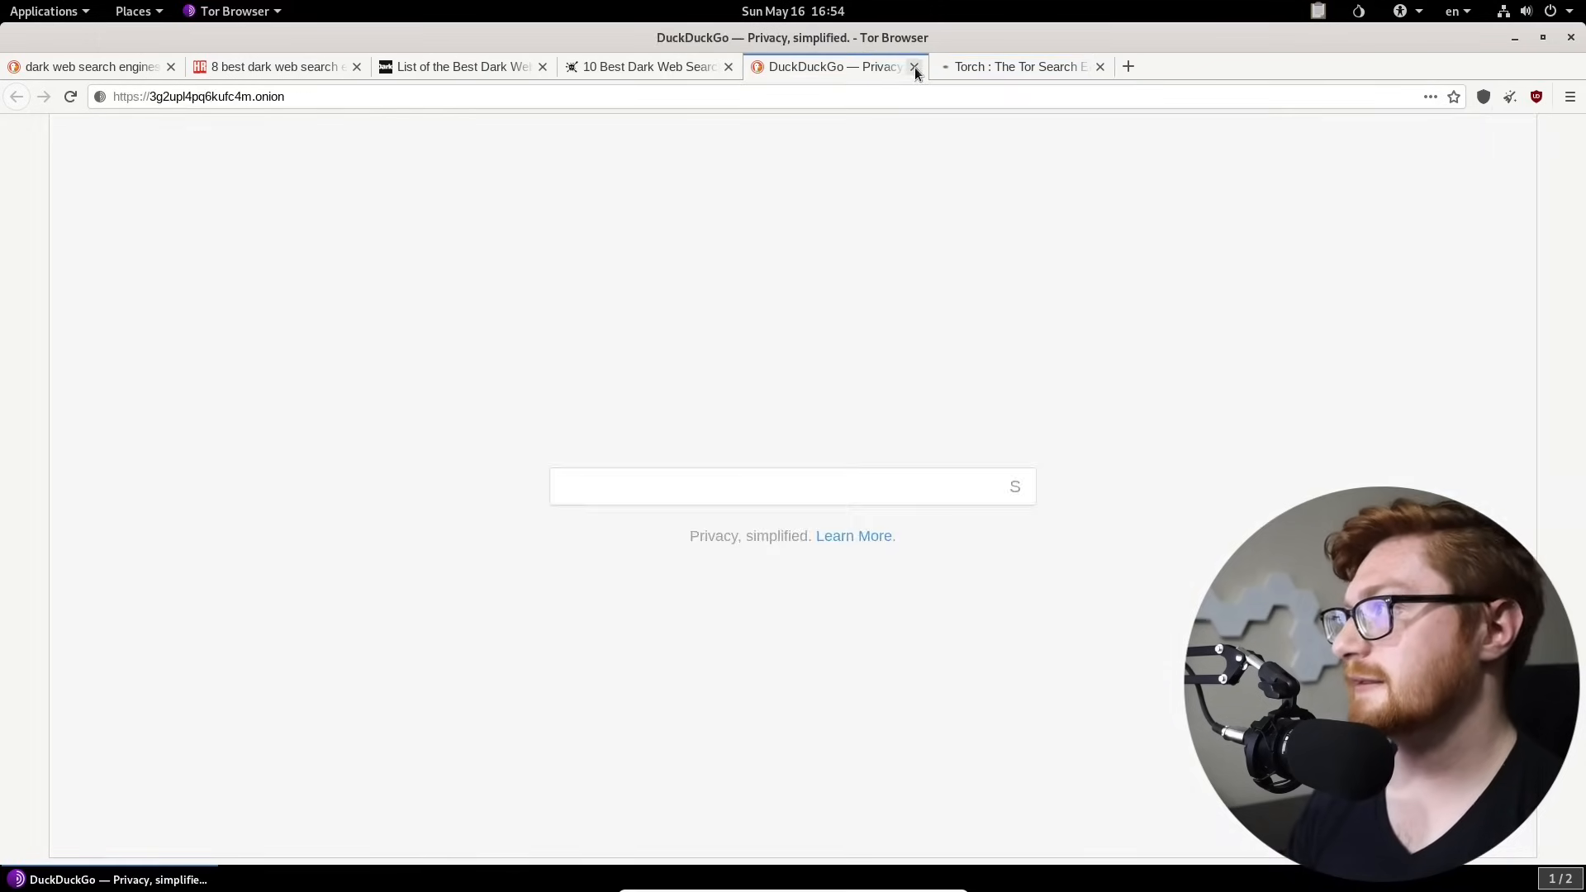
pyautogui.click(913, 66)
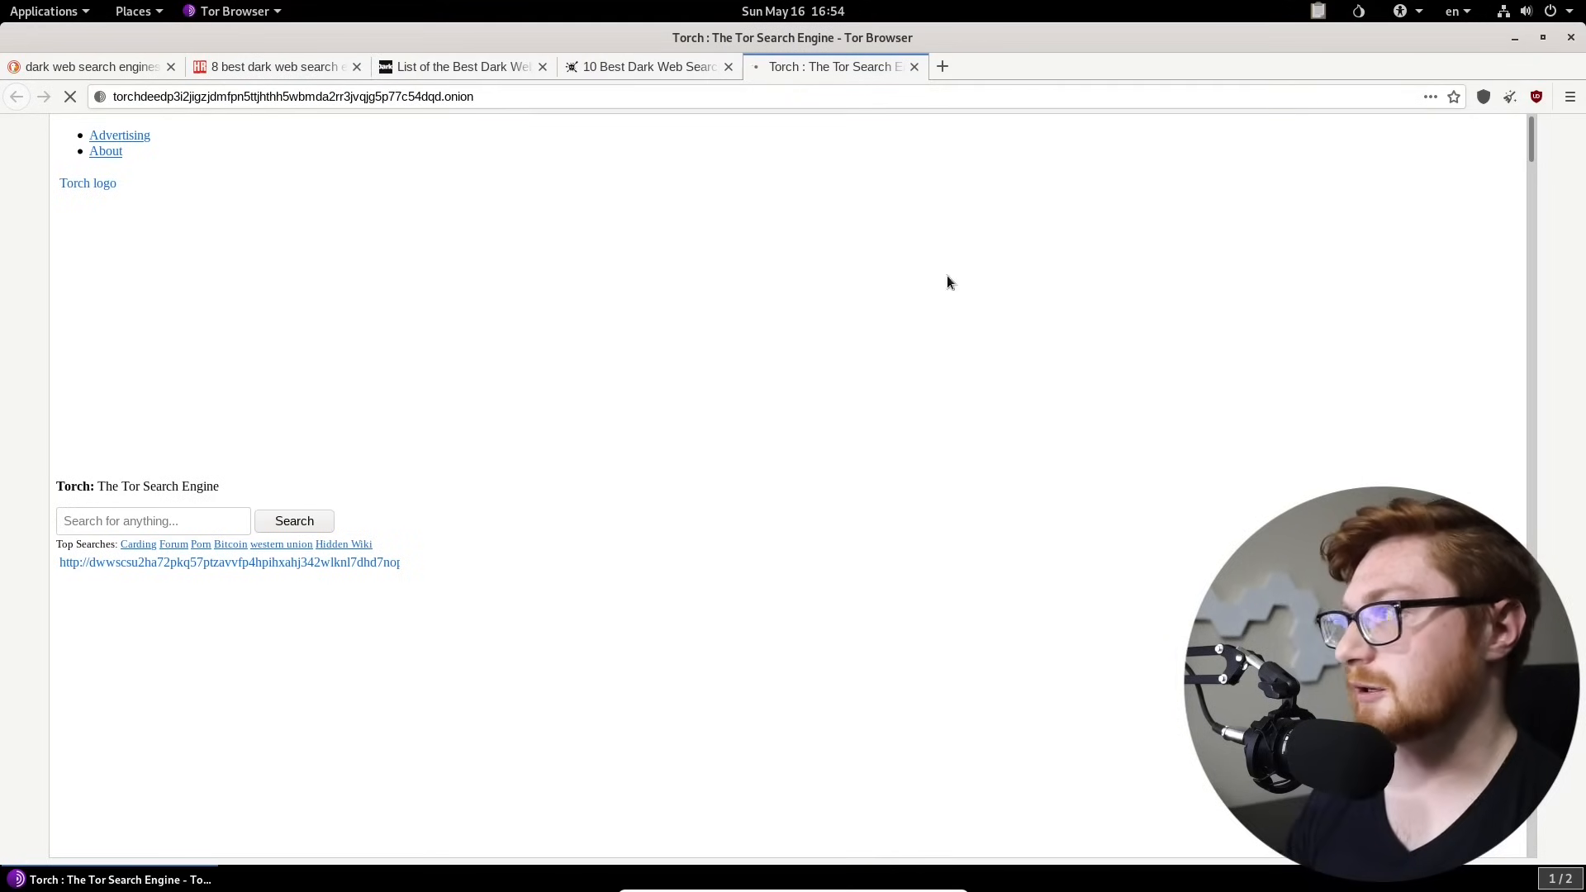
pyautogui.moveTo(1102, 294)
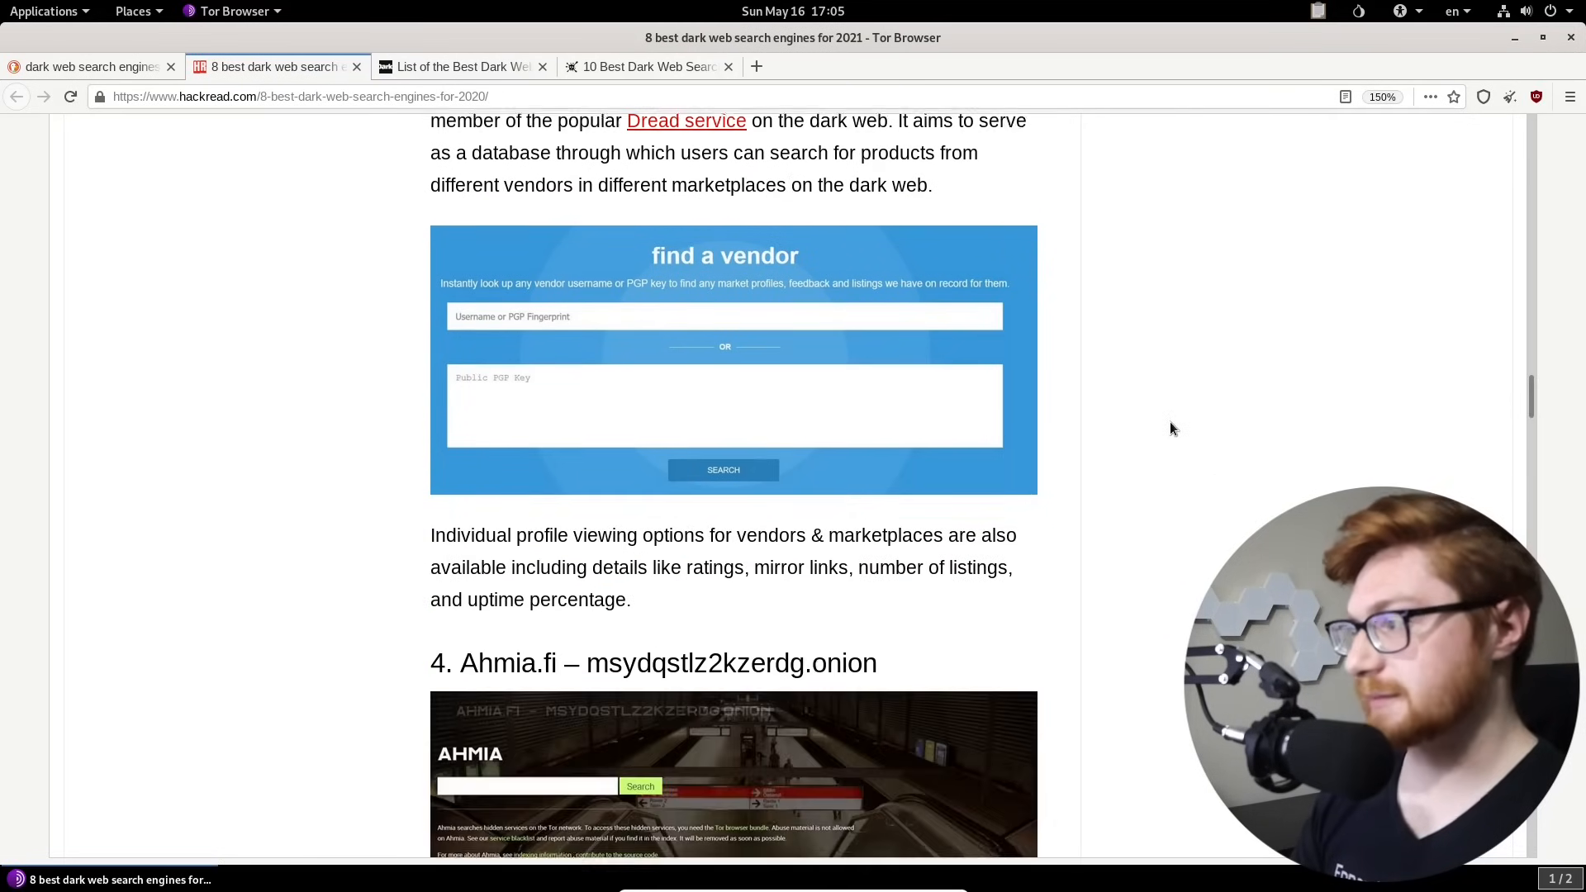
# Step: Start reconponydonugup.onion loading, then return to the search engines article at its Ahmia entry
pyautogui.scroll(-3)
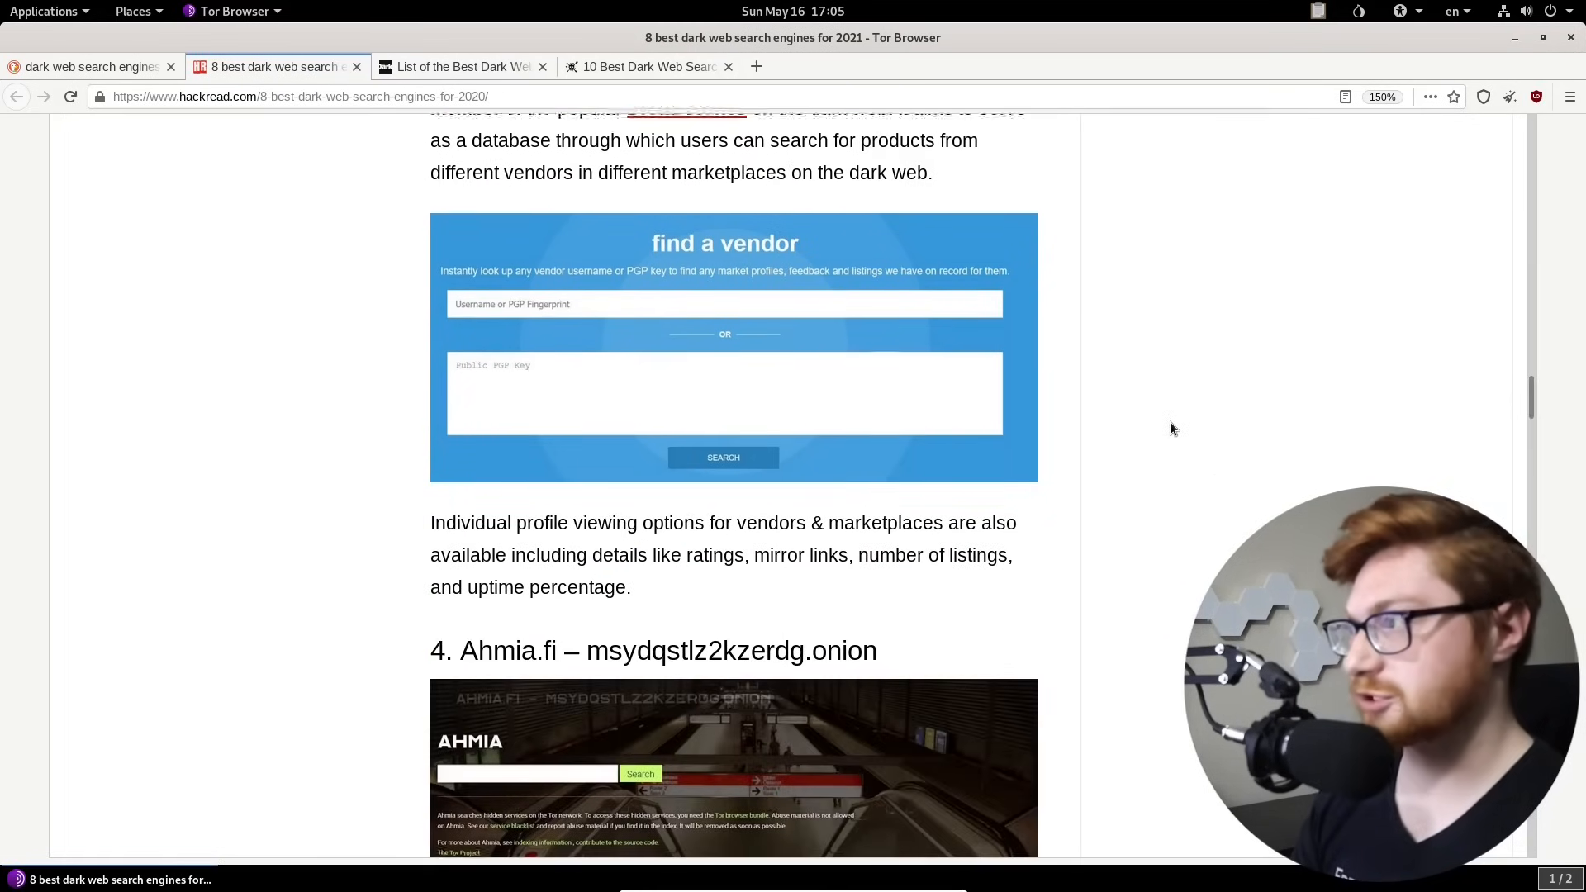
pyautogui.scroll(3)
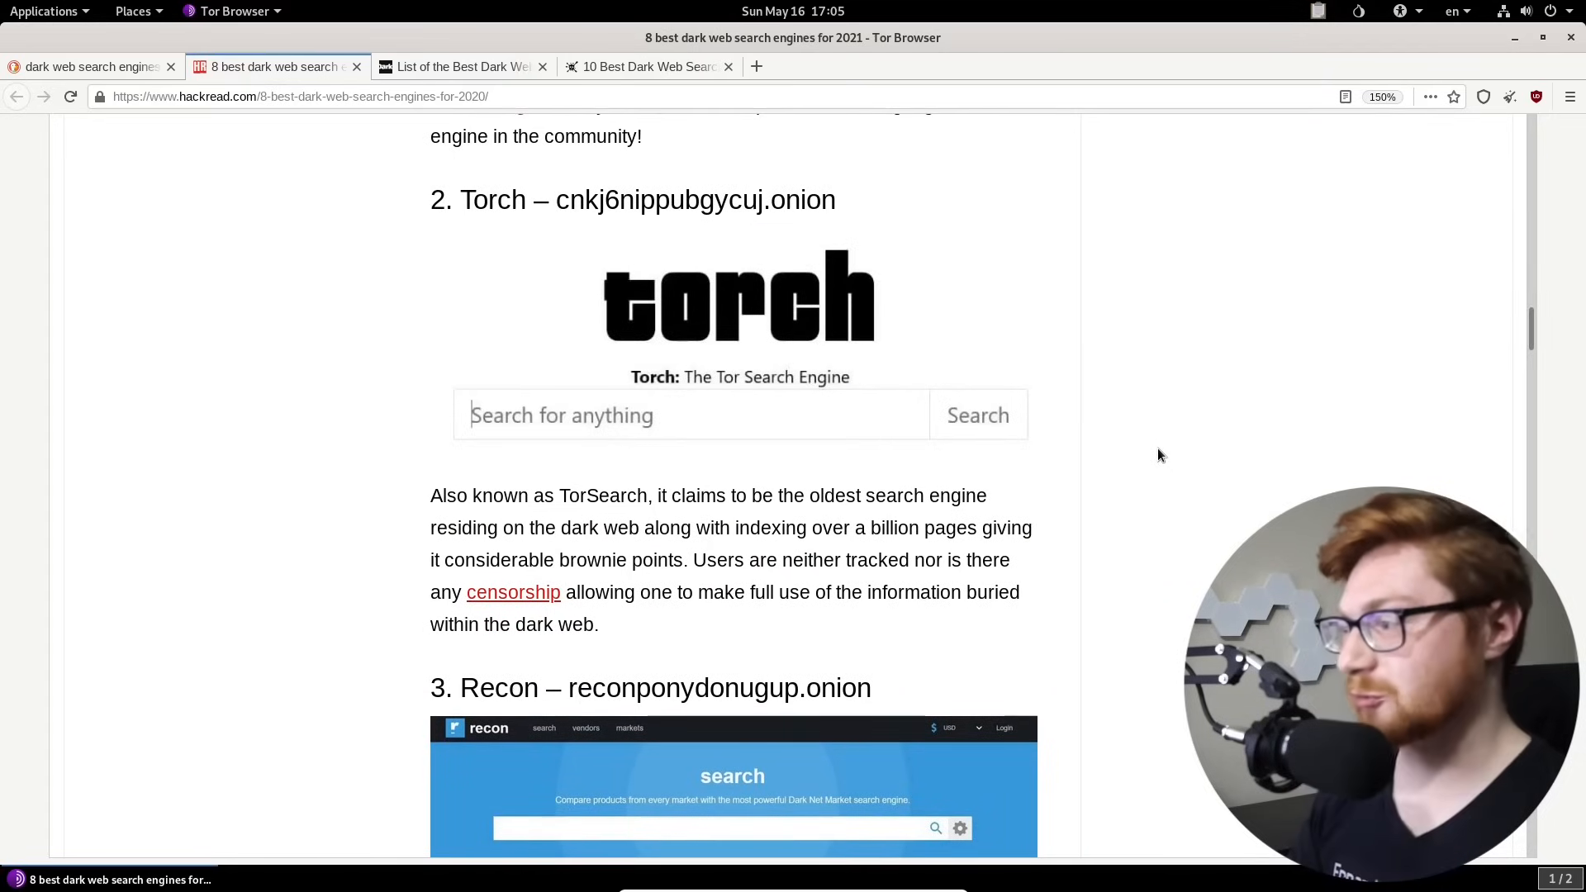
pyautogui.scroll(-3)
pyautogui.write('reconponydonugup.onion')
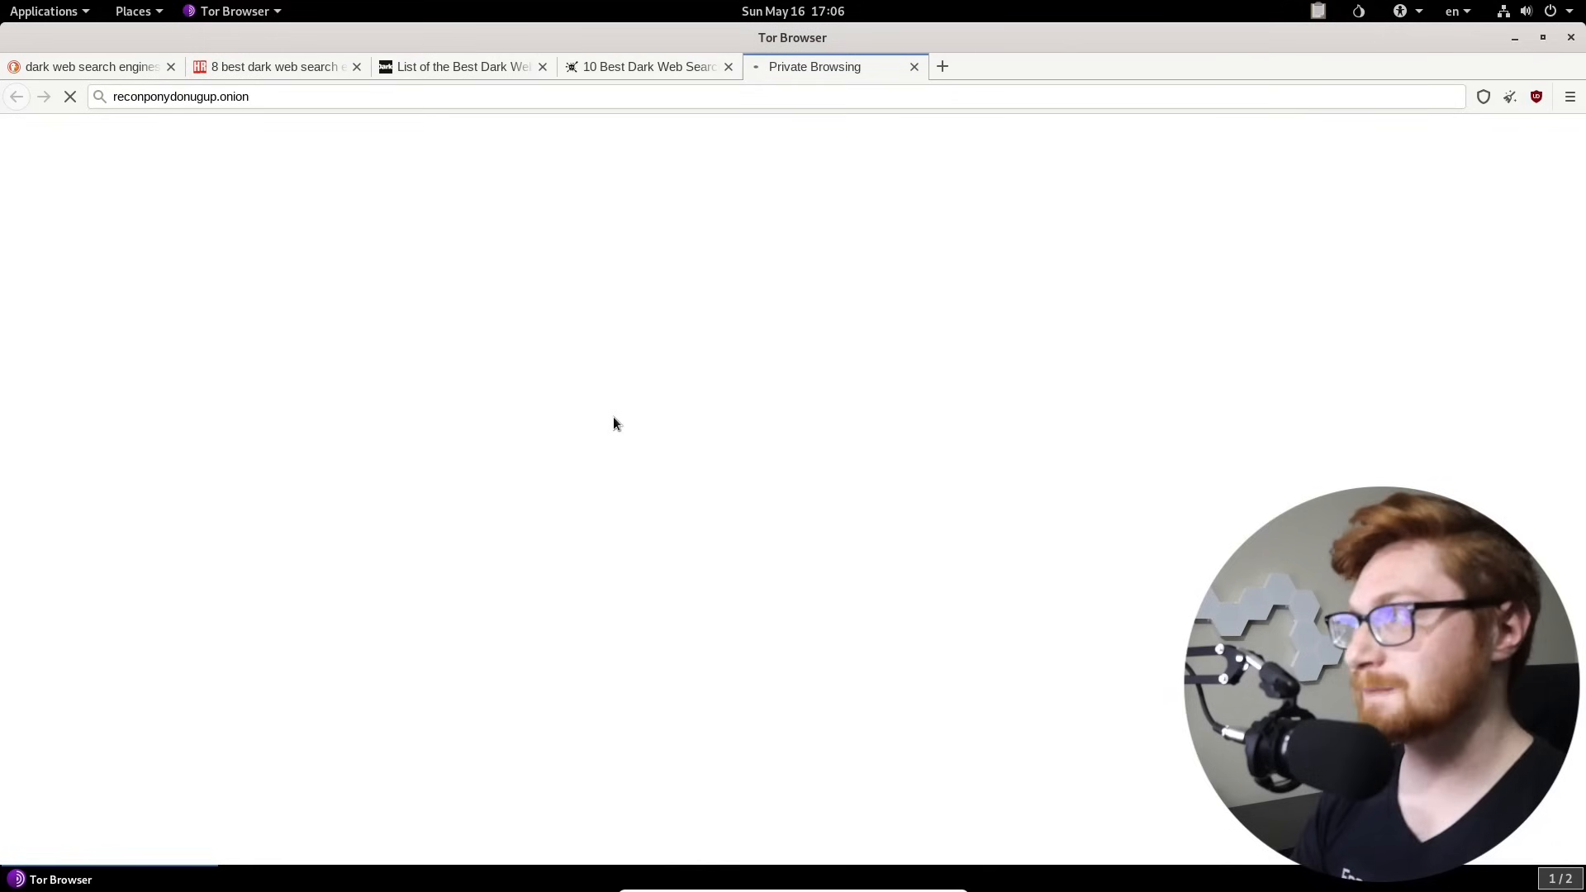
pyautogui.moveTo(454, 268)
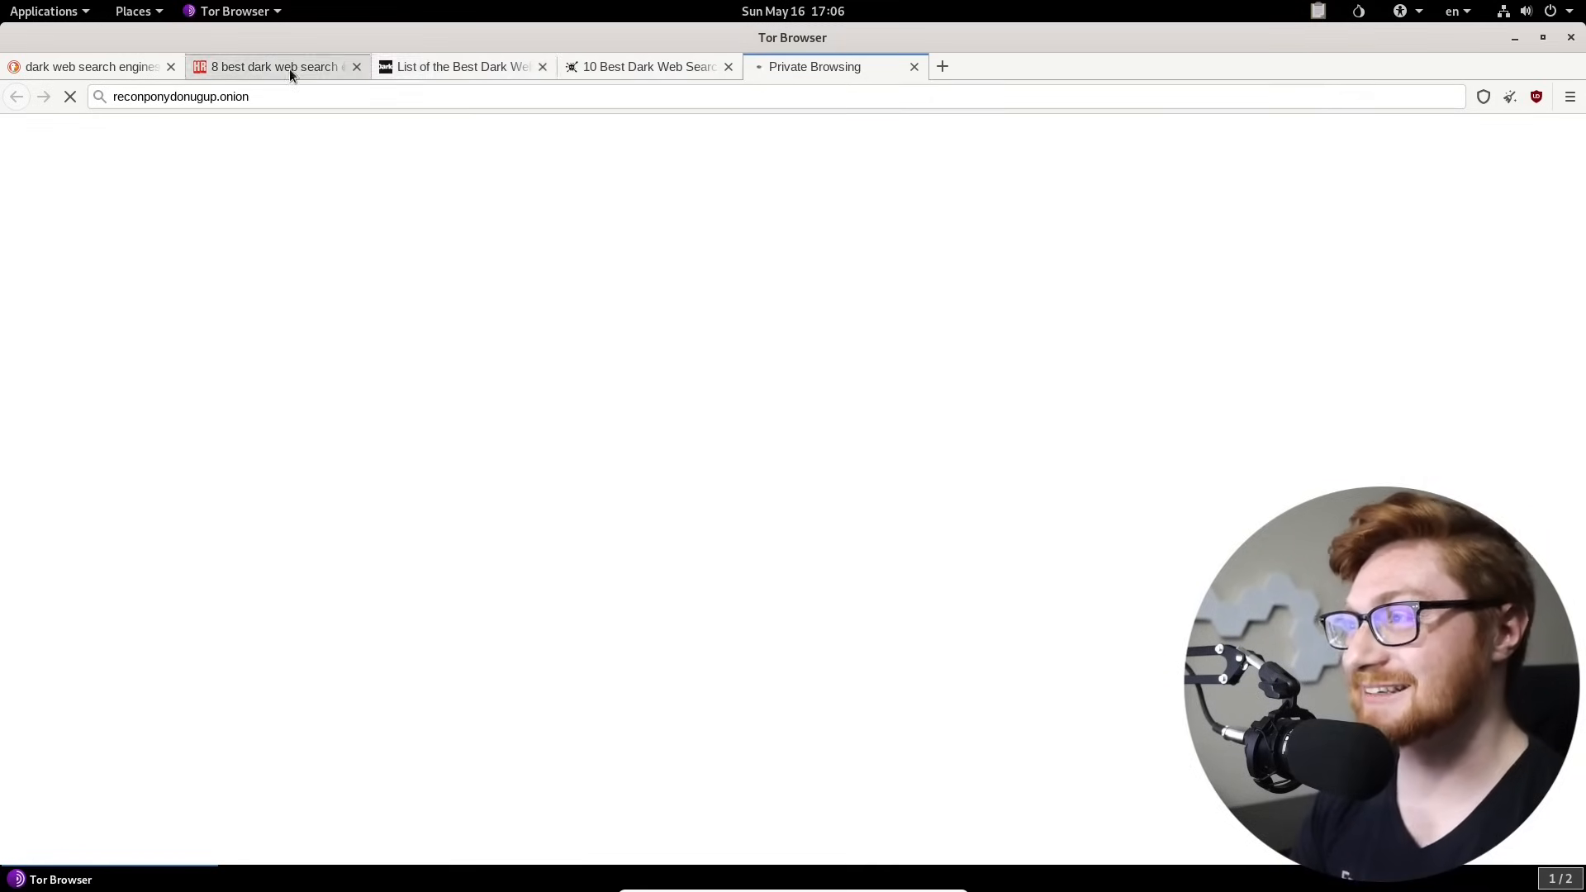
pyautogui.click(273, 66)
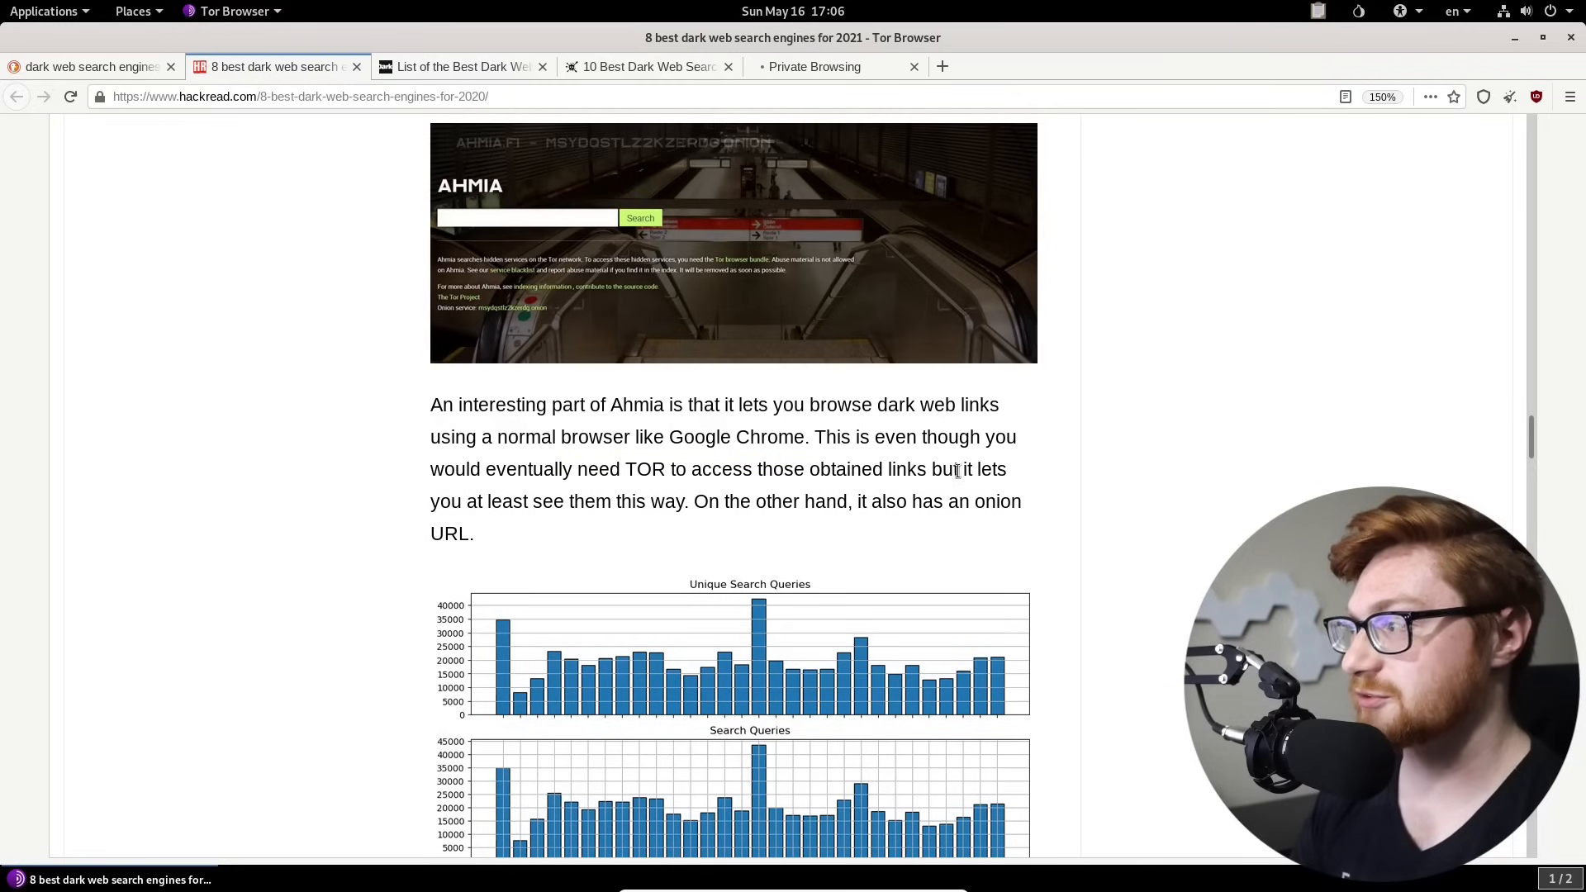
# Step: Load Ahmia (msydqstlz2kzerdg.onion) zoomed to 170%, then switch back to the DuckDuckGo results
pyautogui.moveTo(439, 500); pyautogui.dragTo(665, 500)
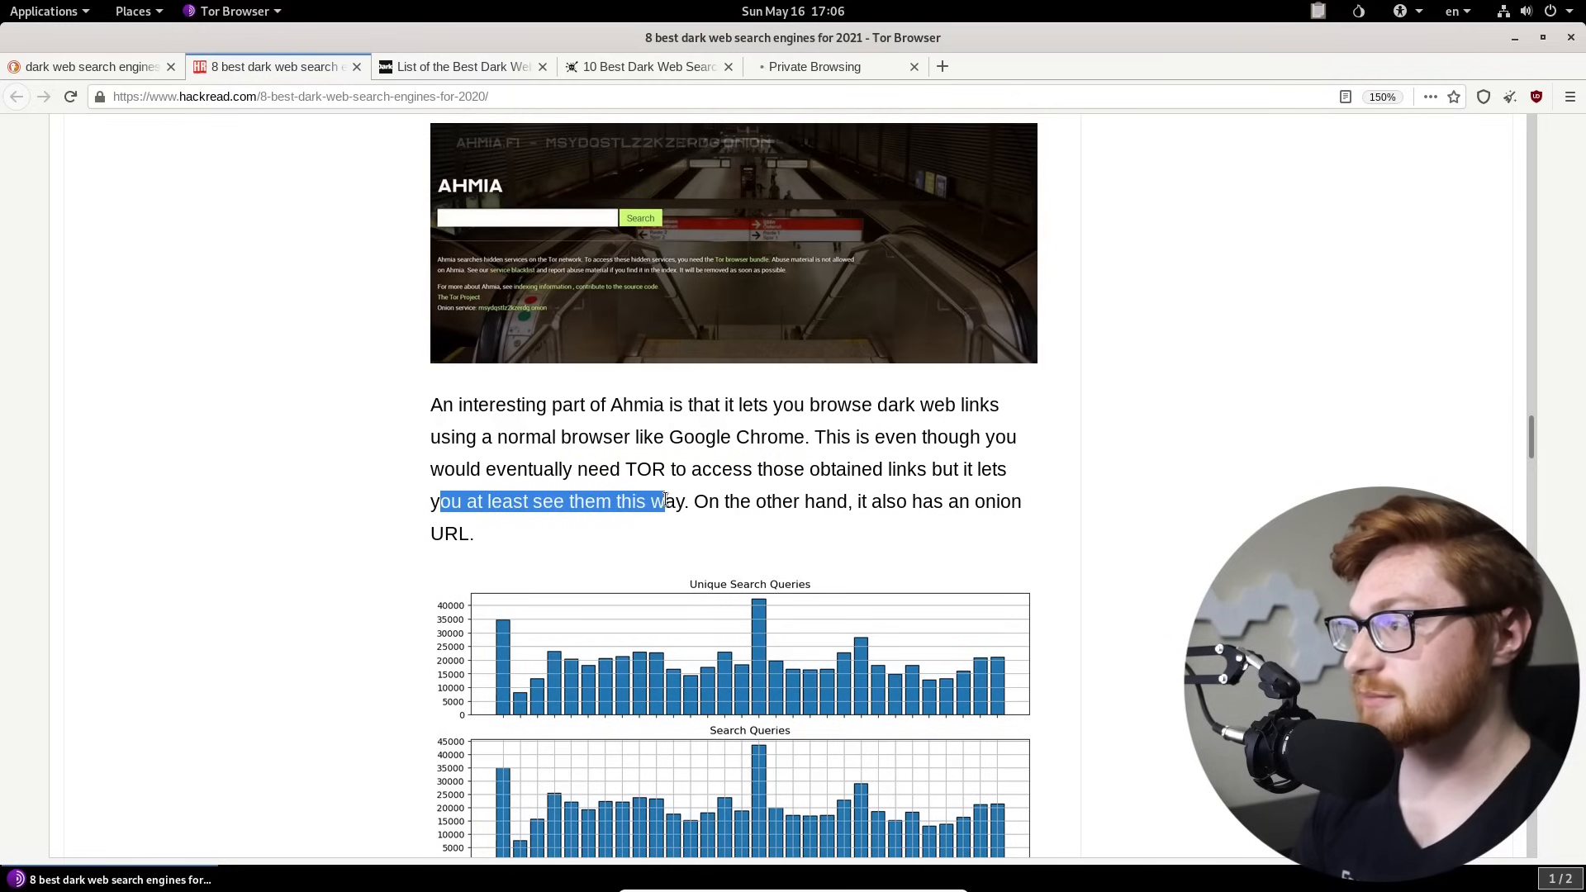
pyautogui.scroll(-3)
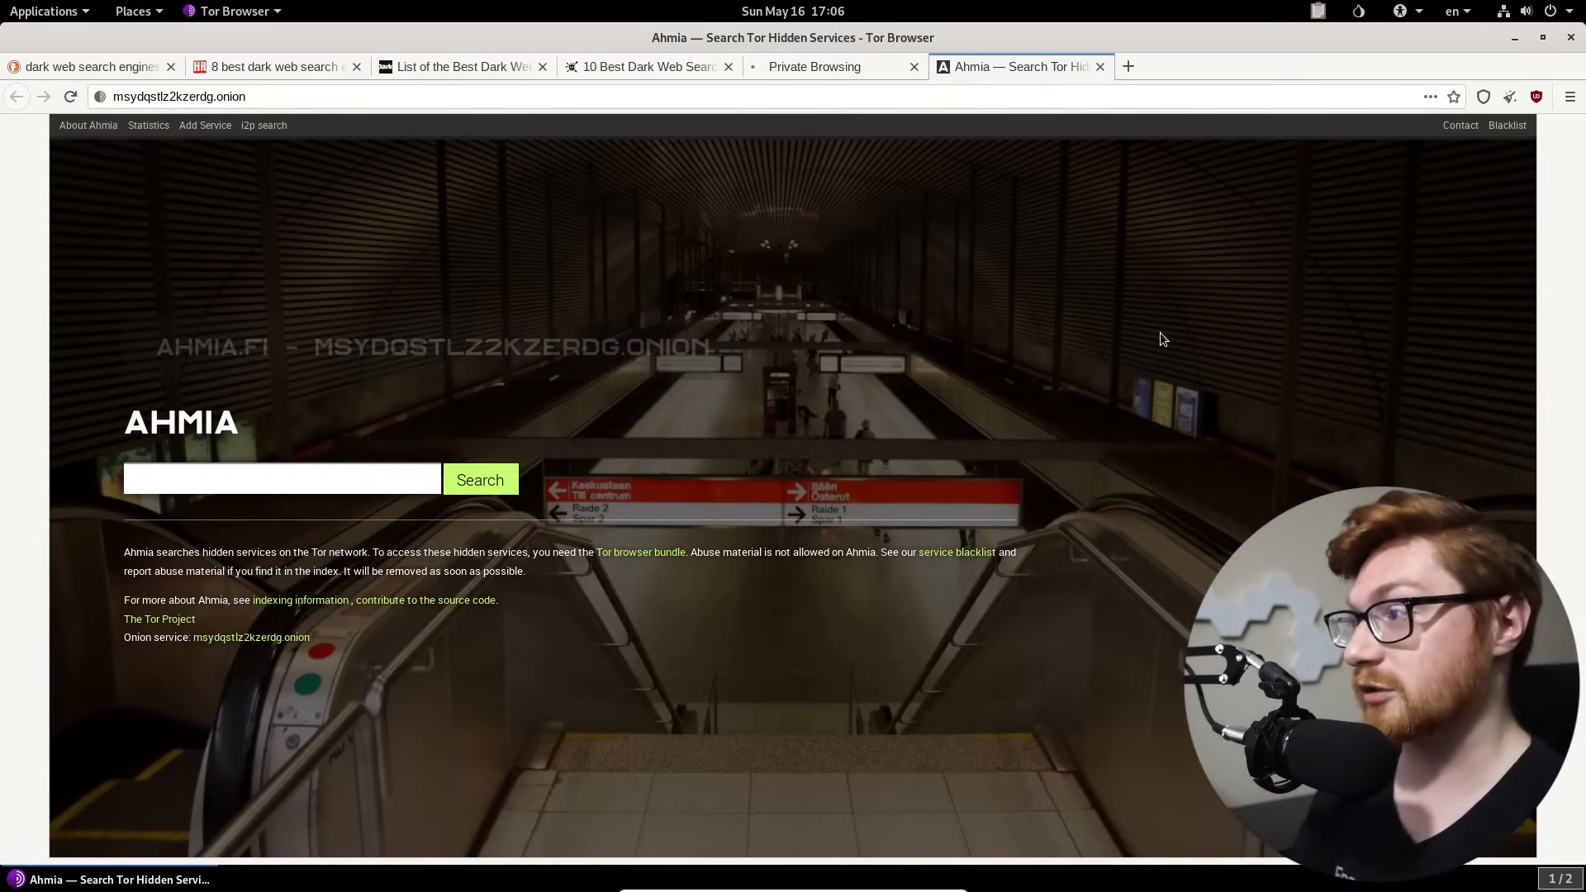
pyautogui.press('ctrl+plus')
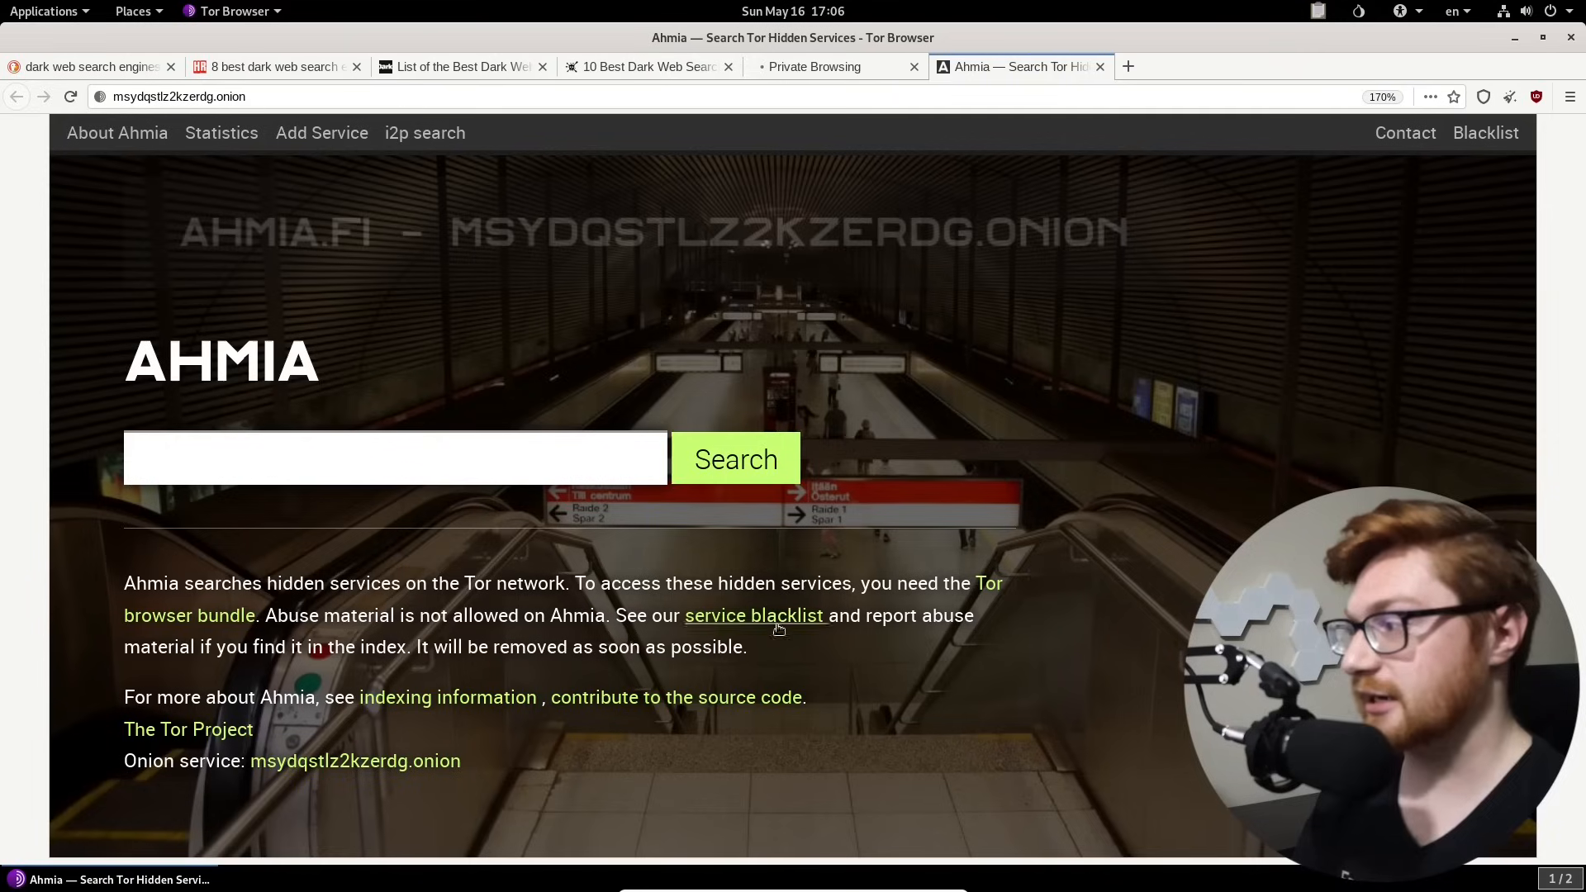
pyautogui.moveTo(726, 578)
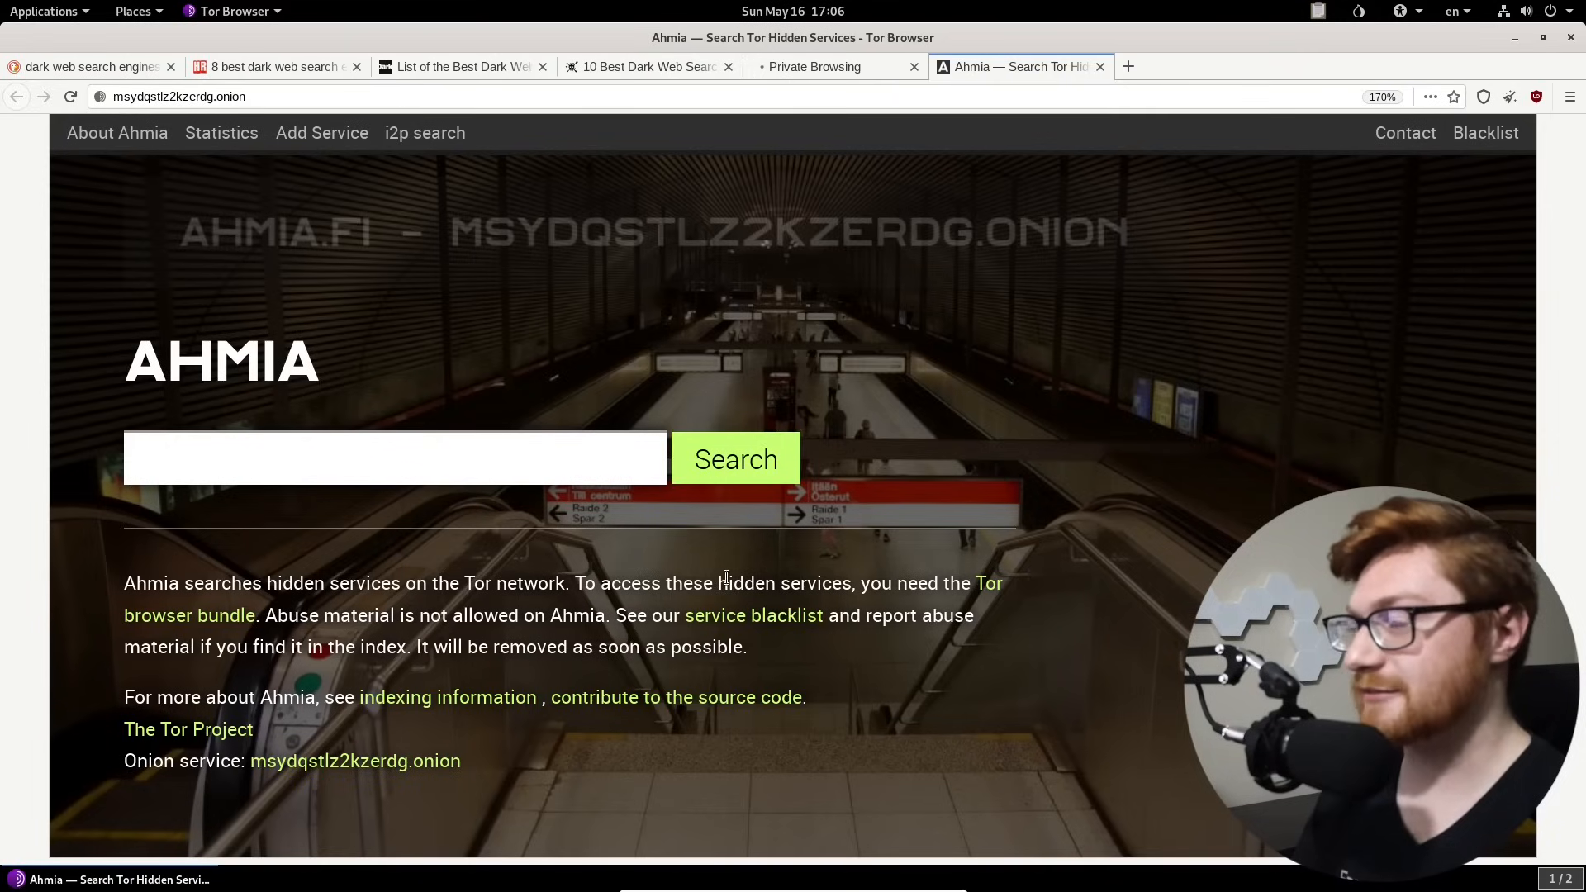
pyautogui.moveTo(888, 443)
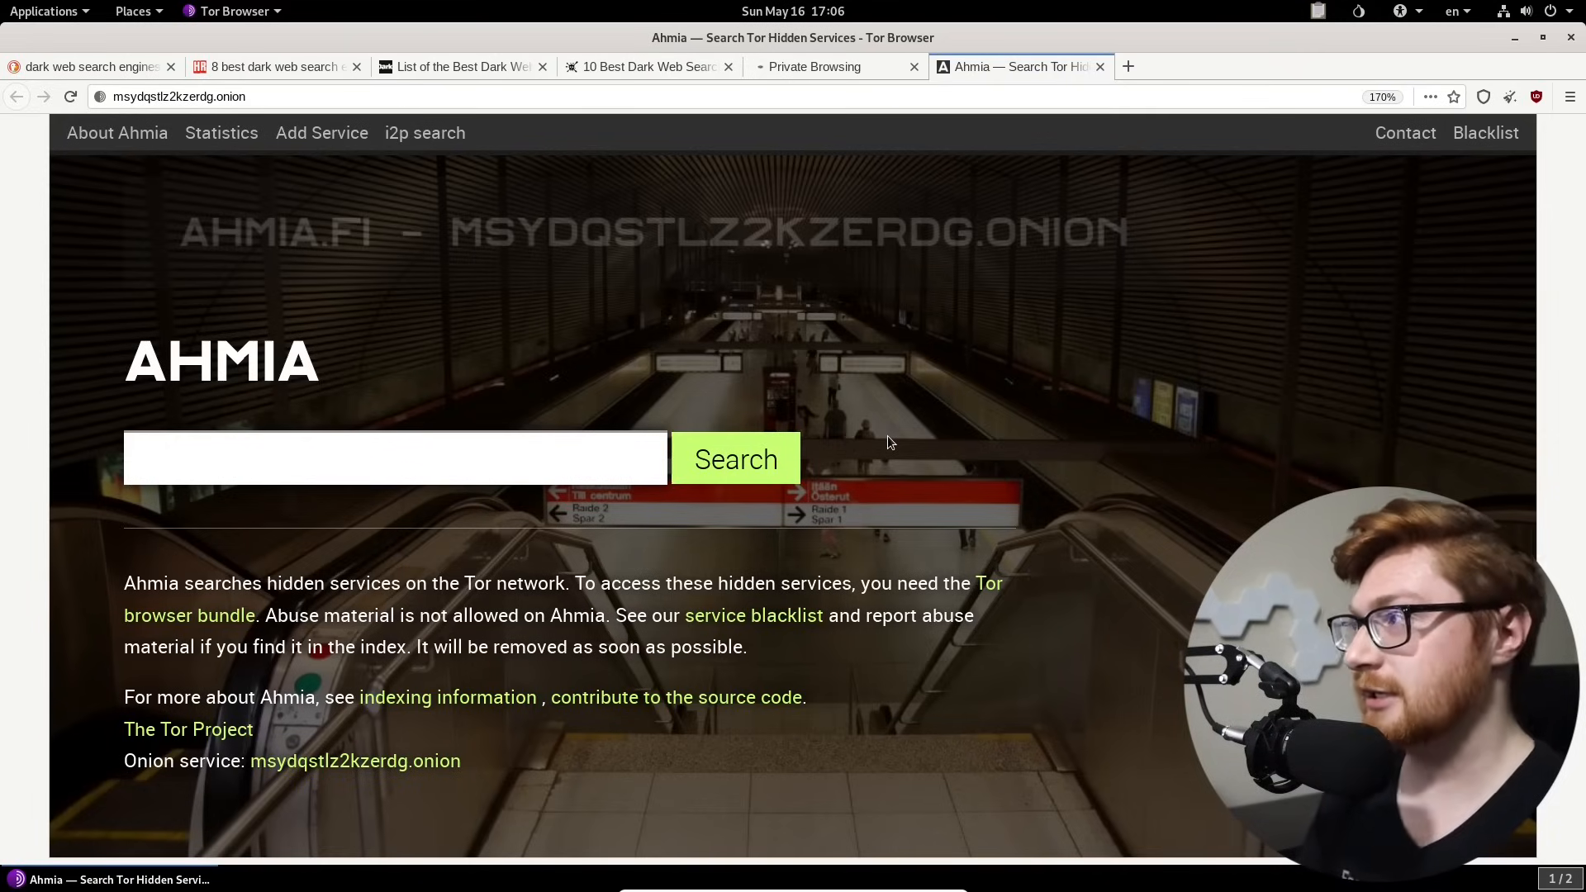
pyautogui.click(85, 66)
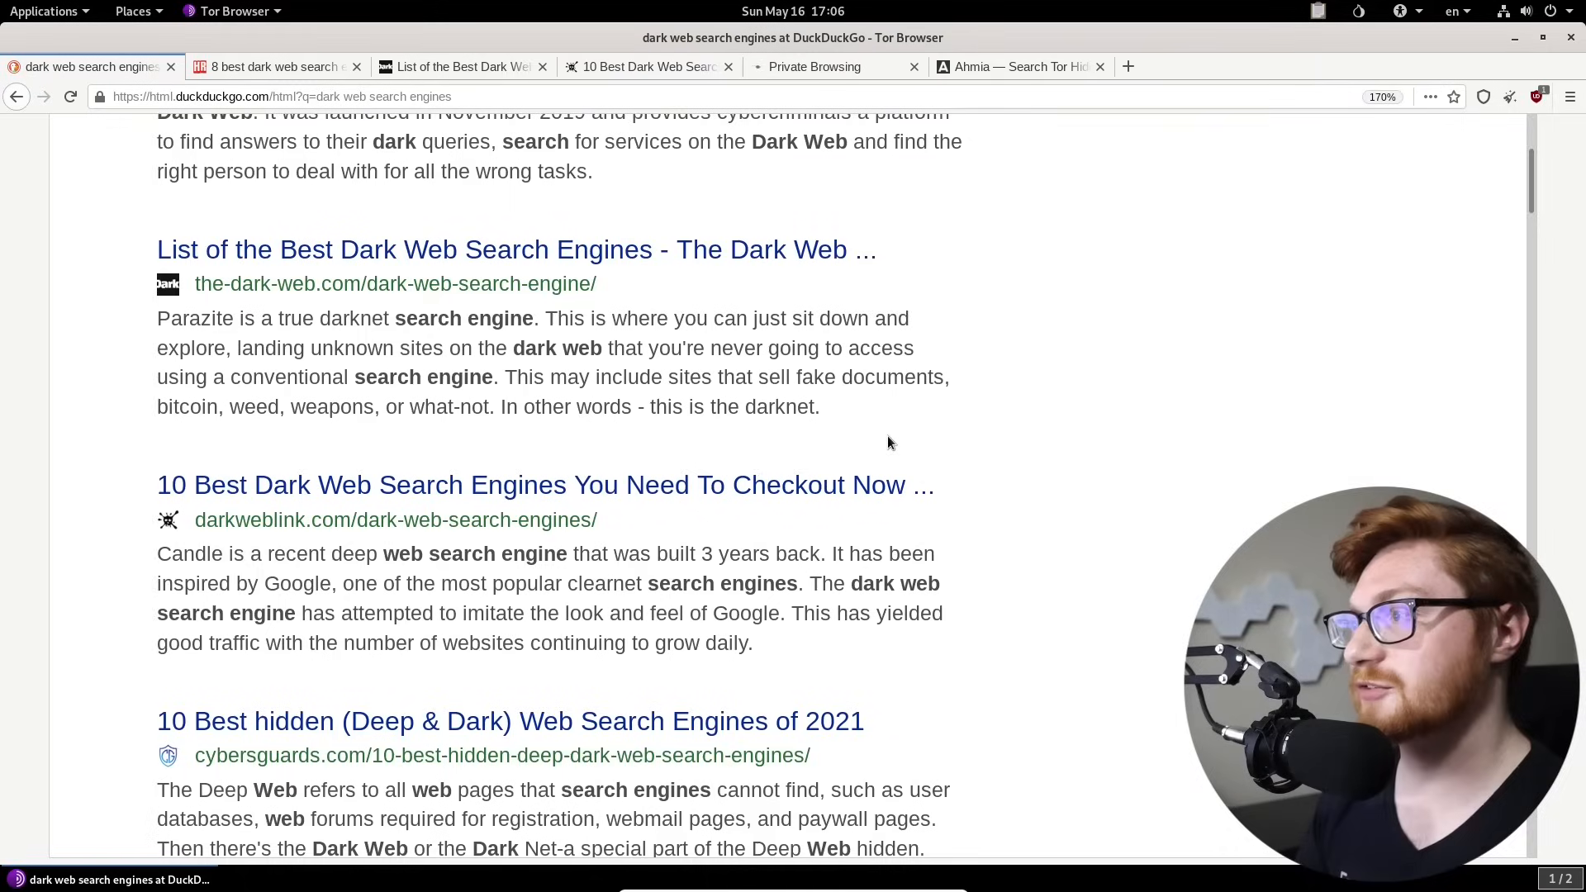
# Step: Start notEvil (hss3uro2hsxfogfq.onion) loading in a new tab, then read the article down to Candle
pyautogui.click(267, 66)
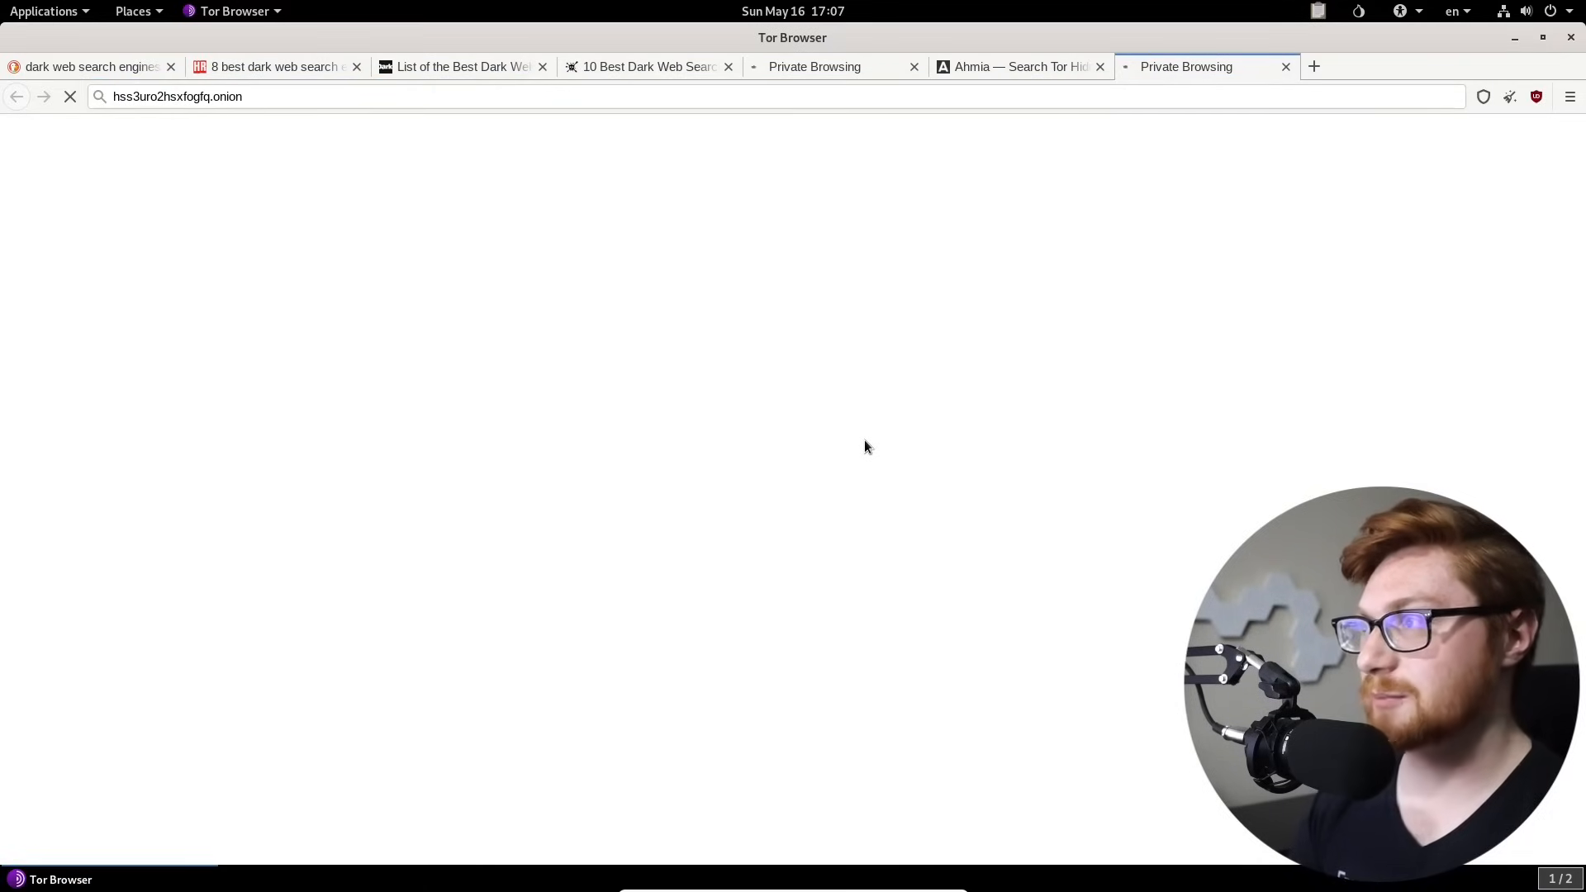
pyautogui.moveTo(358, 180)
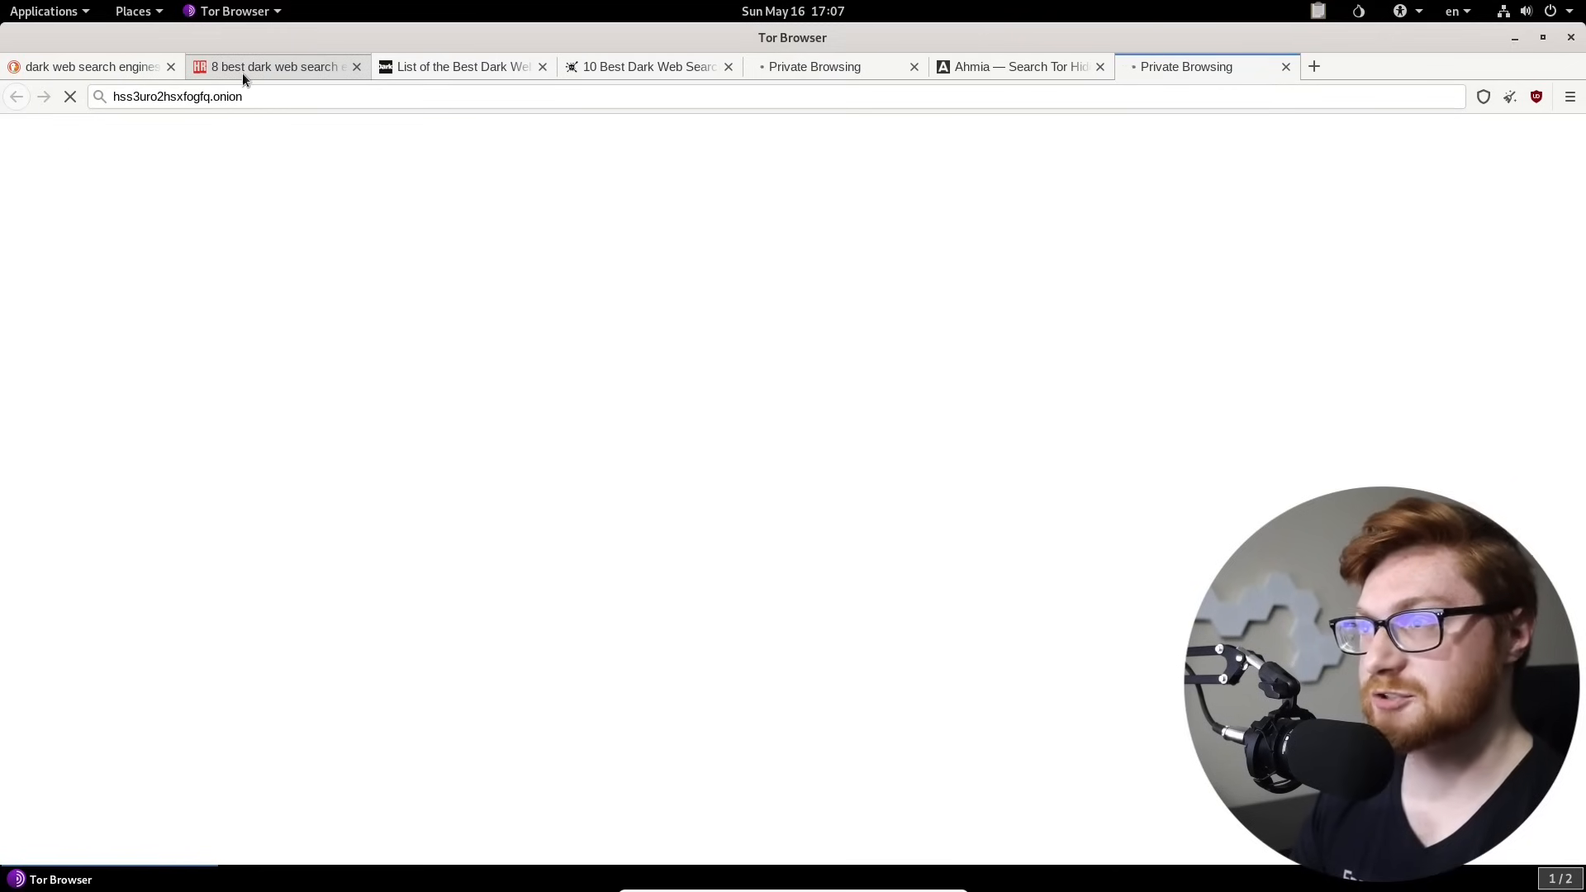
pyautogui.click(272, 66)
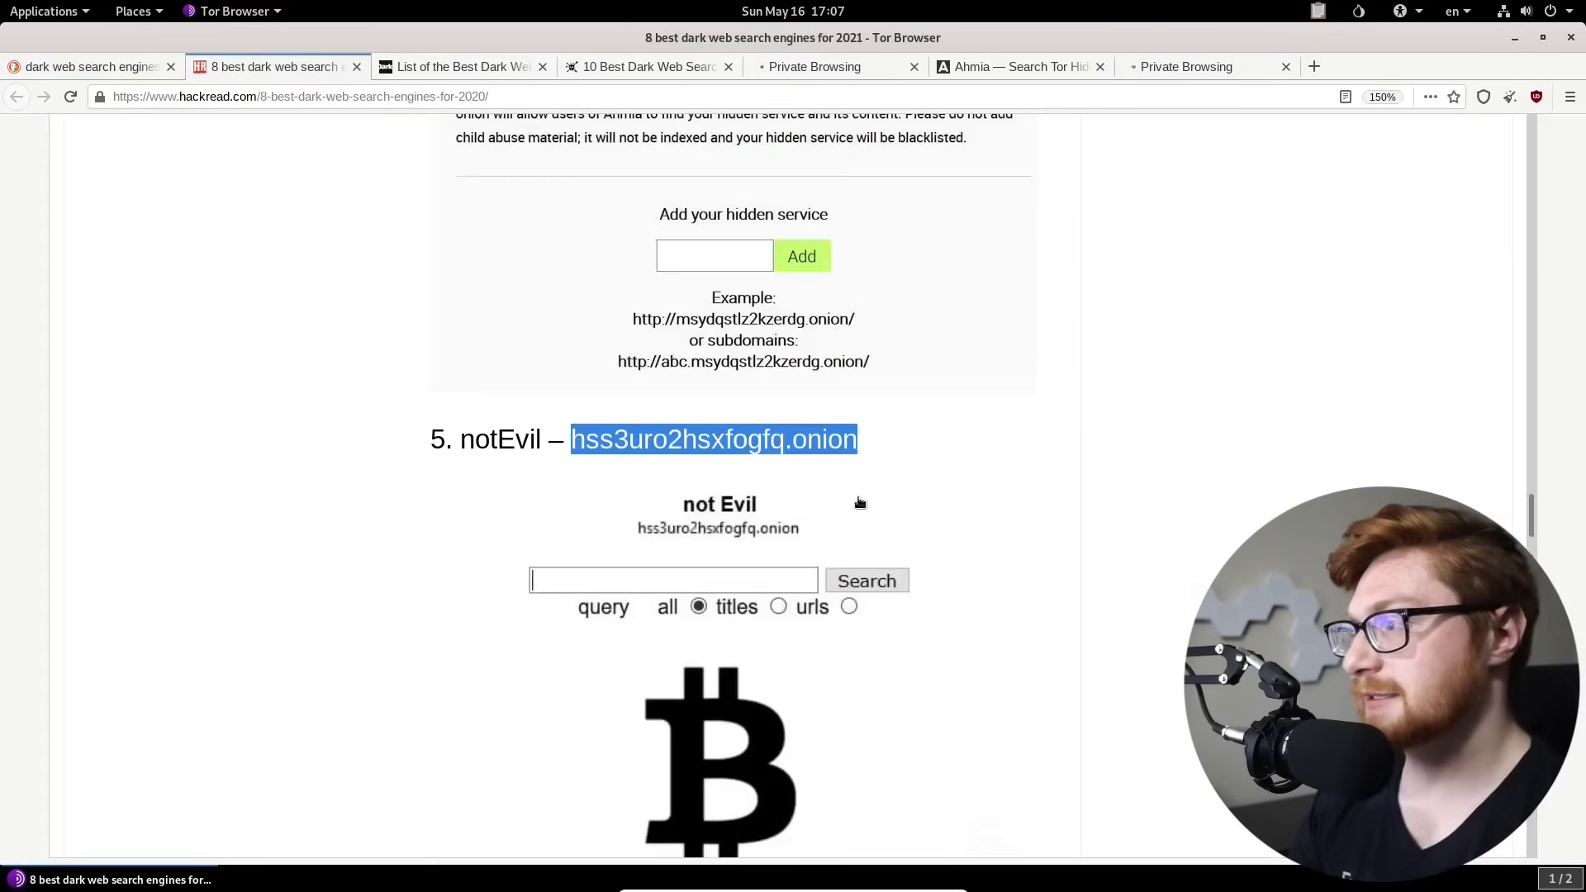
pyautogui.scroll(-3)
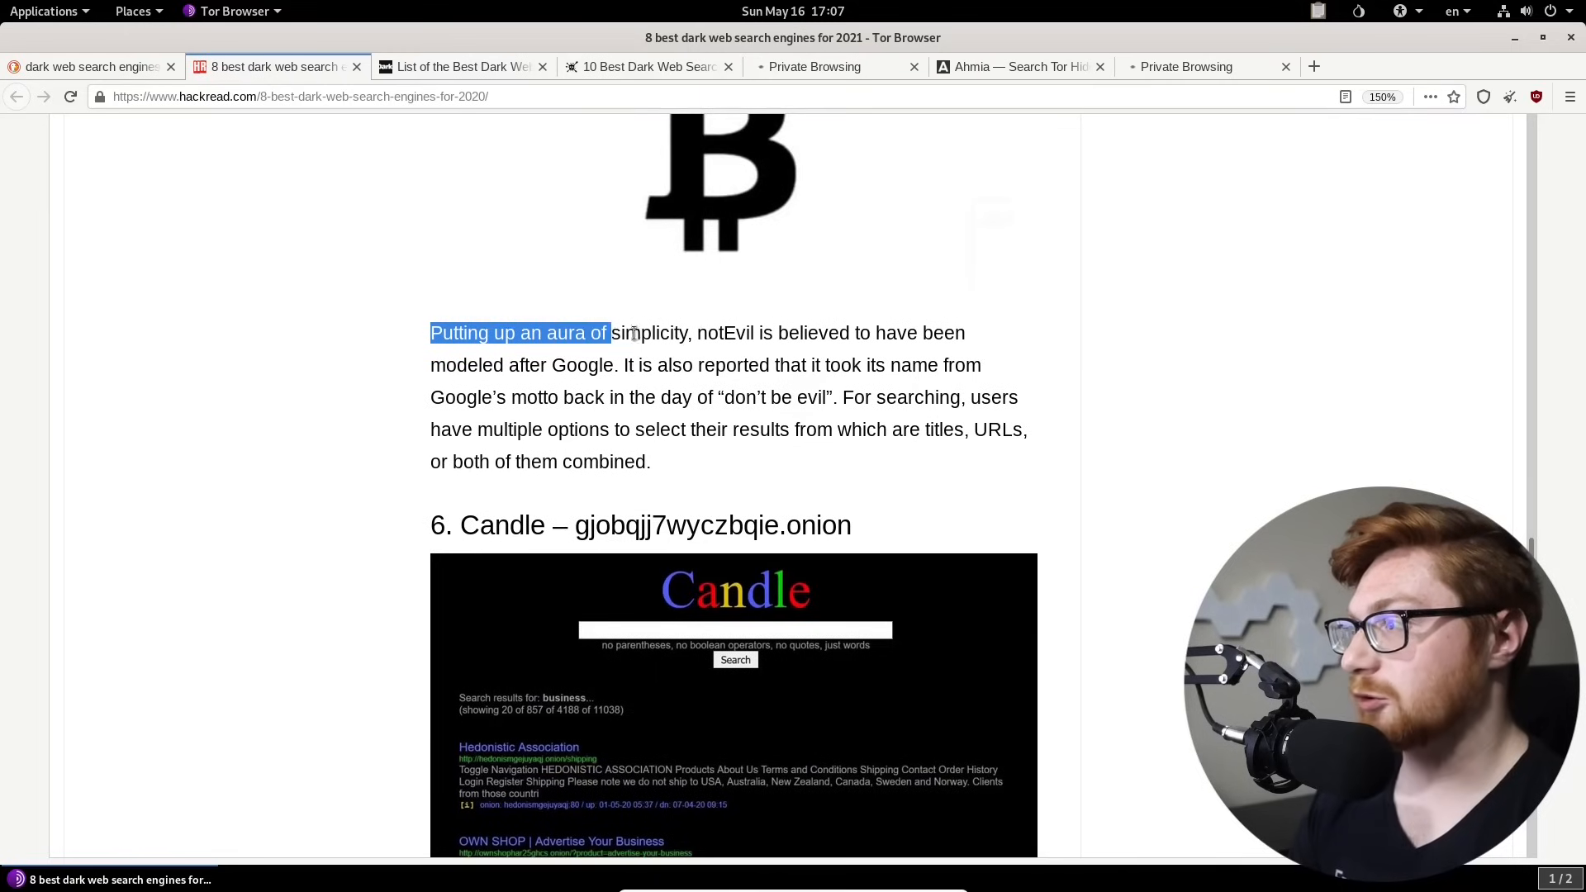
pyautogui.click(727, 354)
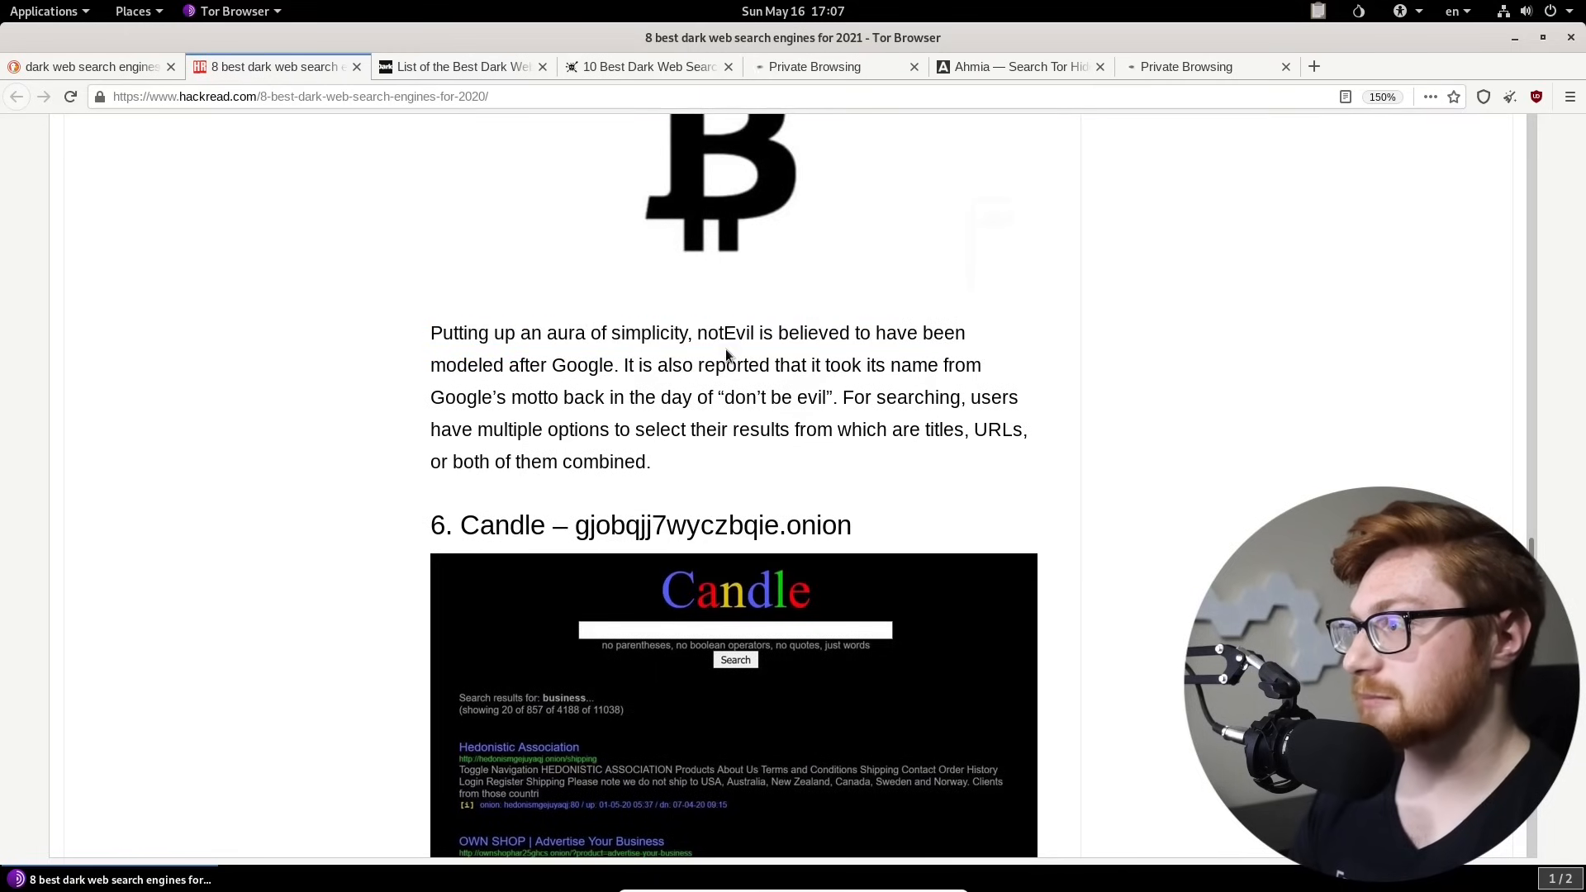
pyautogui.moveTo(651, 375)
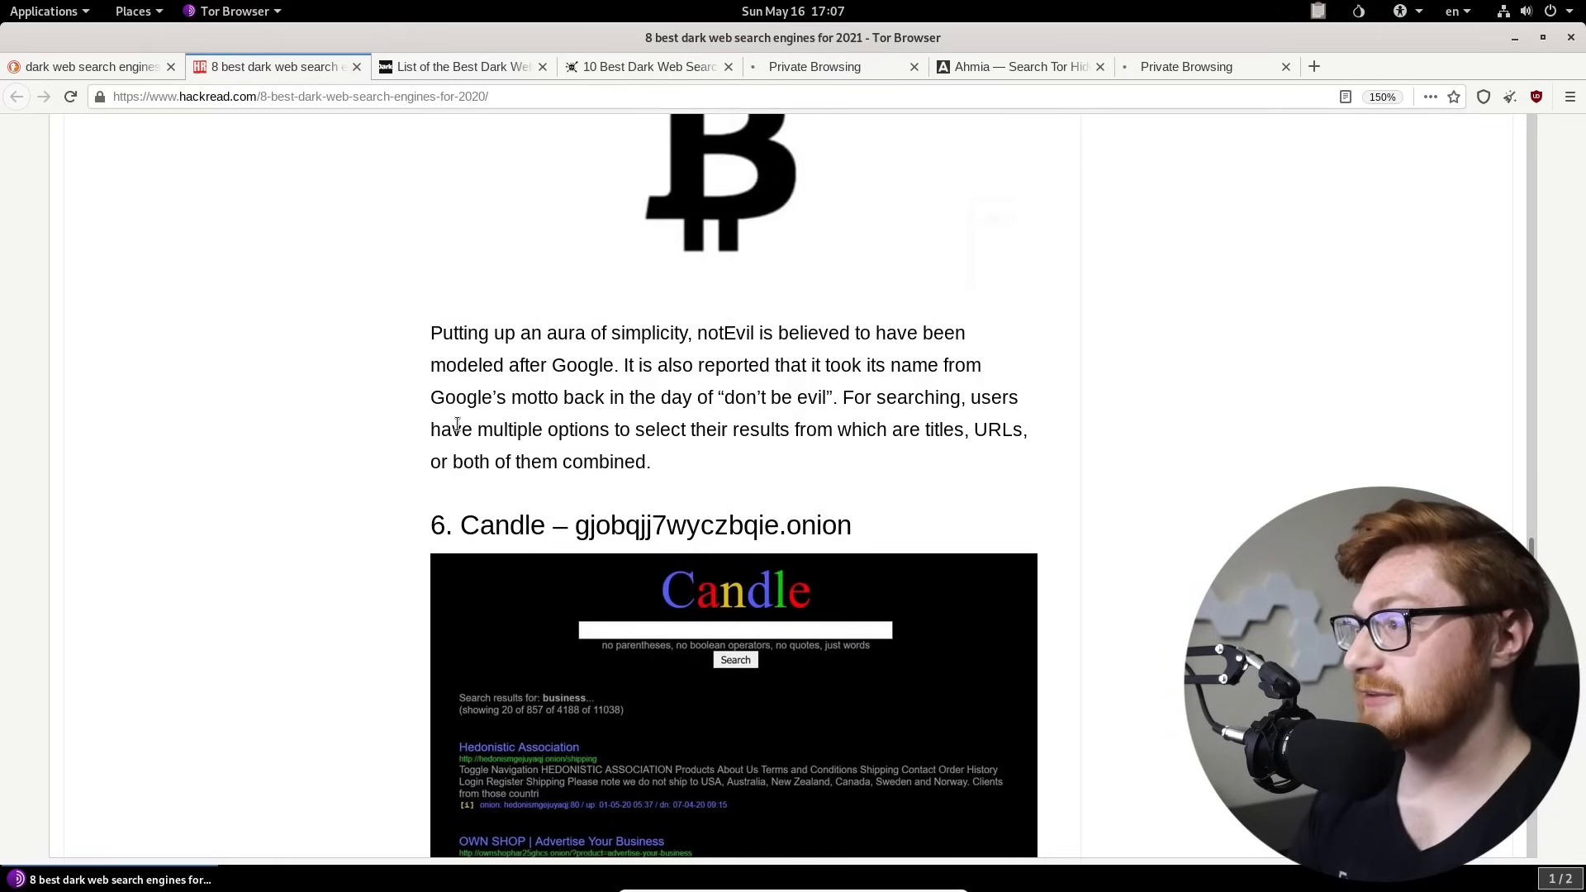
pyautogui.moveTo(915, 433)
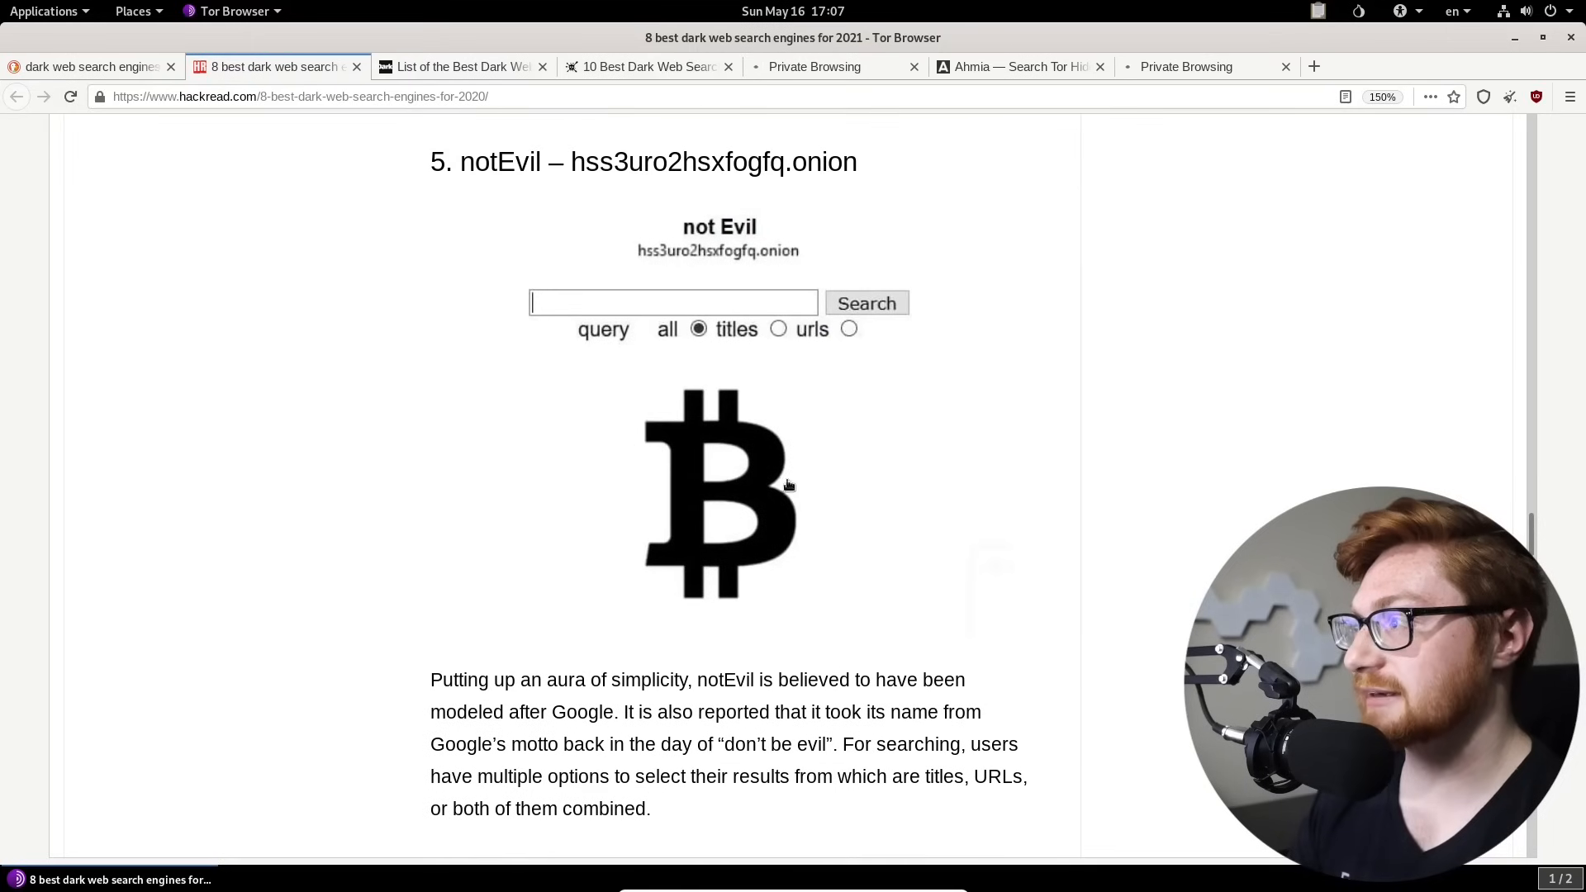
pyautogui.scroll(-3)
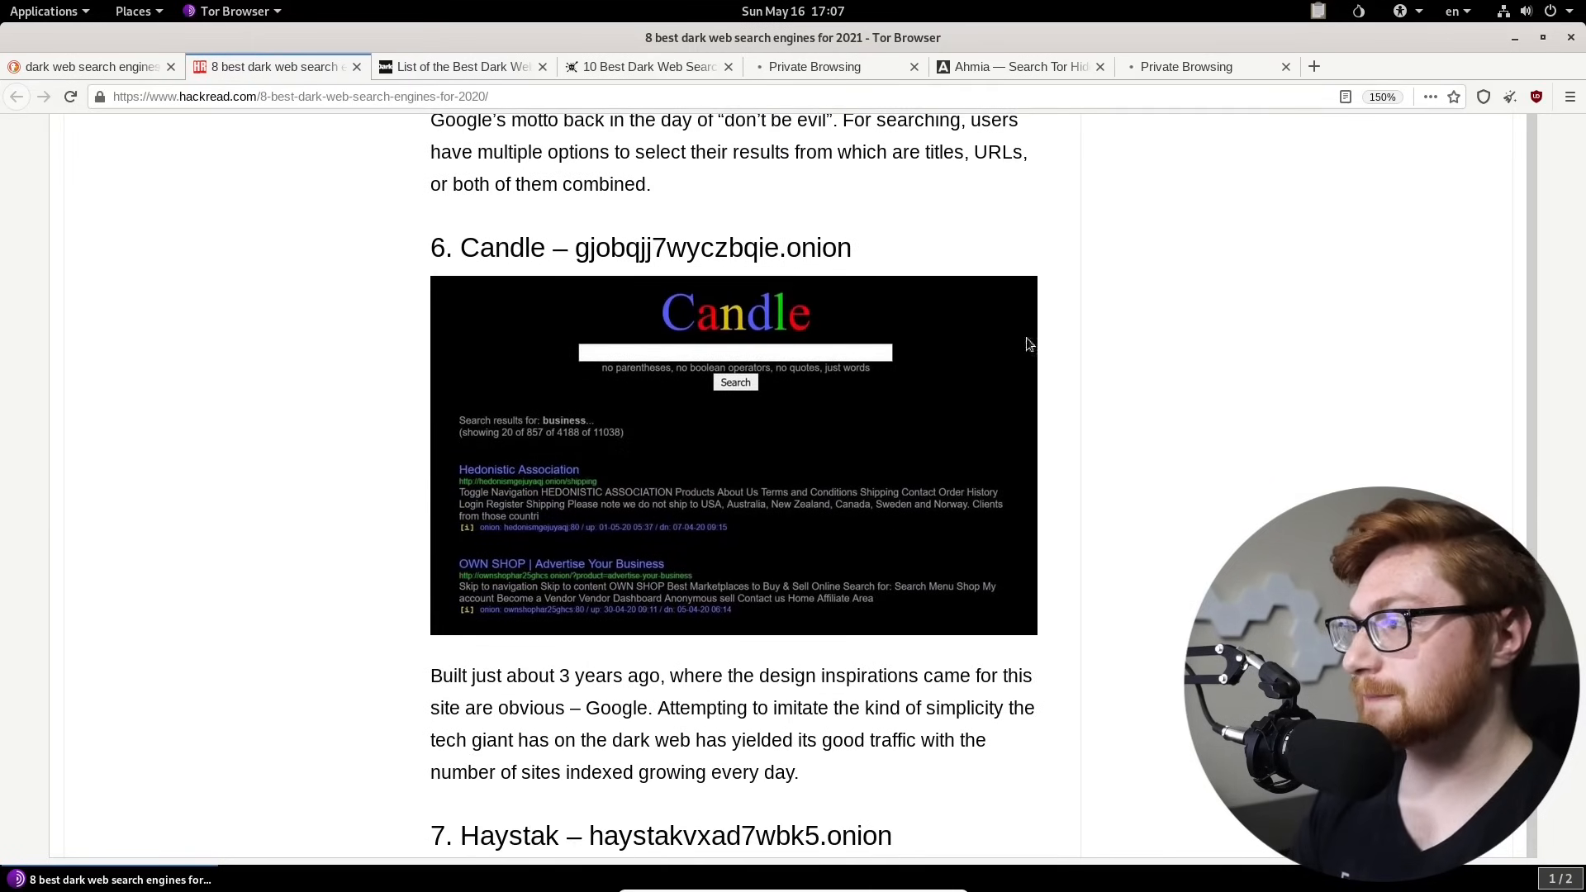
# Step: Start Candle (gjobqjj7wyczbqie.onion) loading in a new tab, check notEvil, and return to the article
pyautogui.rightClick(713, 247)
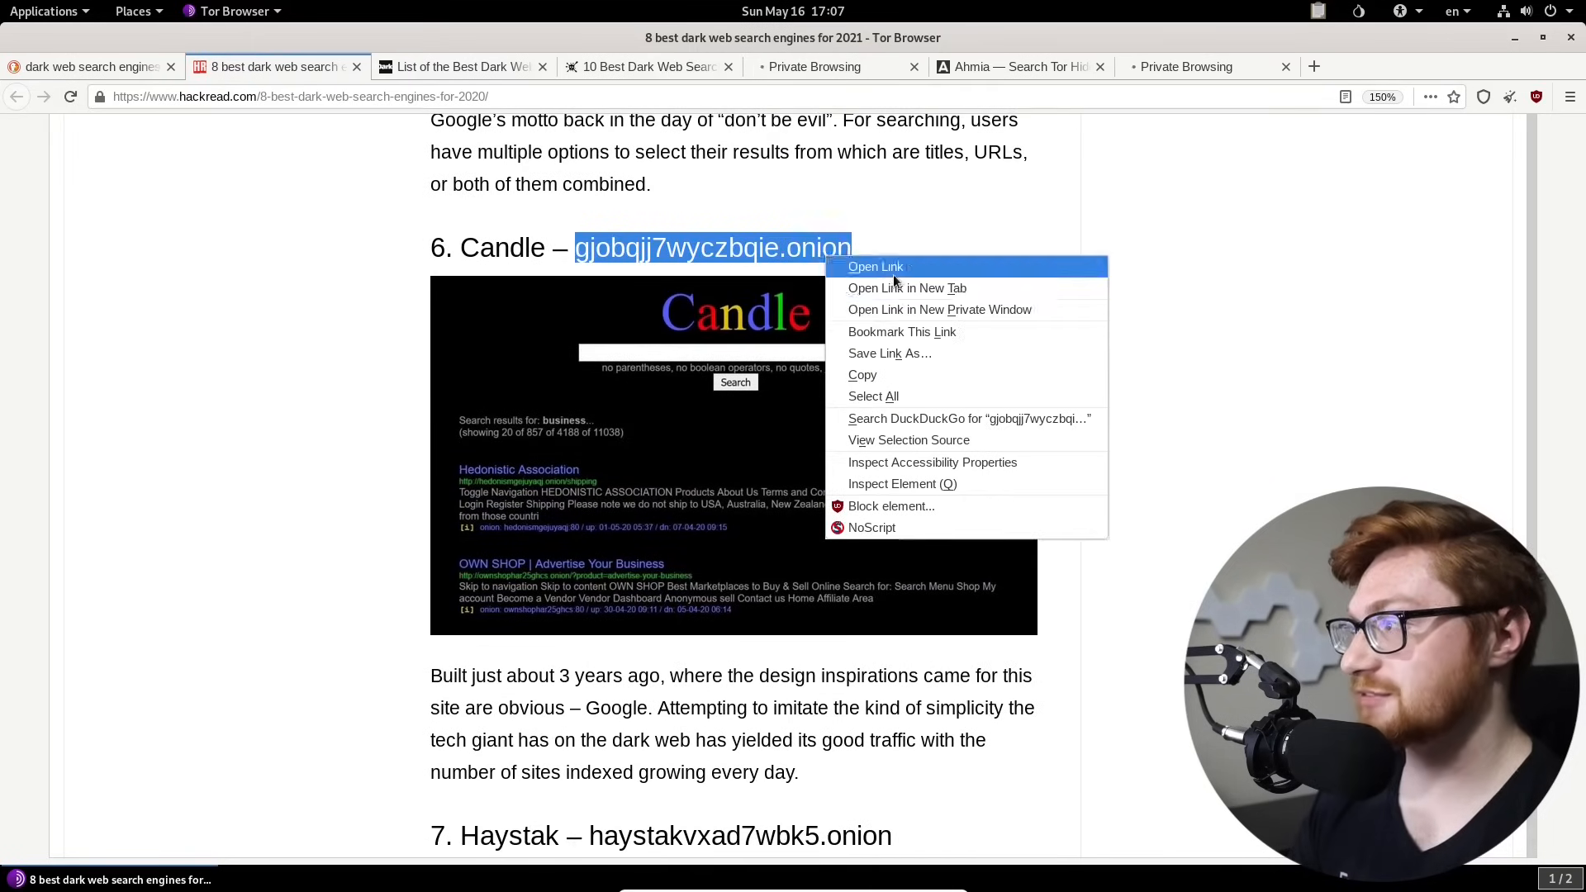
pyautogui.click(876, 266)
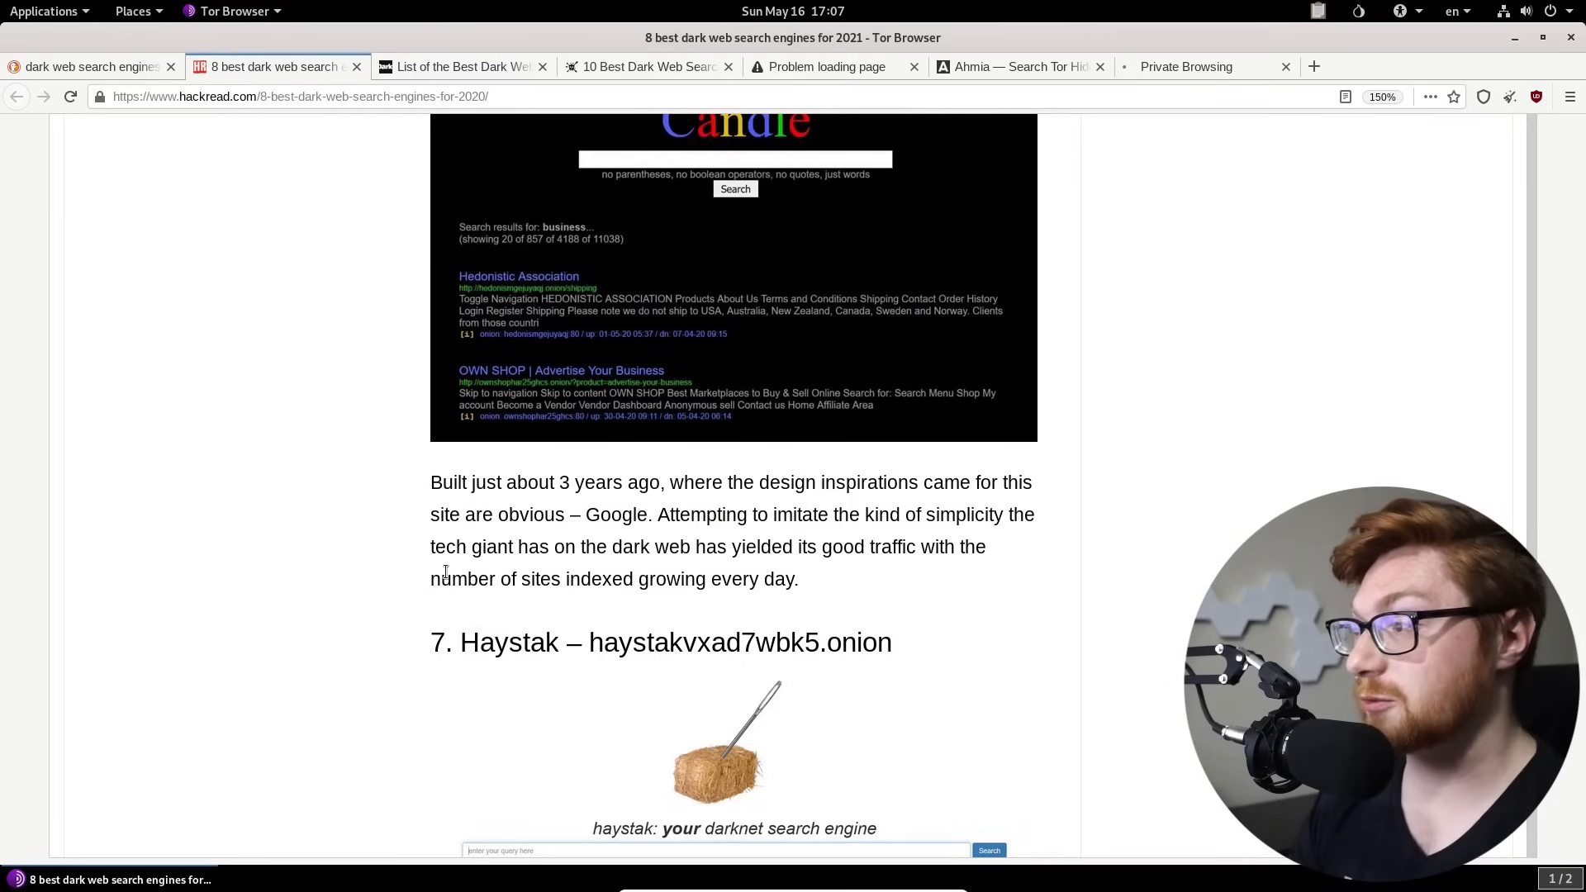
pyautogui.click(1498, 66)
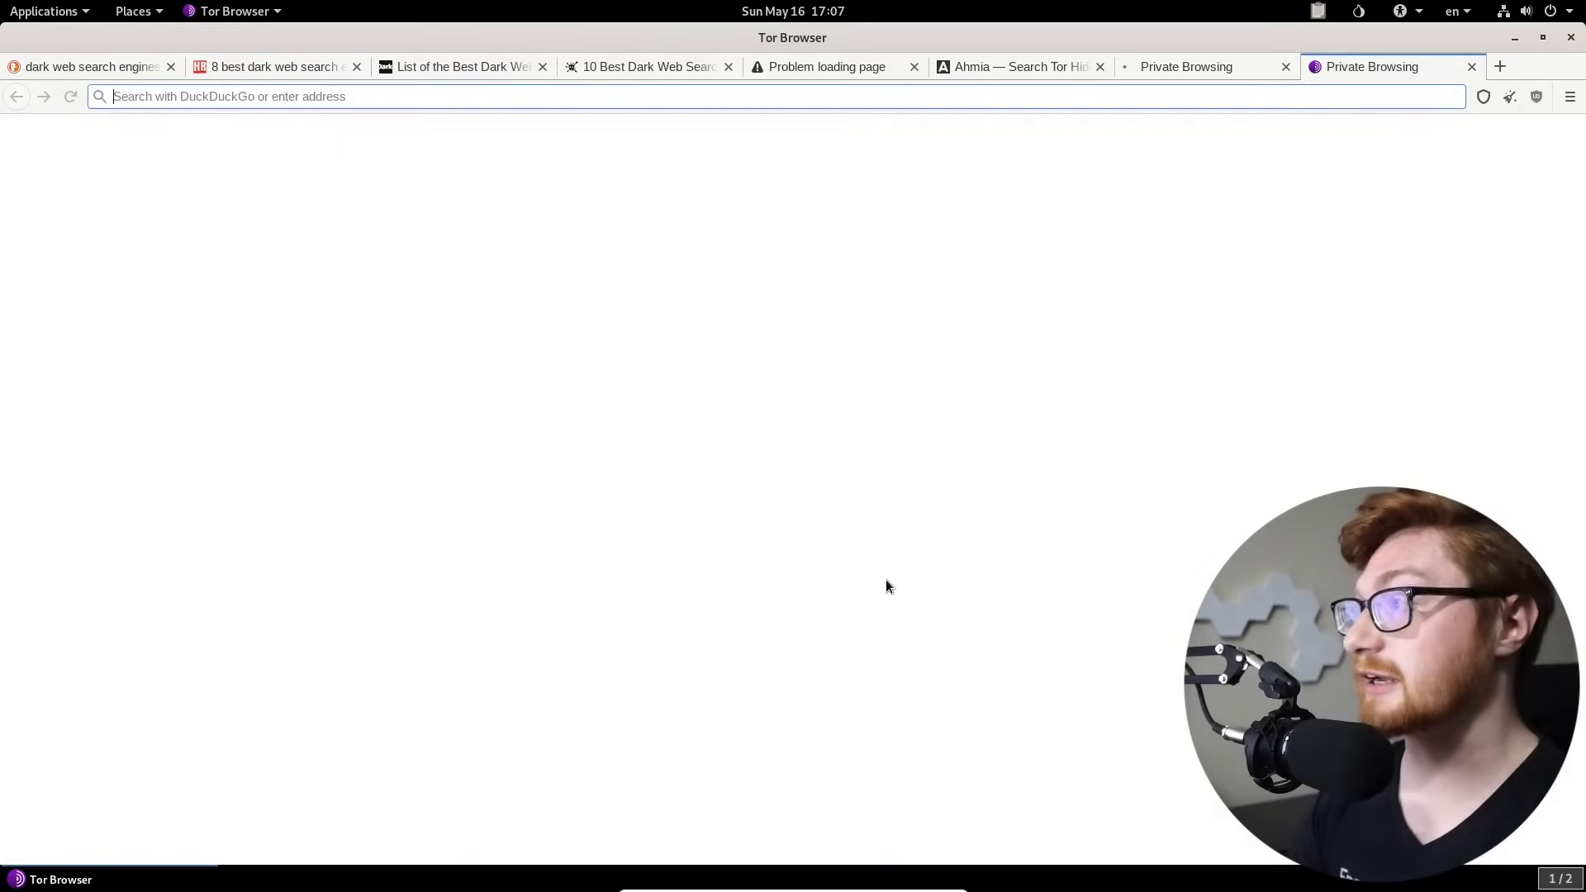
pyautogui.write('gjobqjj7wyczbqie.onion')
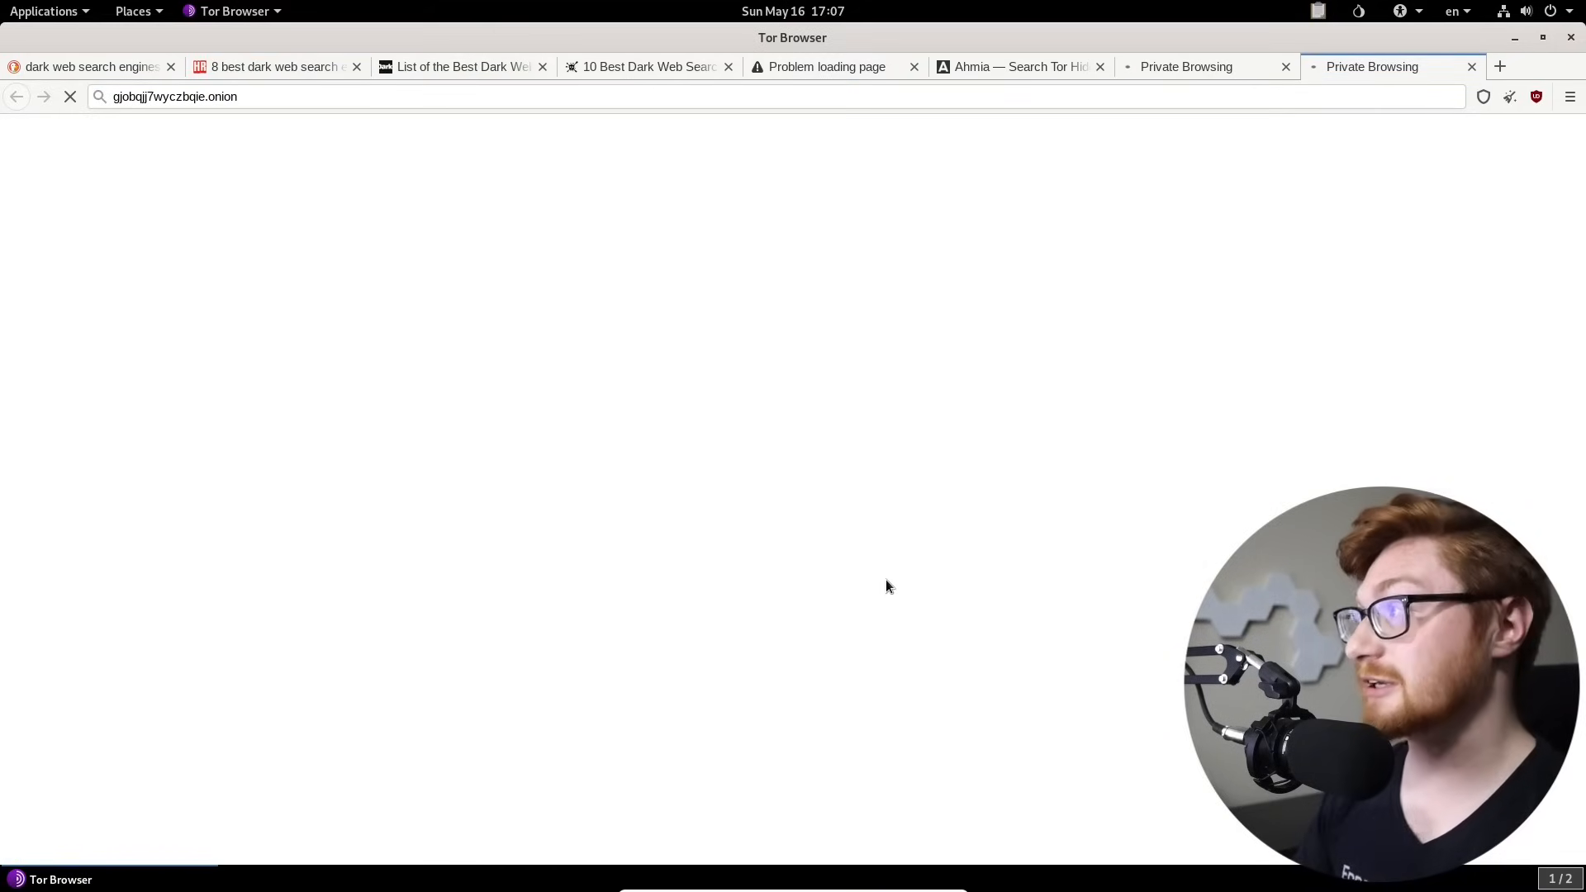
pyautogui.click(1186, 66)
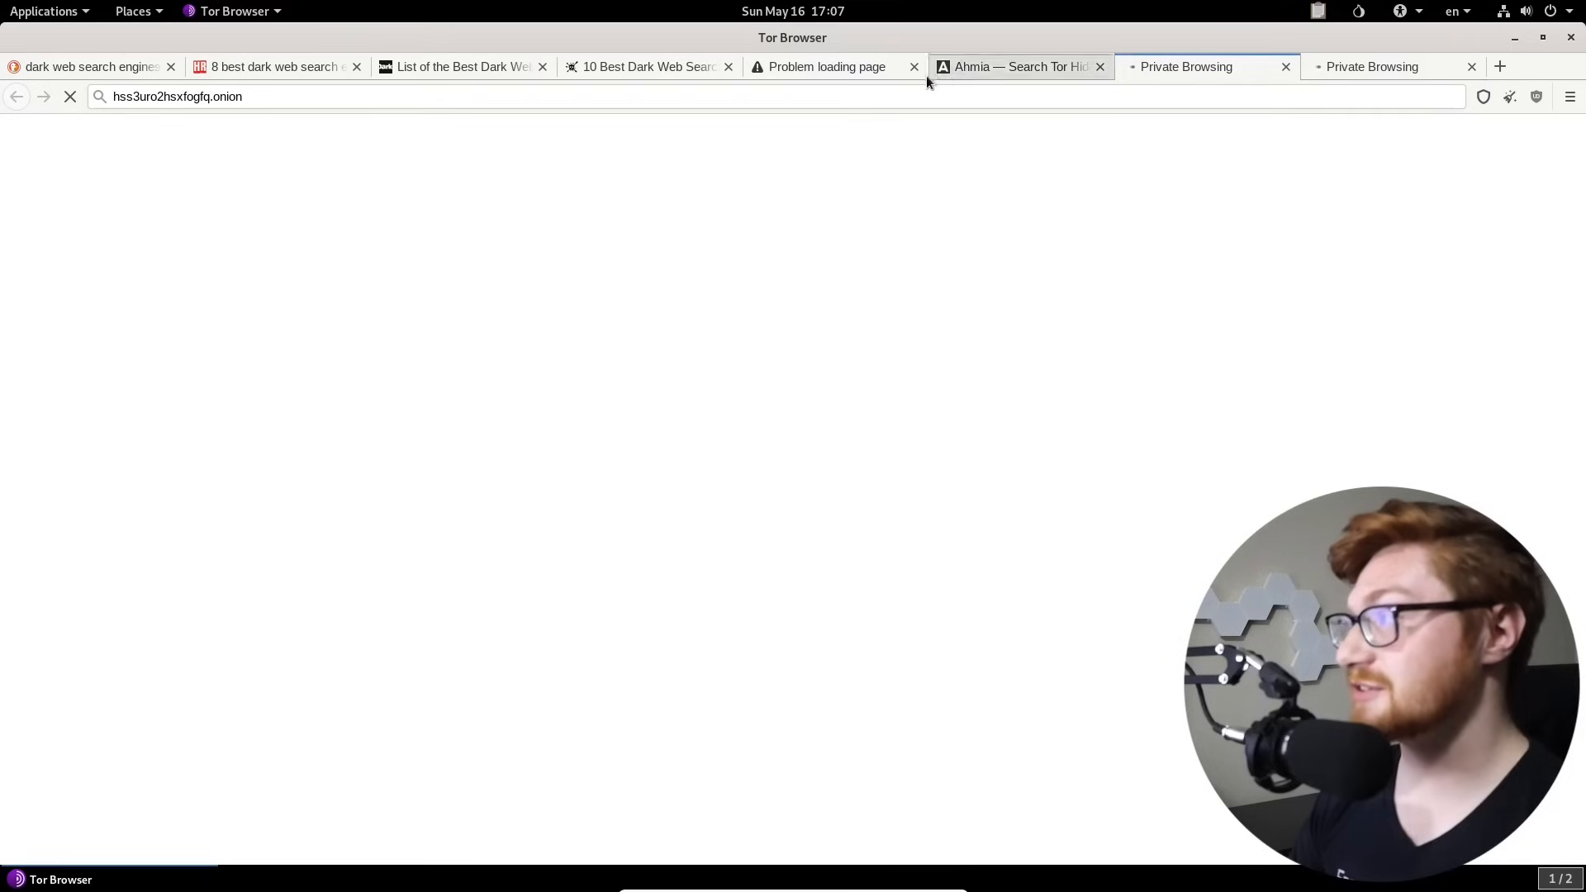
pyautogui.click(273, 66)
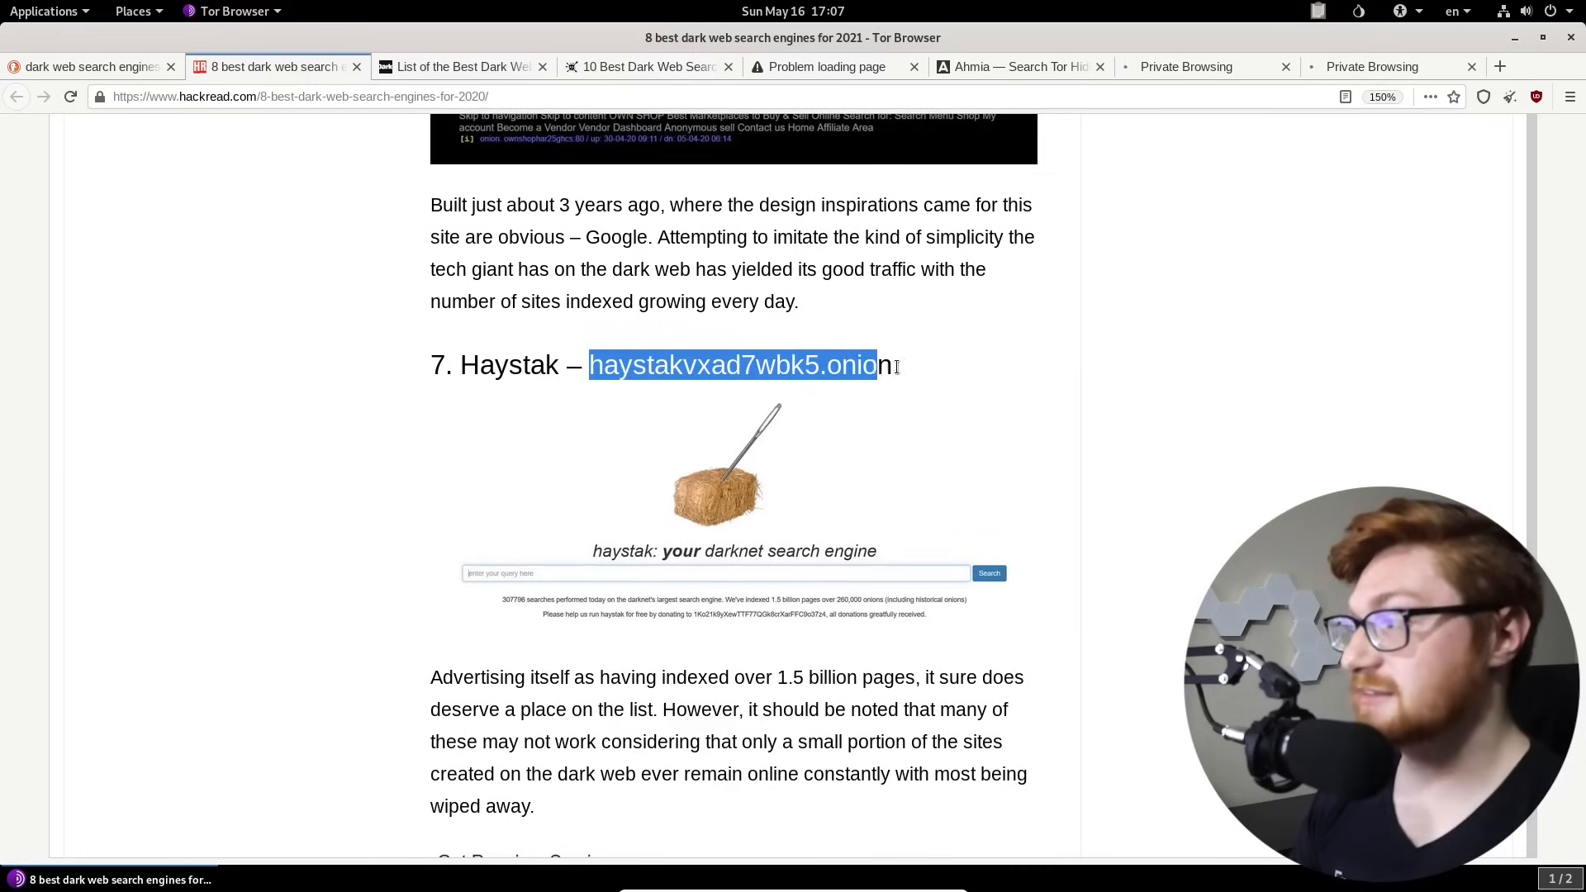
# Step: On Haystak's onion search page, enter 'hacker' as the query and run the search
pyautogui.scroll(-3)
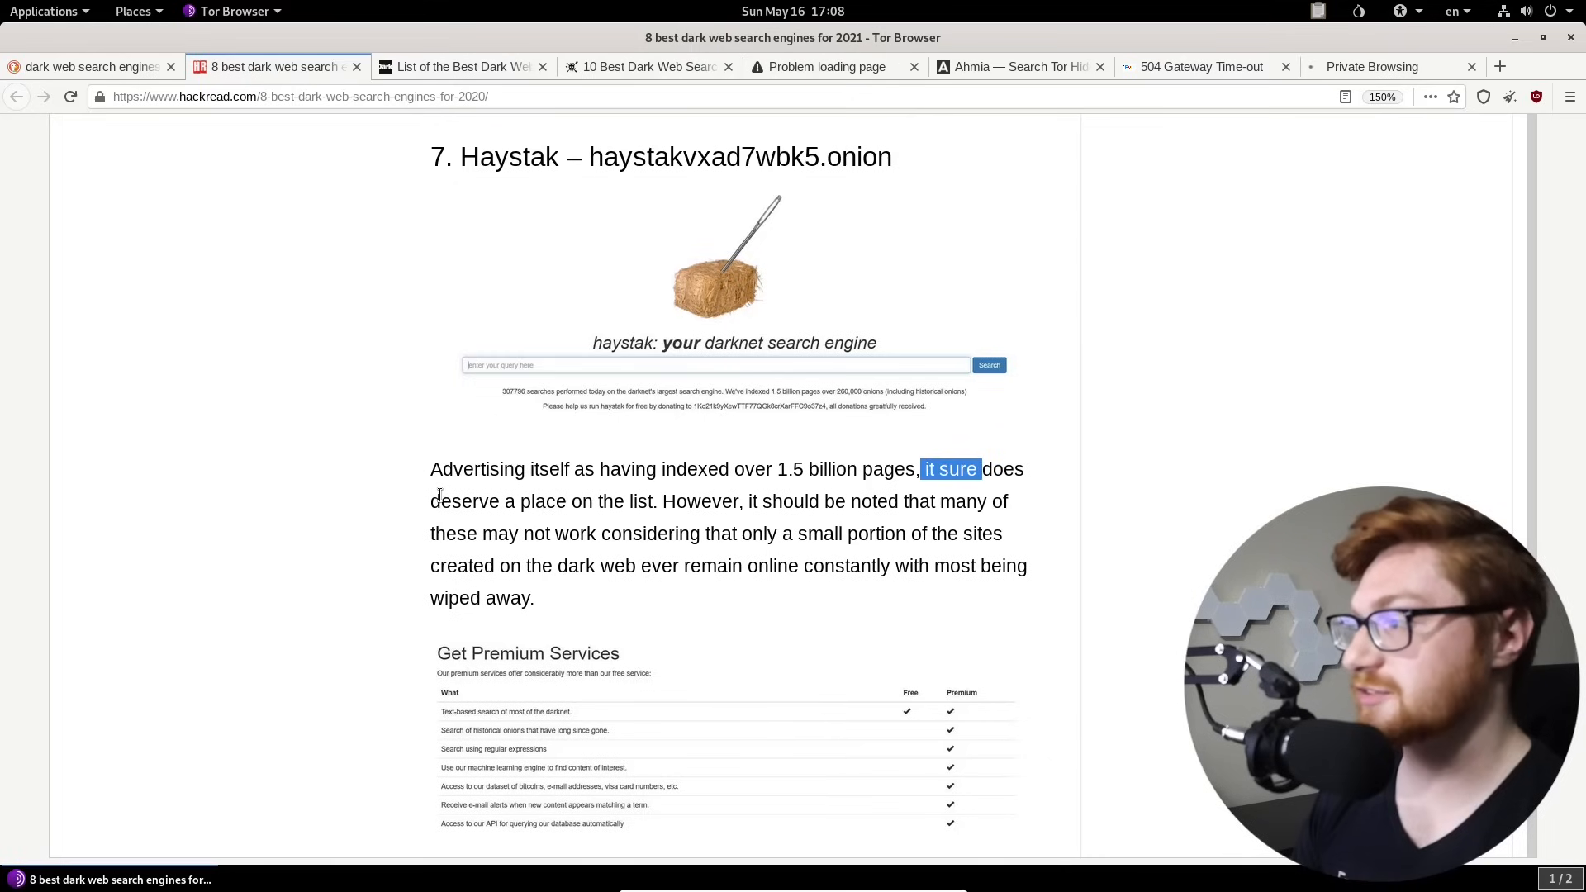
pyautogui.scroll(-3)
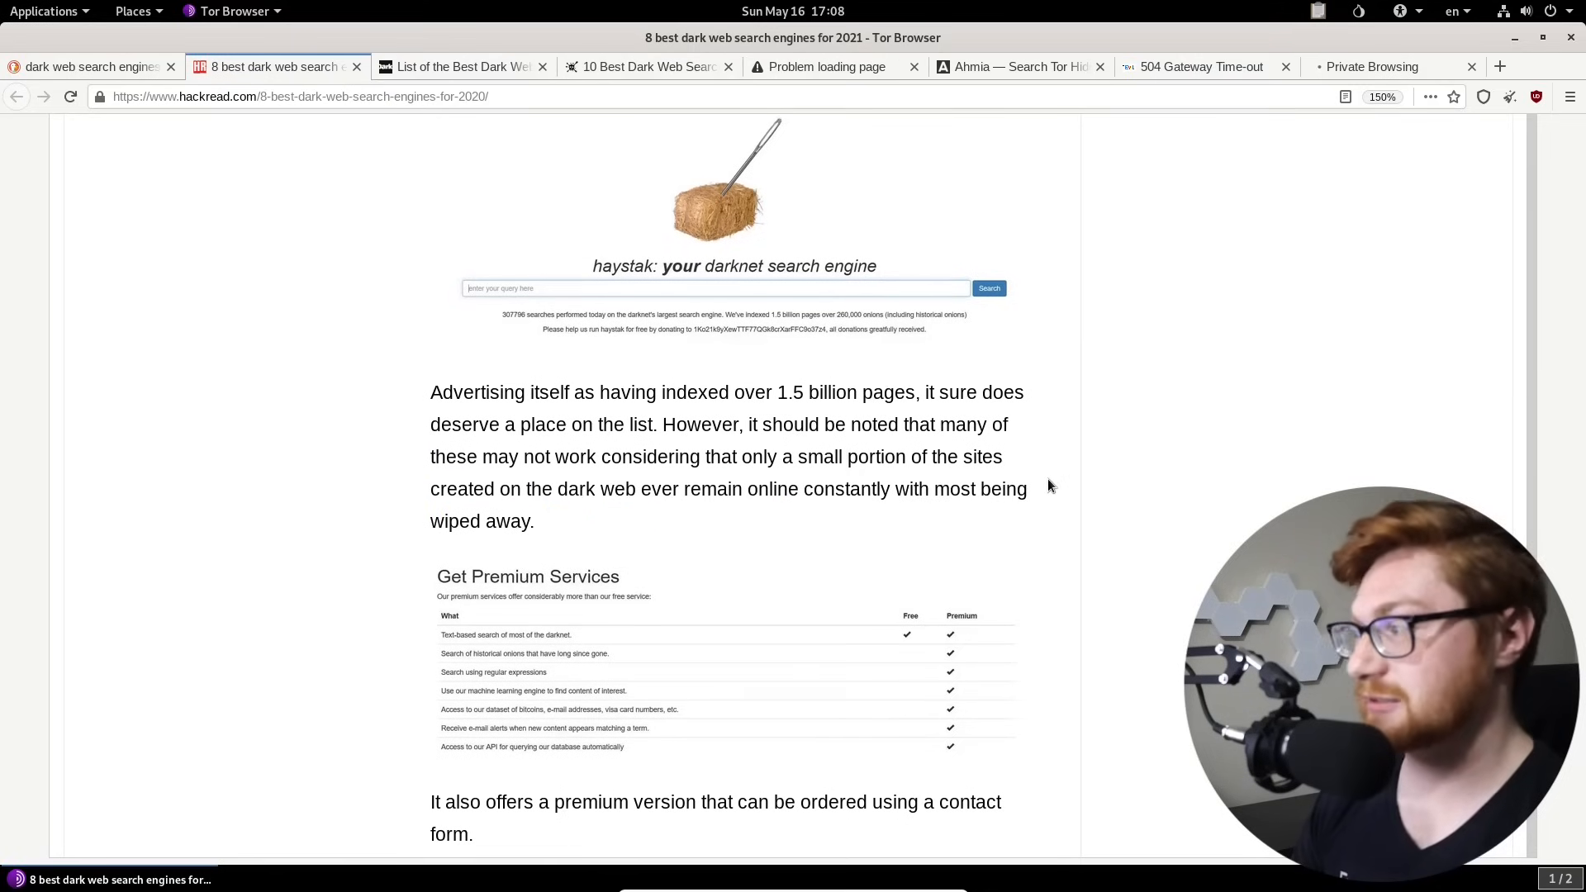
pyautogui.scroll(-3)
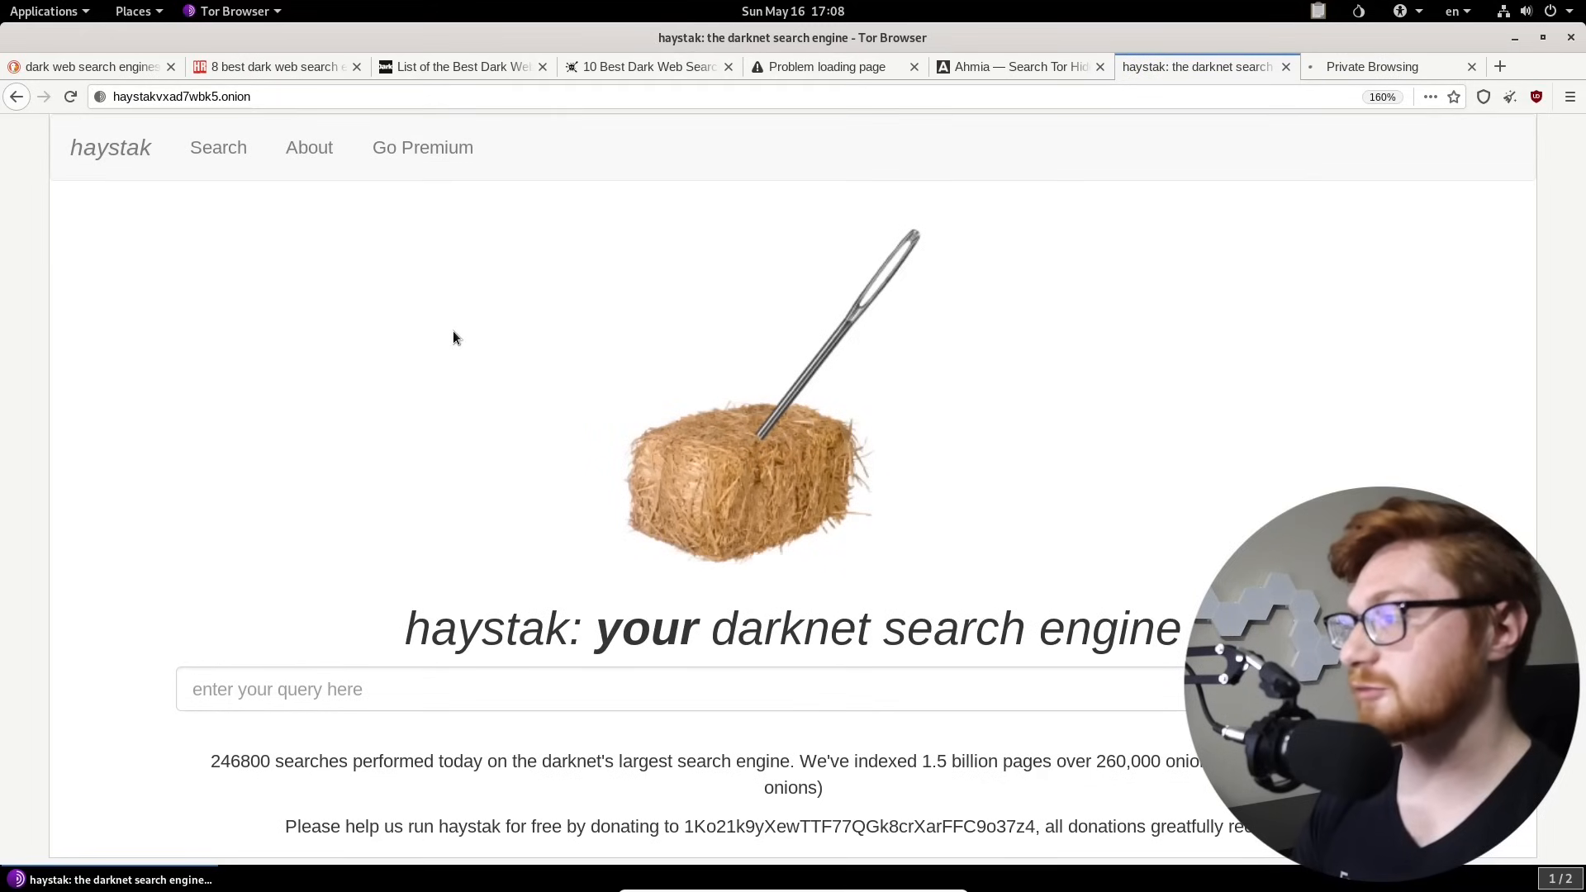
pyautogui.moveTo(594, 628); pyautogui.dragTo(1177, 627)
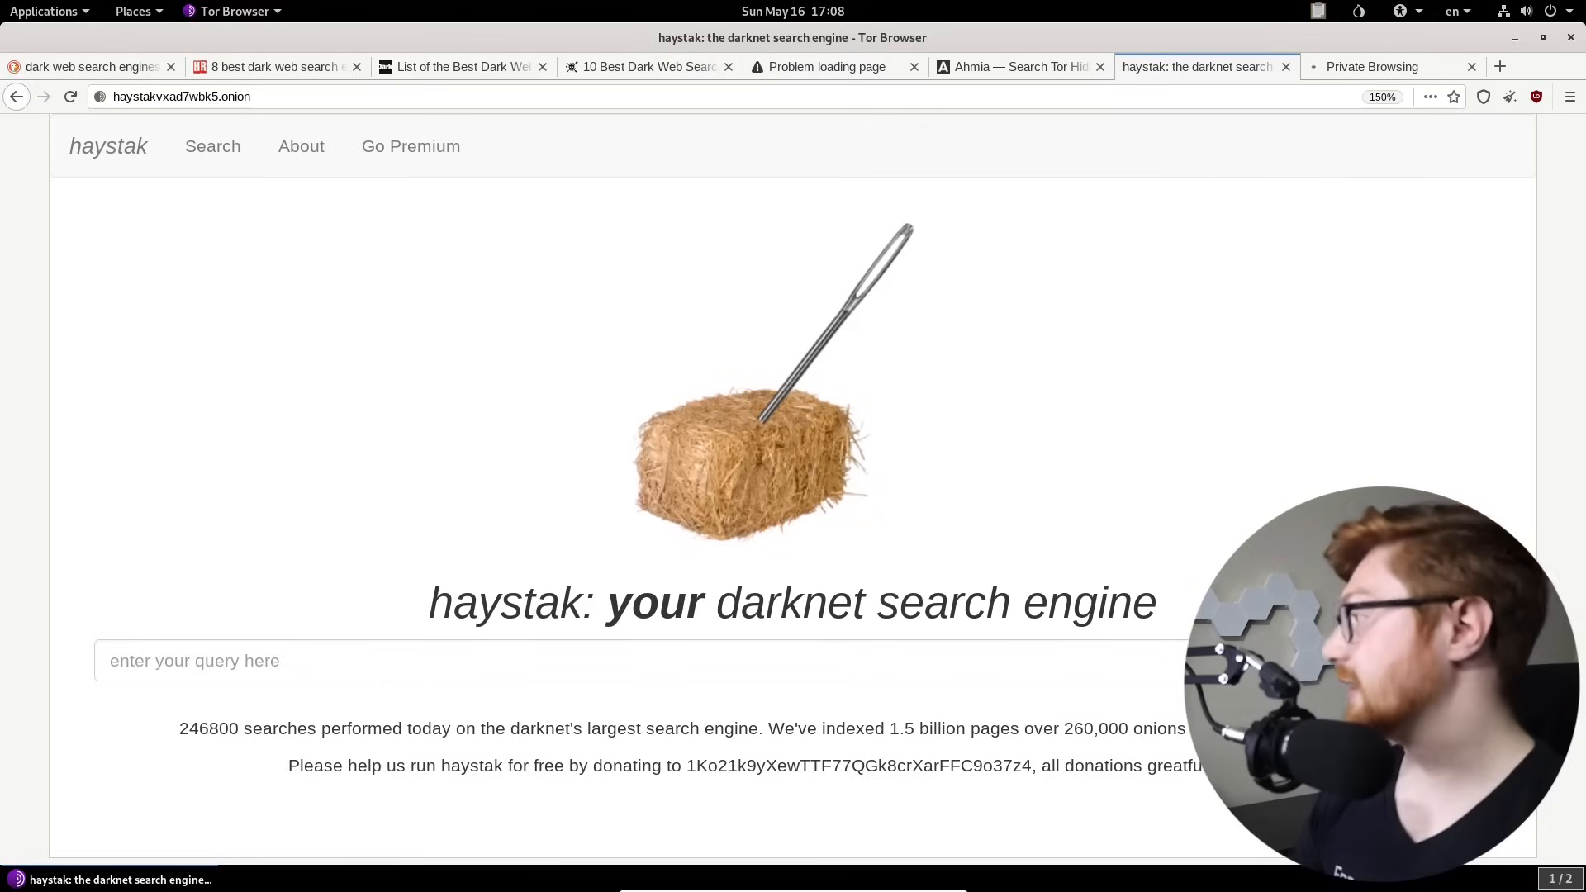
pyautogui.write('hacke')
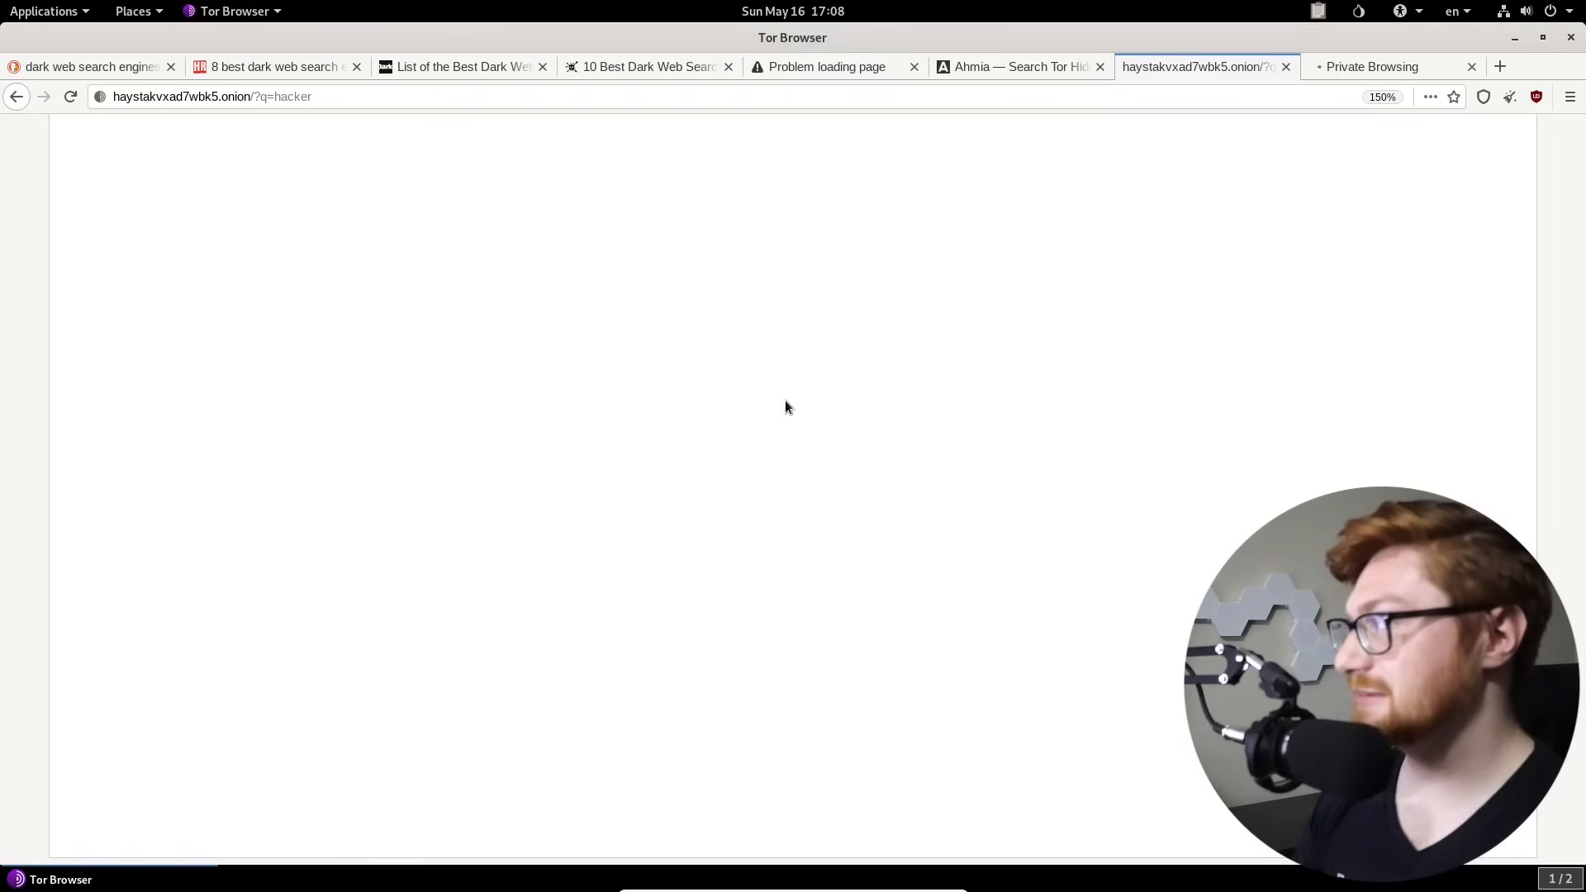
pyautogui.moveTo(855, 410)
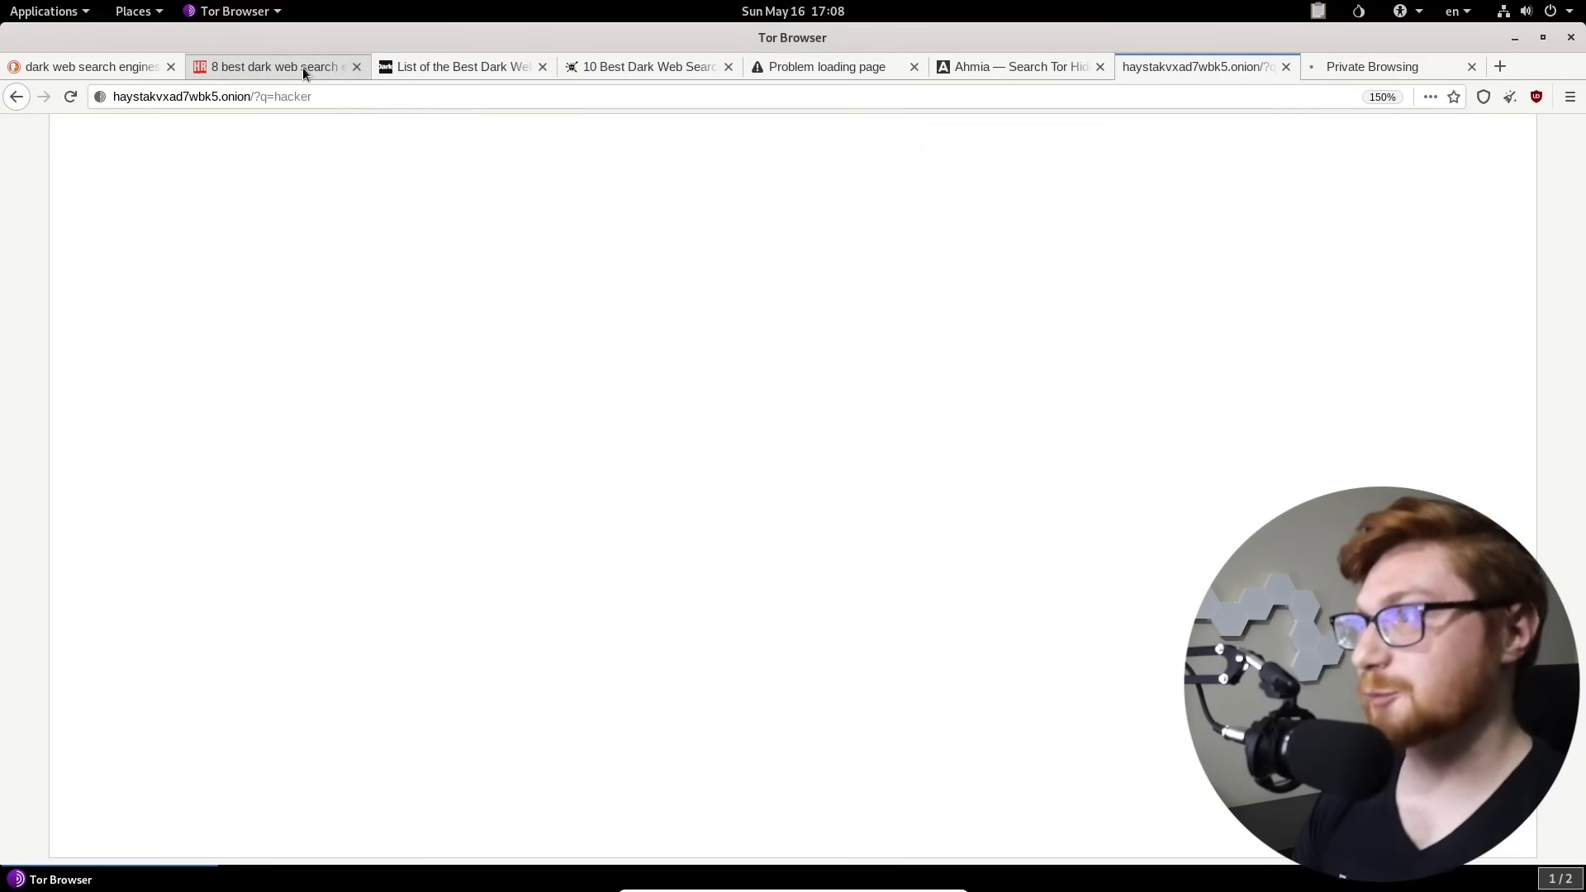
pyautogui.click(273, 66)
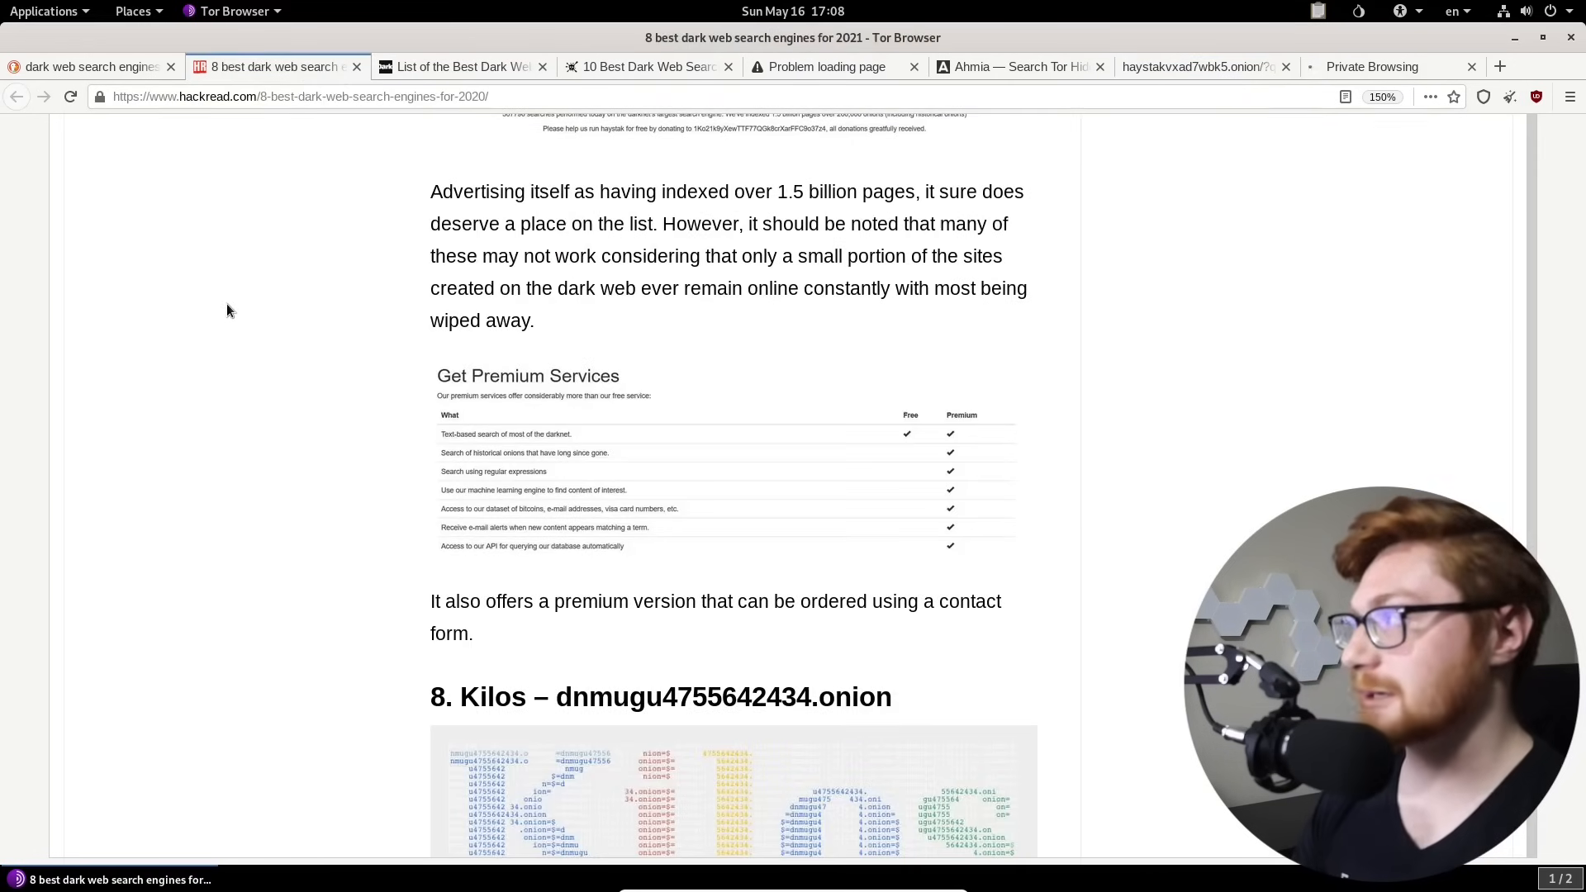
pyautogui.scroll(-3)
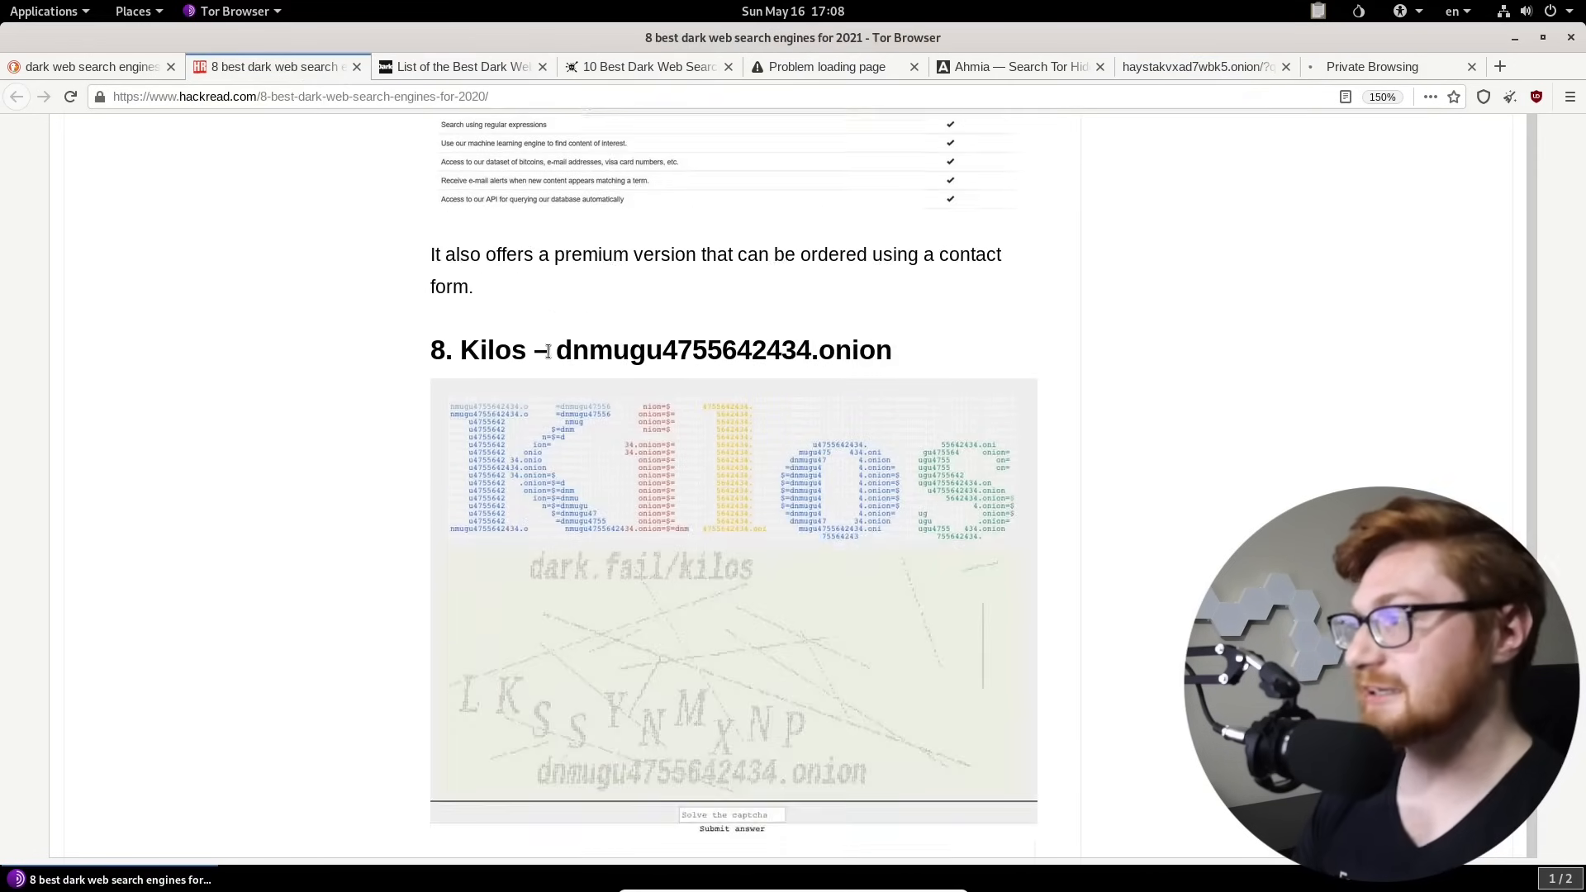
pyautogui.rightClick(724, 350)
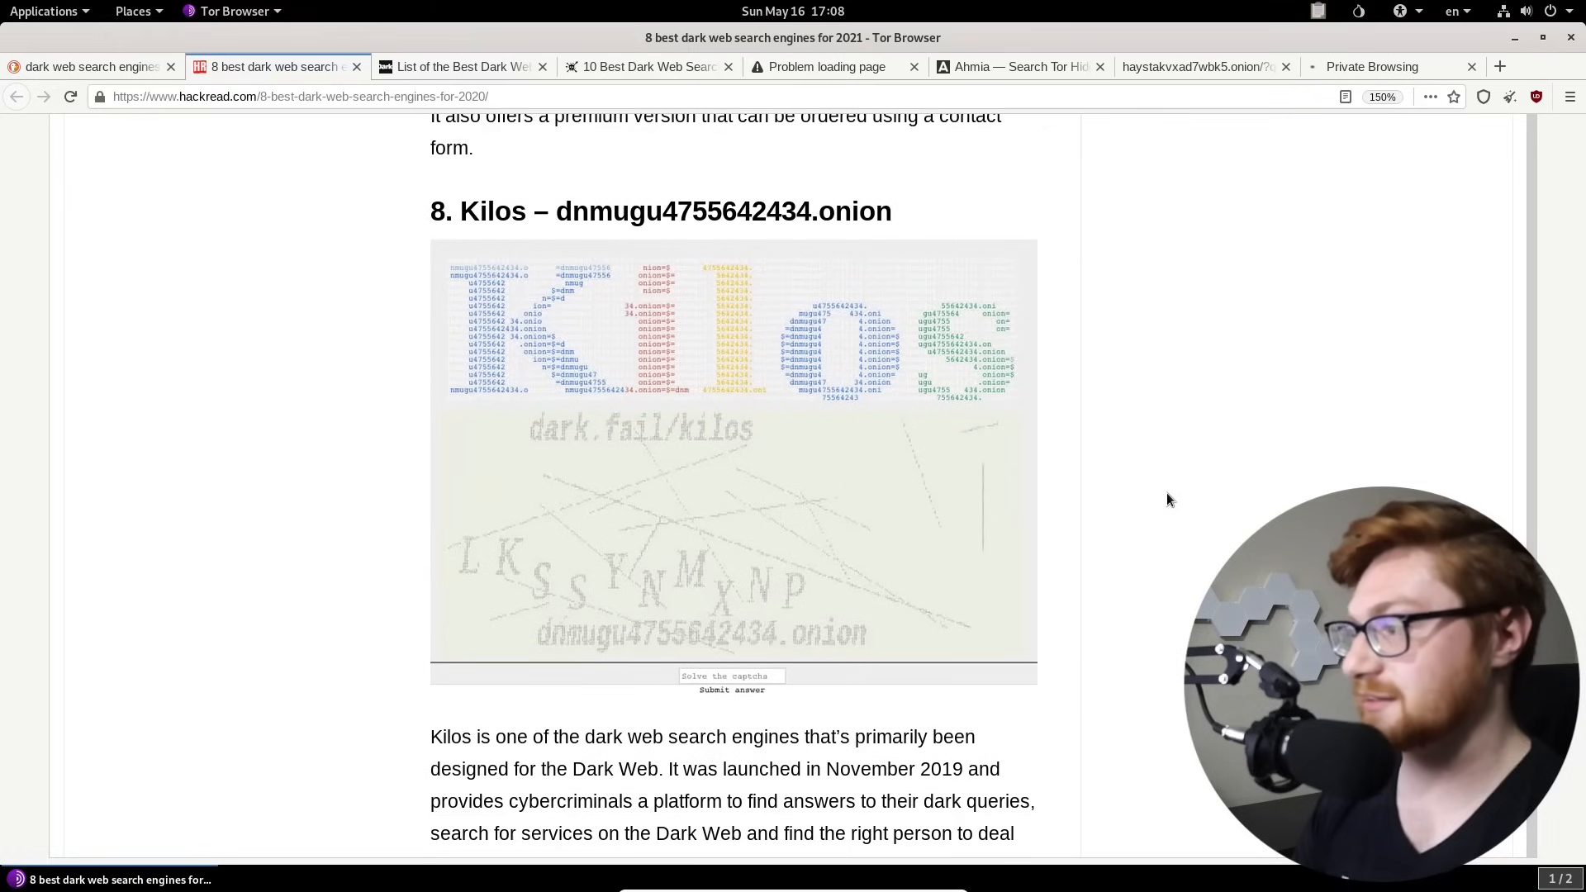
pyautogui.scroll(-3)
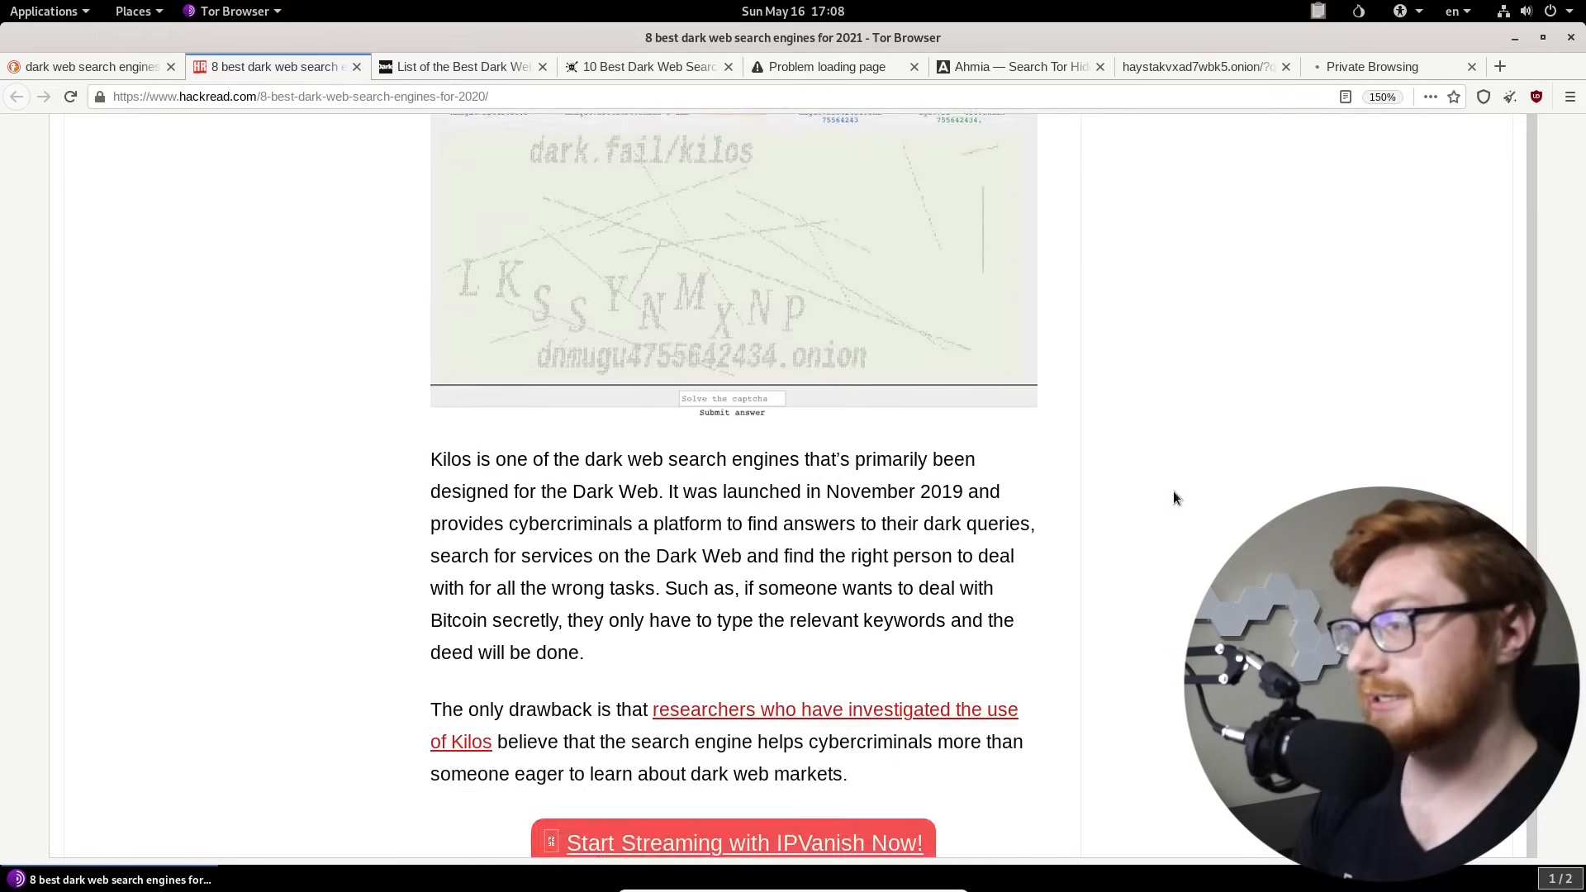
pyautogui.scroll(-3)
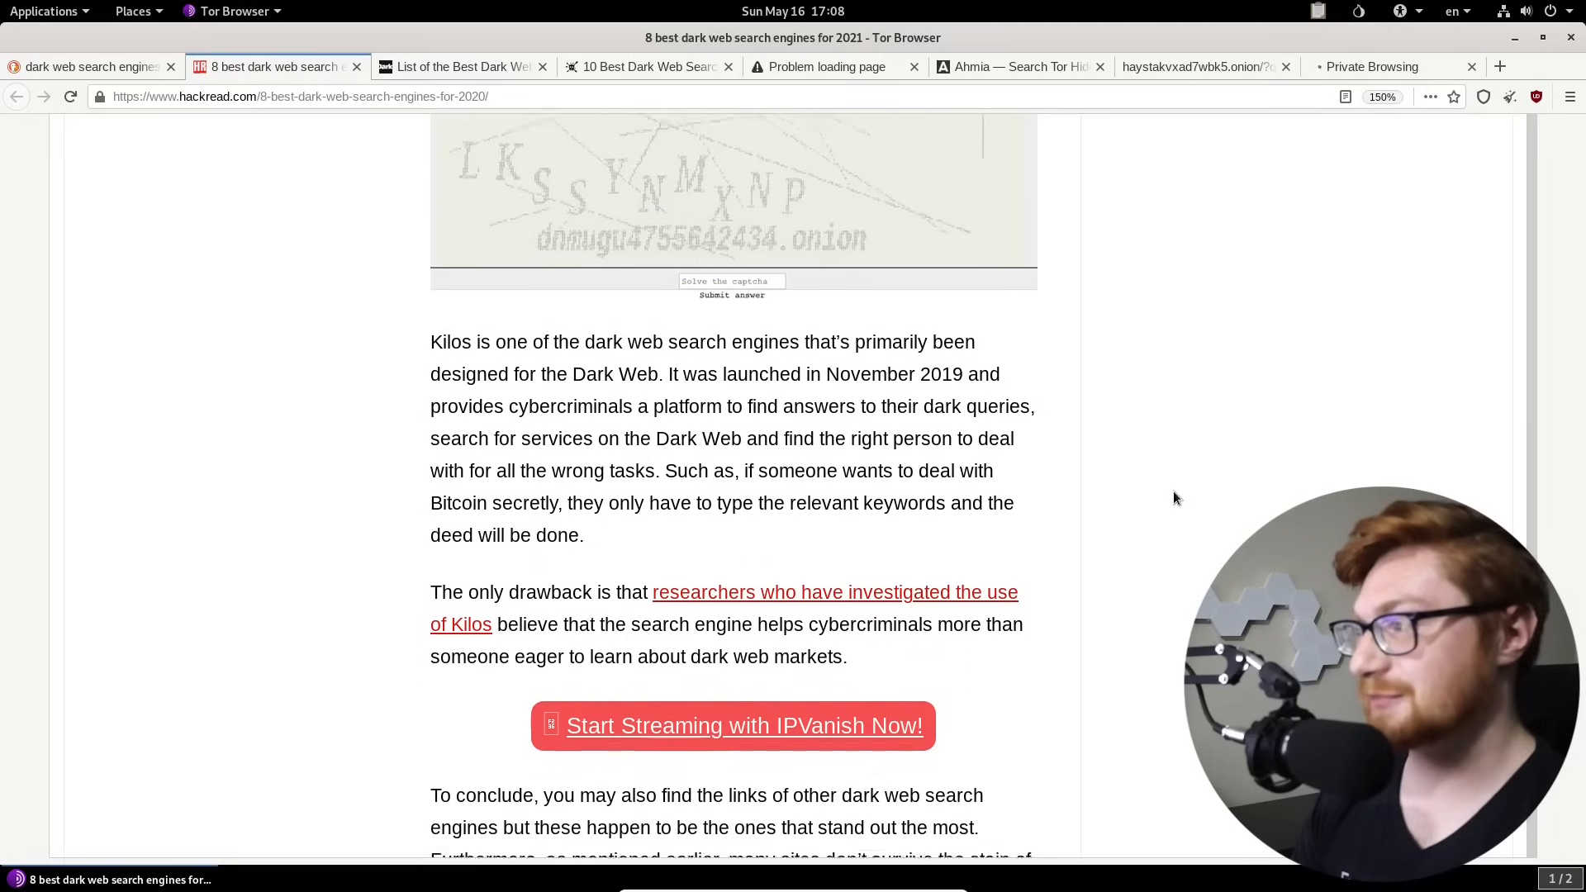
pyautogui.scroll(-3)
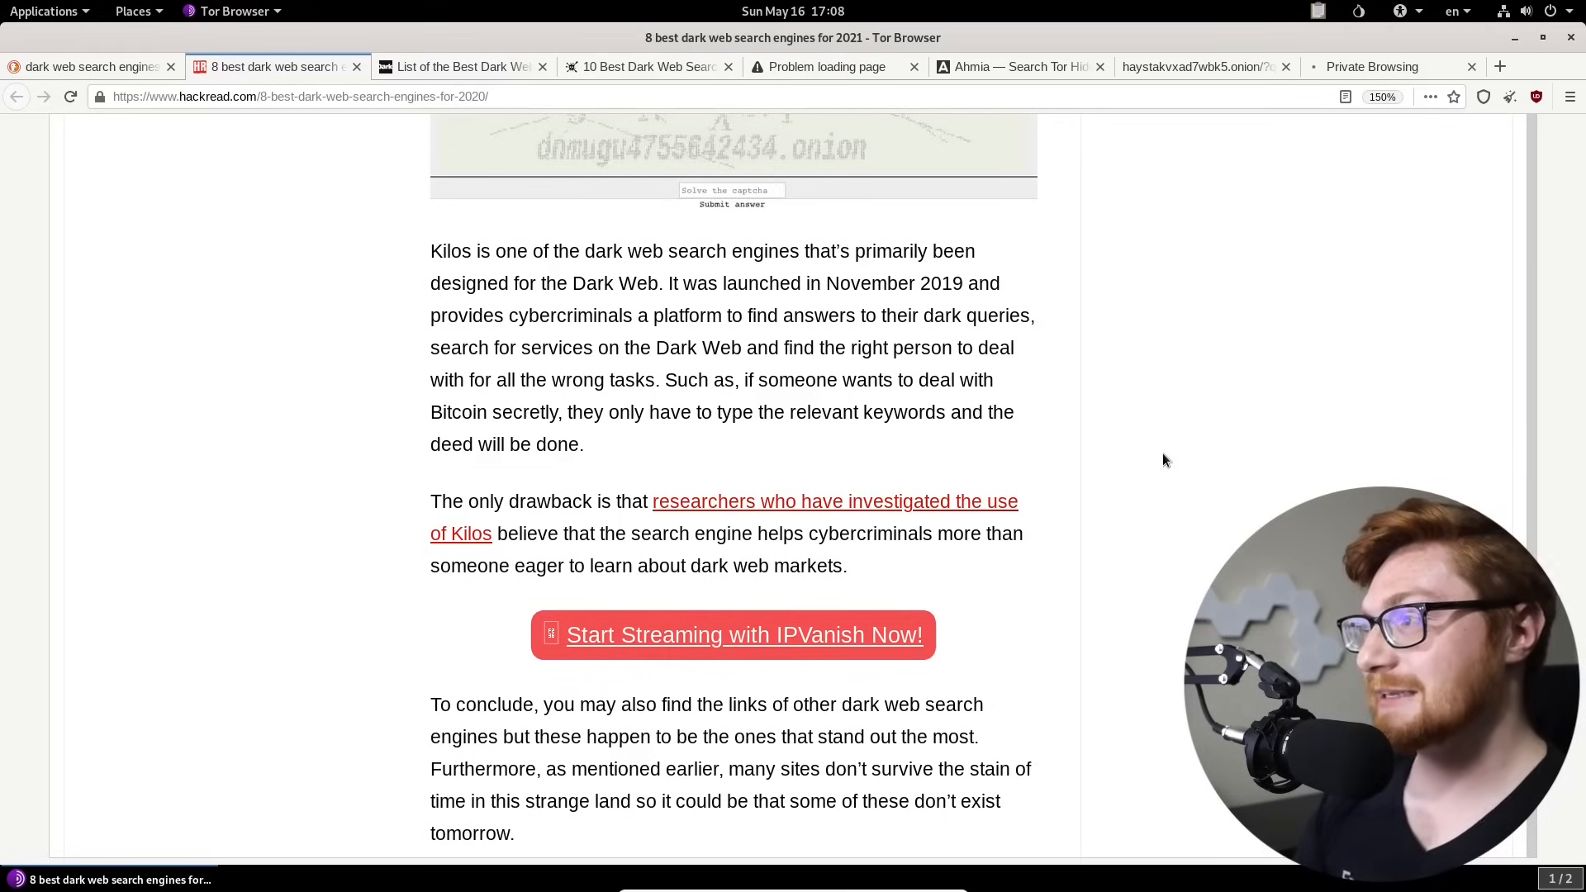
pyautogui.moveTo(482, 251); pyautogui.dragTo(976, 251)
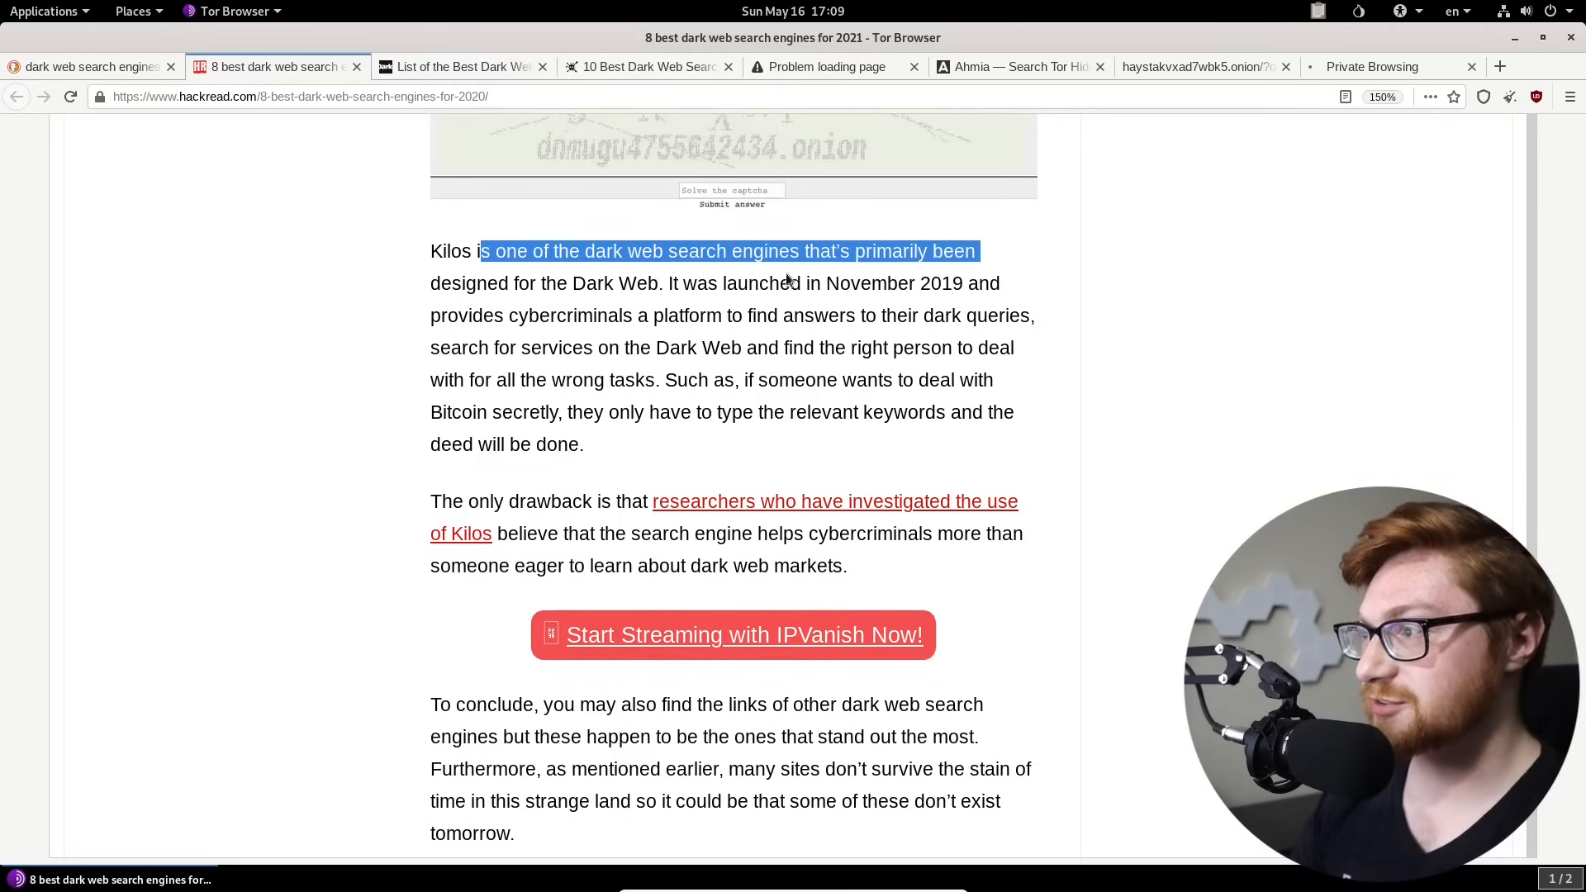
pyautogui.click(678, 283)
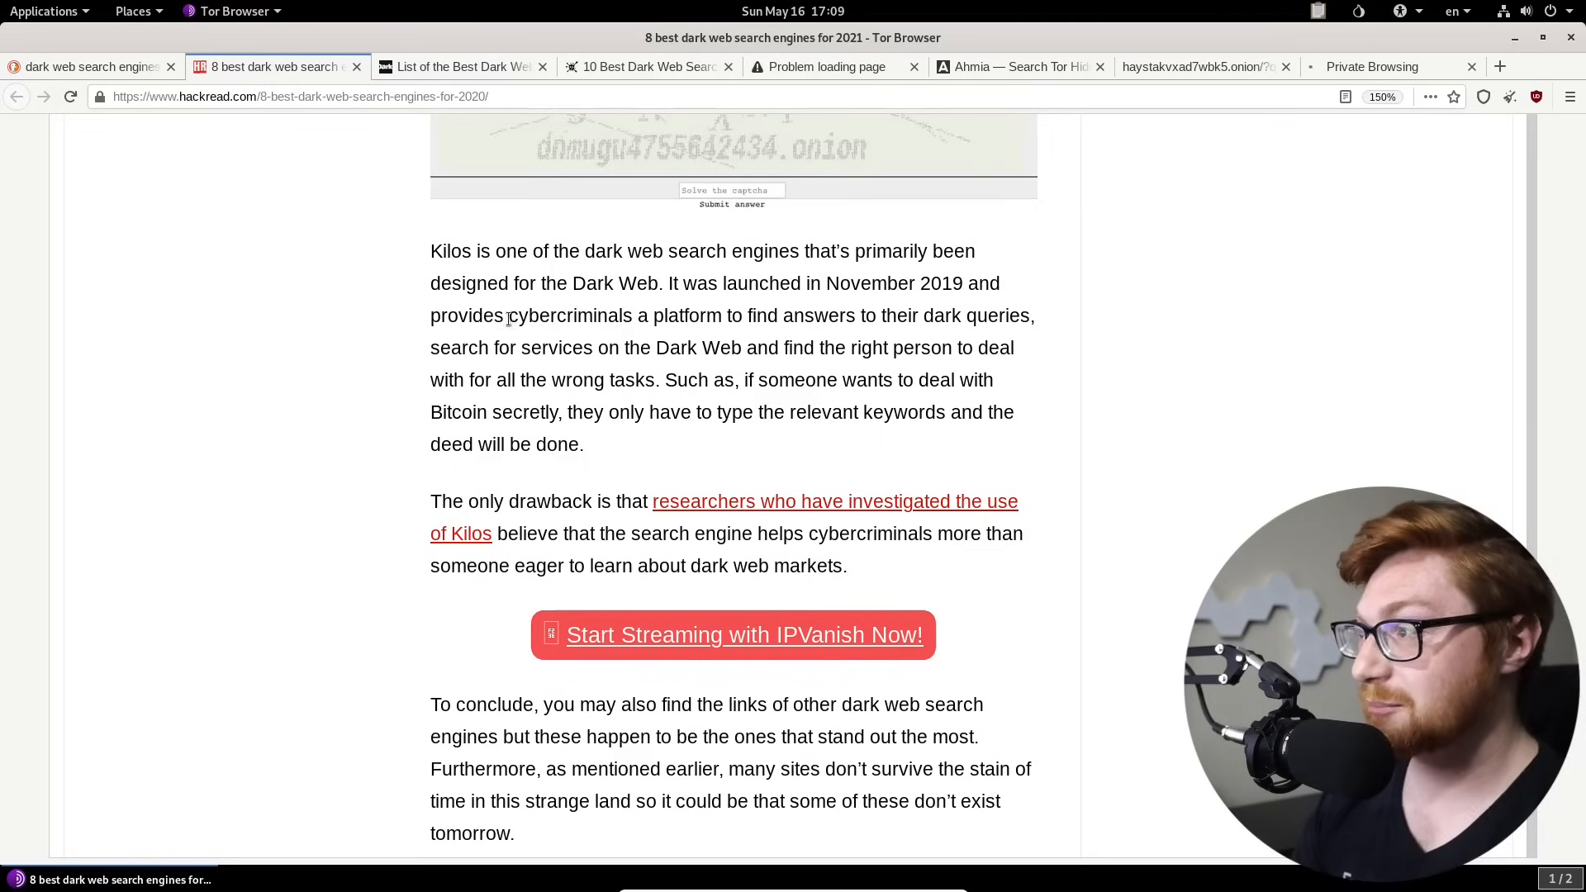
pyautogui.moveTo(494, 313); pyautogui.dragTo(956, 314)
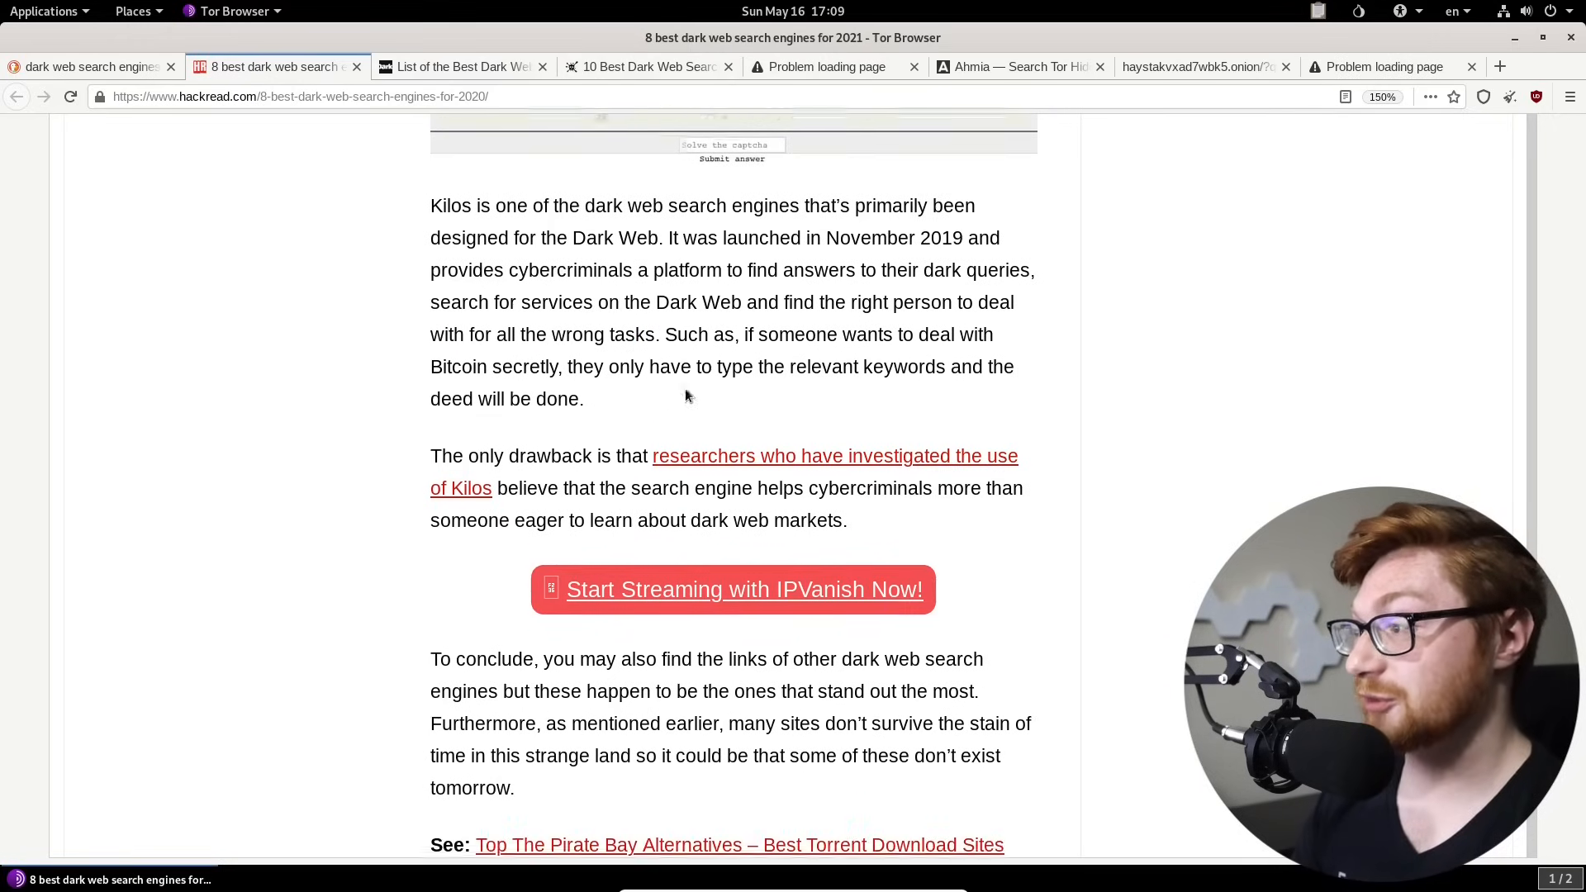
pyautogui.scroll(-3)
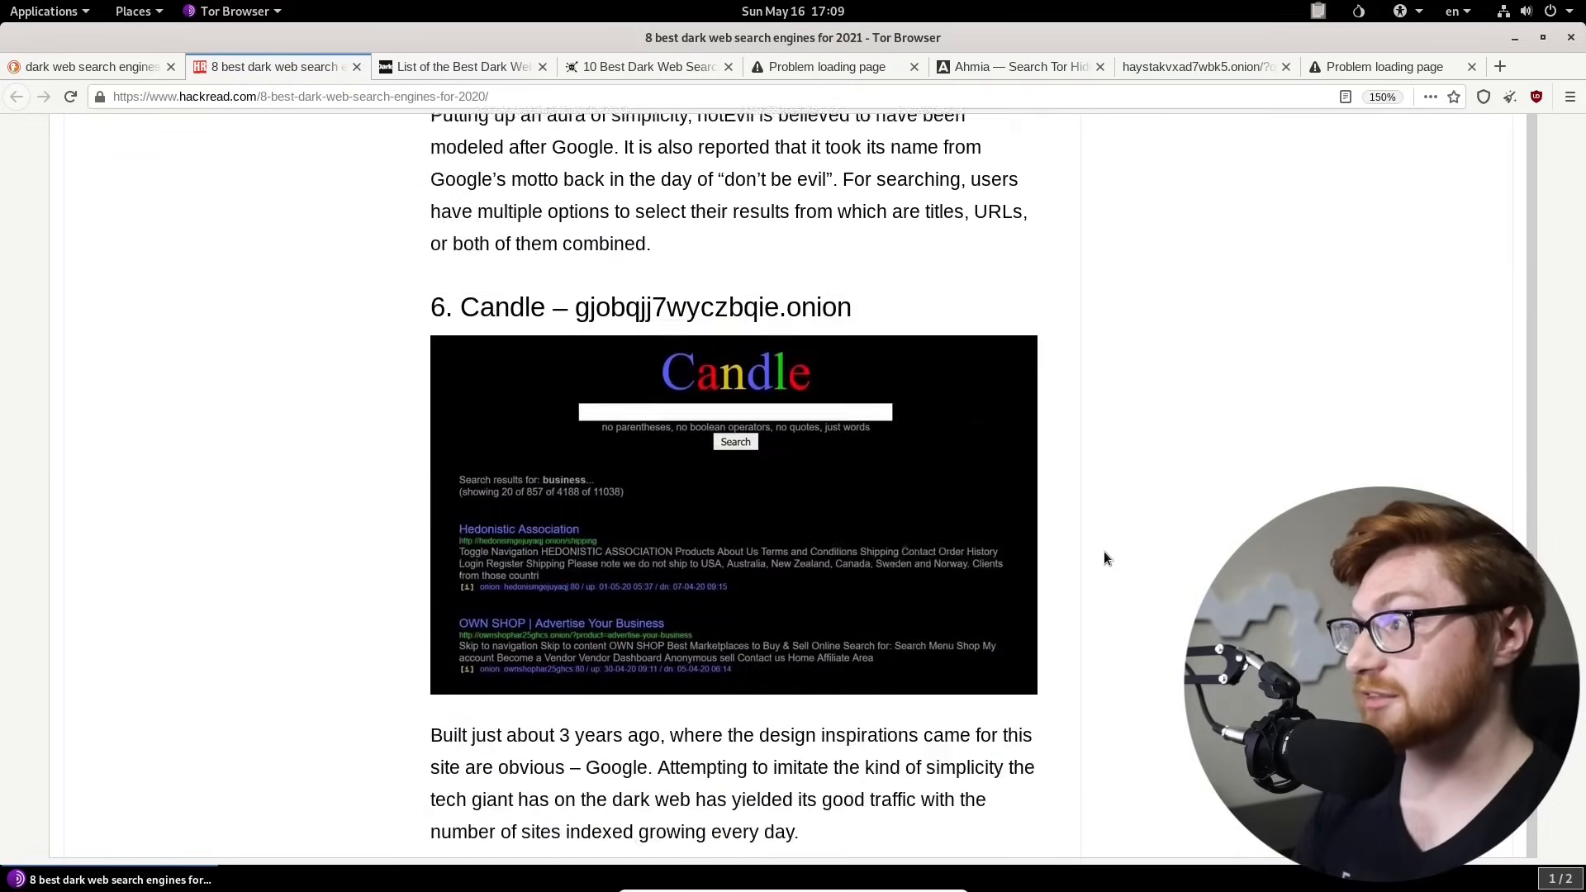
pyautogui.scroll(-3)
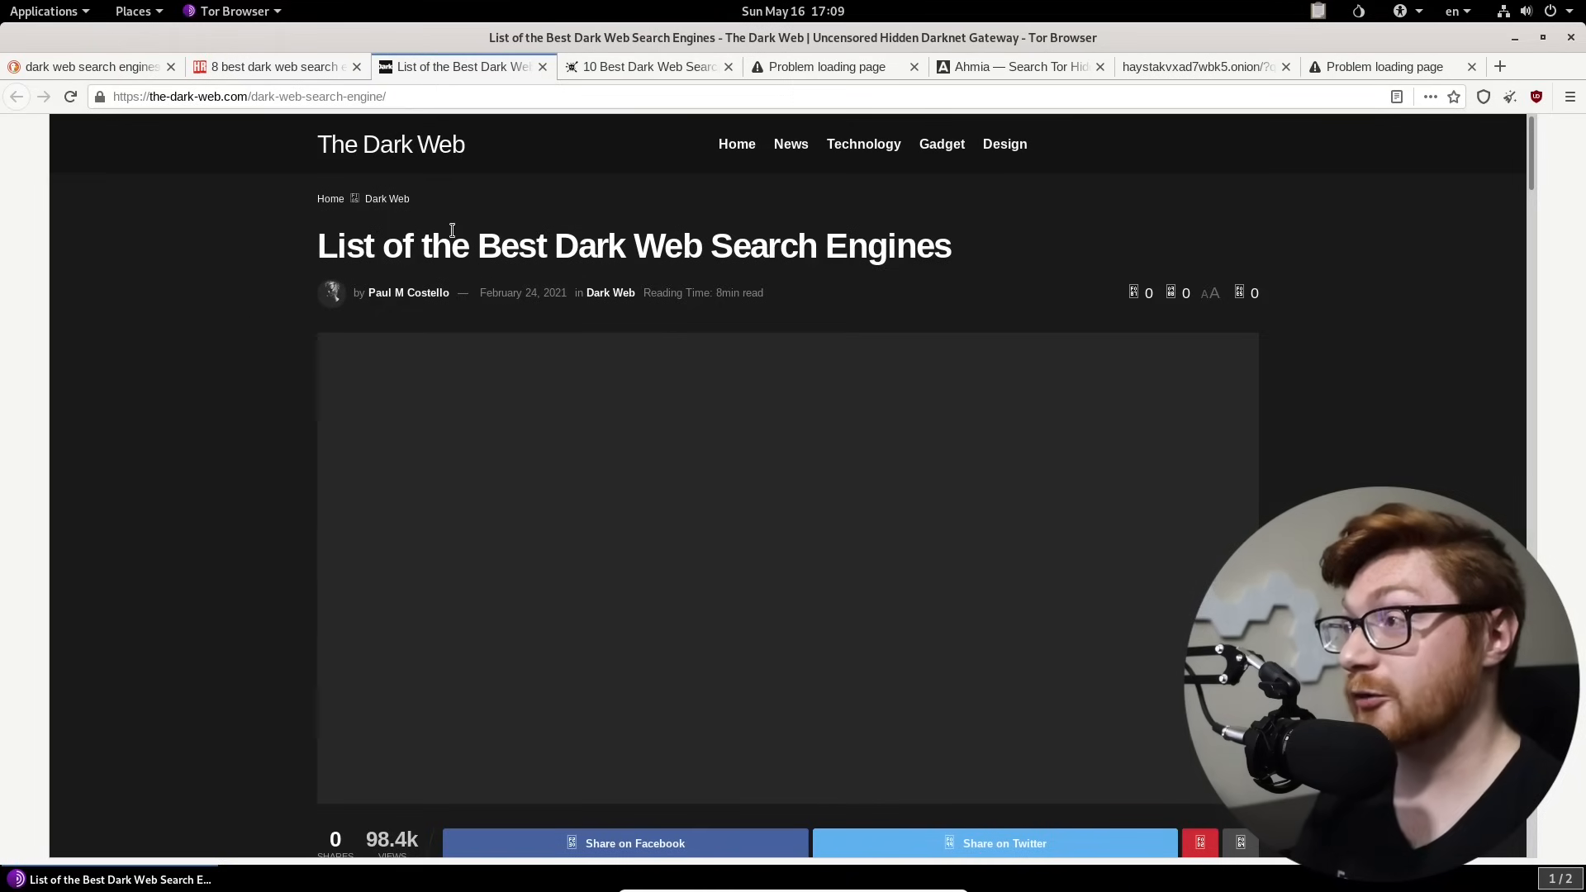
# Step: Scroll the Best Dark Web Search Engines article down to its Ahmia entry
pyautogui.scroll(-3)
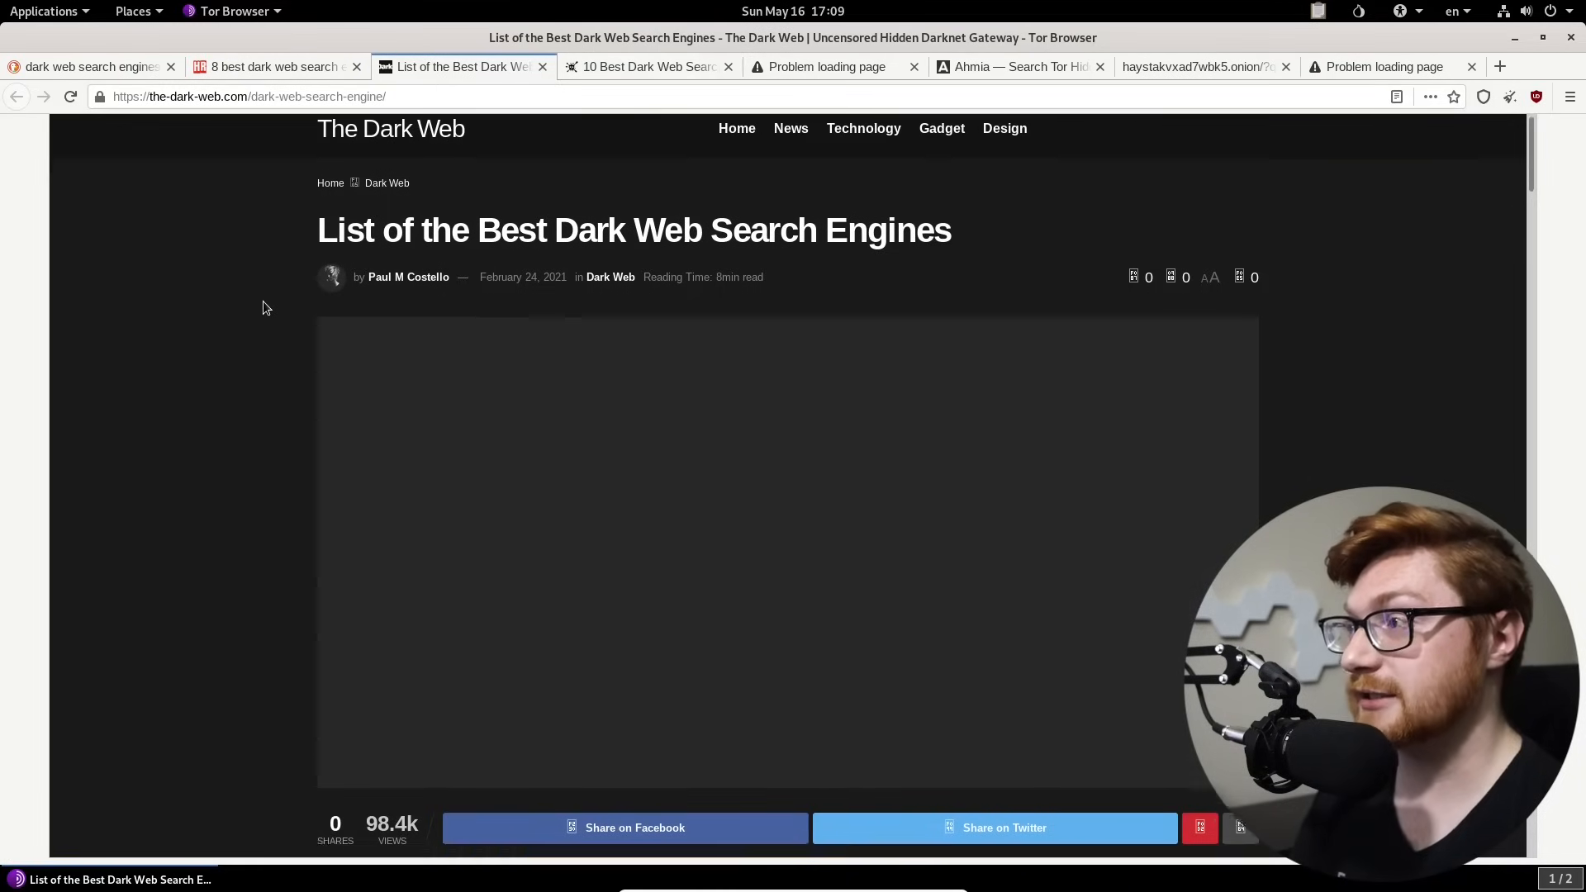
pyautogui.scroll(-3)
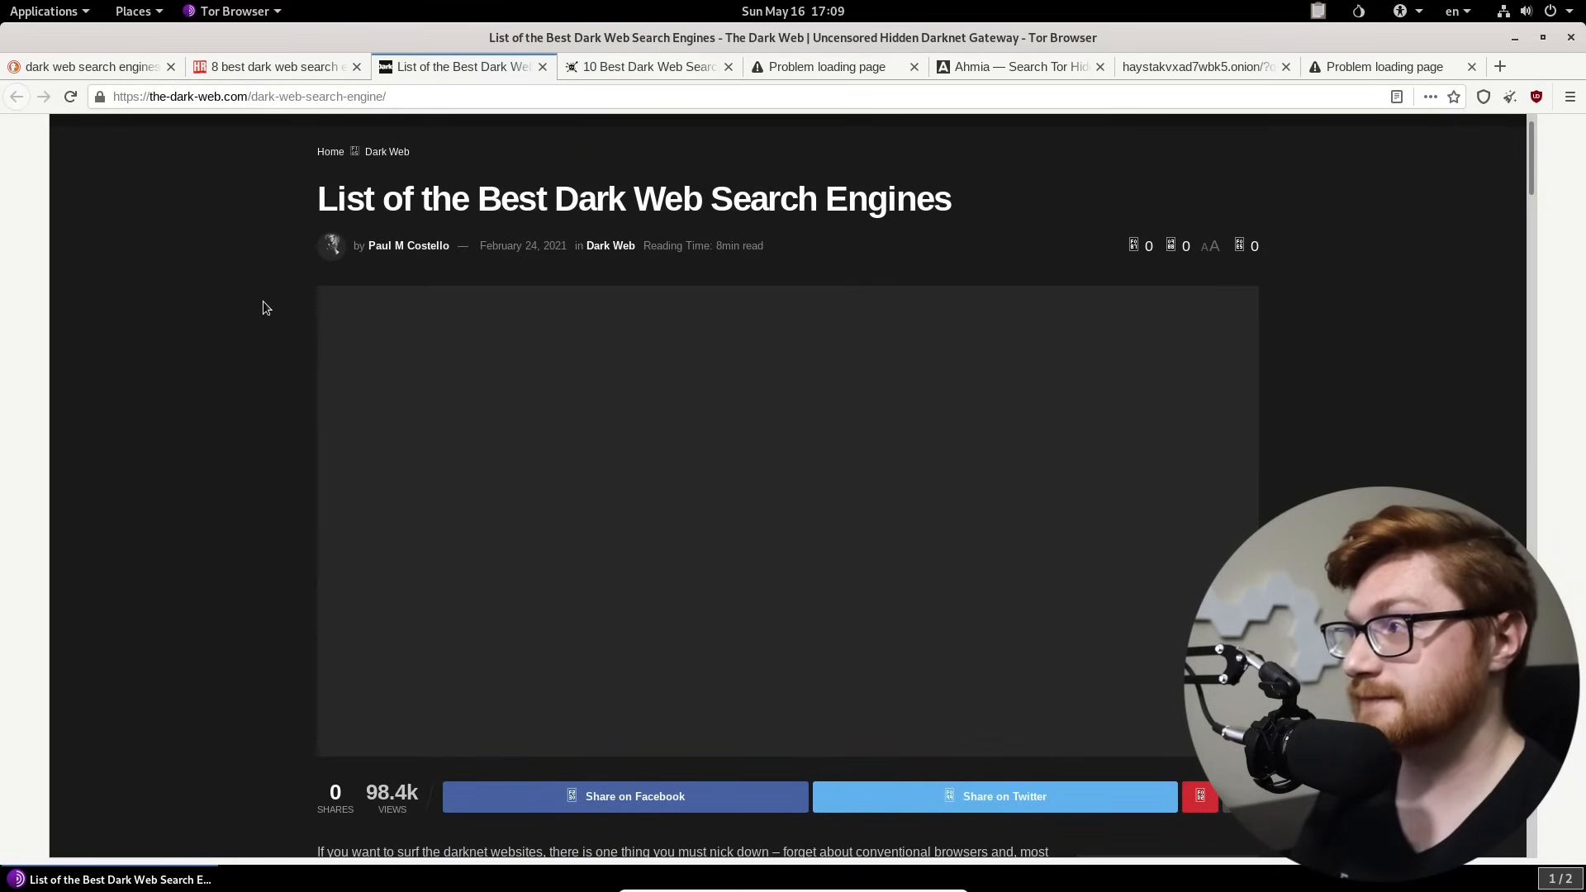
pyautogui.scroll(-3)
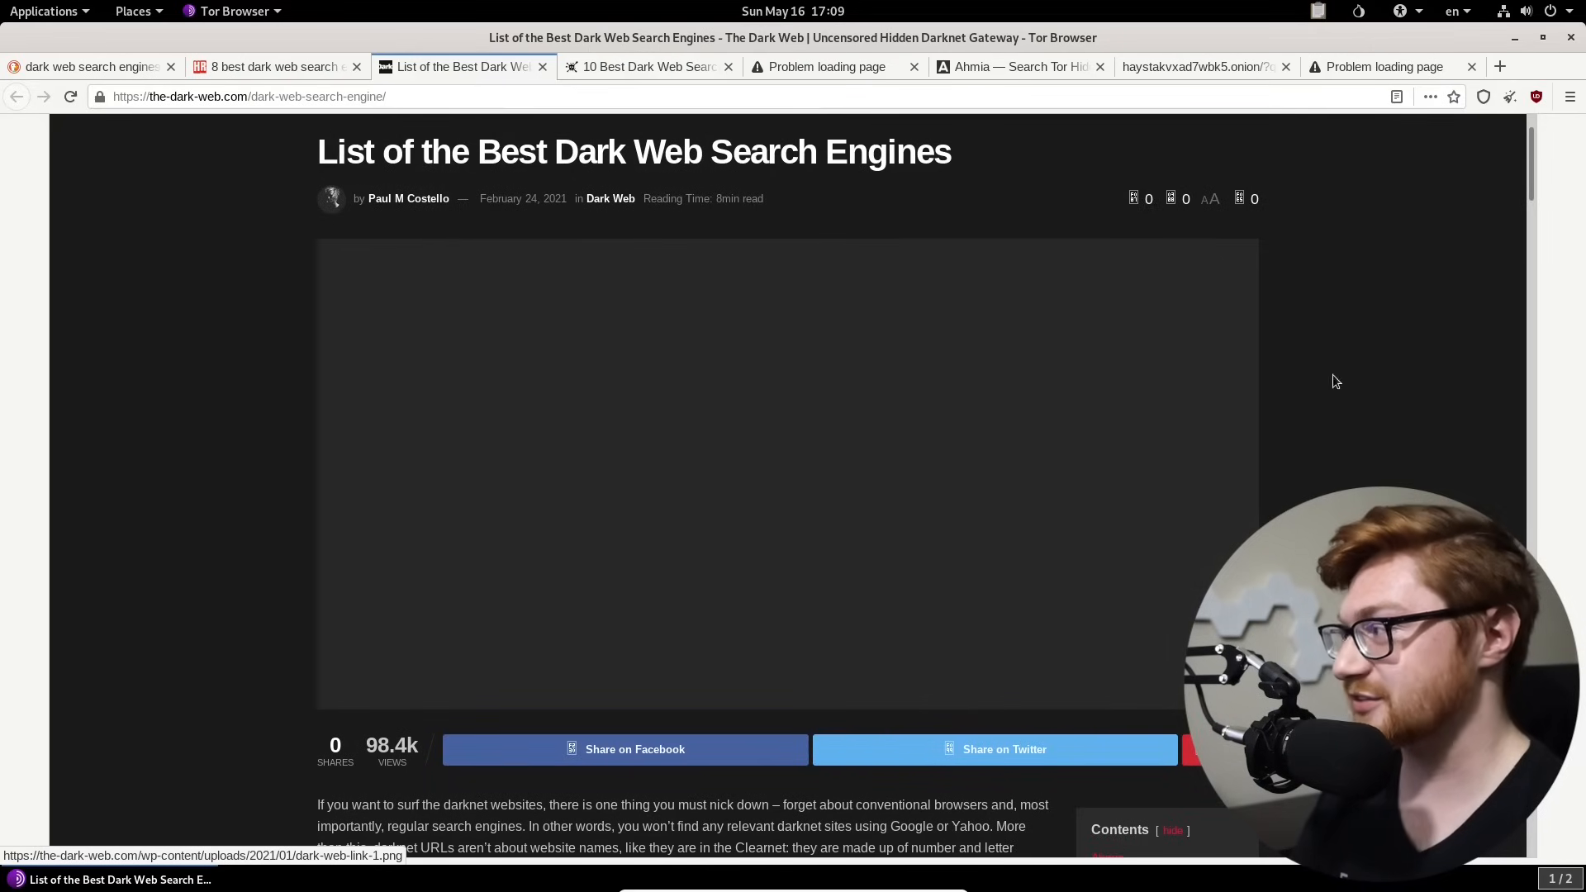
pyautogui.scroll(-3)
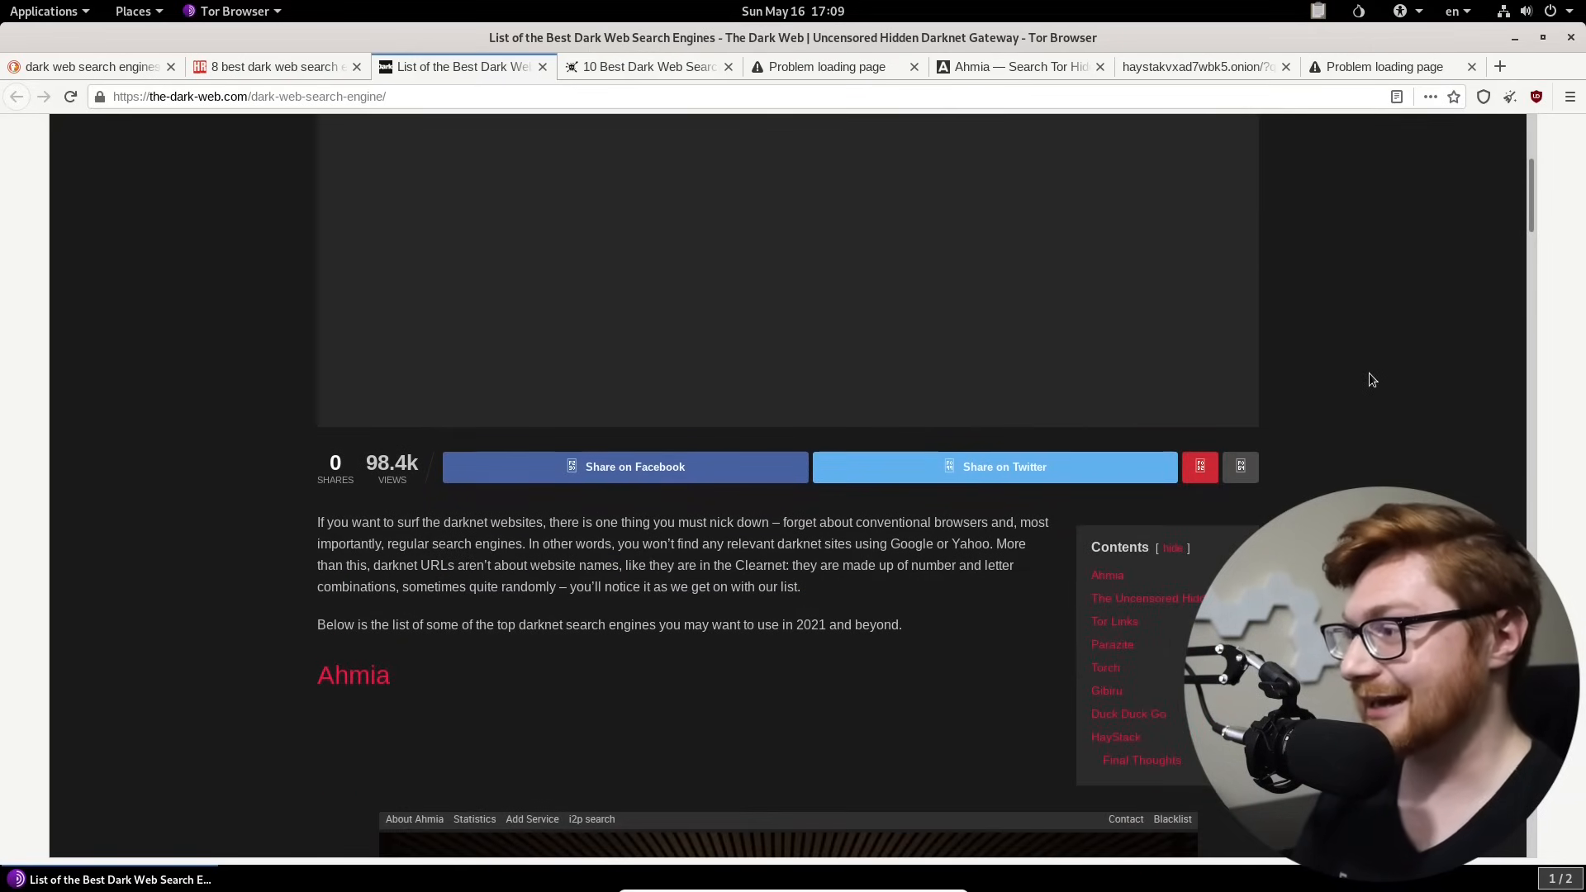
pyautogui.scroll(-3)
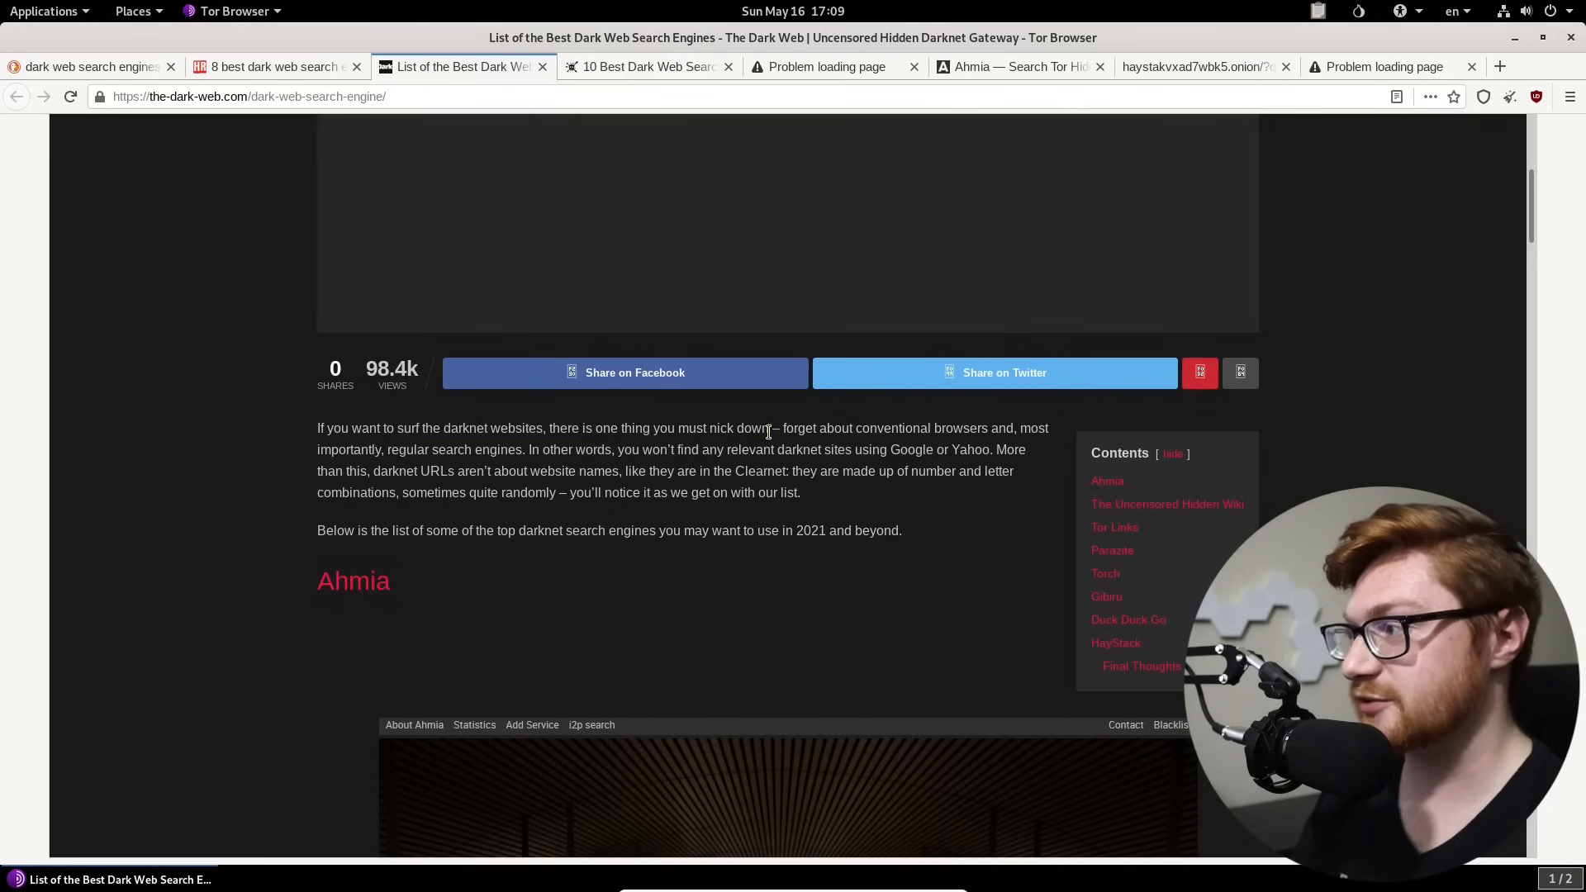
# Step: Highlight the conventional browsers phrase and enlarge the article to 120%
pyautogui.moveTo(794, 428); pyautogui.dragTo(1047, 427)
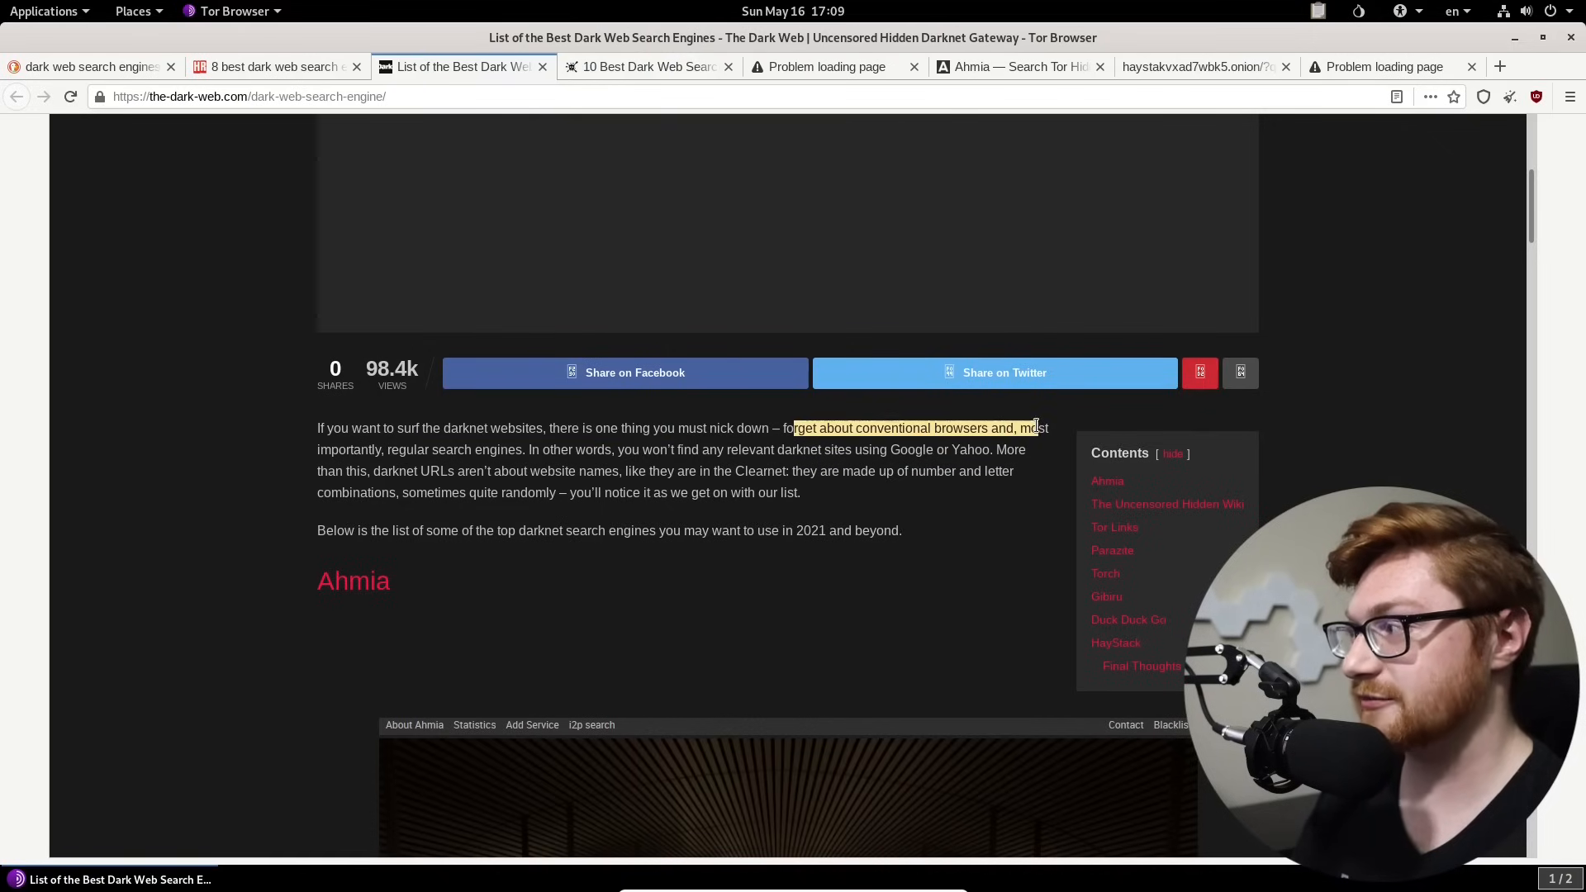
pyautogui.click(781, 433)
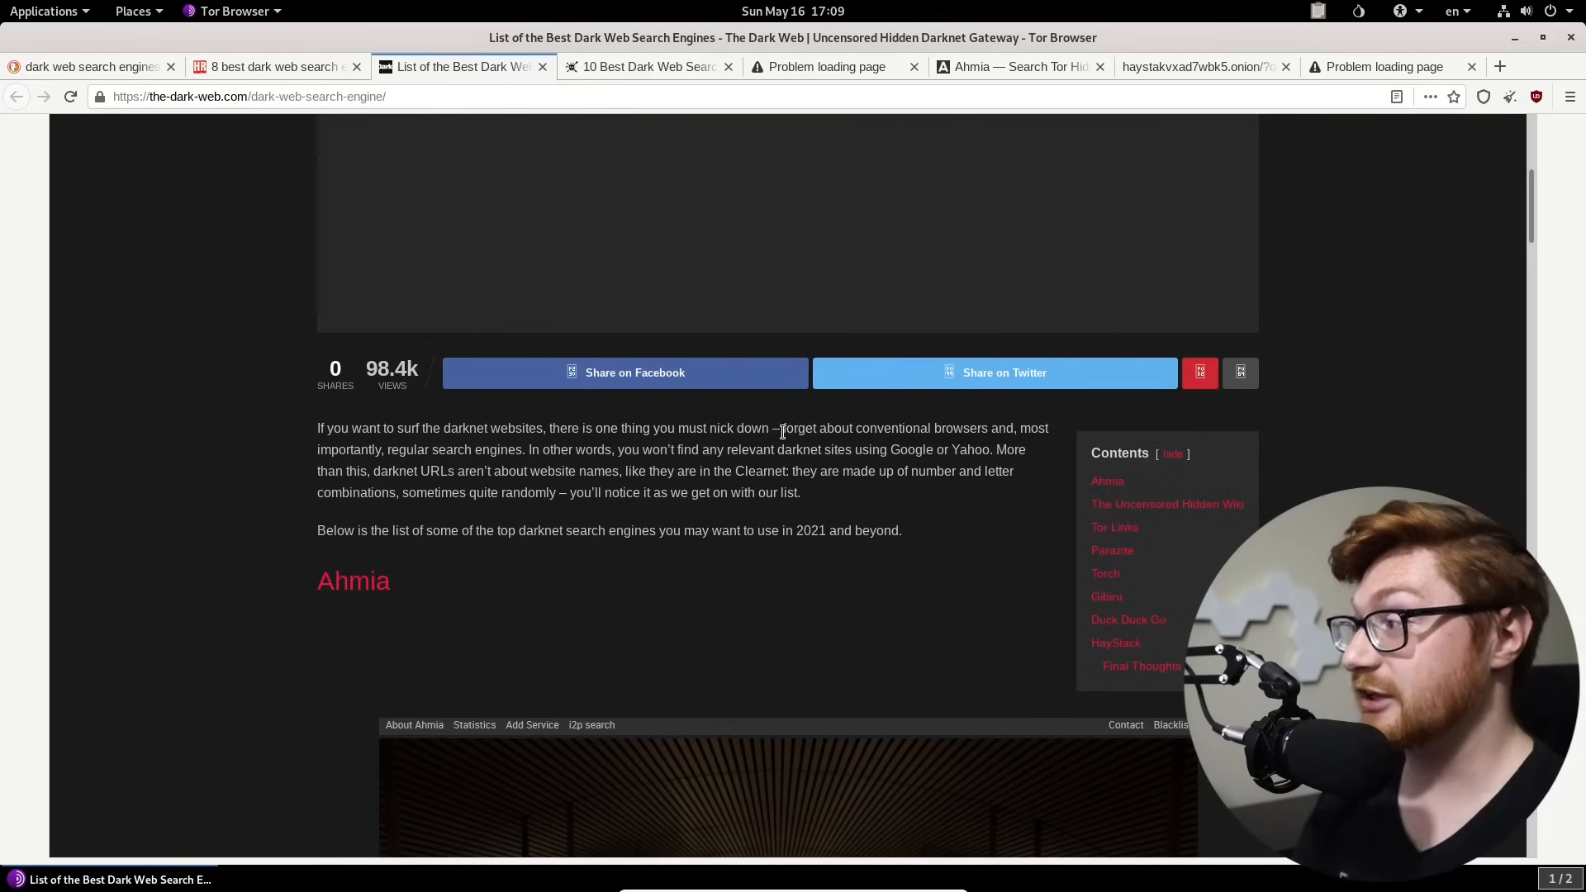
pyautogui.moveTo(781, 428); pyautogui.dragTo(1035, 428)
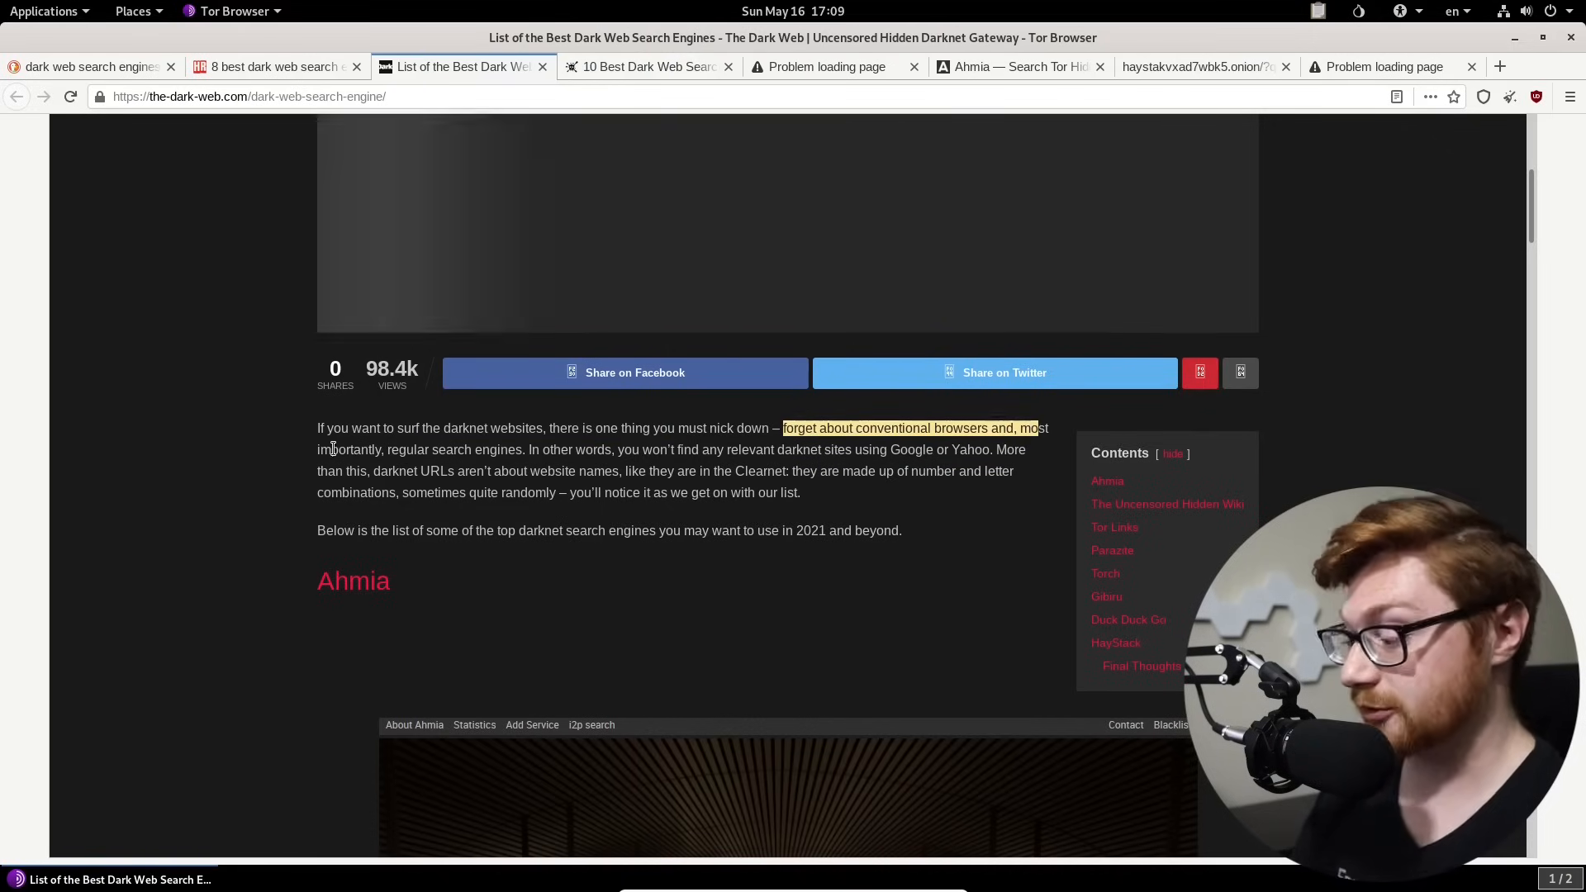
pyautogui.press('ctrl+plus')
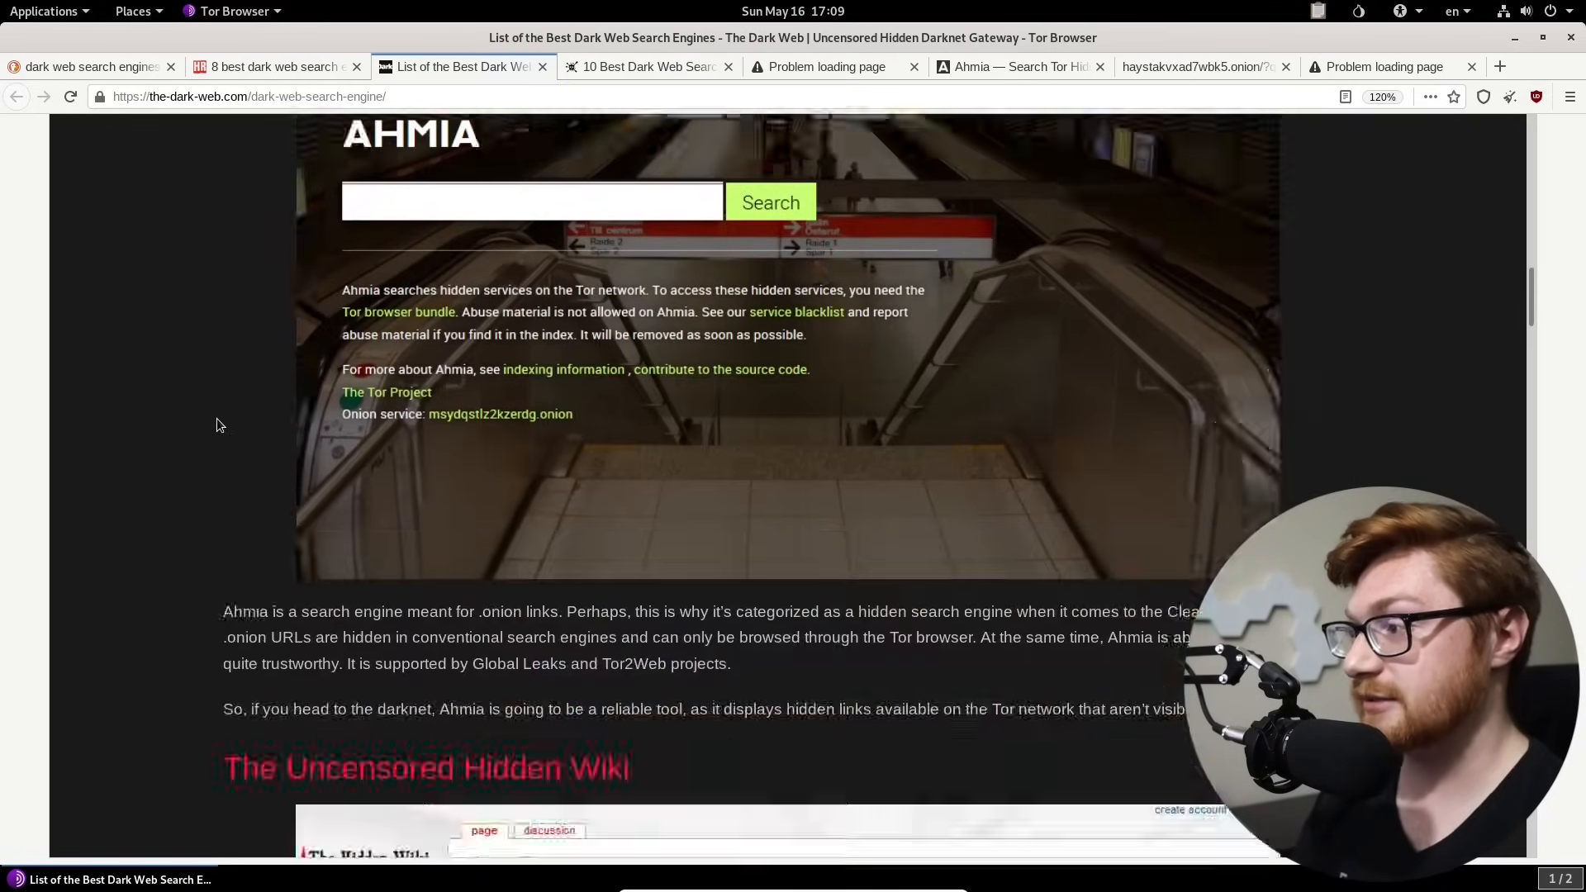
pyautogui.scroll(-3)
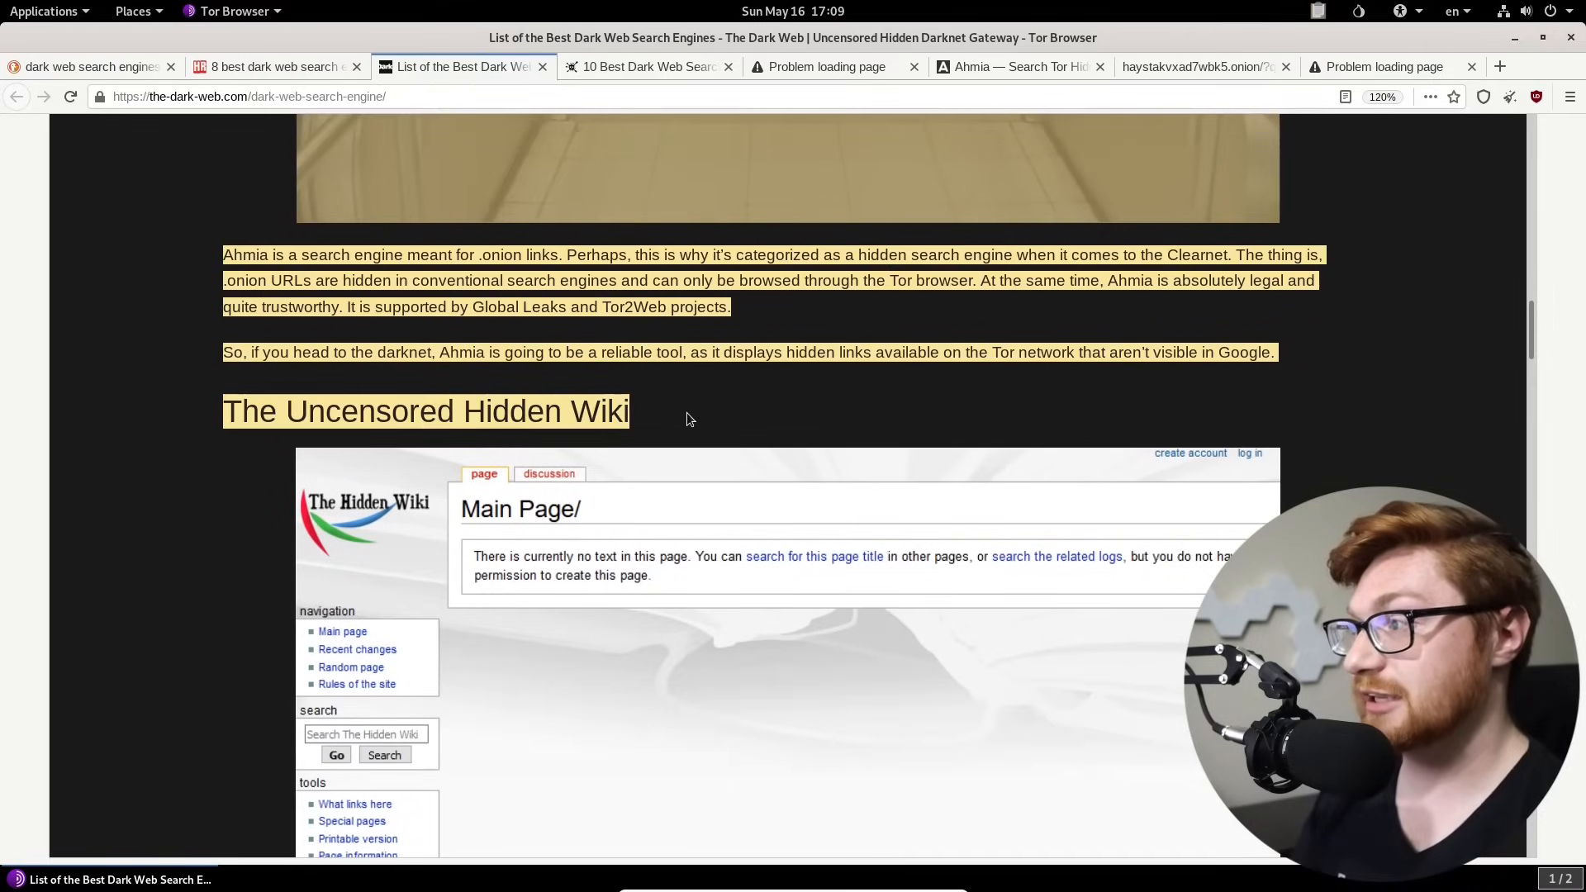
pyautogui.scroll(-3)
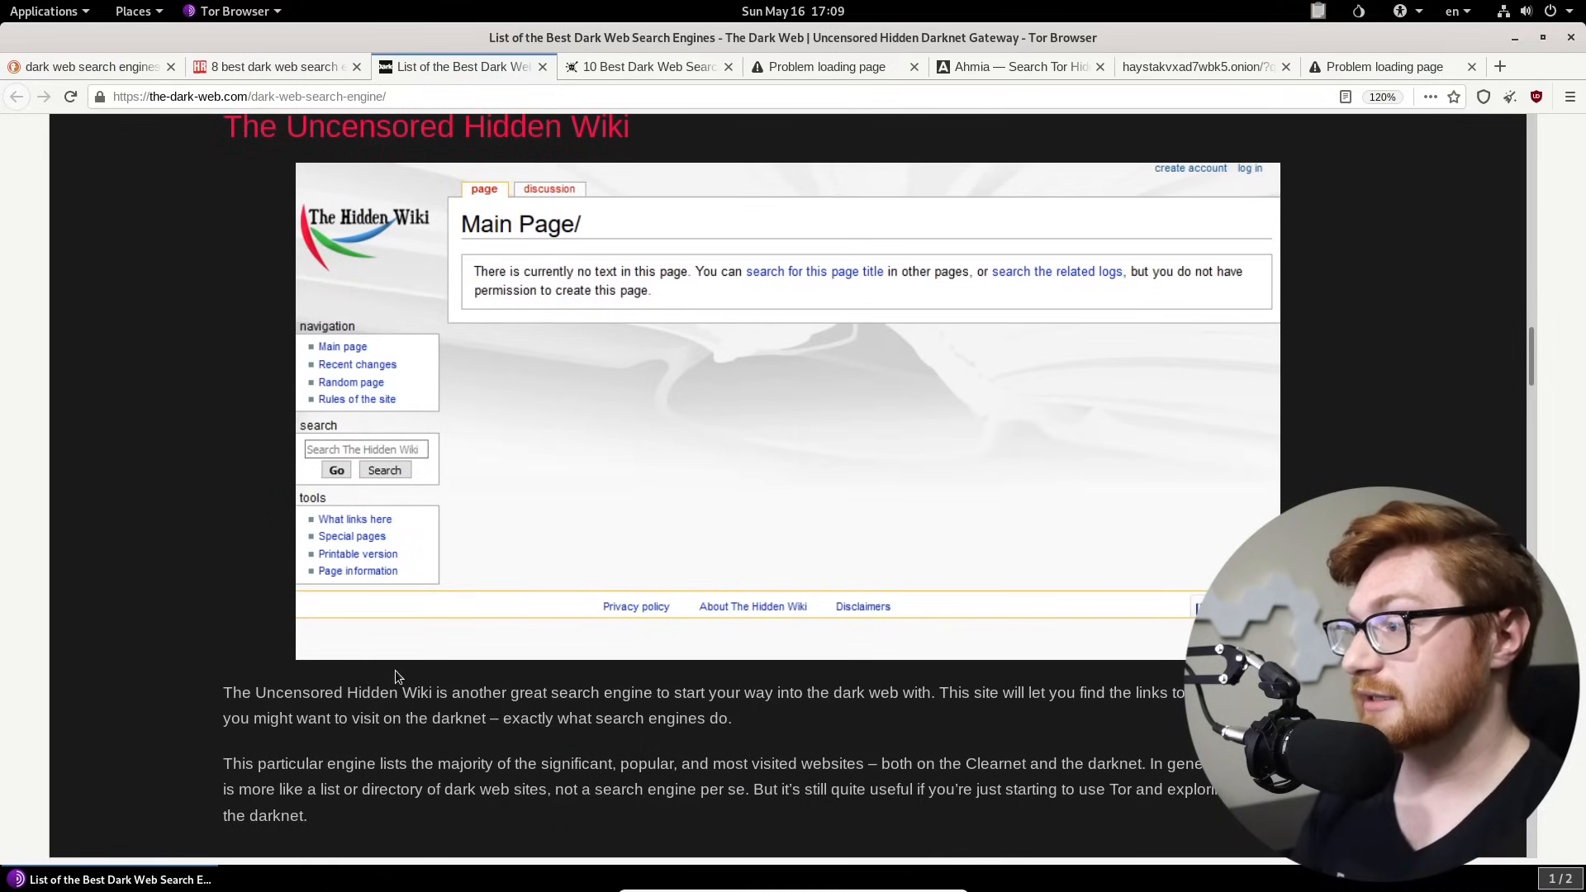
pyautogui.scroll(-3)
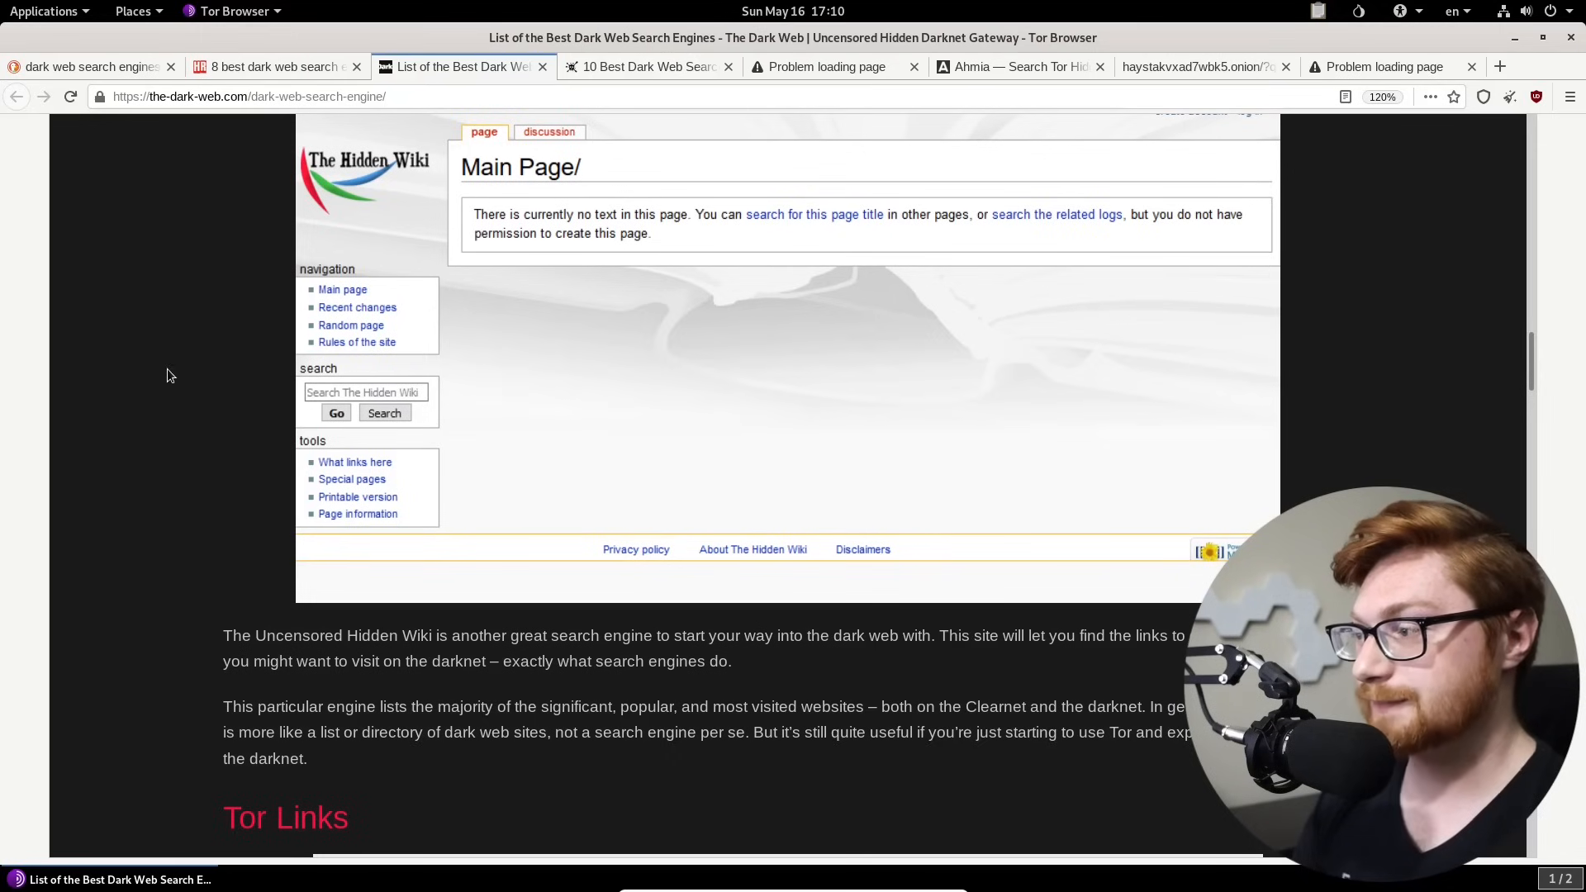
pyautogui.scroll(-3)
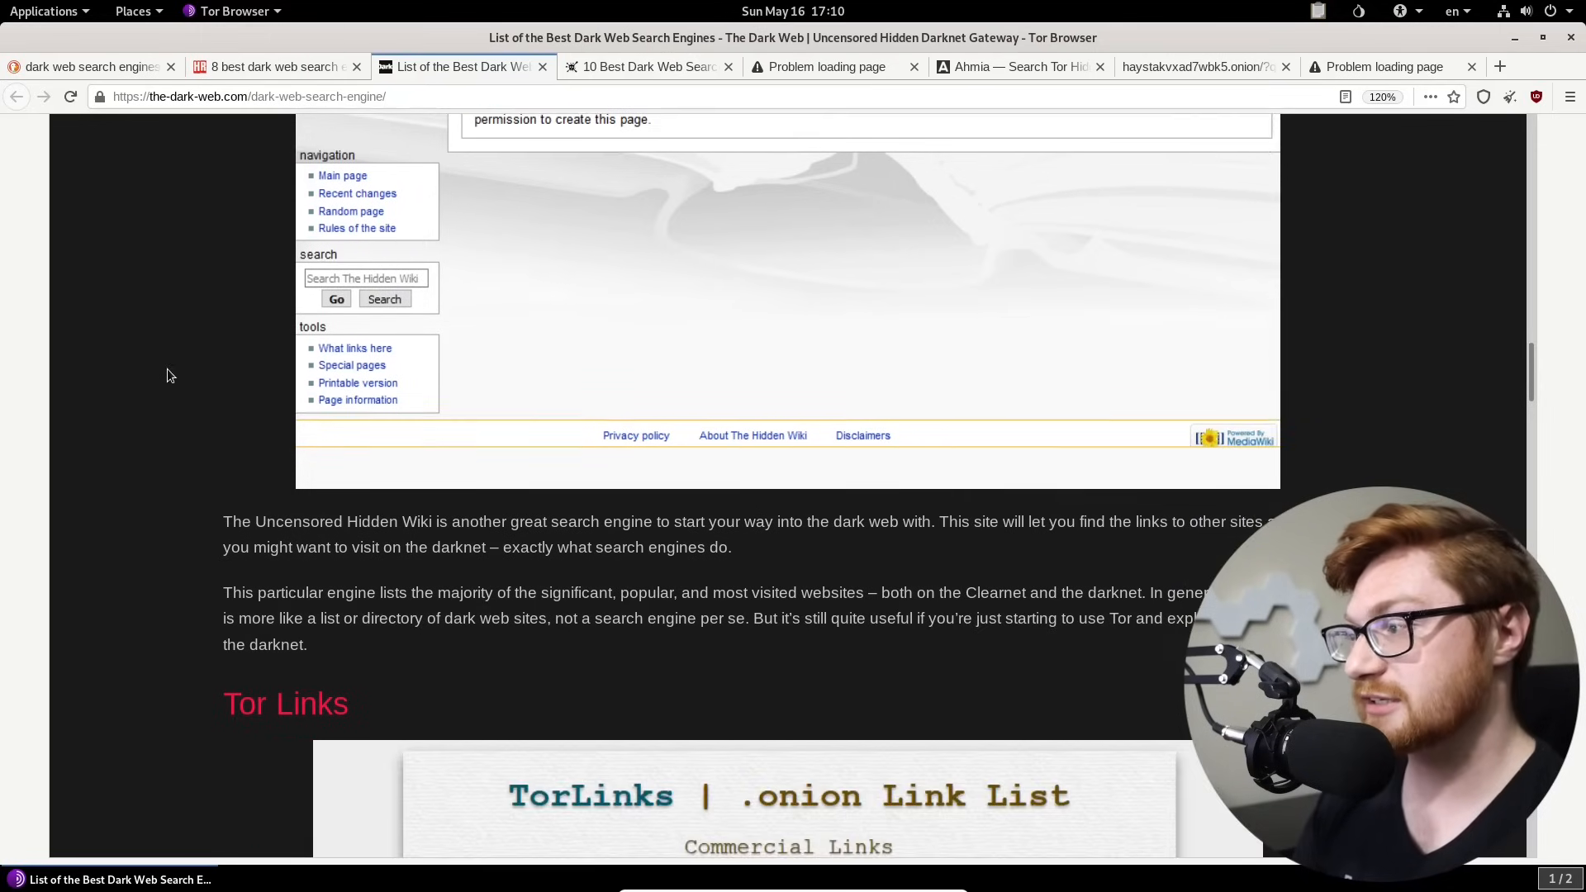
pyautogui.scroll(-3)
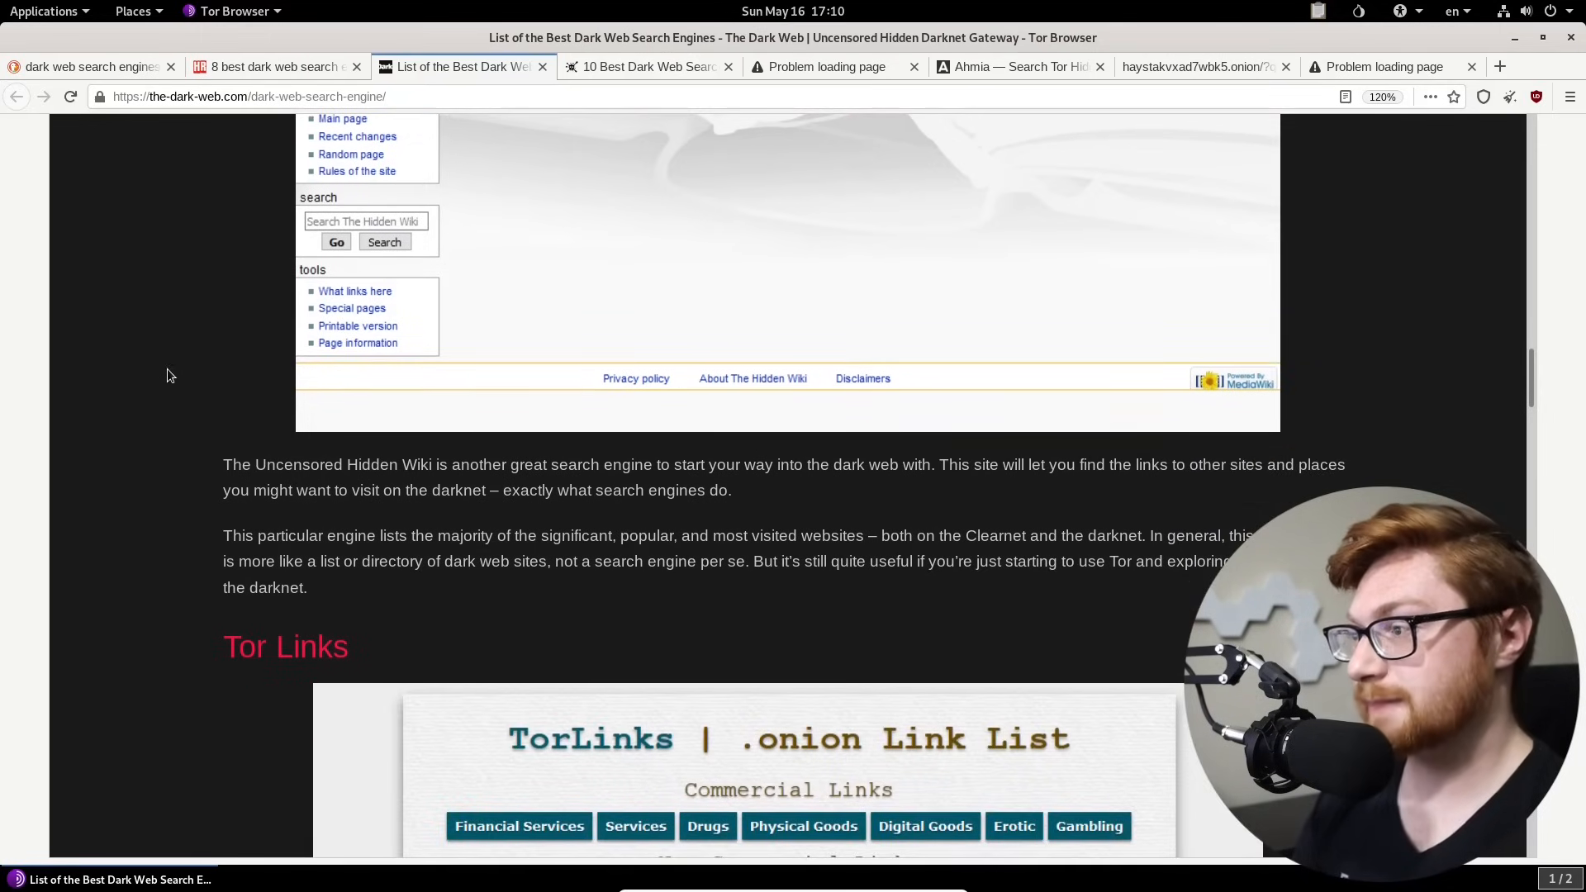
pyautogui.scroll(-3)
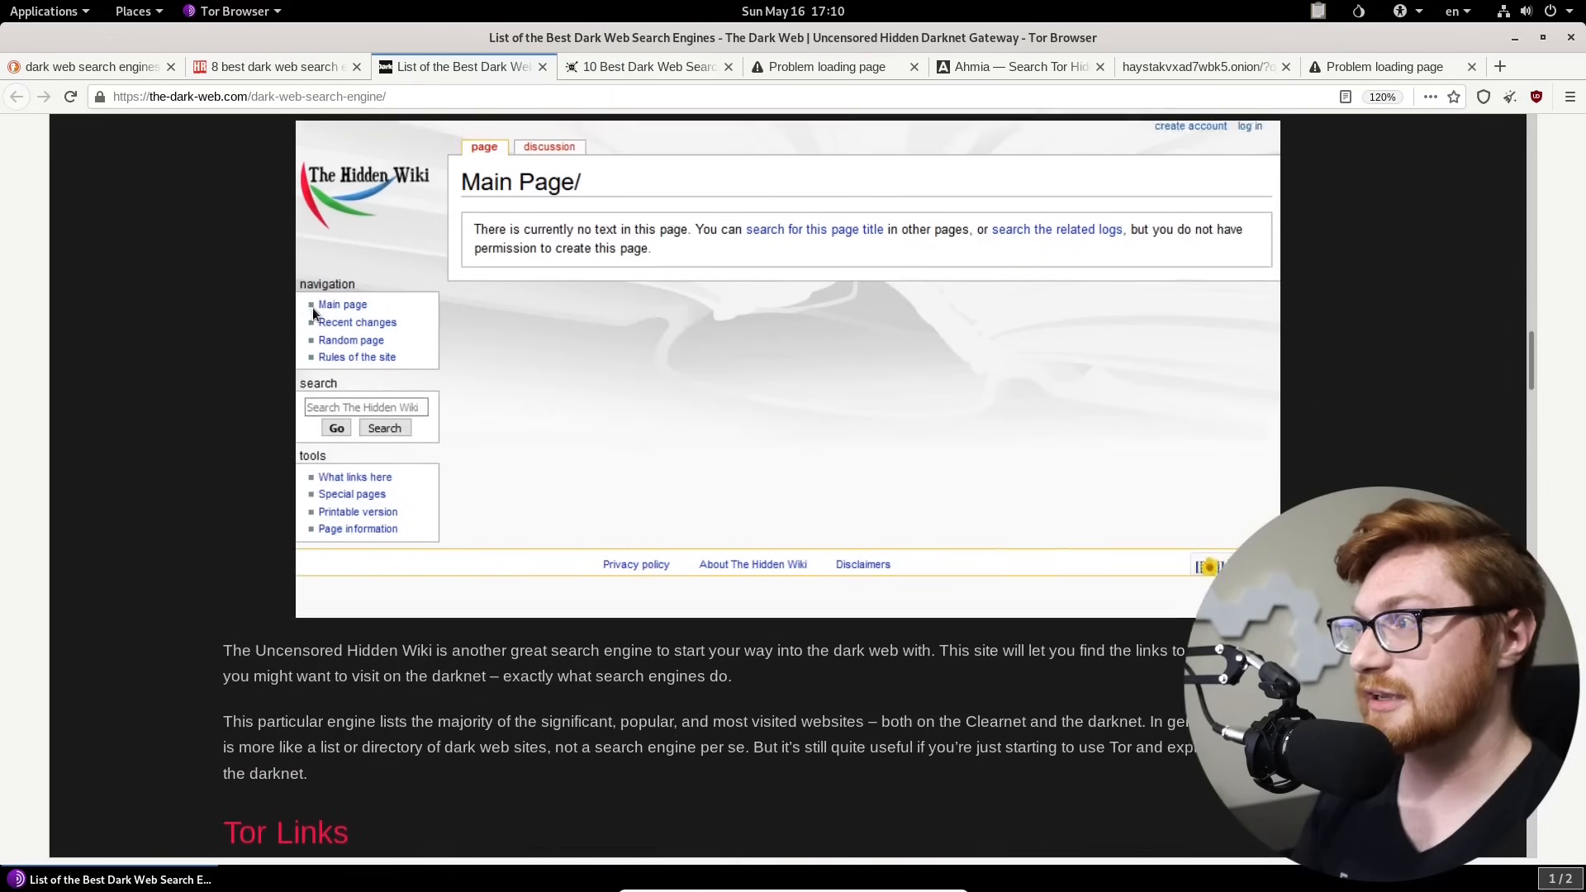
pyautogui.scroll(-3)
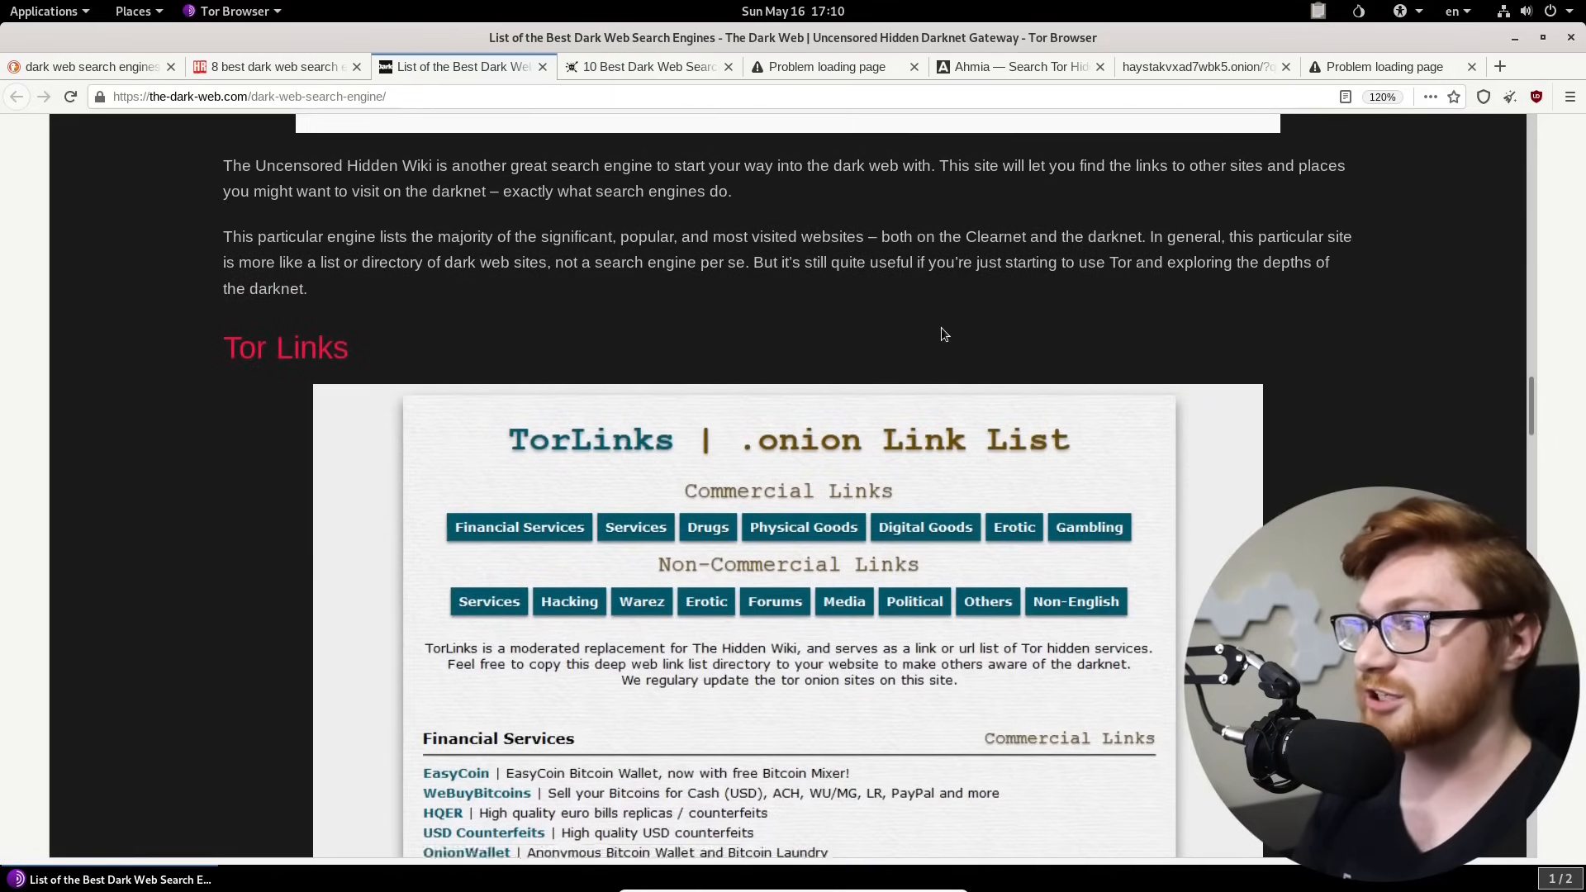
pyautogui.scroll(-3)
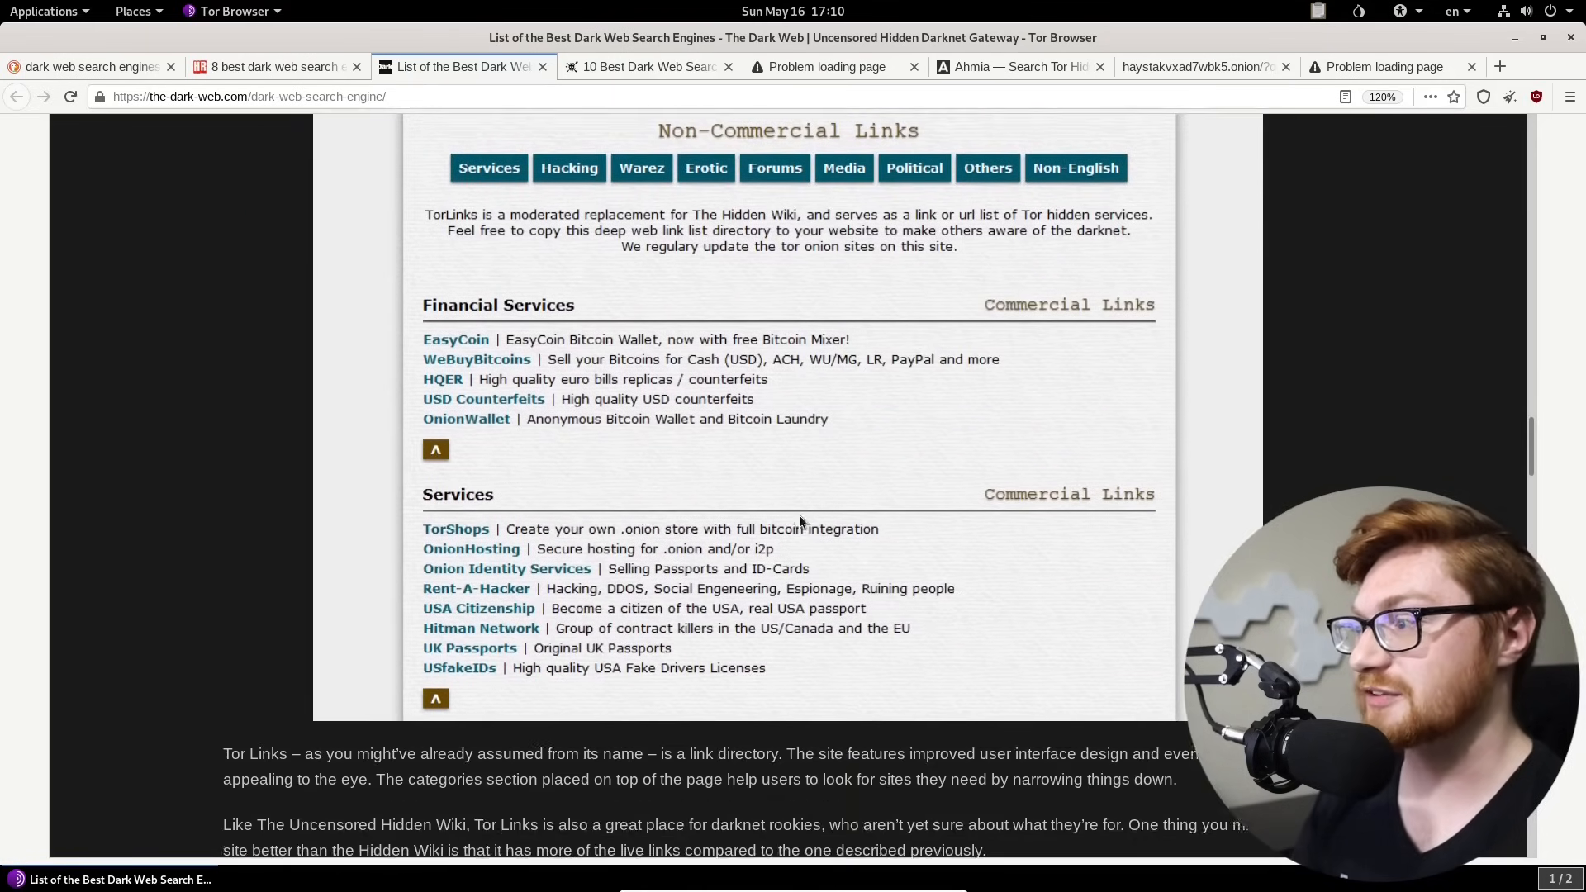
pyautogui.scroll(3)
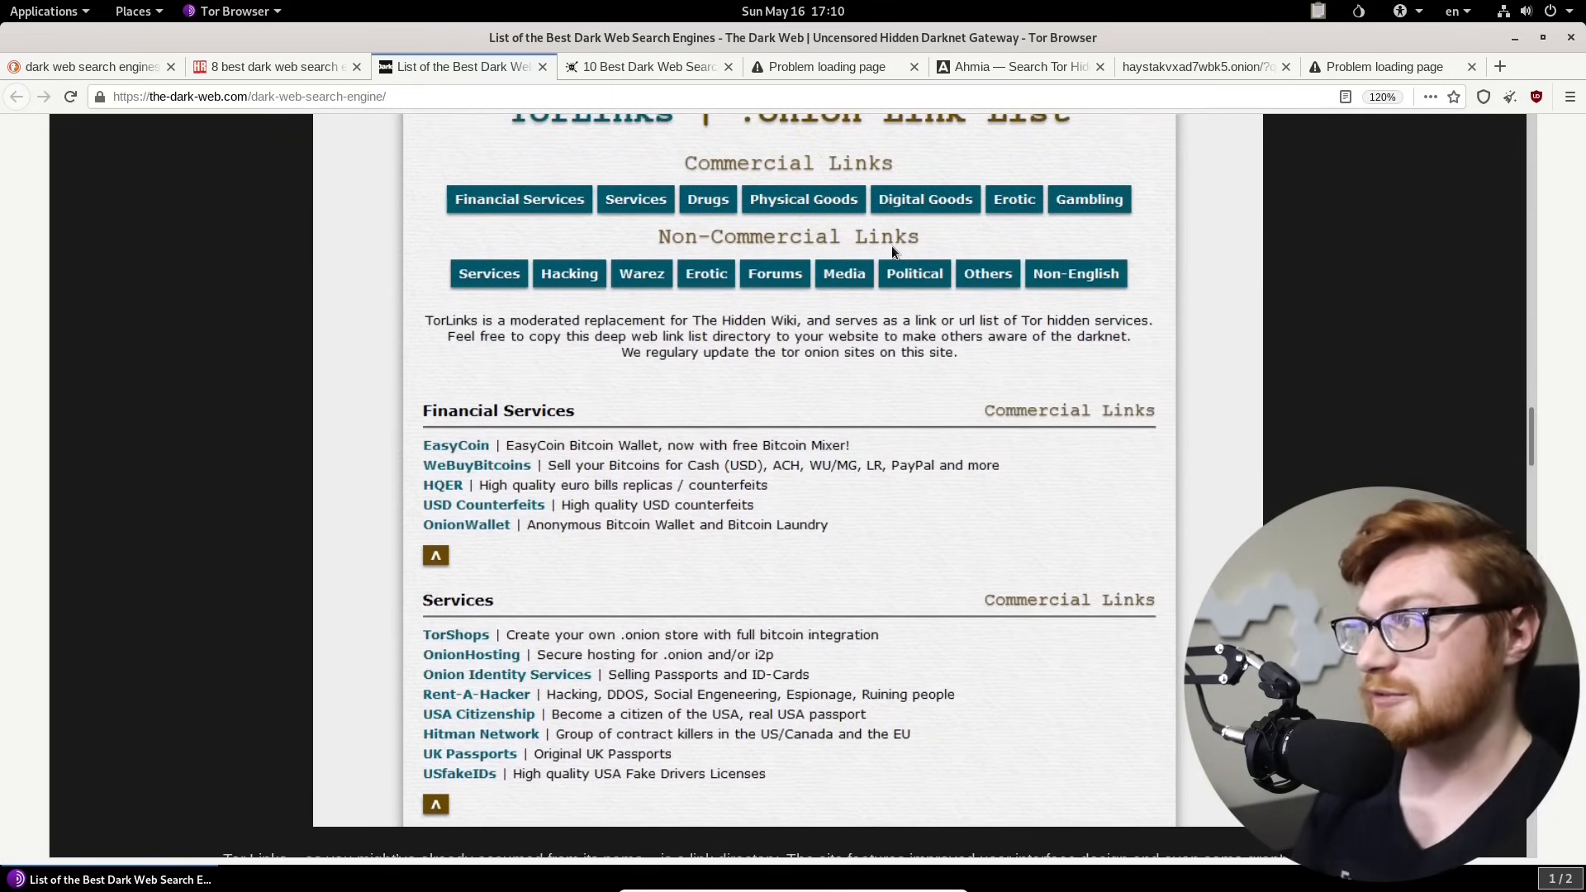
pyautogui.scroll(-3)
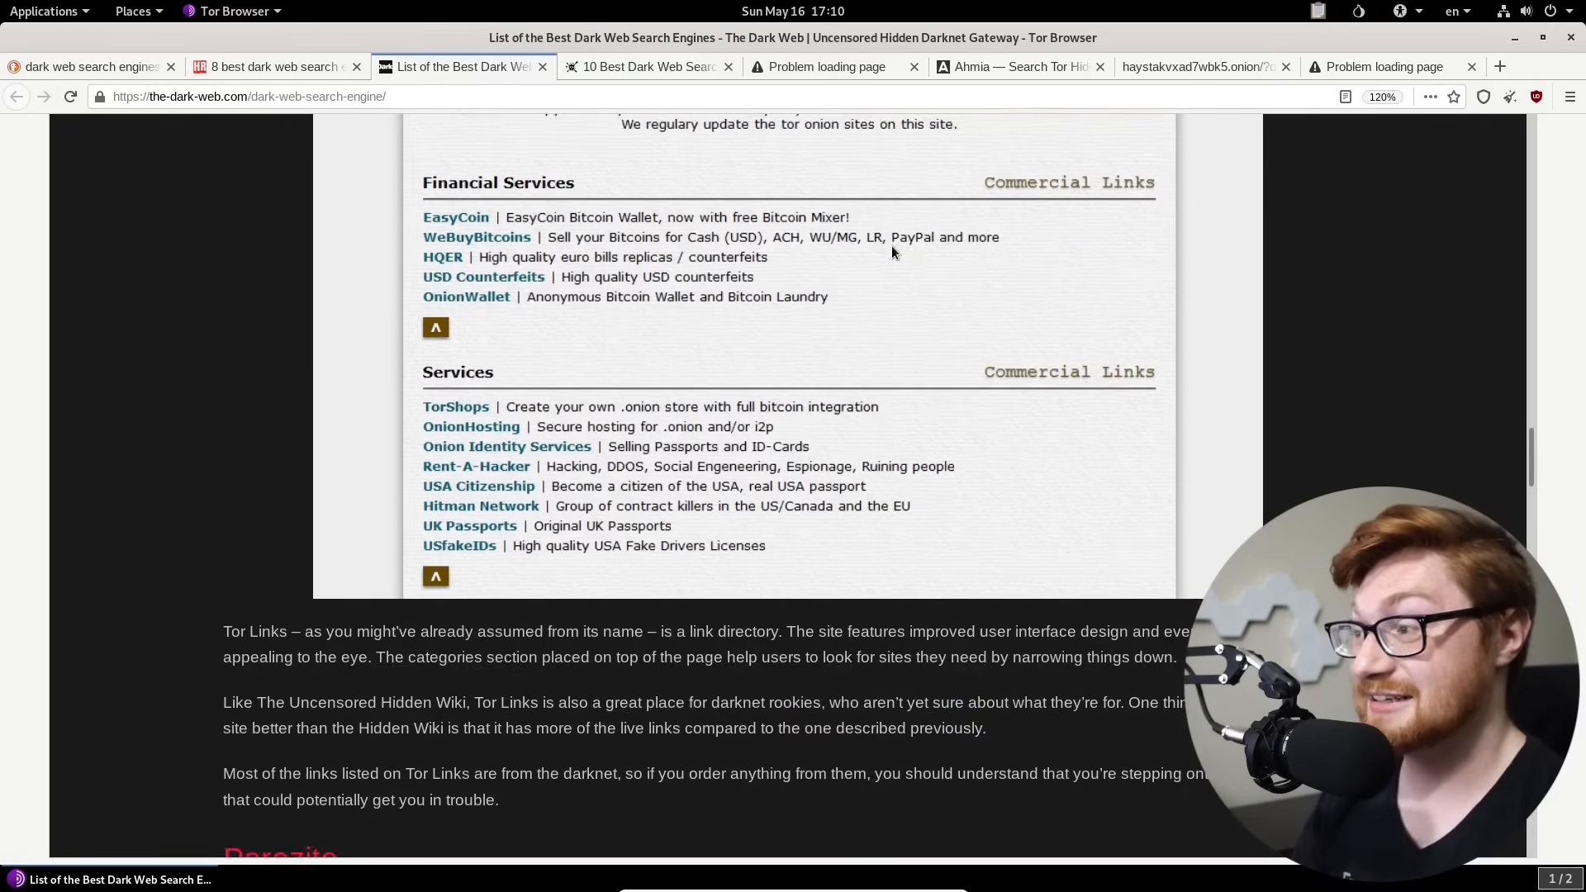
pyautogui.scroll(-3)
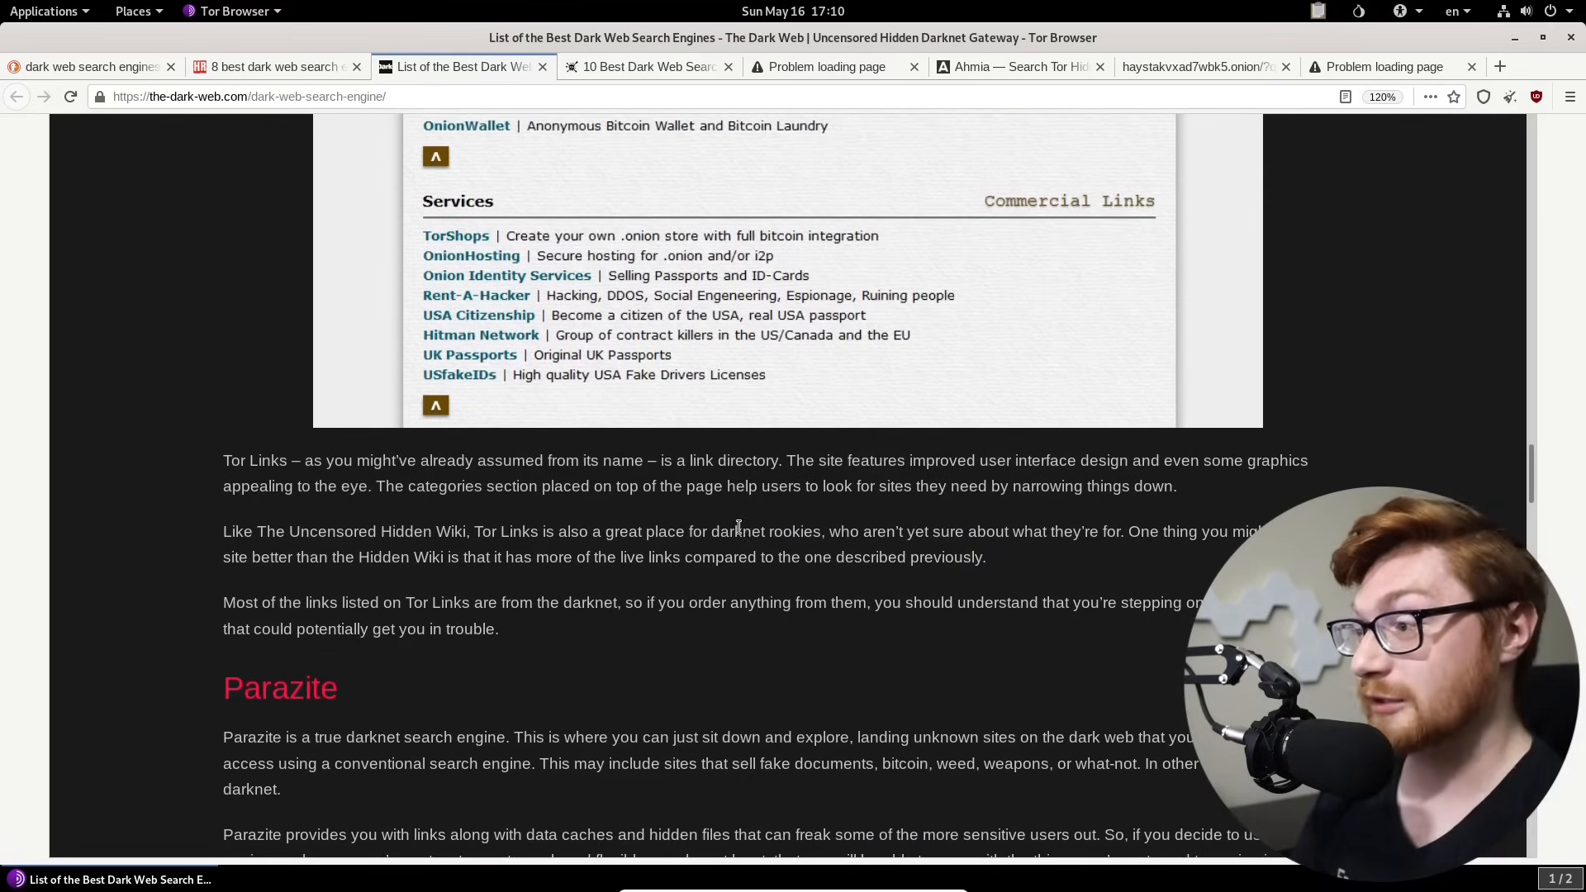
pyautogui.scroll(-3)
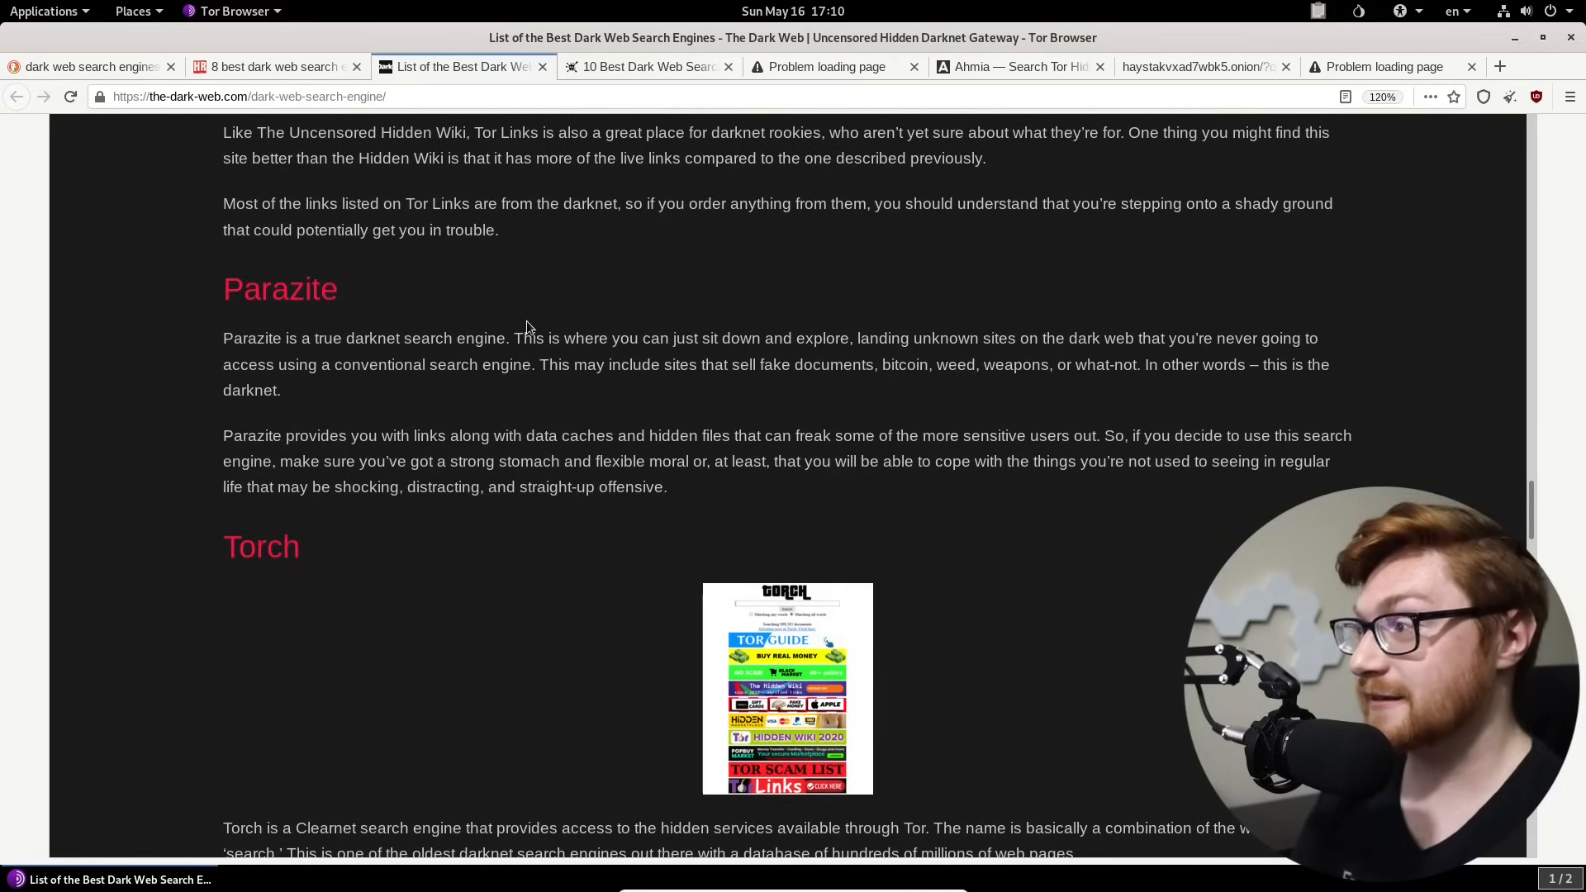
pyautogui.moveTo(859, 337); pyautogui.dragTo(1056, 337)
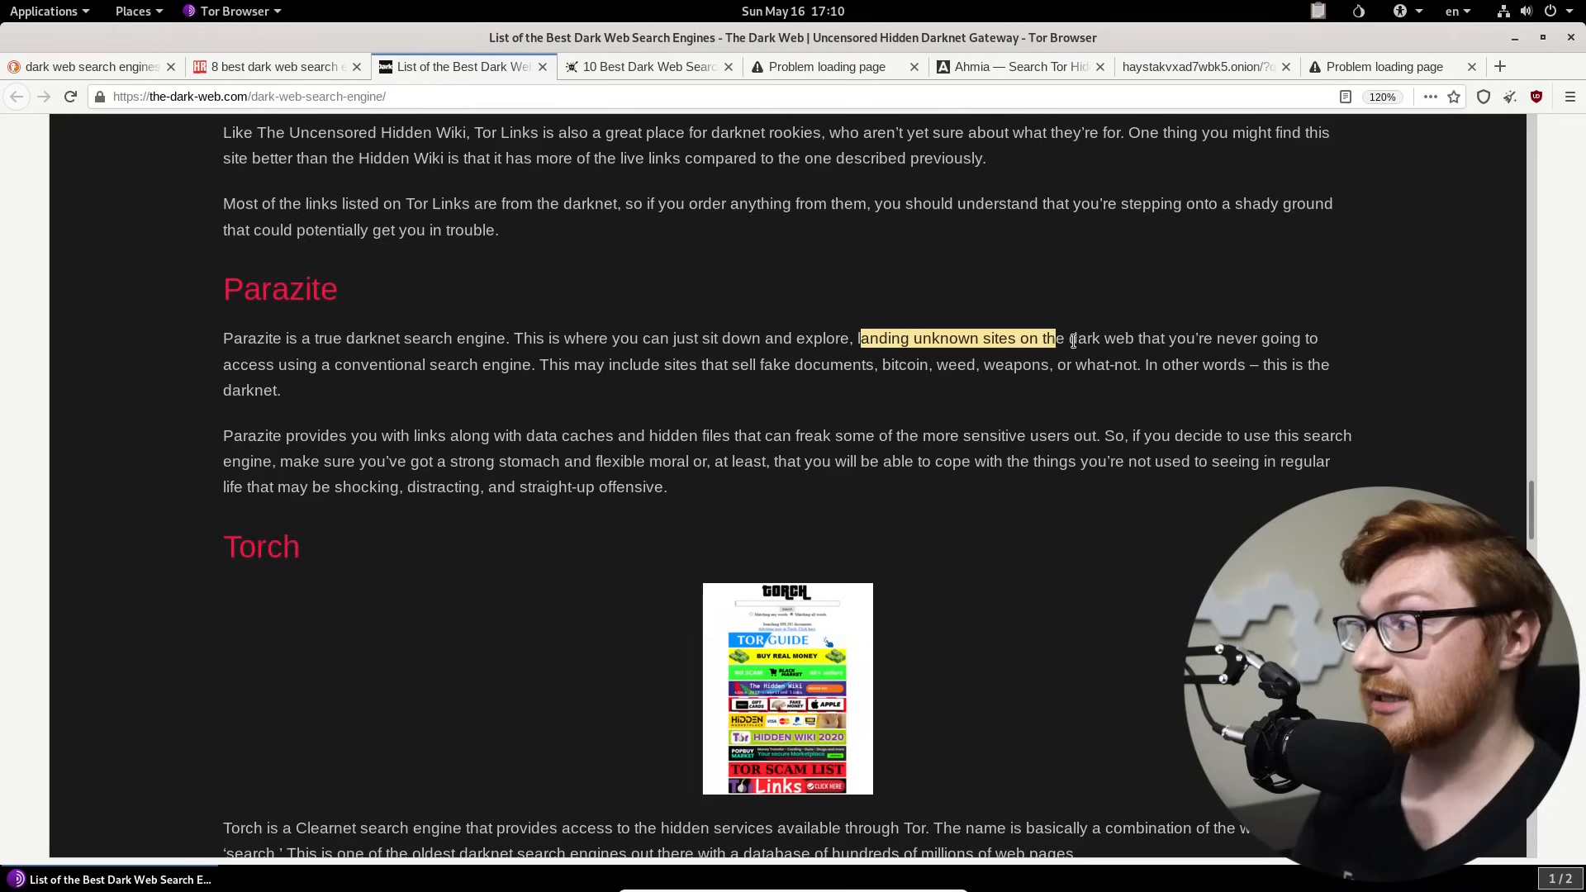
pyautogui.click(248, 364)
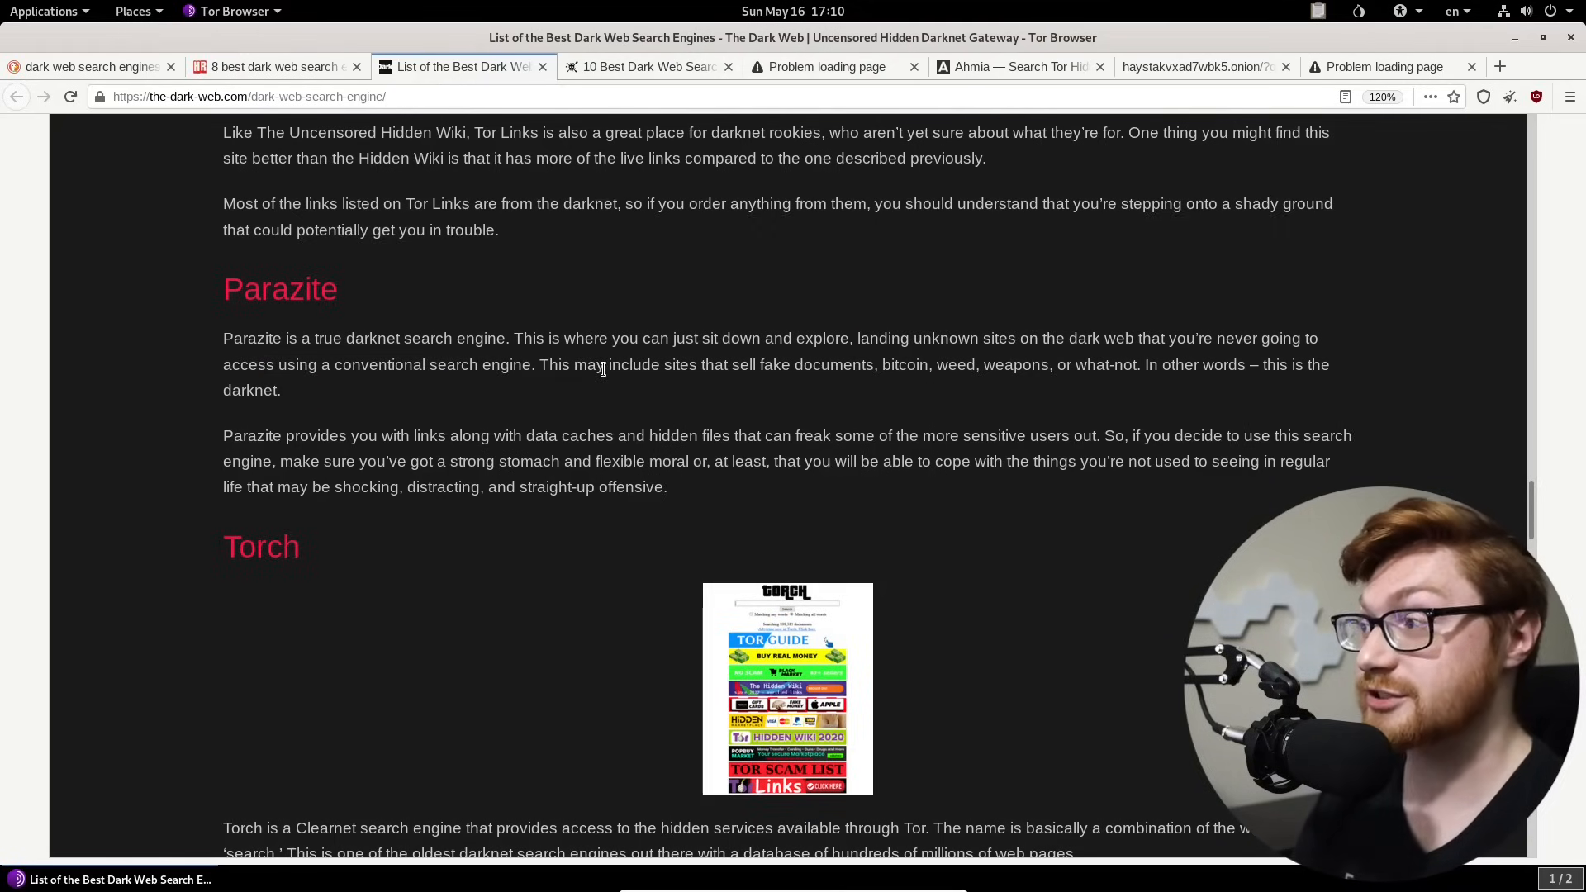
pyautogui.moveTo(604, 363); pyautogui.dragTo(915, 364)
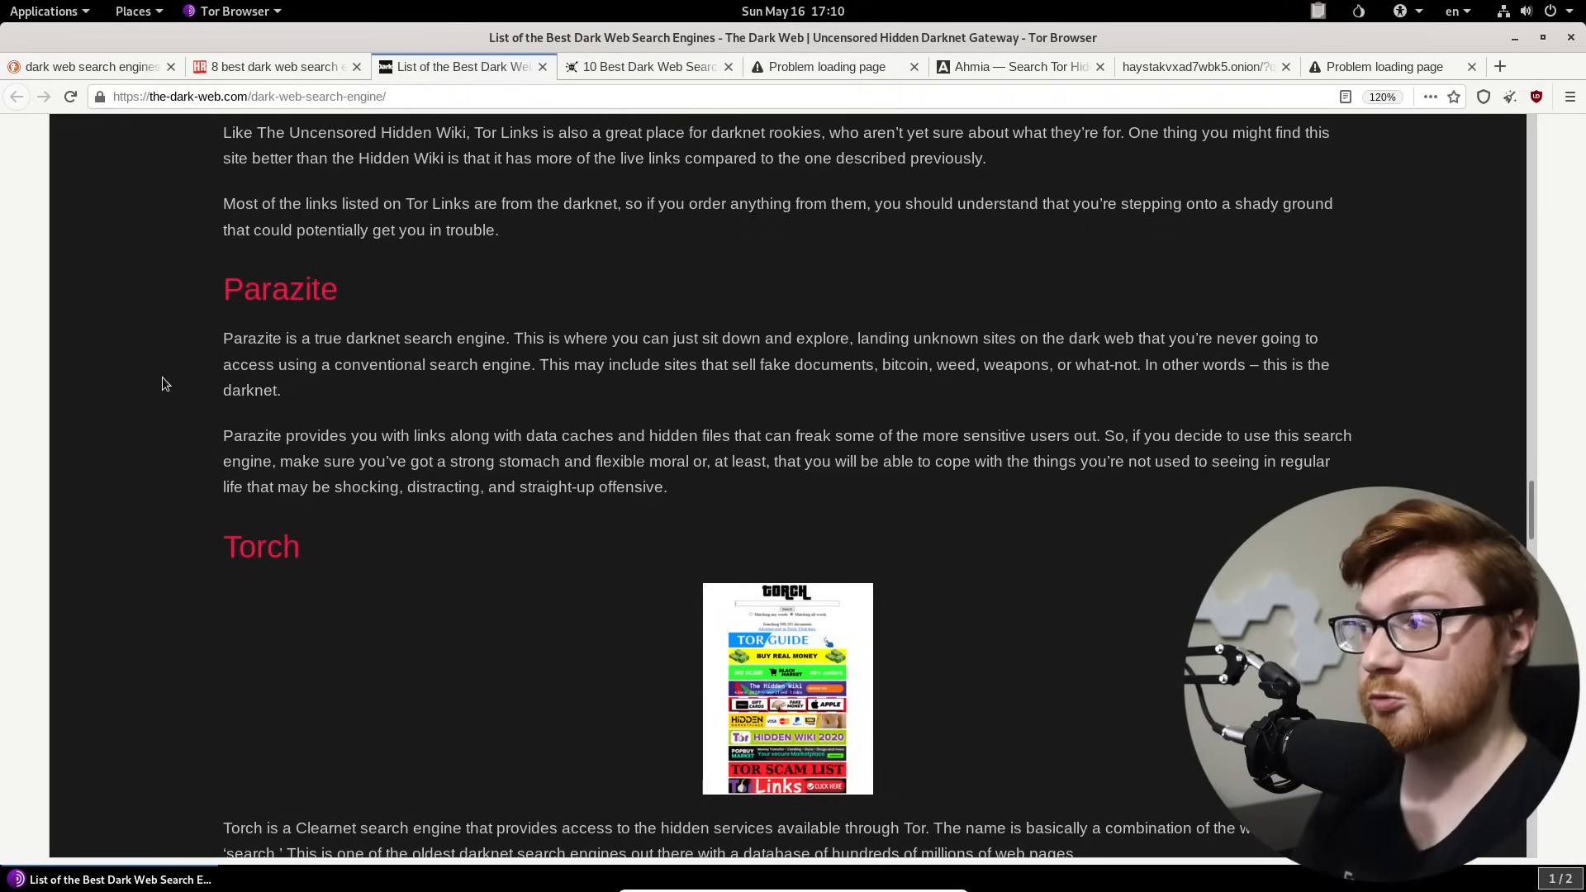
pyautogui.scroll(-3)
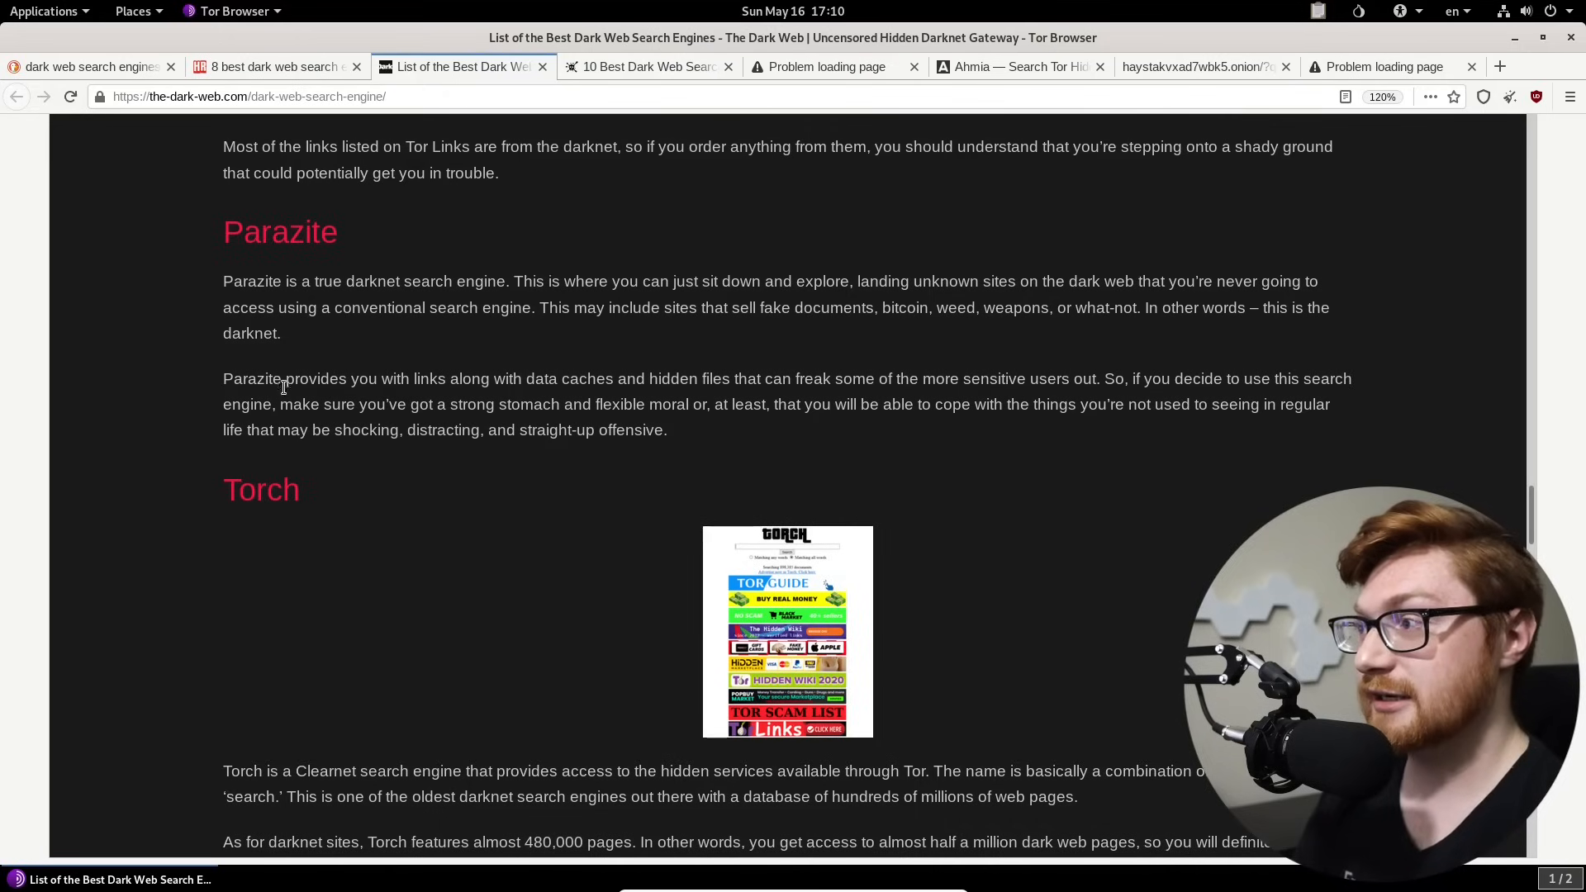
pyautogui.doubleClick(314, 378)
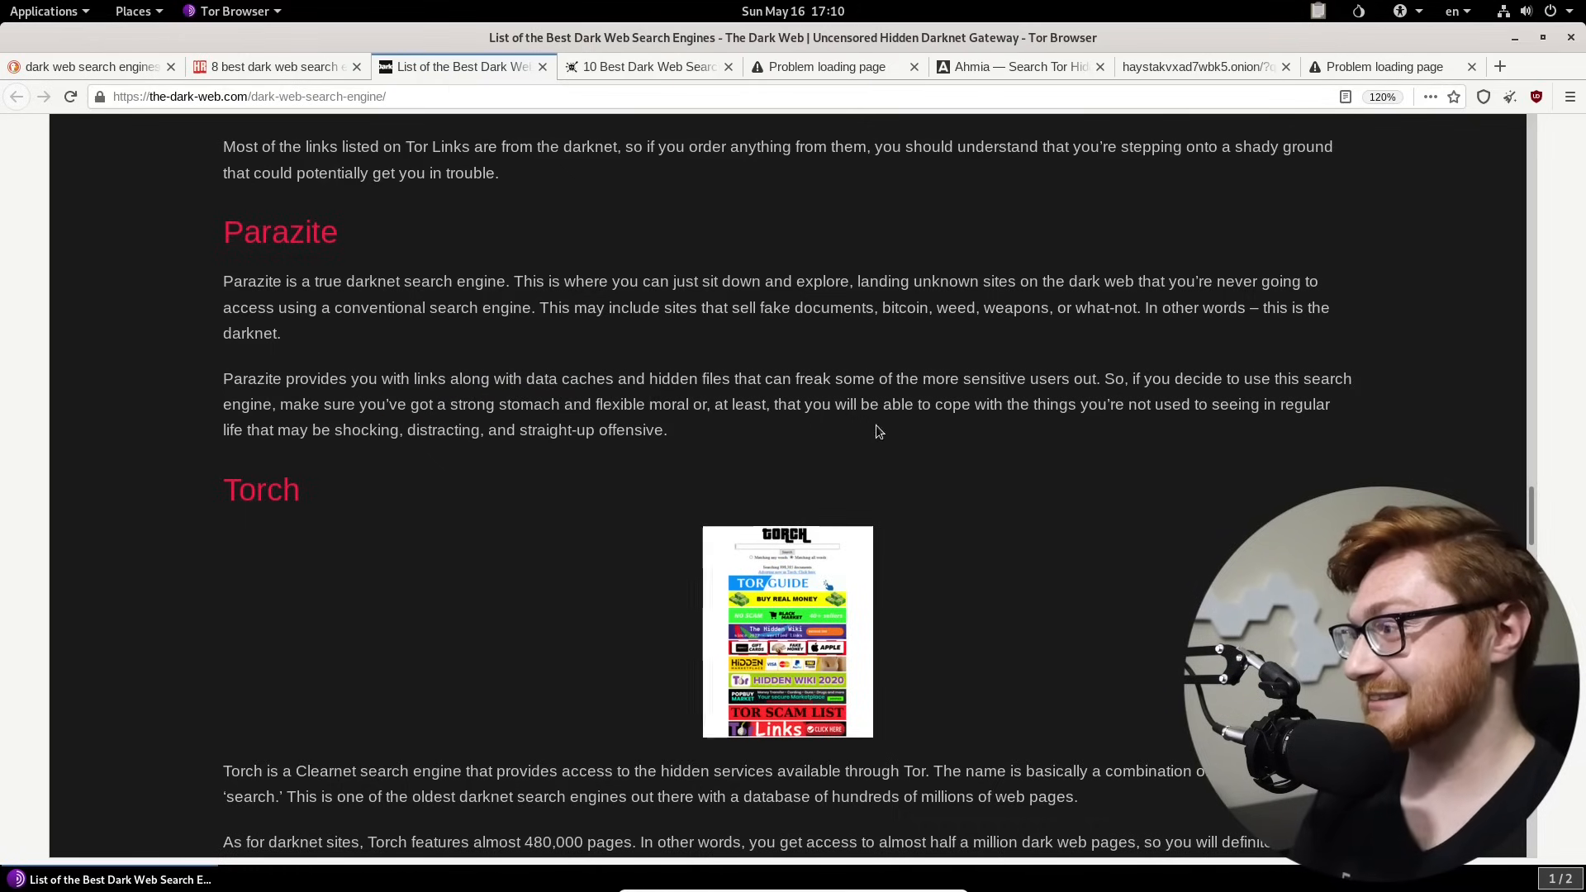
pyautogui.moveTo(462, 413)
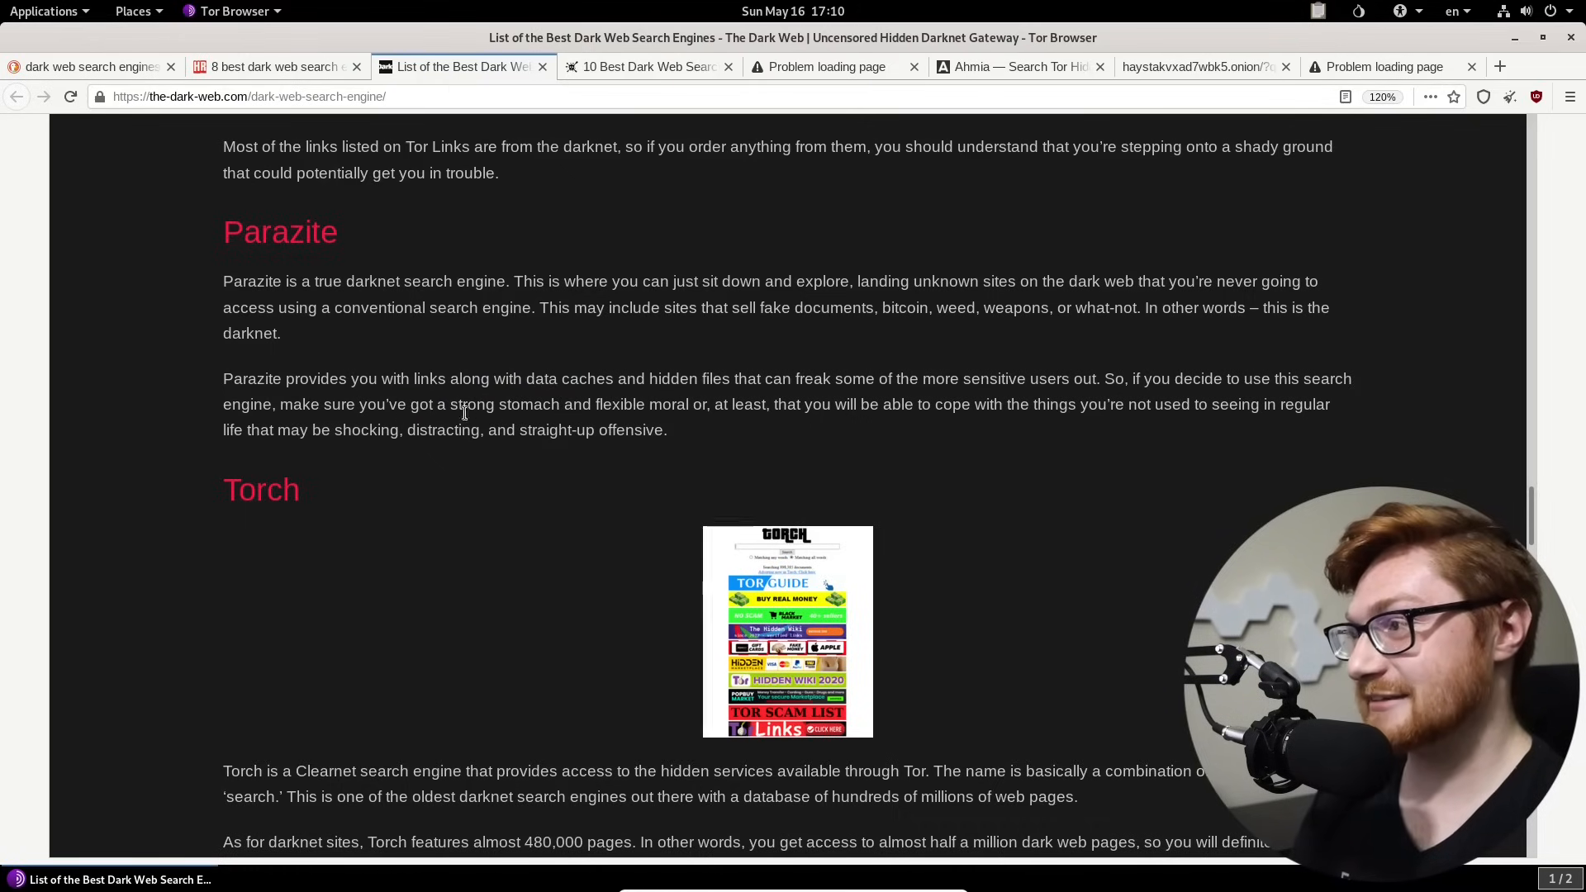
pyautogui.scroll(-3)
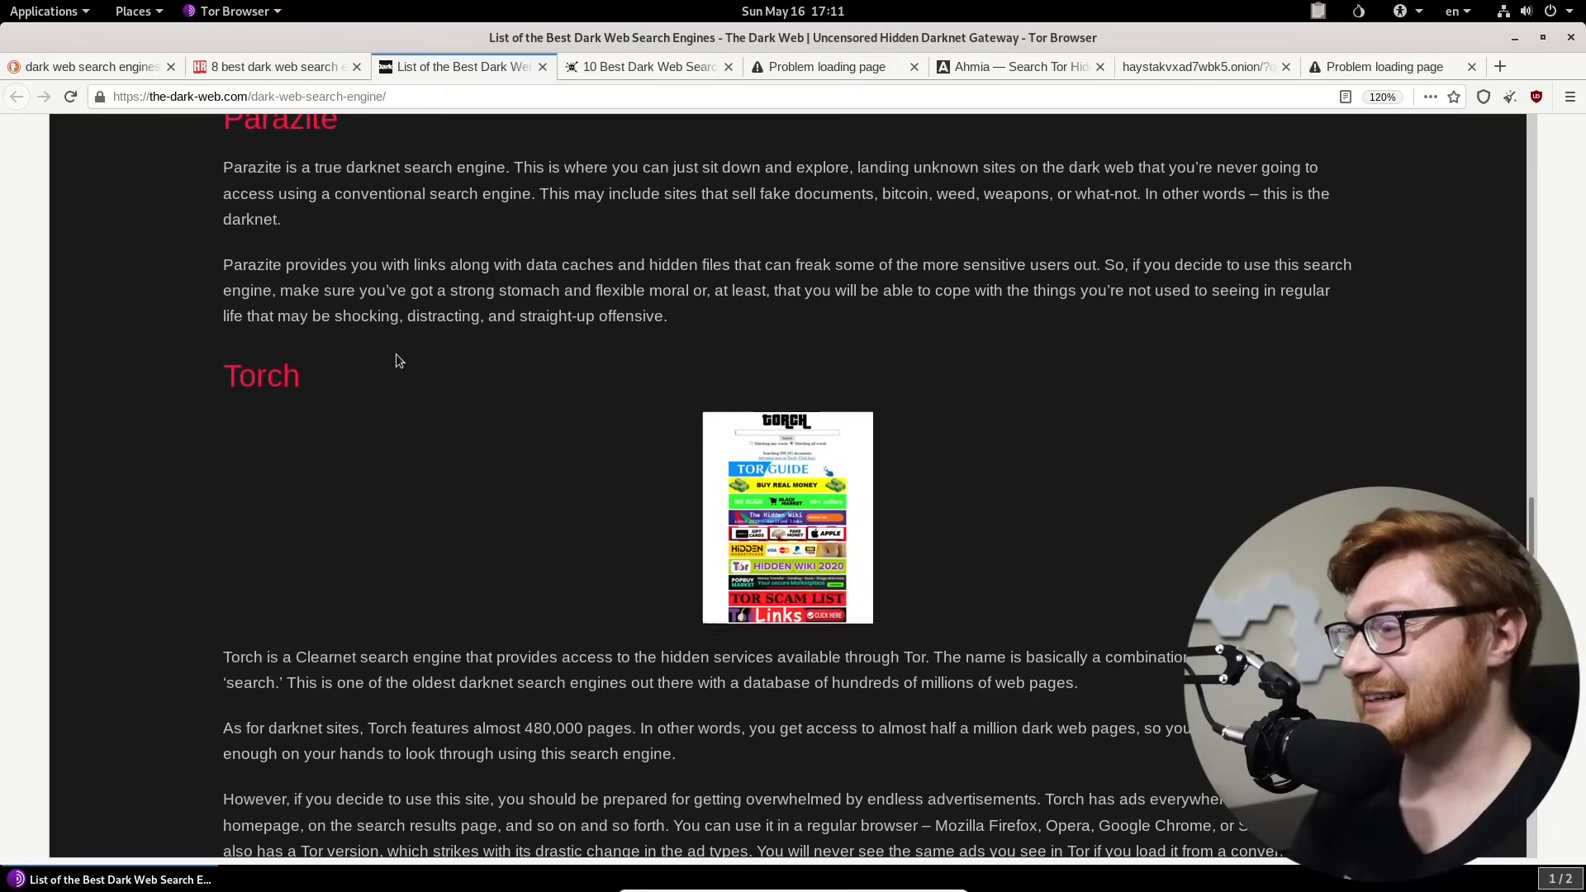
pyautogui.scroll(-3)
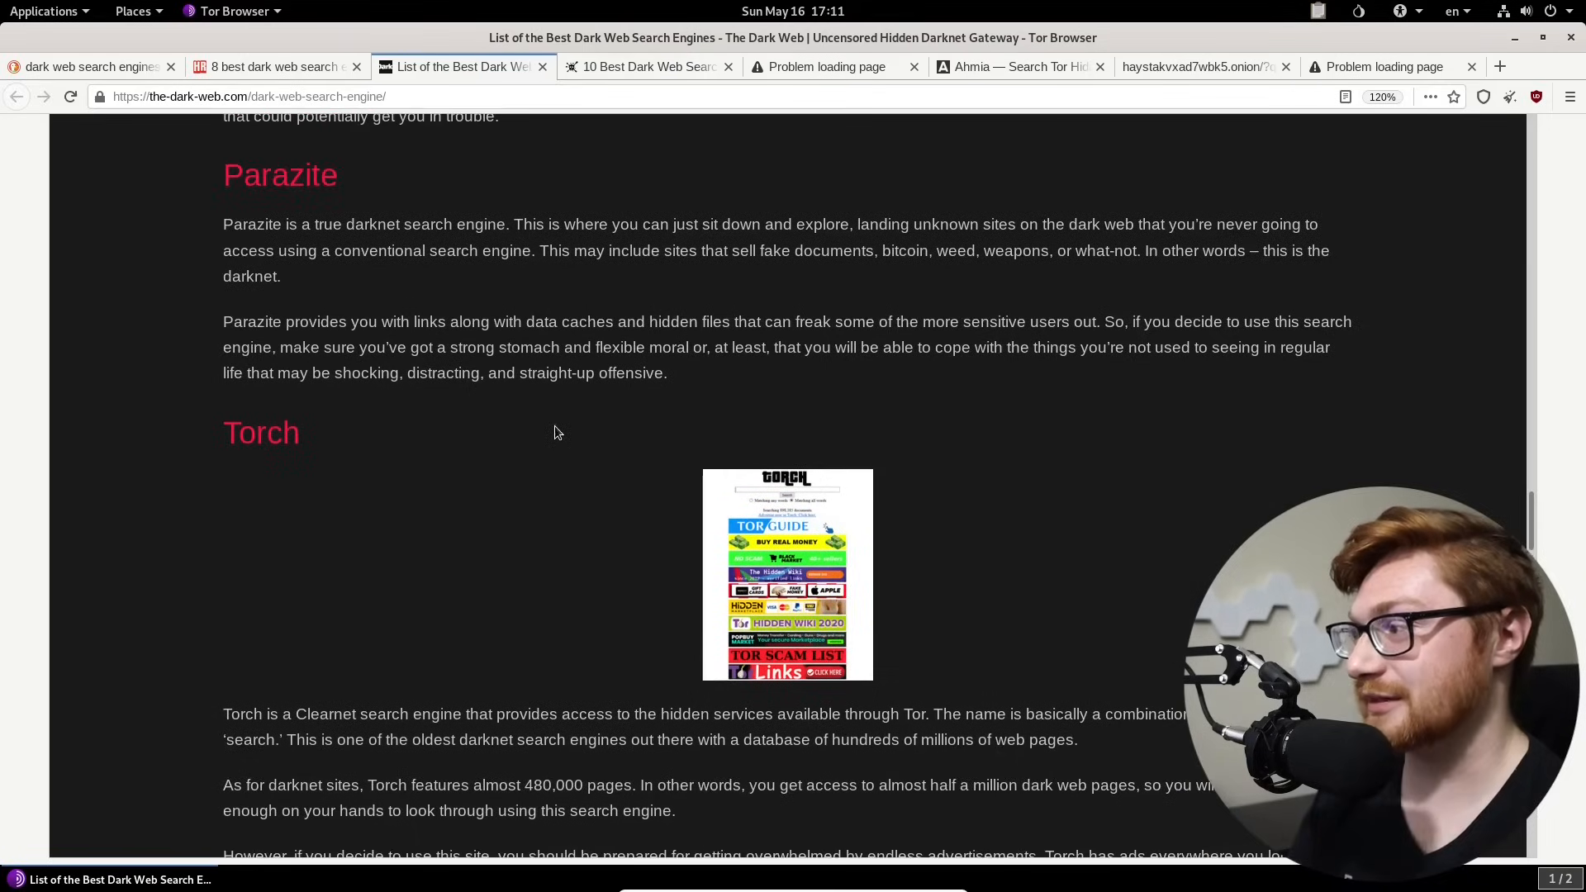
# Step: Read to the article's Final Thoughts, then switch to DarkWebLink's 10 Best Dark Web Search Engines
pyautogui.scroll(-3)
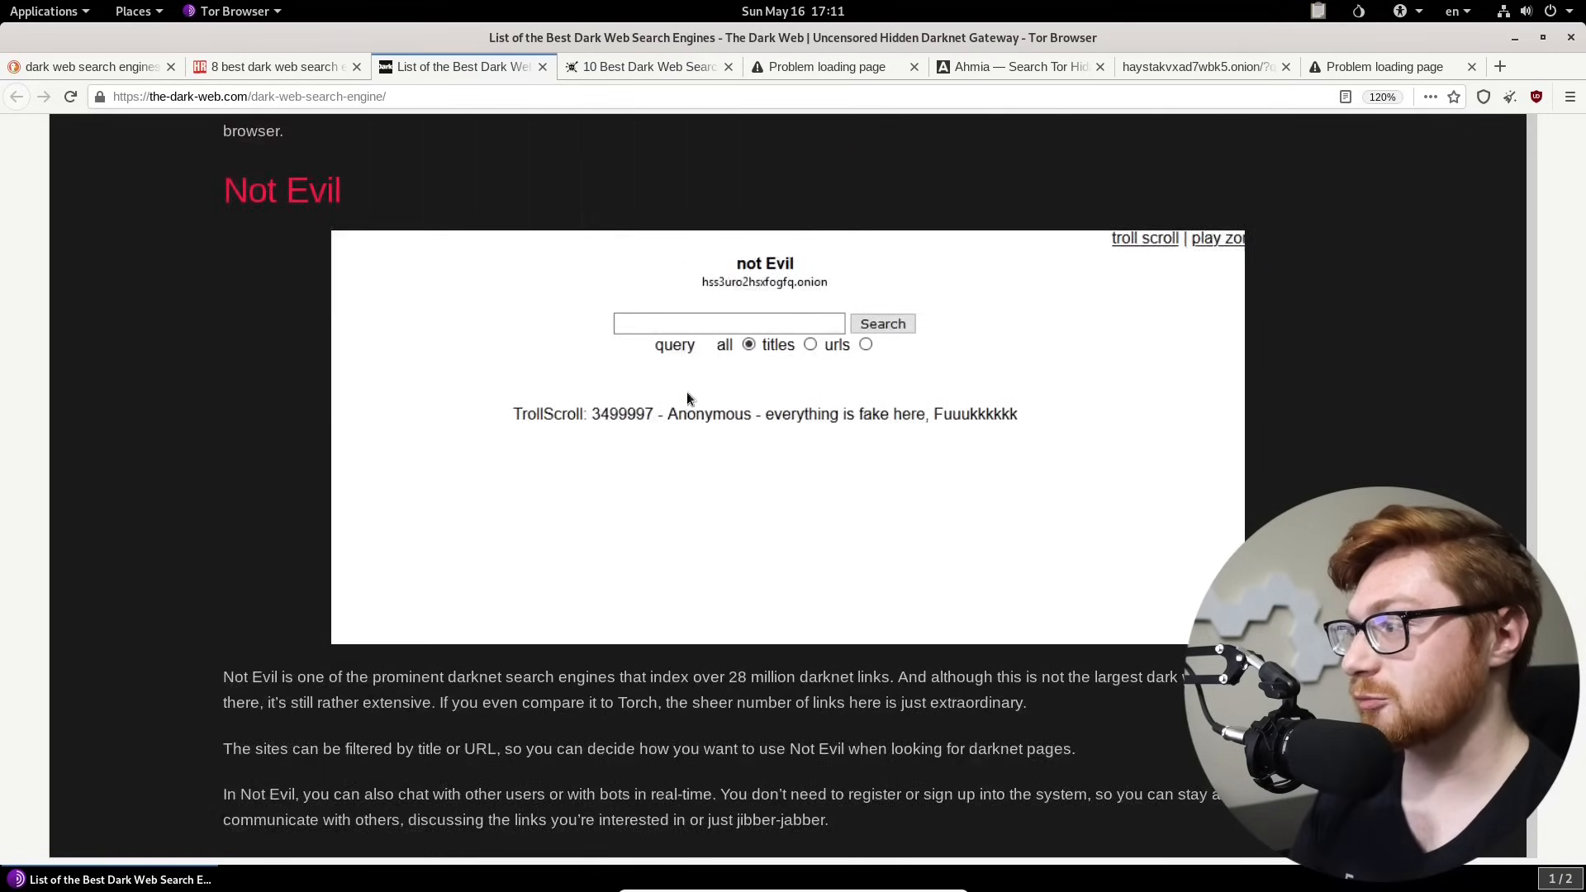
pyautogui.scroll(-3)
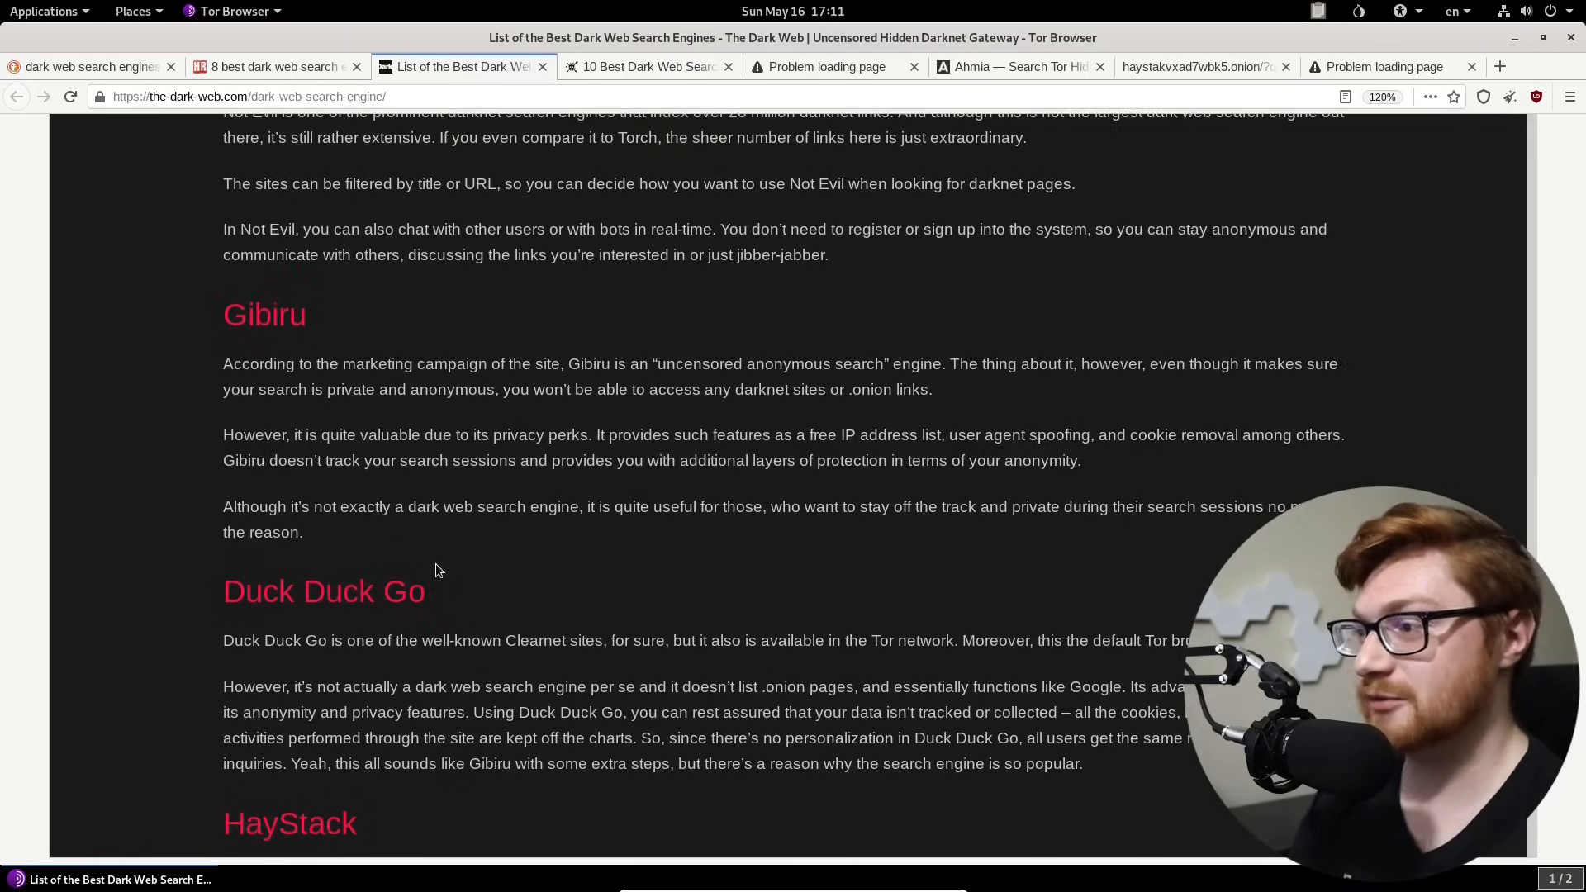
pyautogui.scroll(-3)
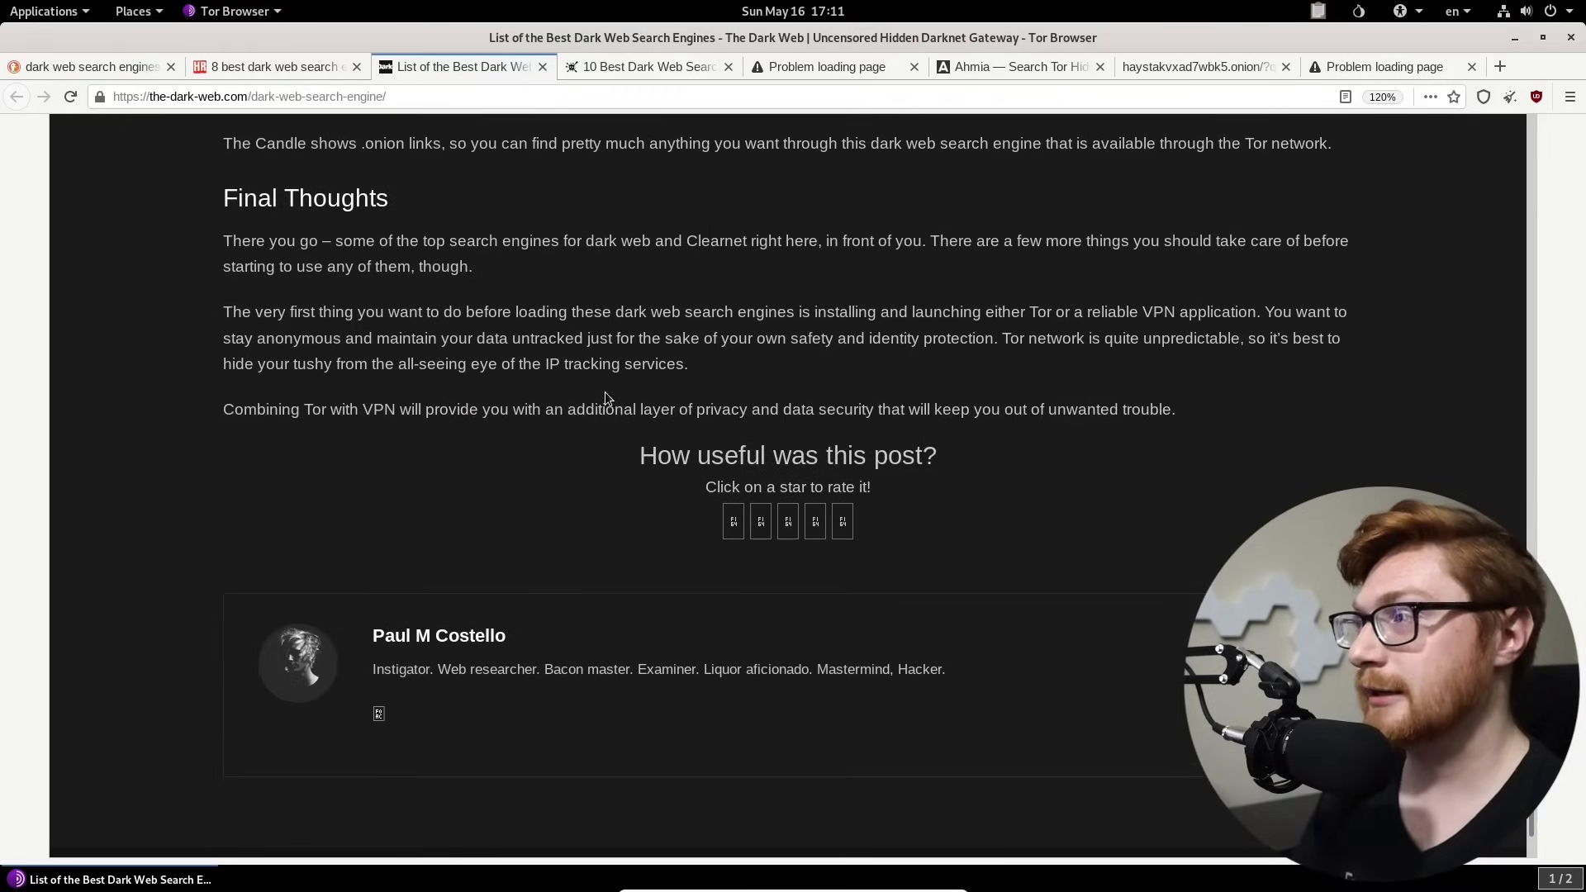
pyautogui.click(646, 66)
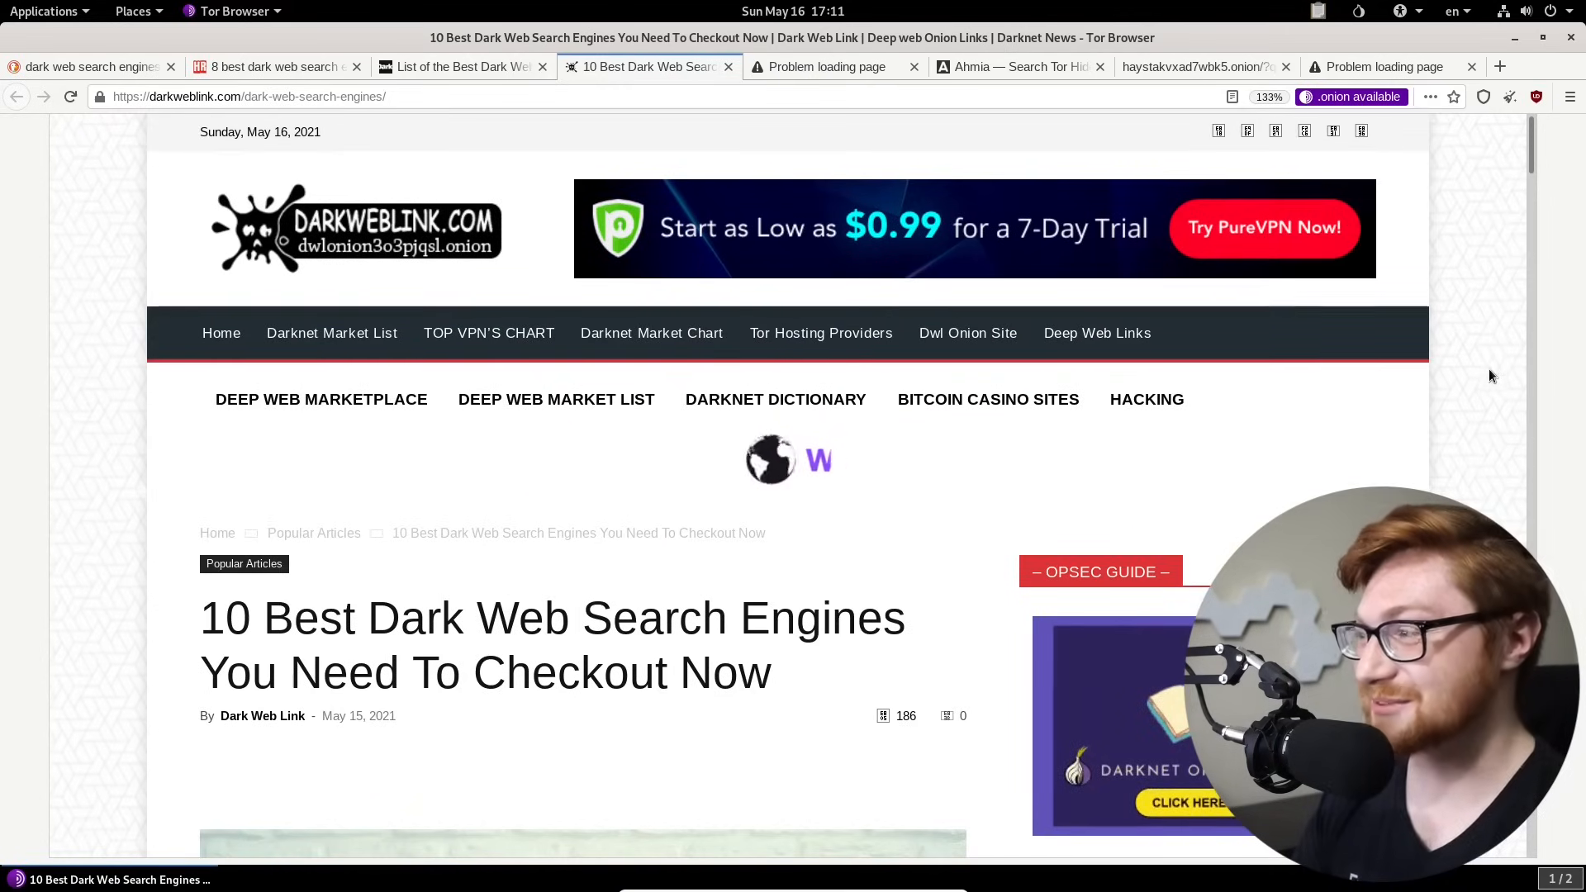
# Step: Scroll through the DarkWebLink article down to its Ahmia and notEvil entries
pyautogui.scroll(-3)
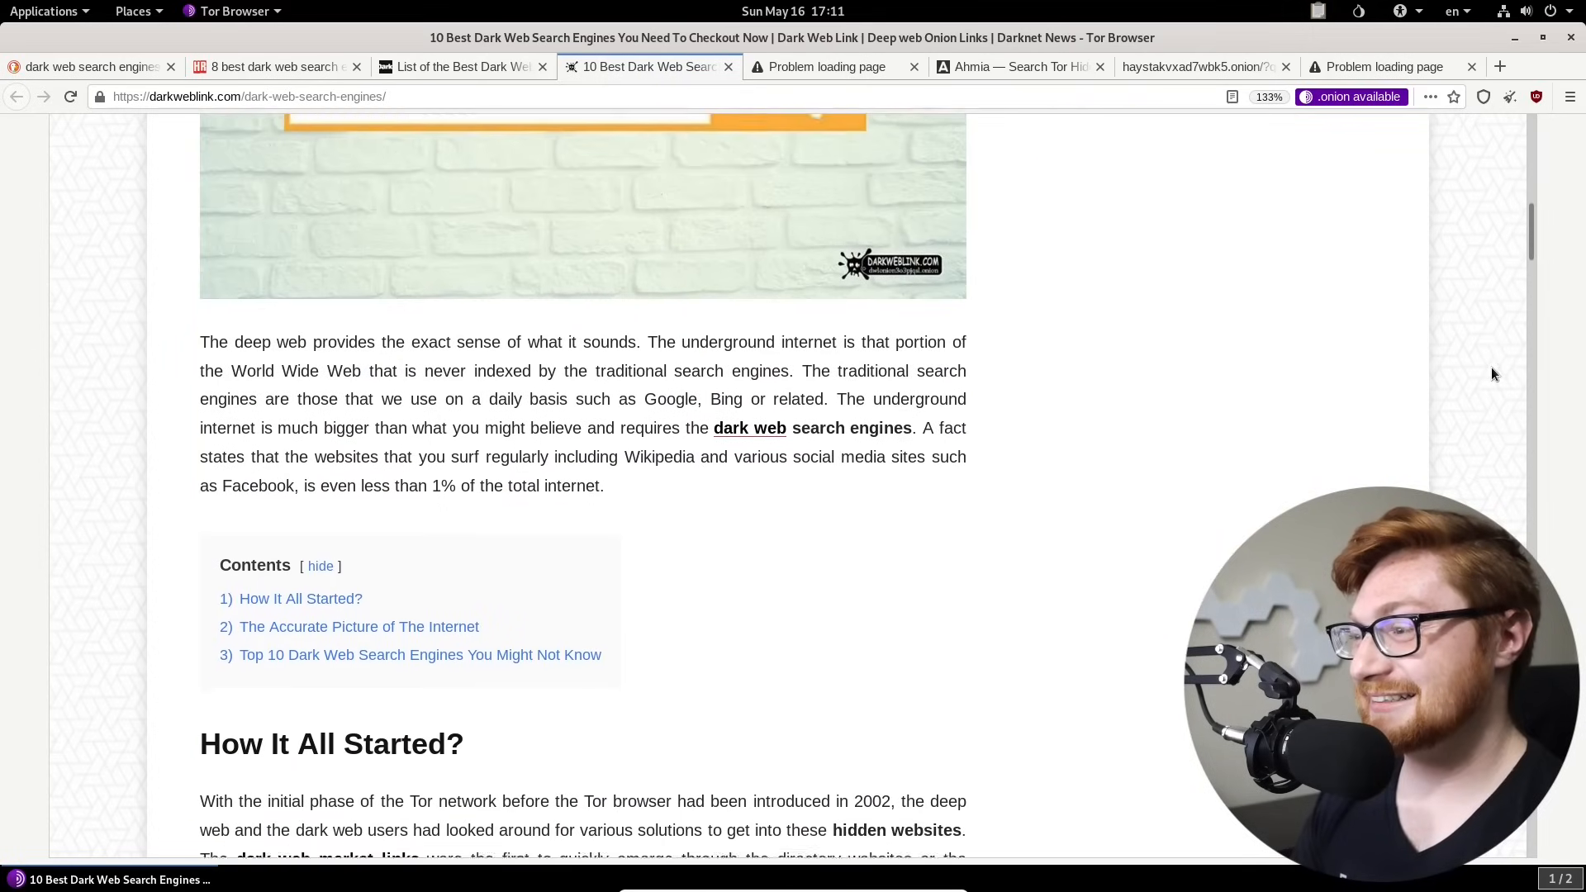
pyautogui.scroll(-3)
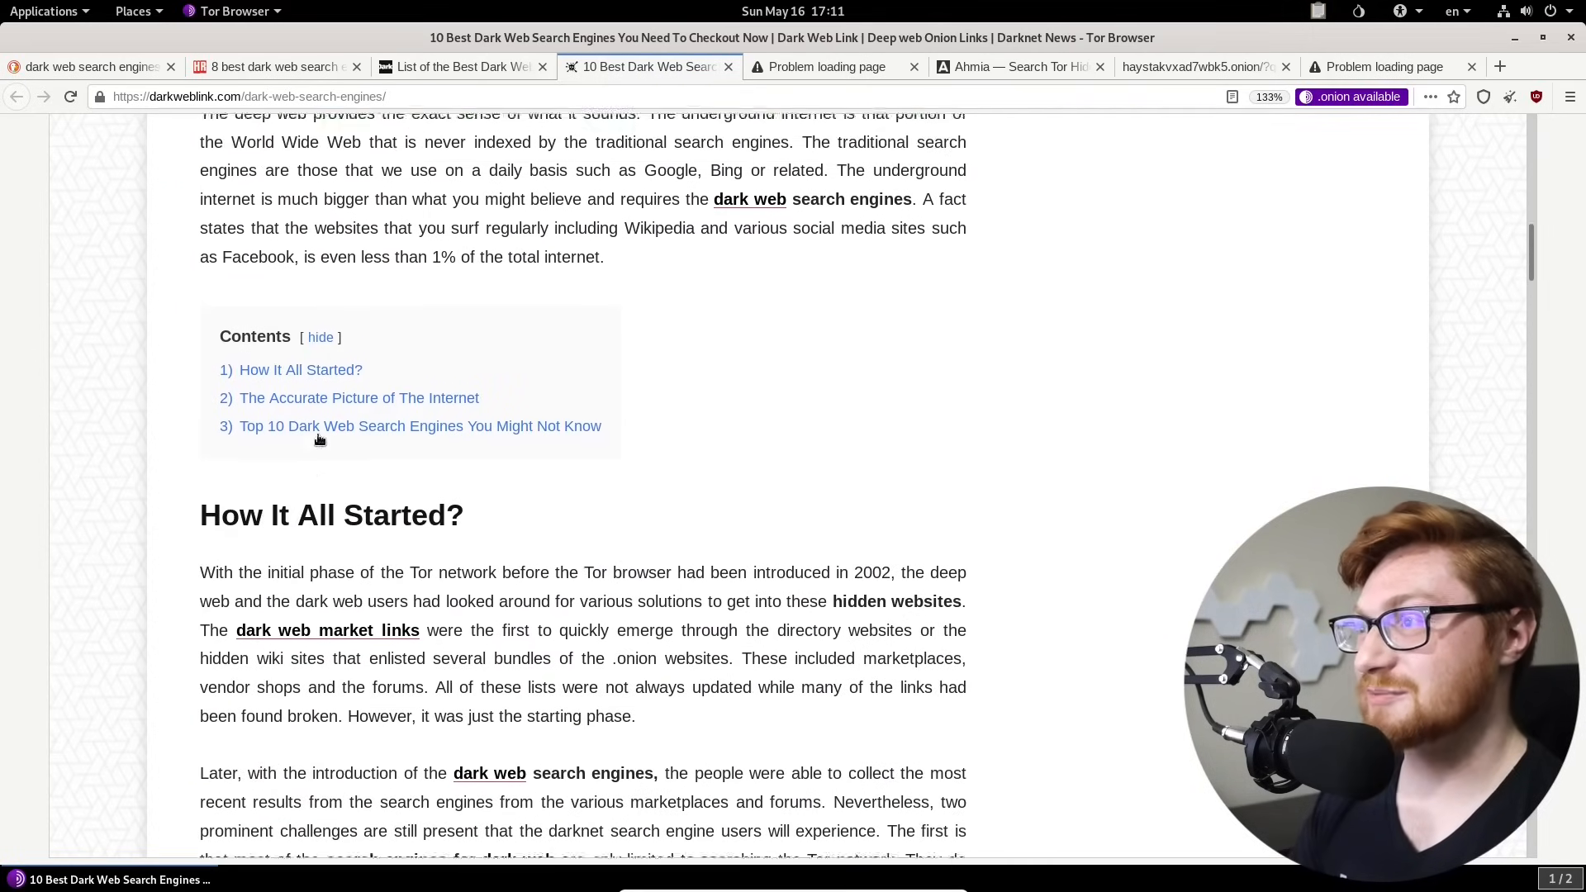
pyautogui.scroll(-3)
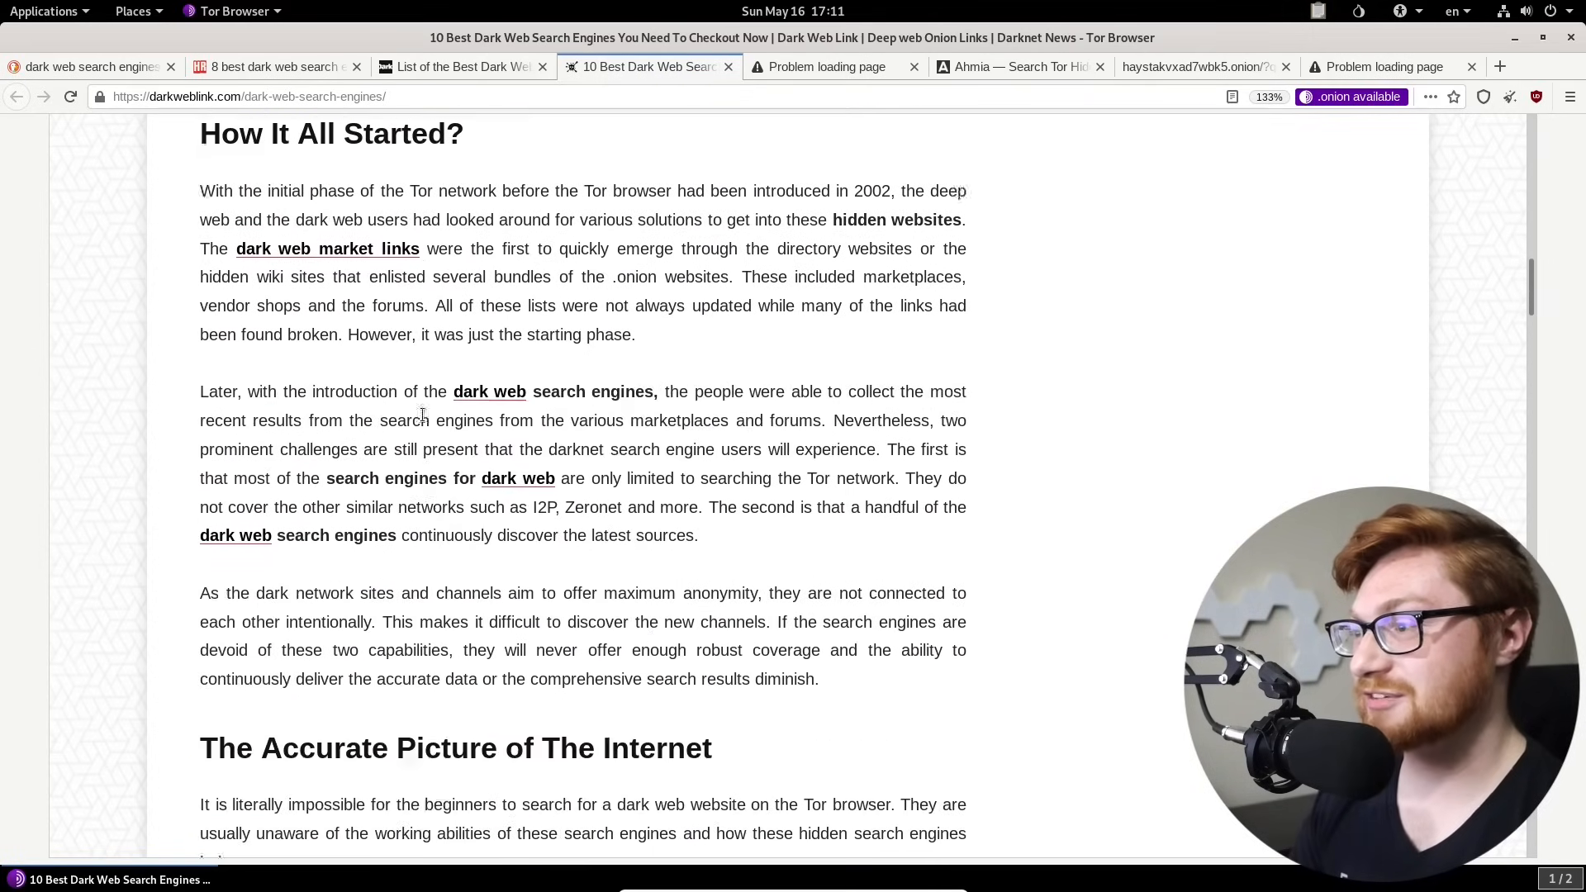
pyautogui.scroll(-3)
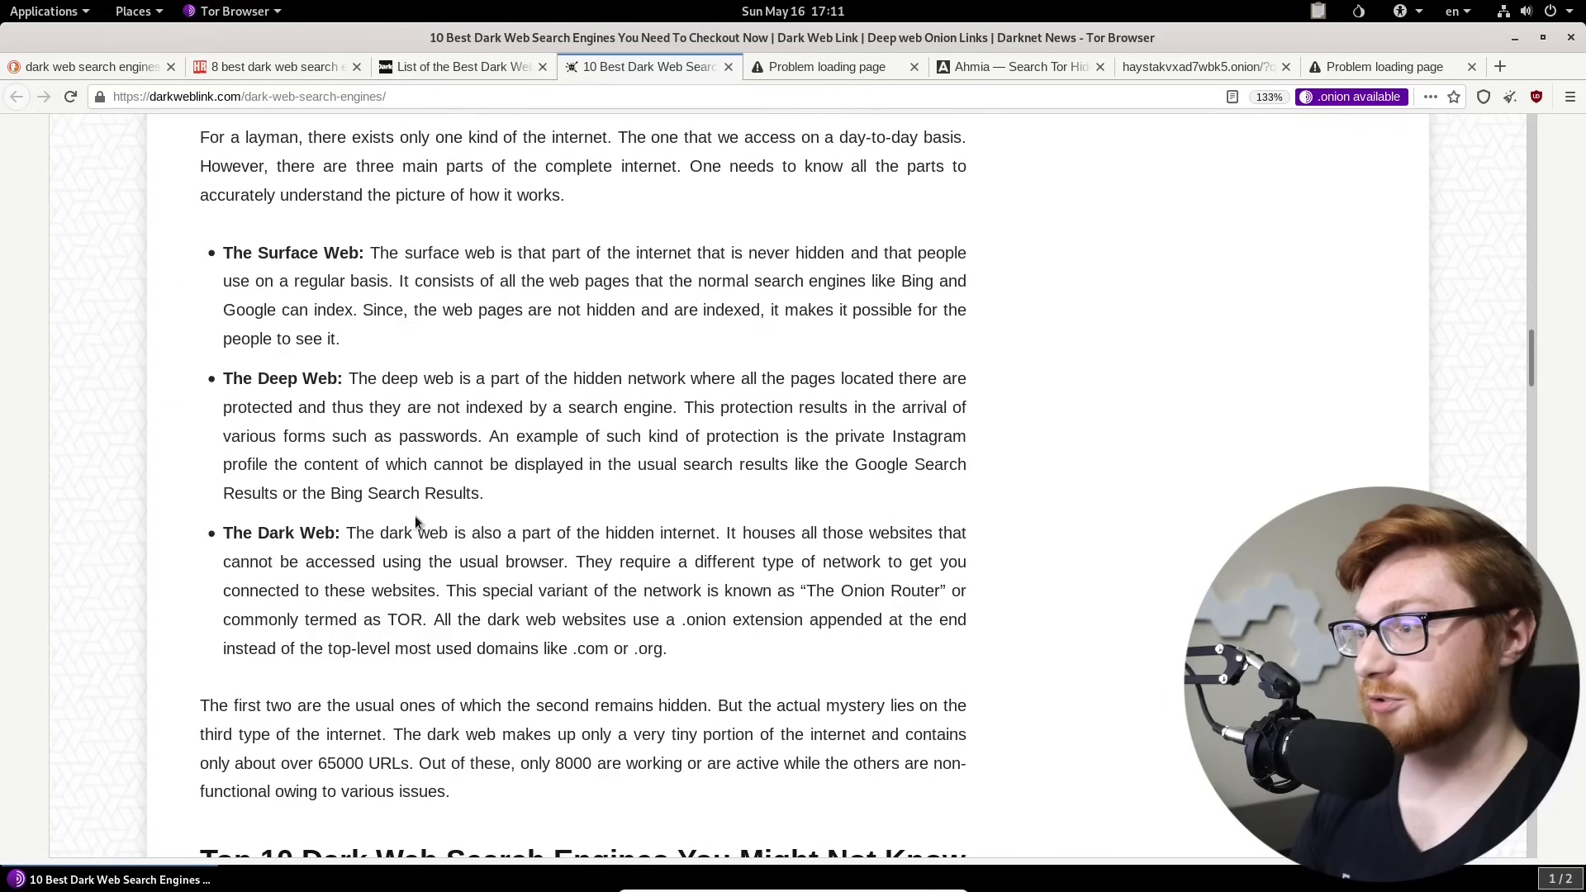
pyautogui.moveTo(543, 368)
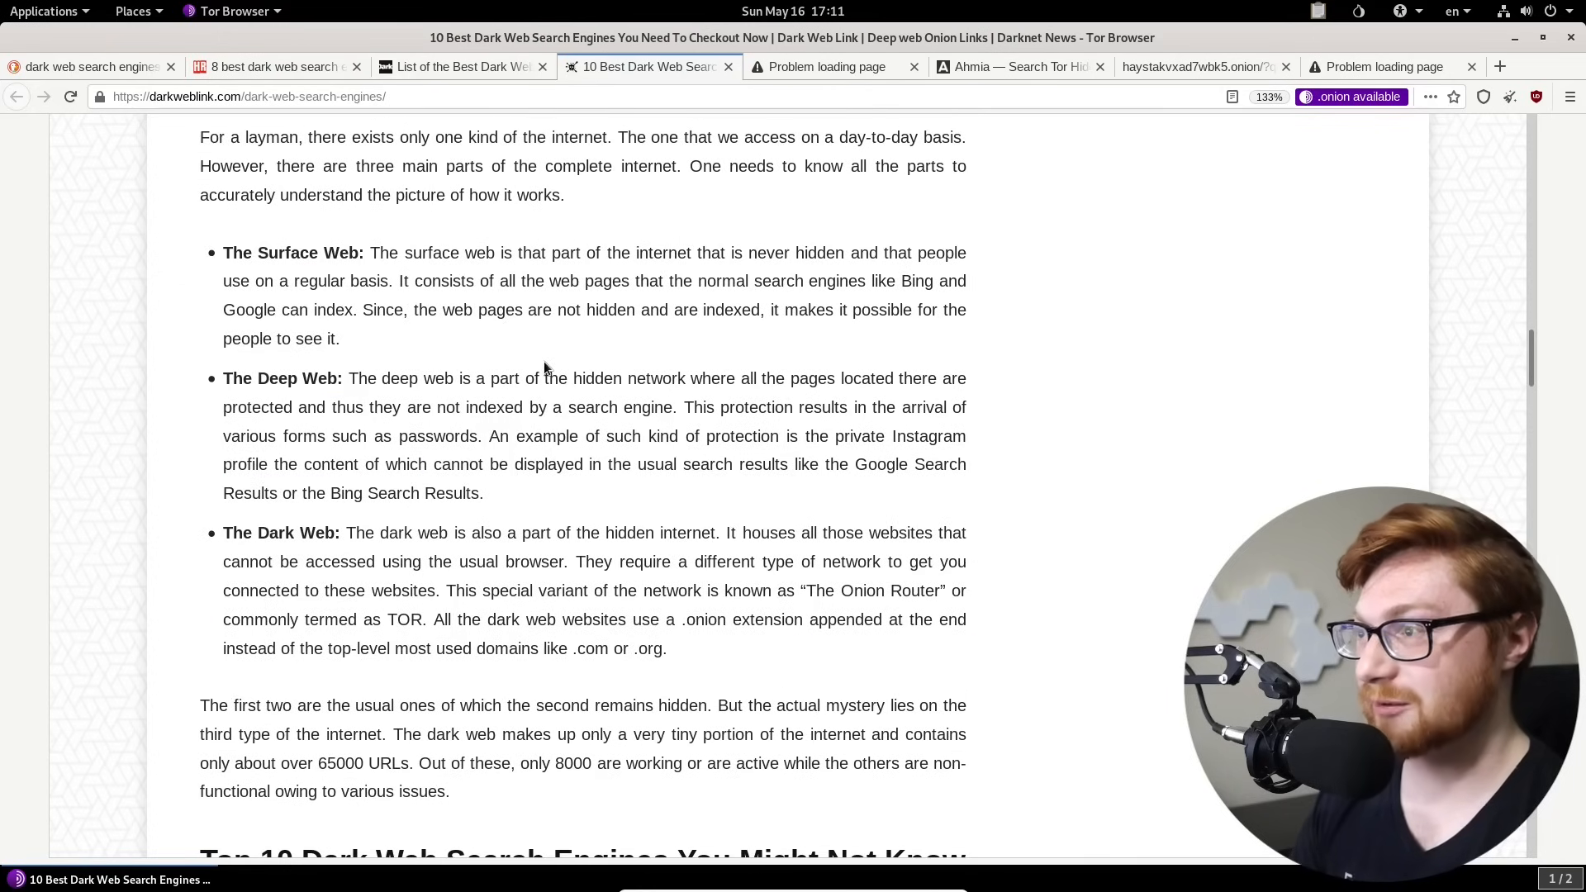
pyautogui.scroll(-3)
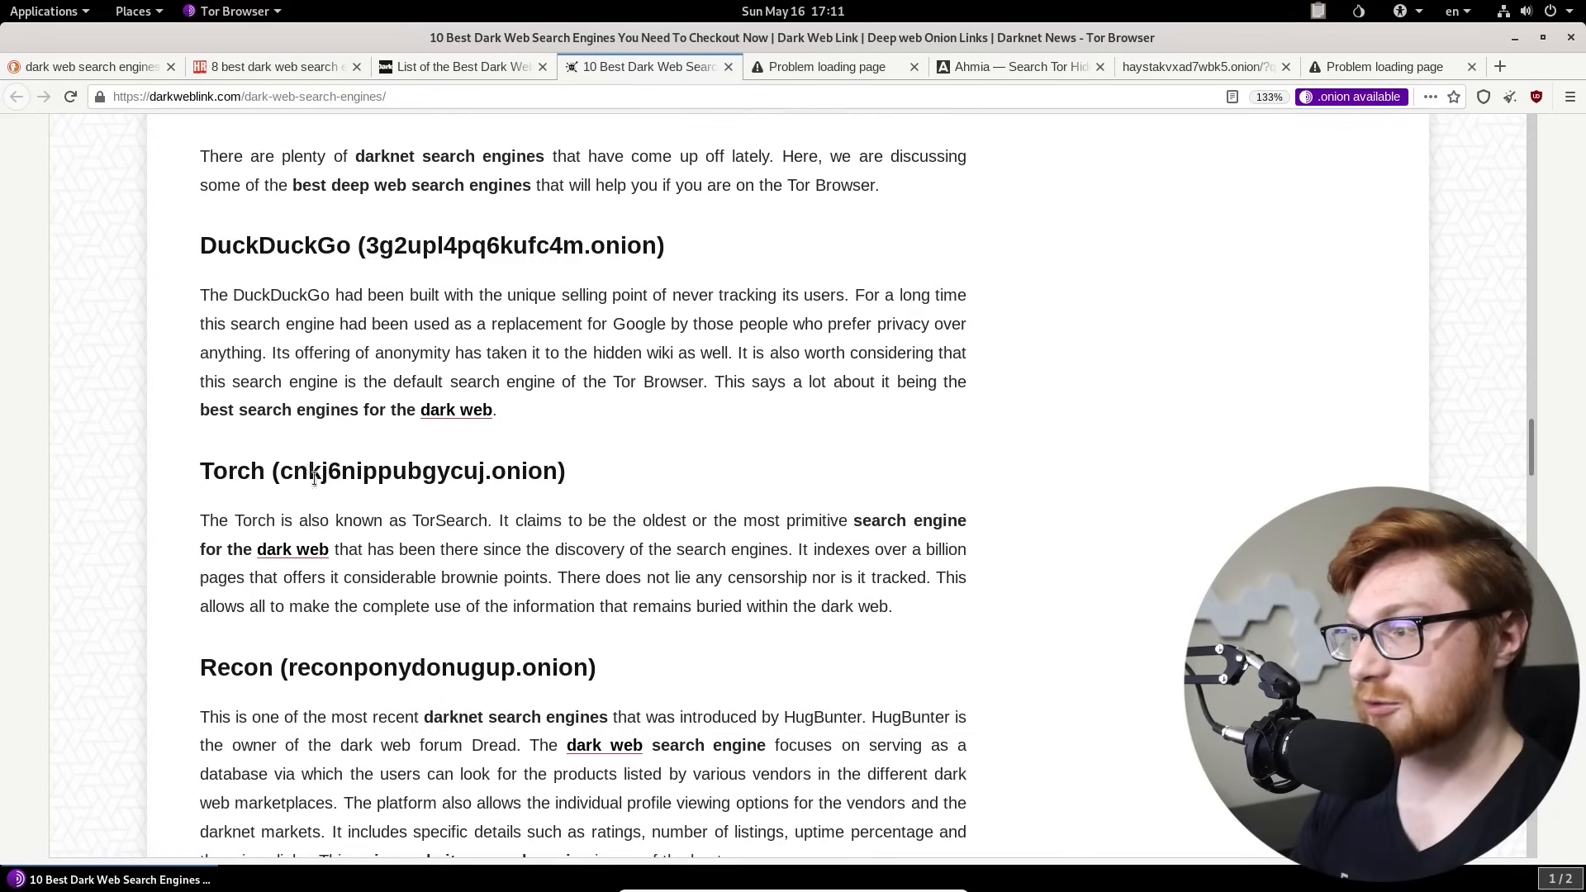
pyautogui.scroll(-3)
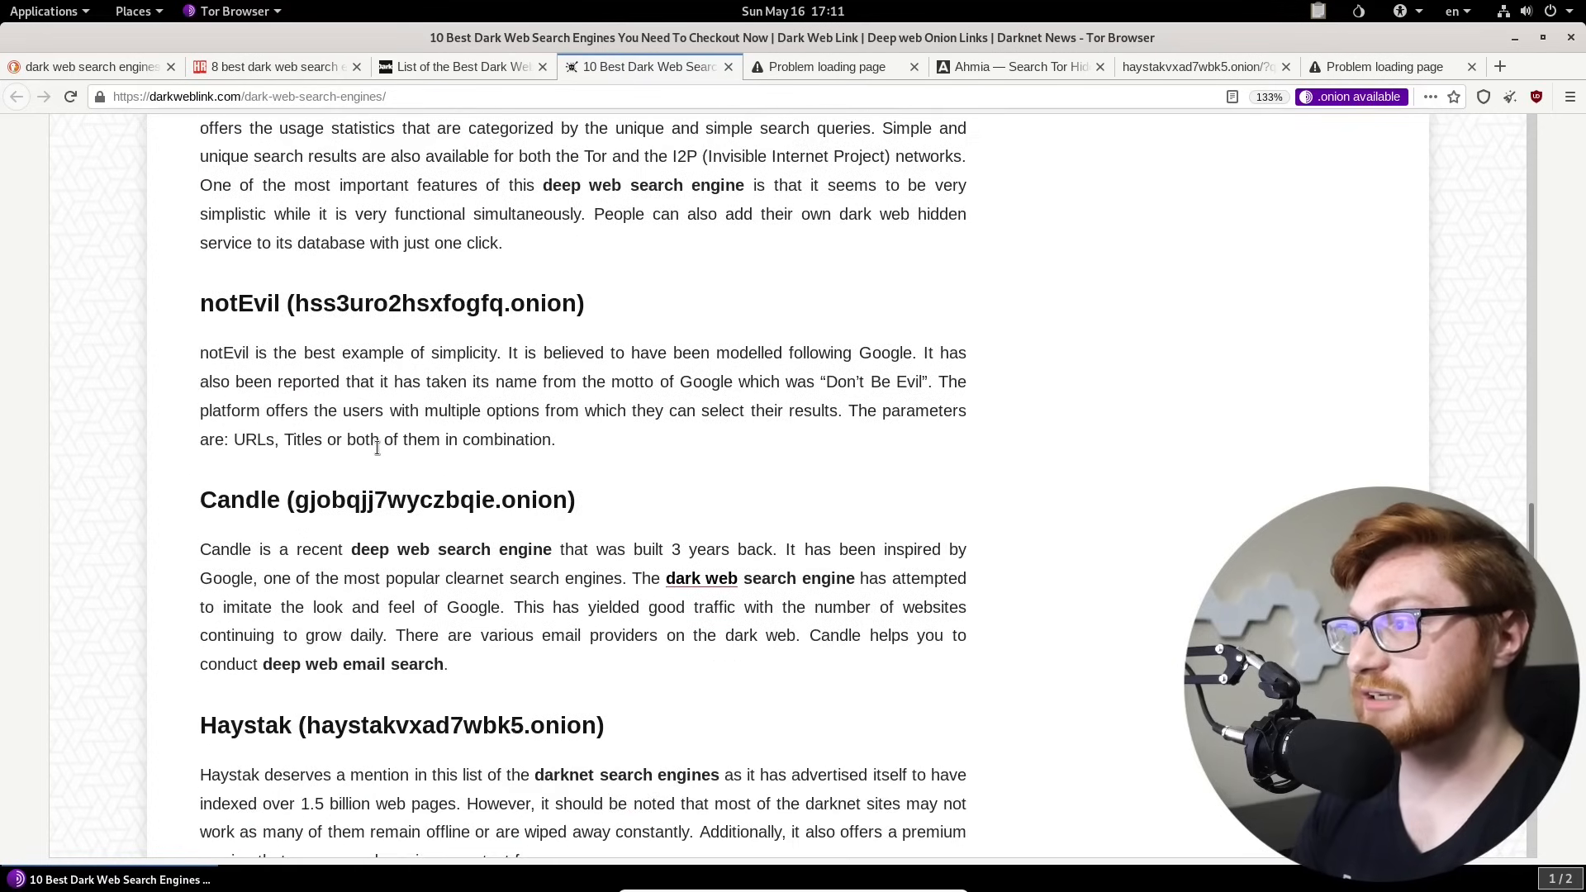
pyautogui.scroll(-3)
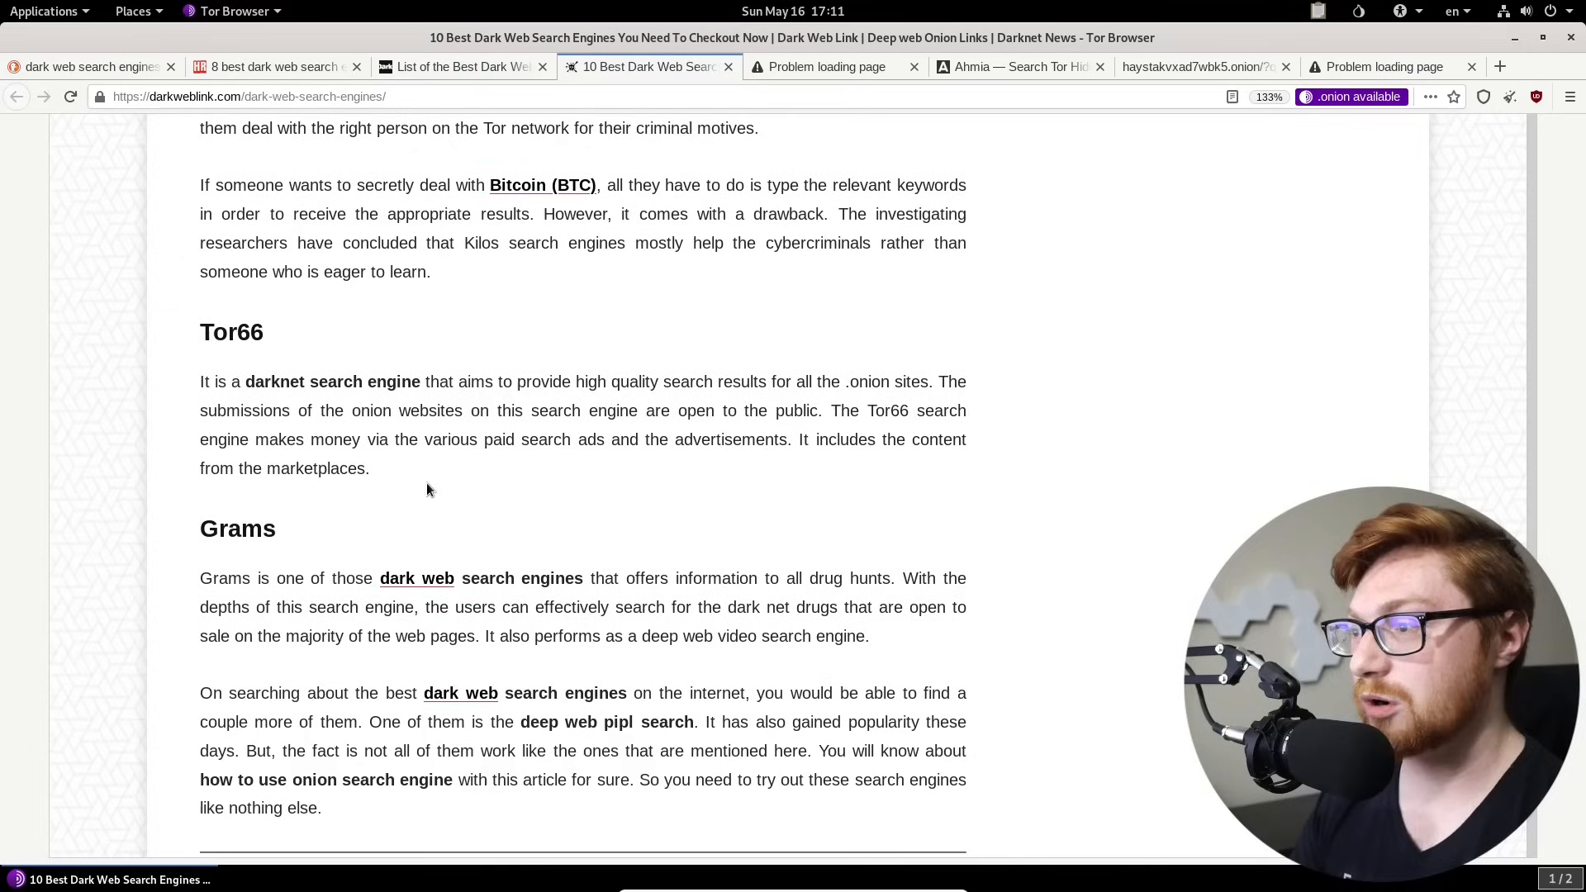
pyautogui.scroll(-3)
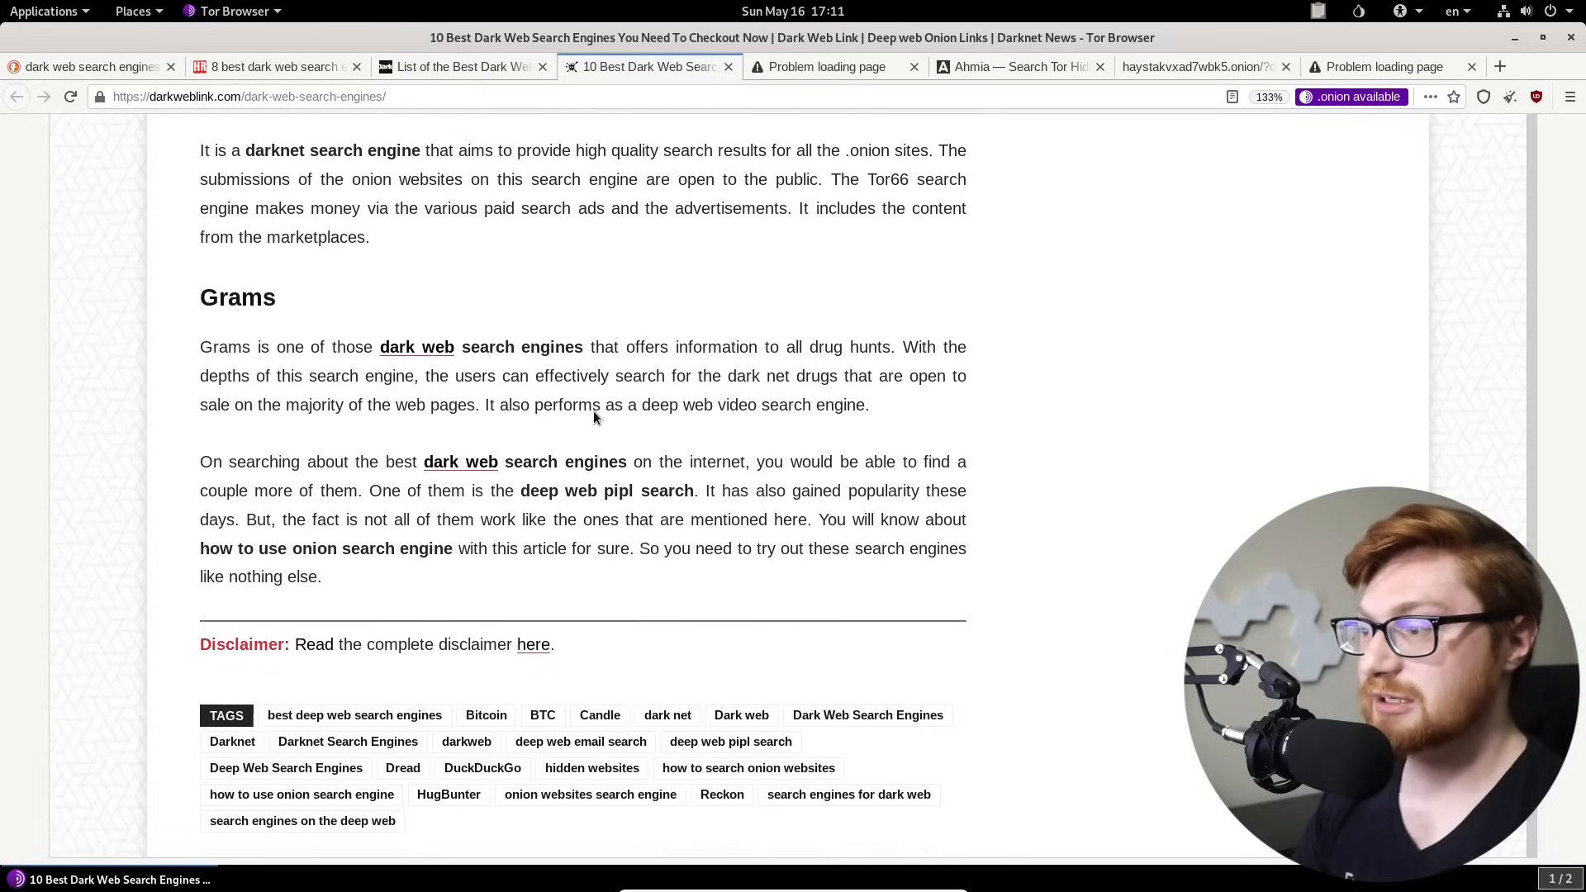
pyautogui.scroll(-3)
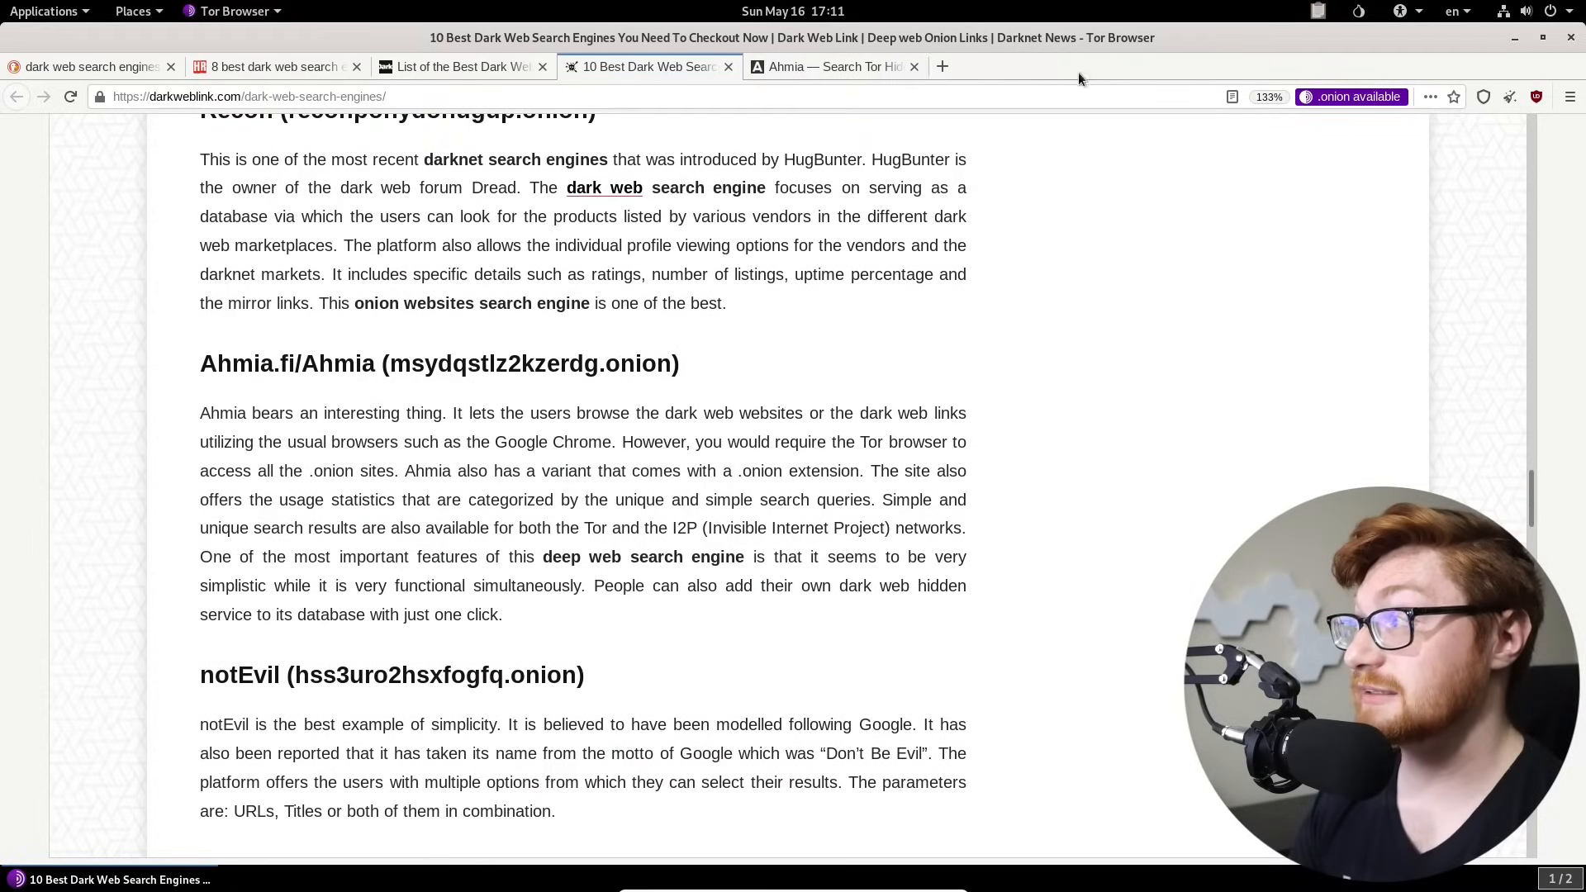
# Step: Search Ahmia for 'hacker', showing 5,670 onion results across 57 pages
pyautogui.click(834, 66)
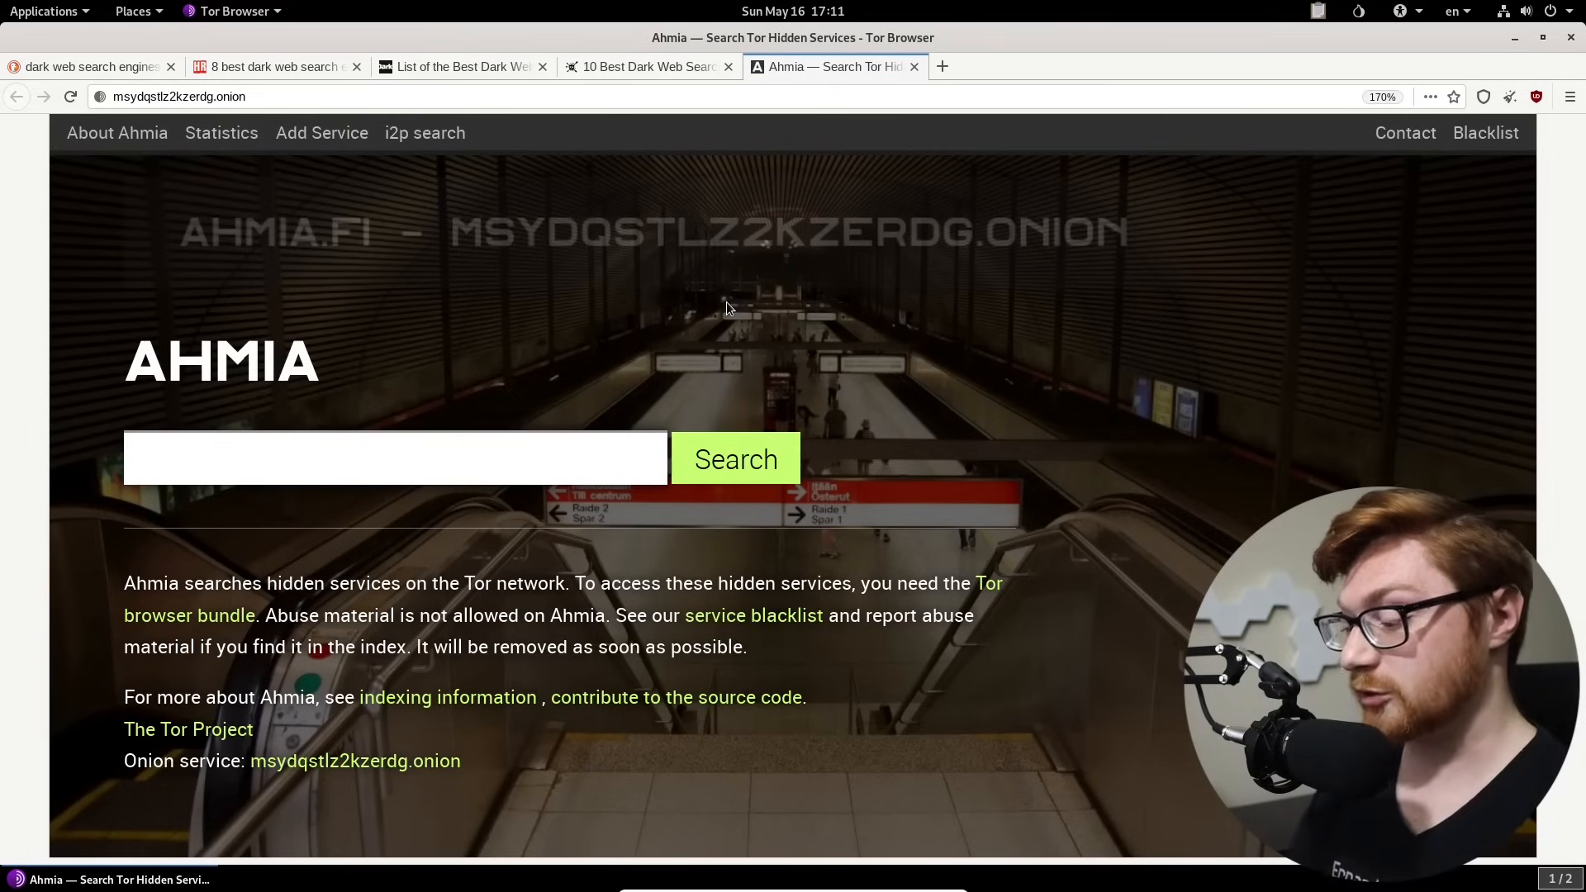
pyautogui.write('hacker')
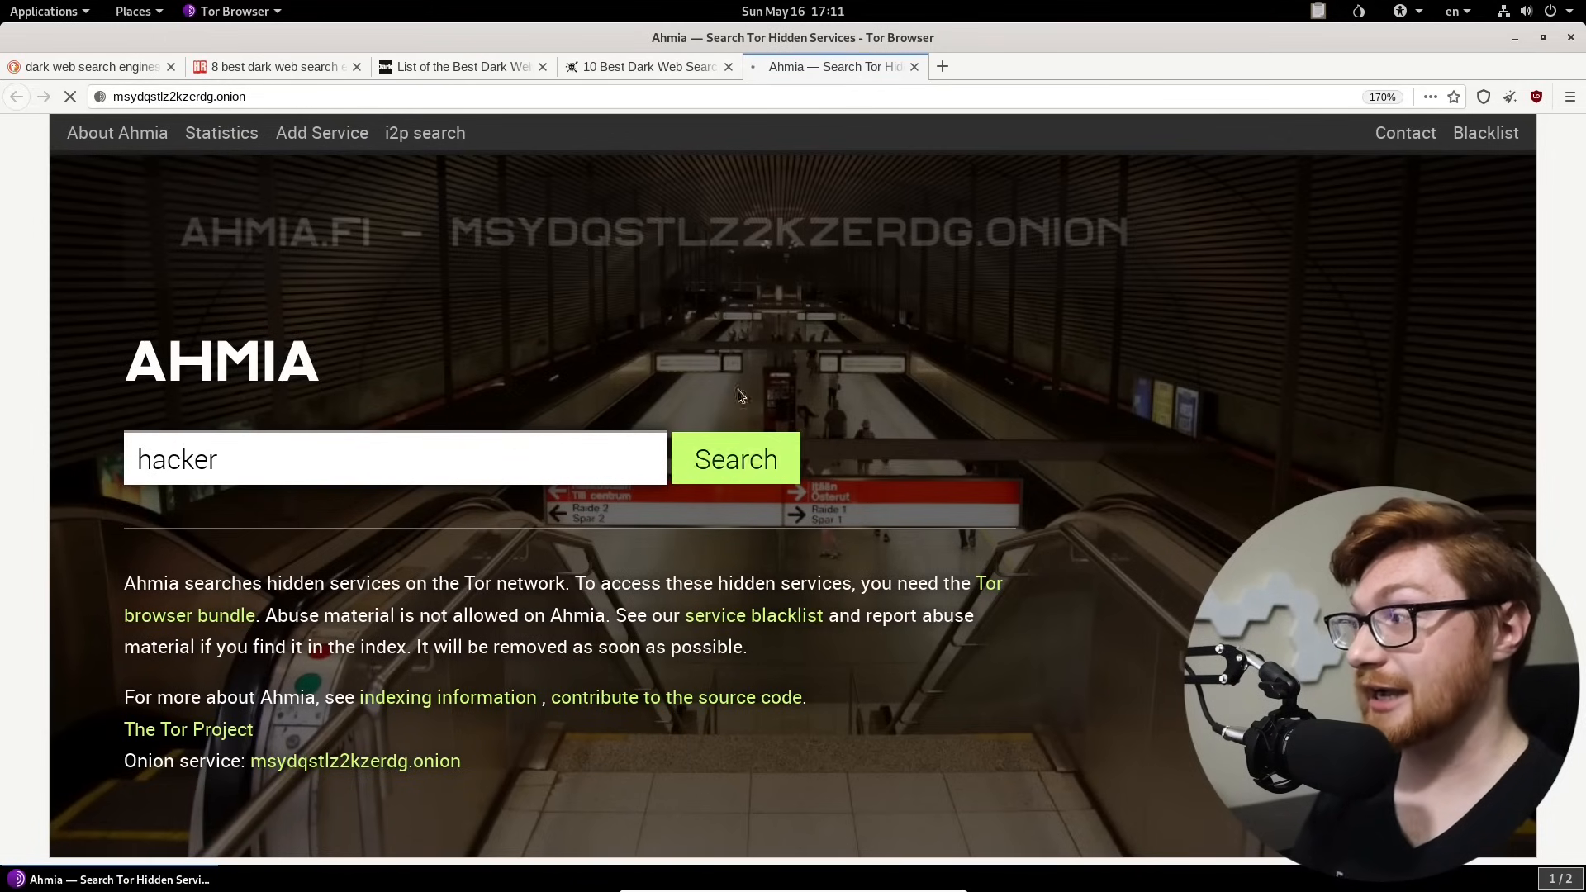
pyautogui.click(735, 458)
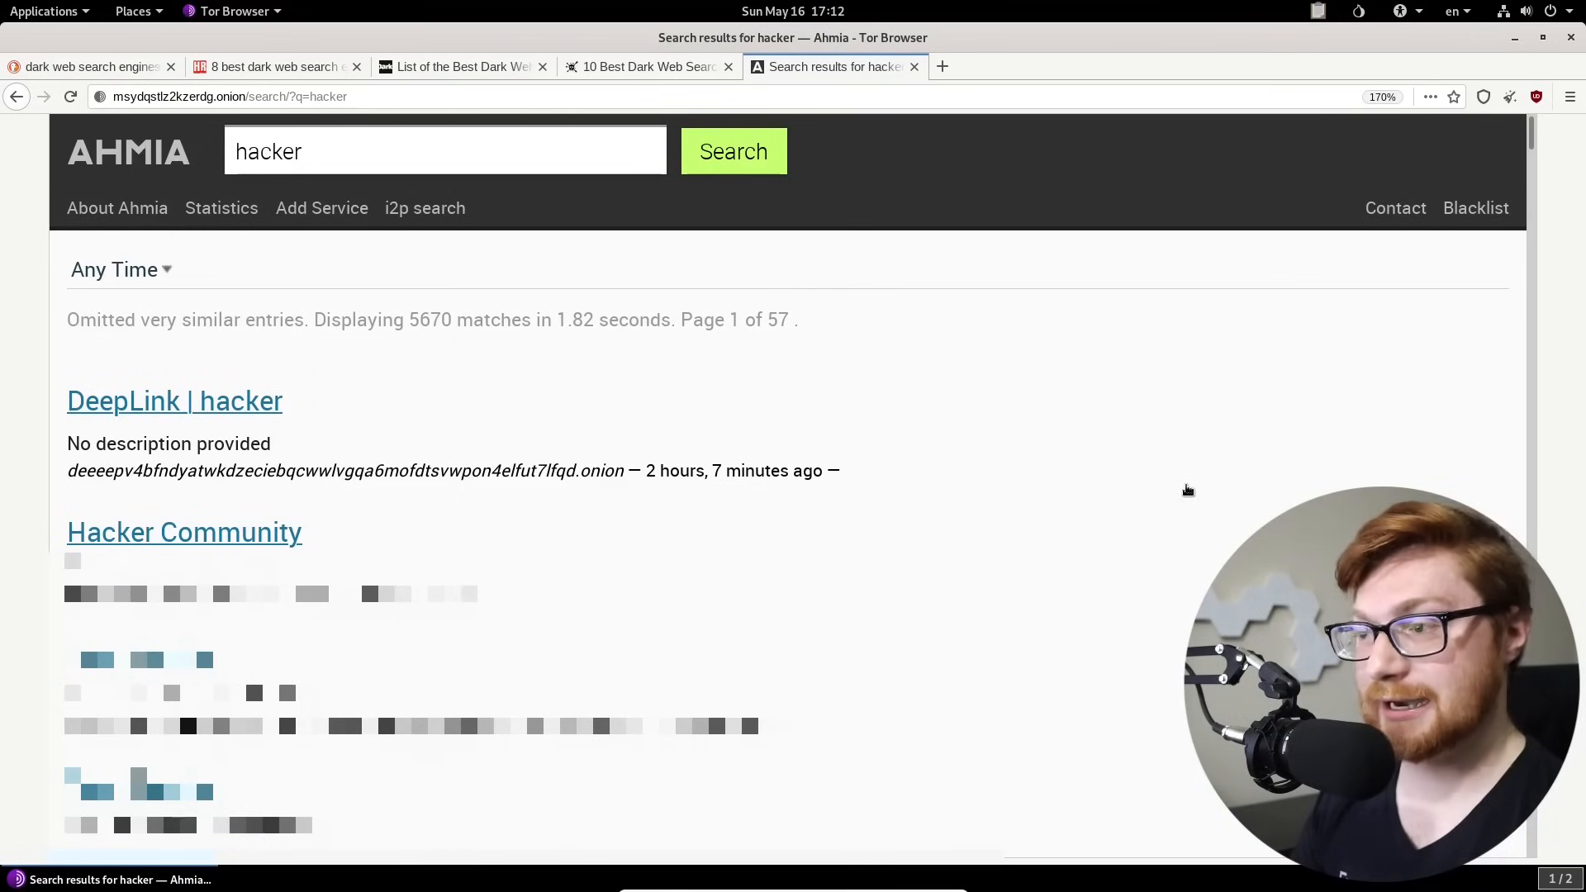
# Step: Look through the Ahmia 'hacker' results, opening DeepLink and another result in background tabs
pyautogui.scroll(-3)
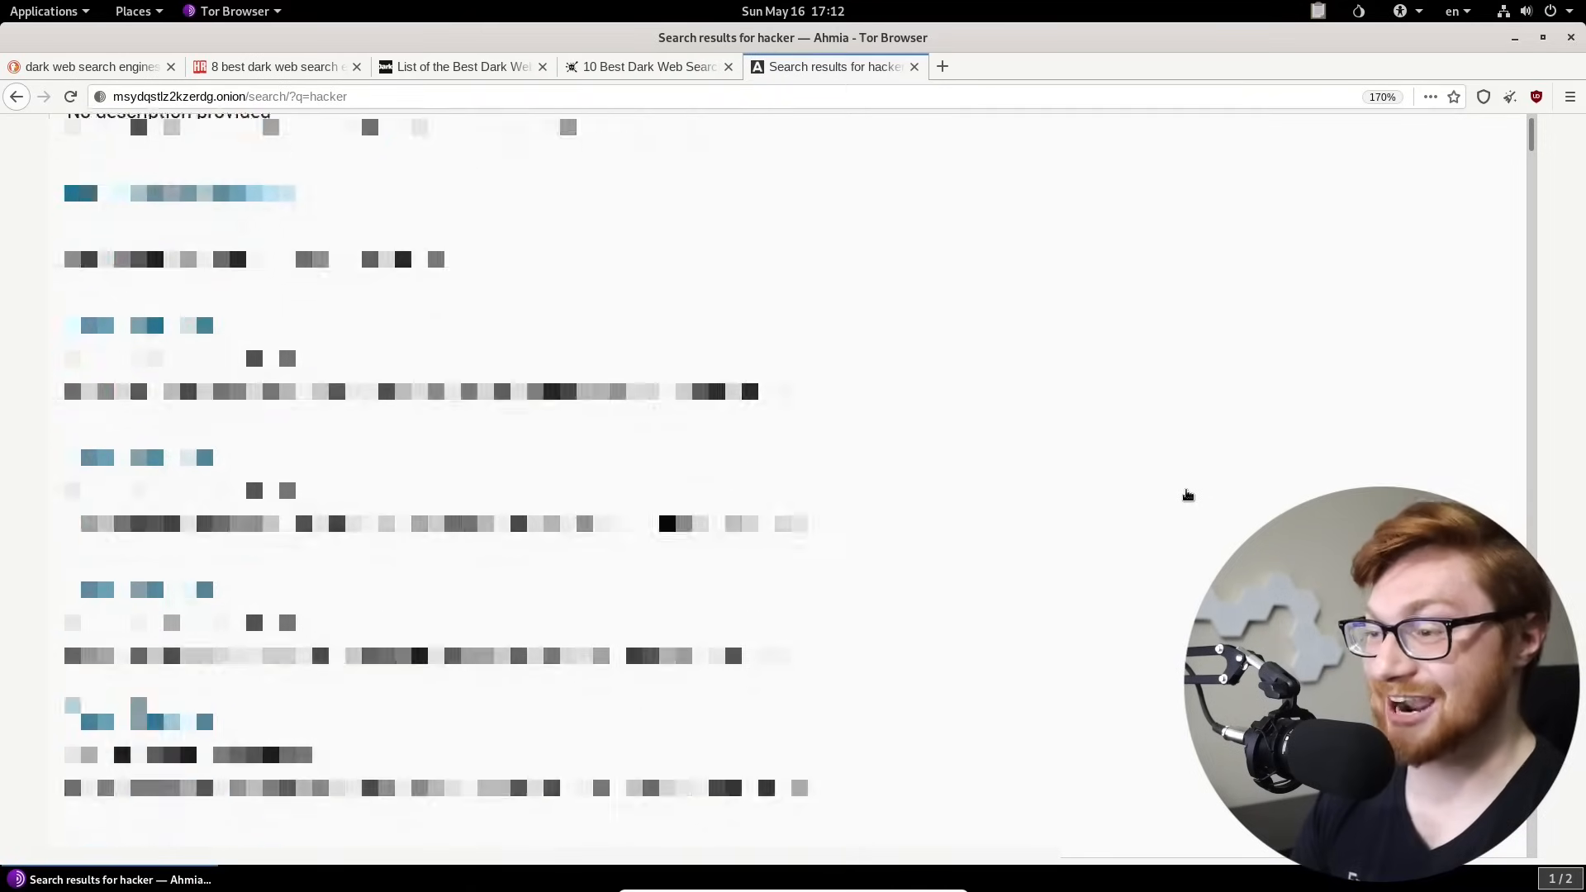
pyautogui.scroll(-3)
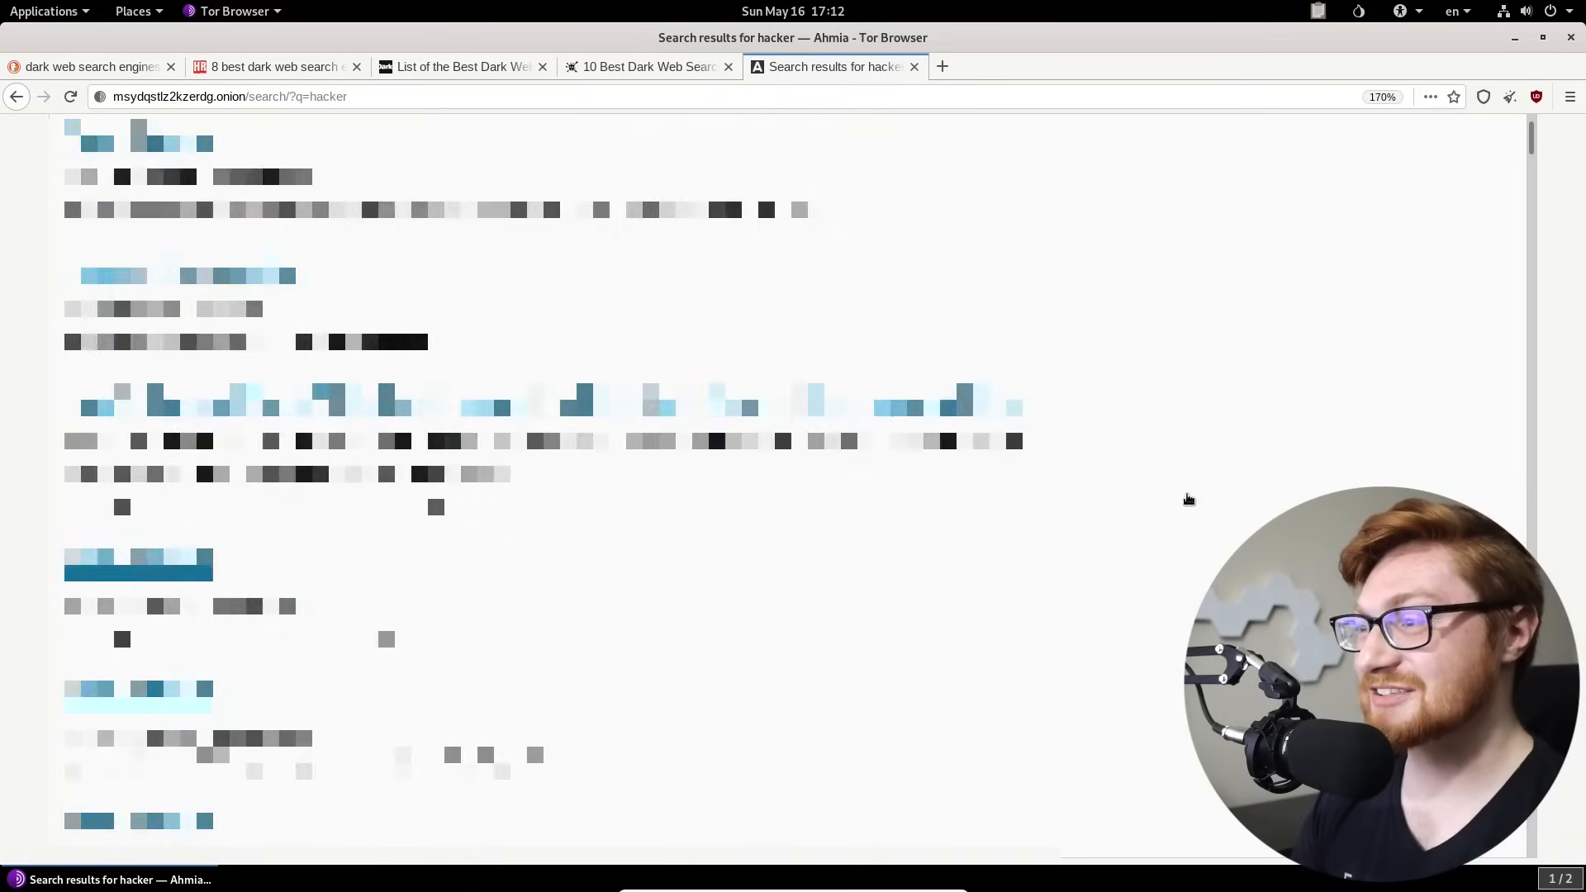
pyautogui.scroll(-3)
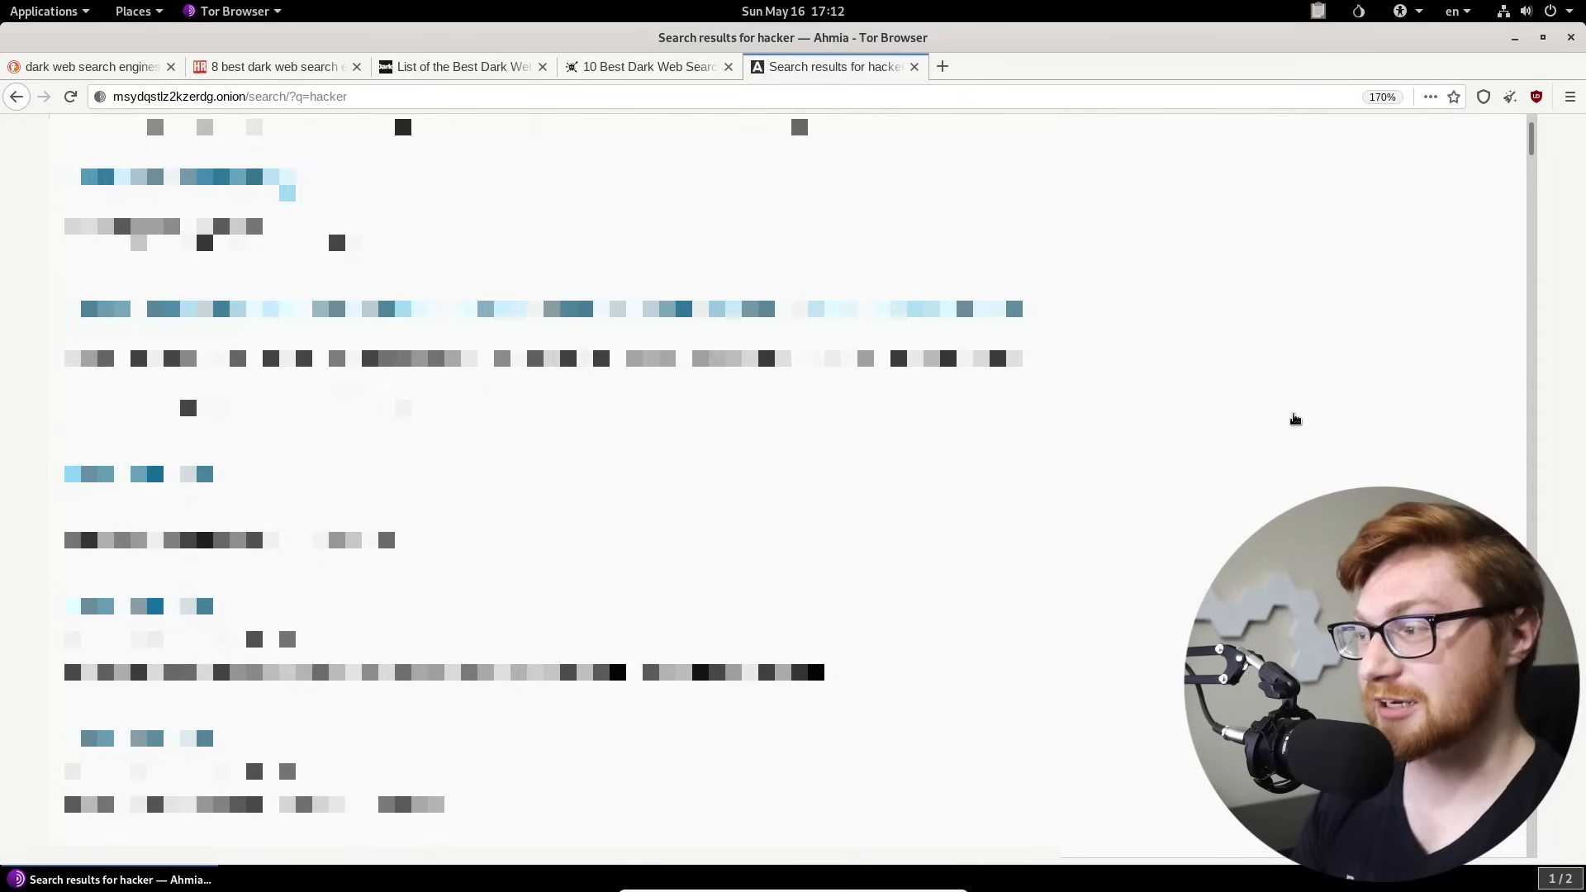
pyautogui.scroll(-3)
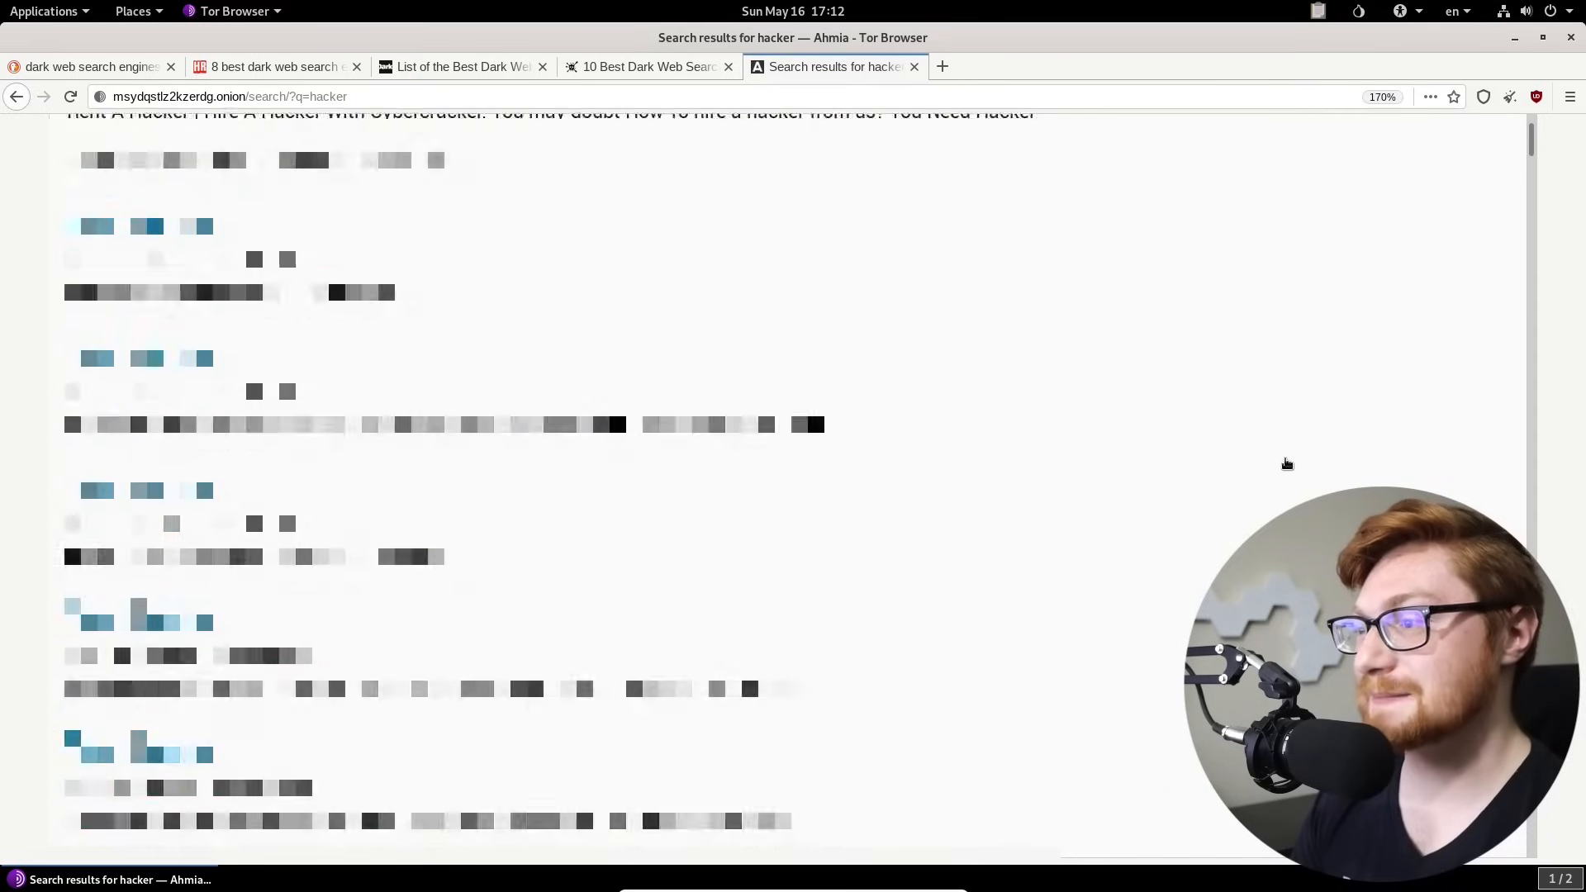
pyautogui.scroll(-3)
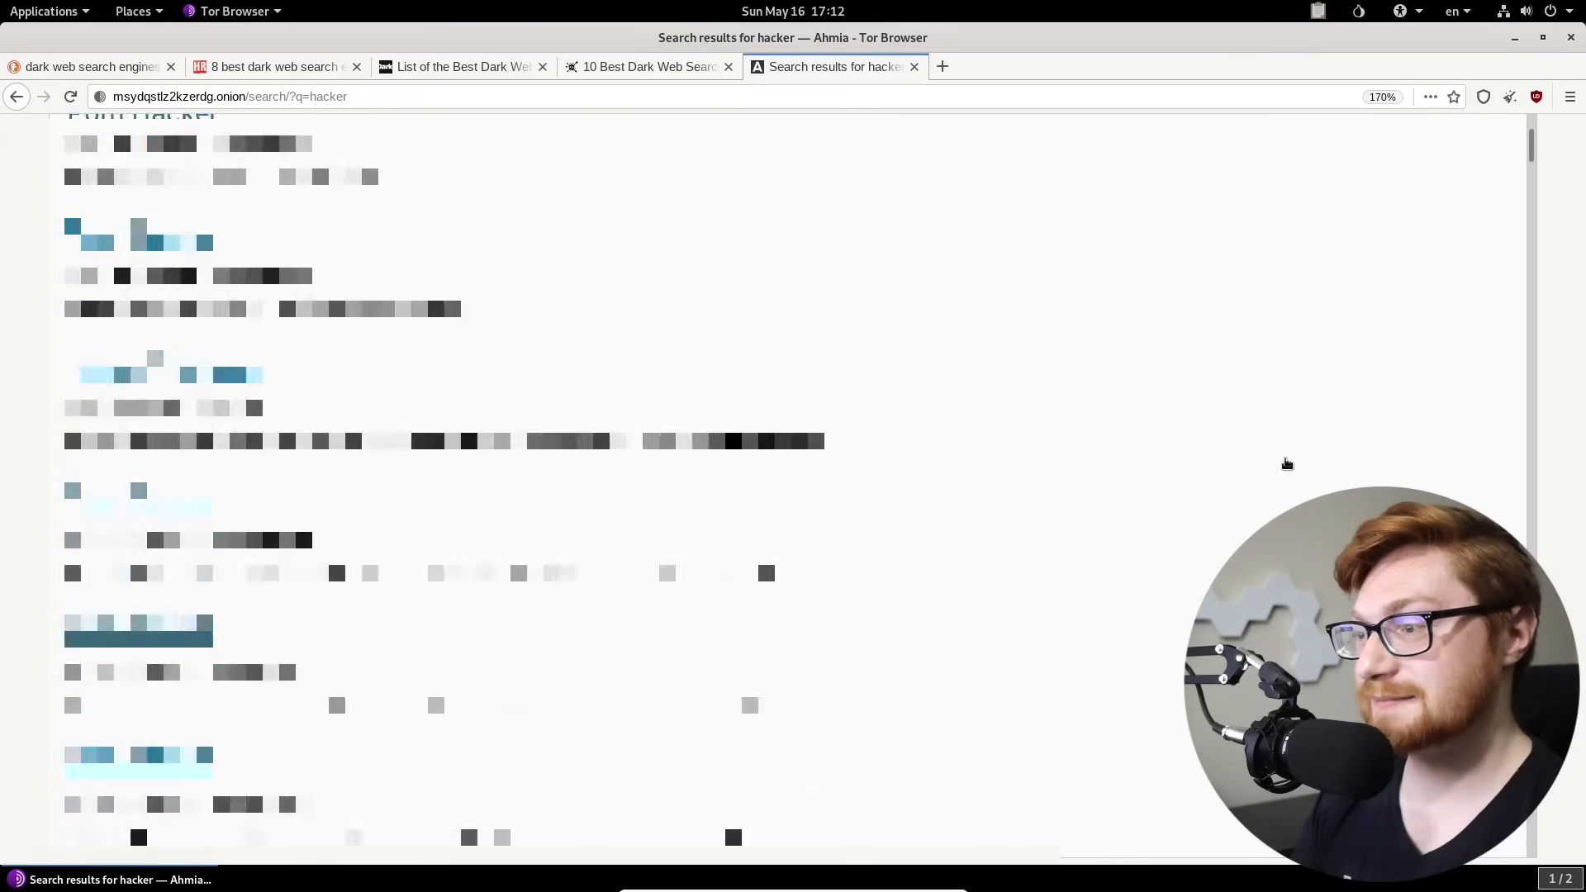
pyautogui.scroll(-3)
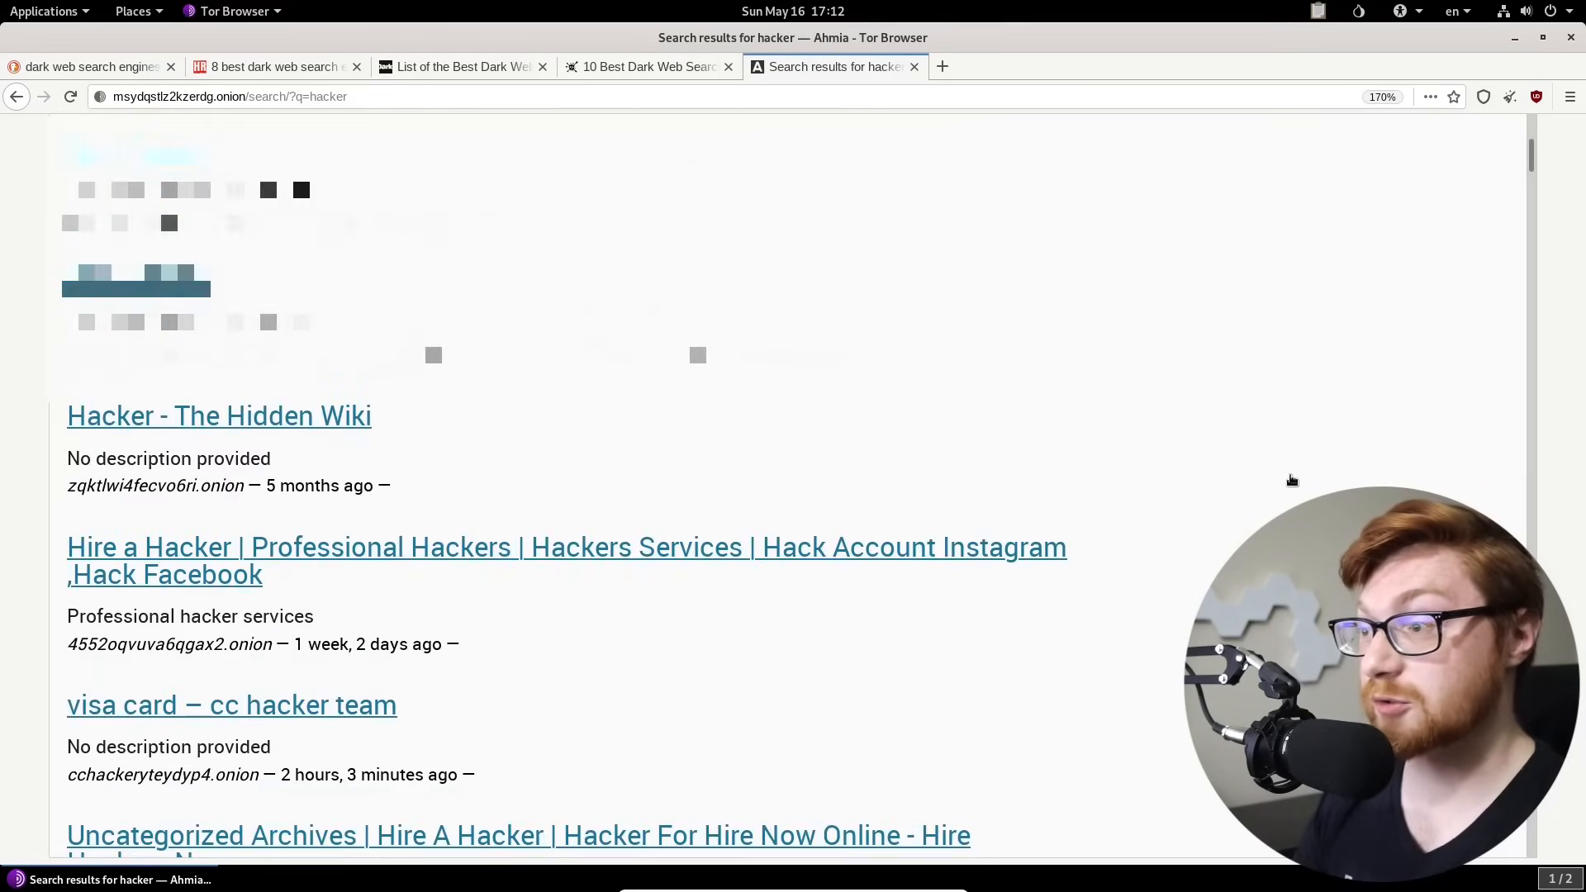
pyautogui.scroll(-3)
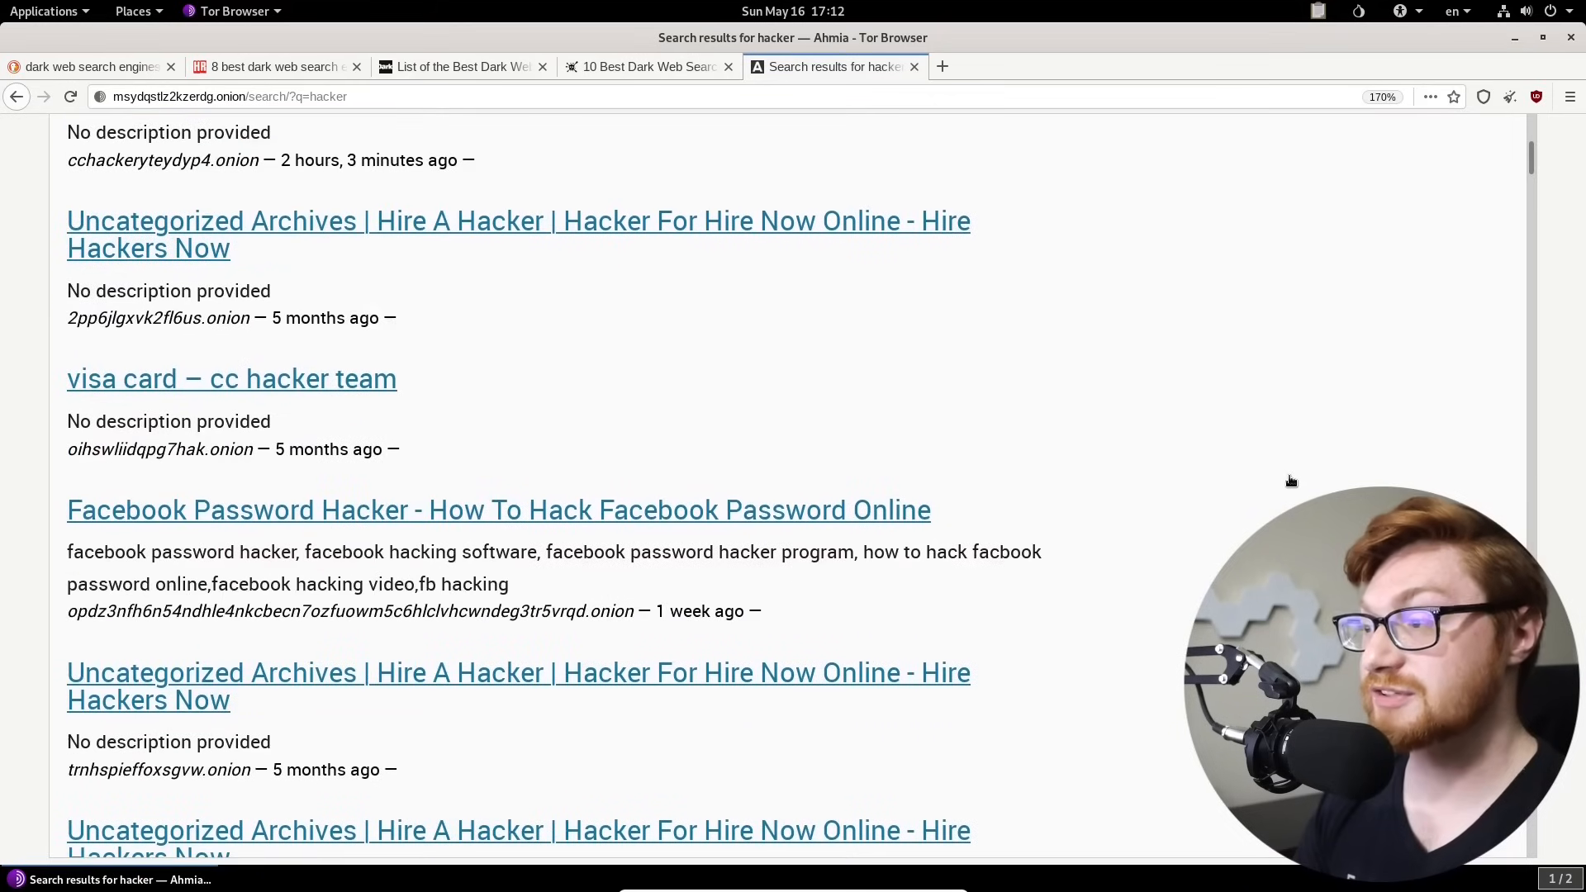
pyautogui.scroll(-3)
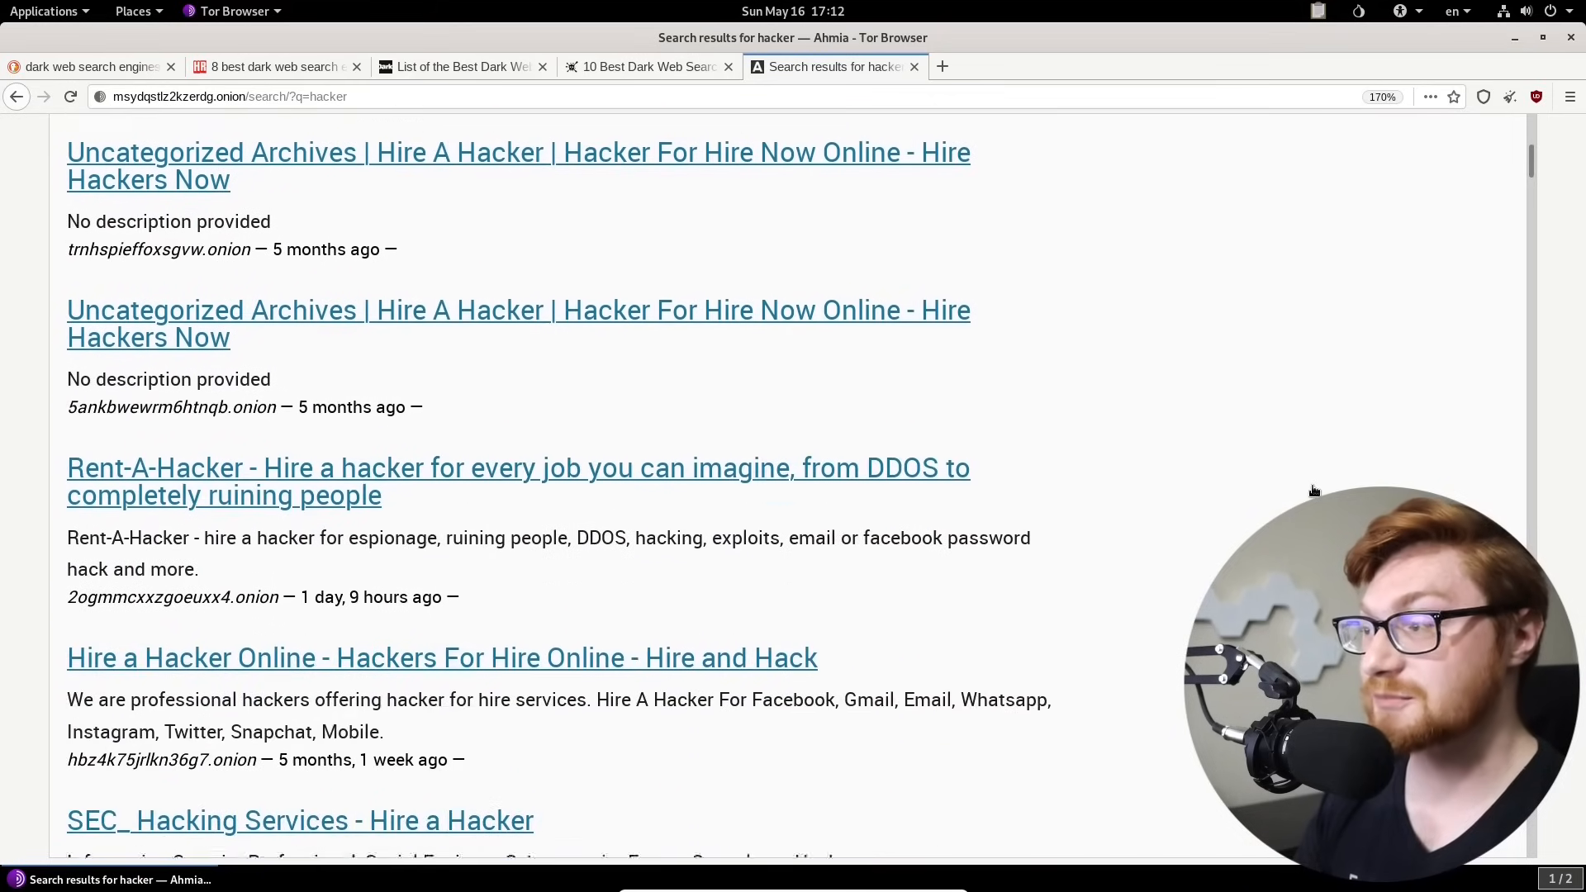
pyautogui.scroll(-3)
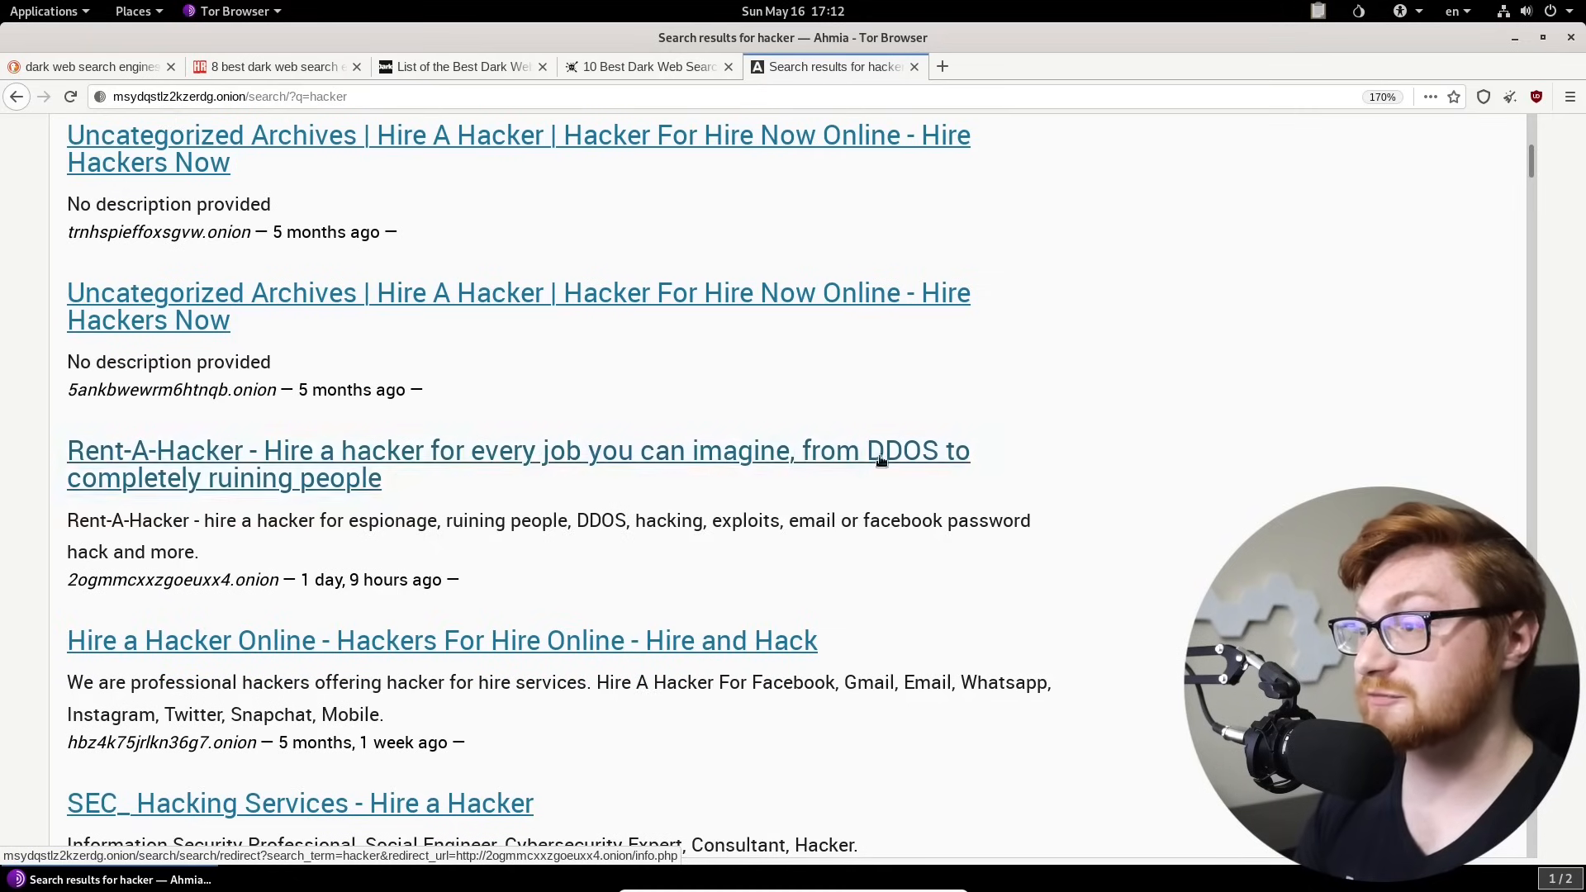
pyautogui.moveTo(466, 519)
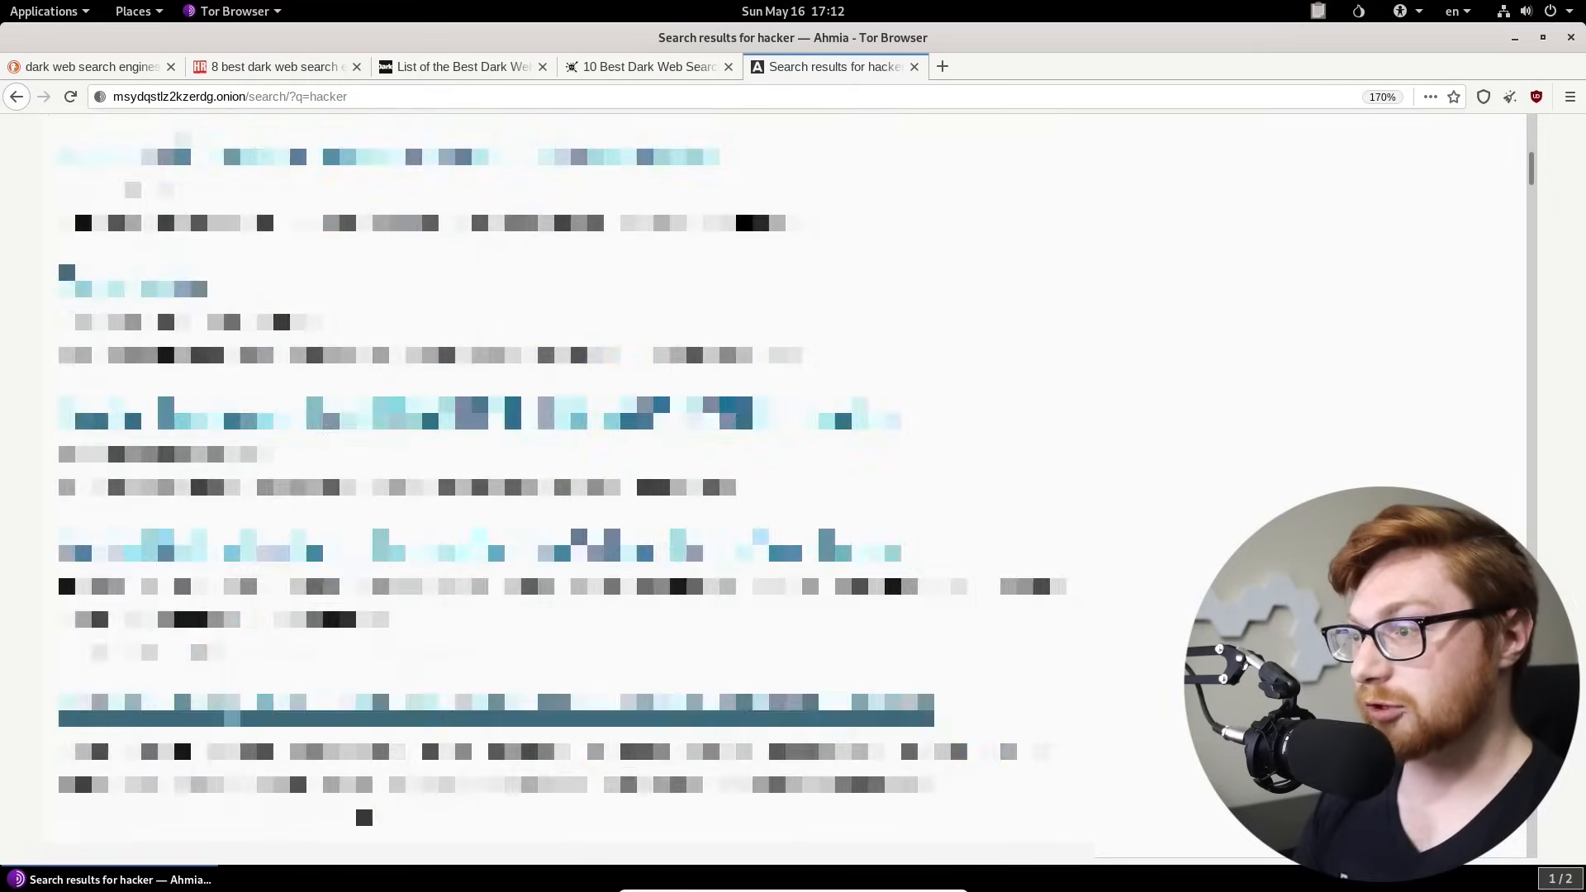
pyautogui.scroll(-3)
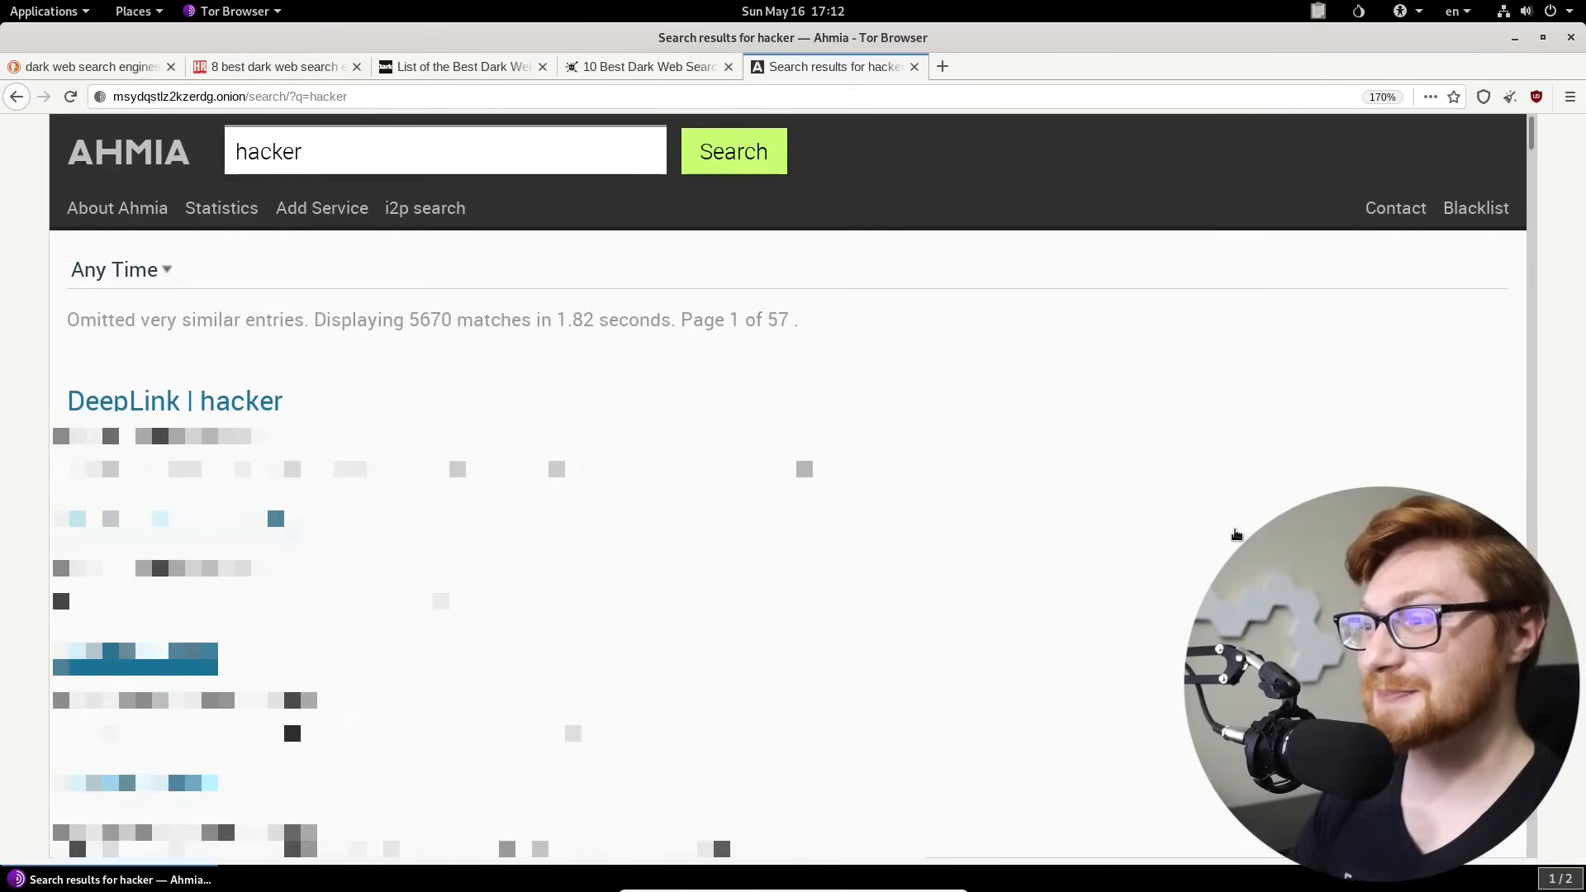
pyautogui.scroll(-3)
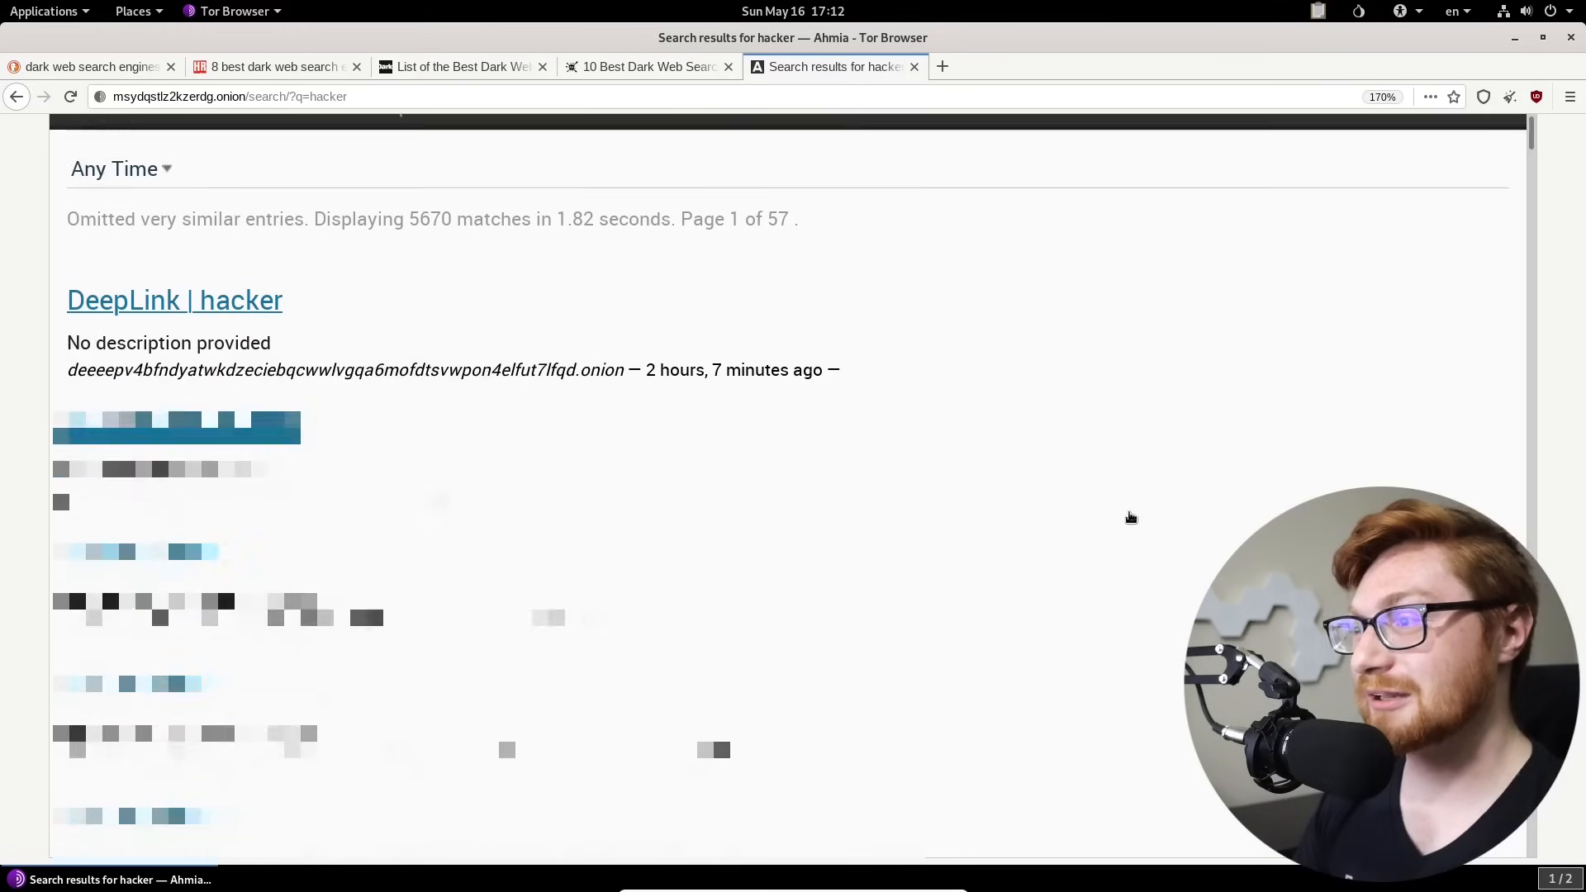
pyautogui.scroll(-3)
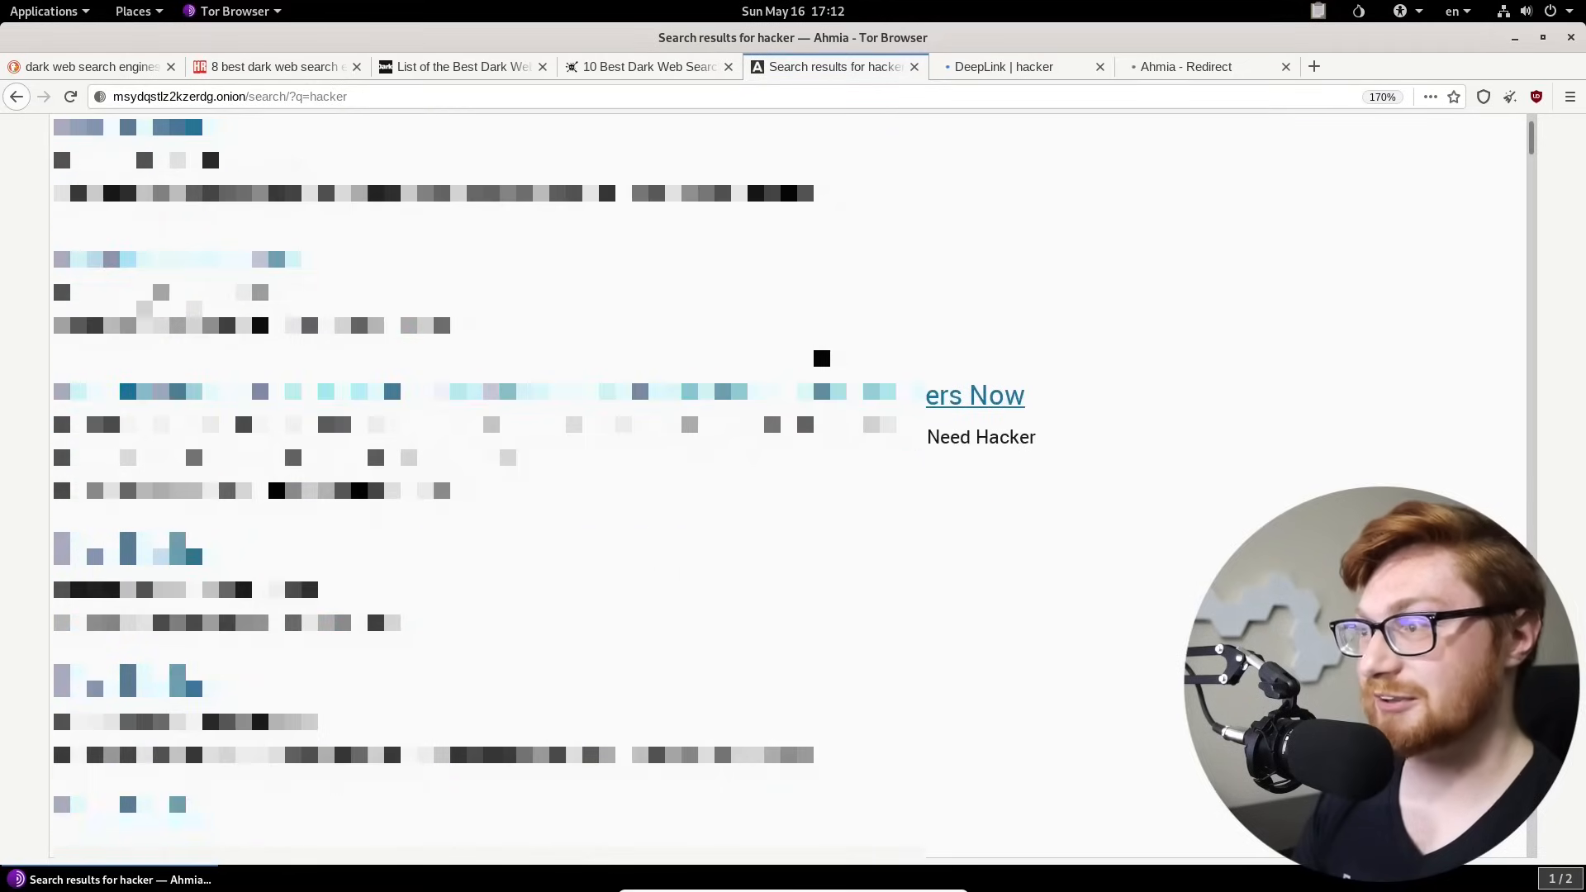
# Step: Review the DeepLink hacker listing, selecting part of the WhatsApp hacking description, then switch to Hacker Community
pyautogui.click(974, 394)
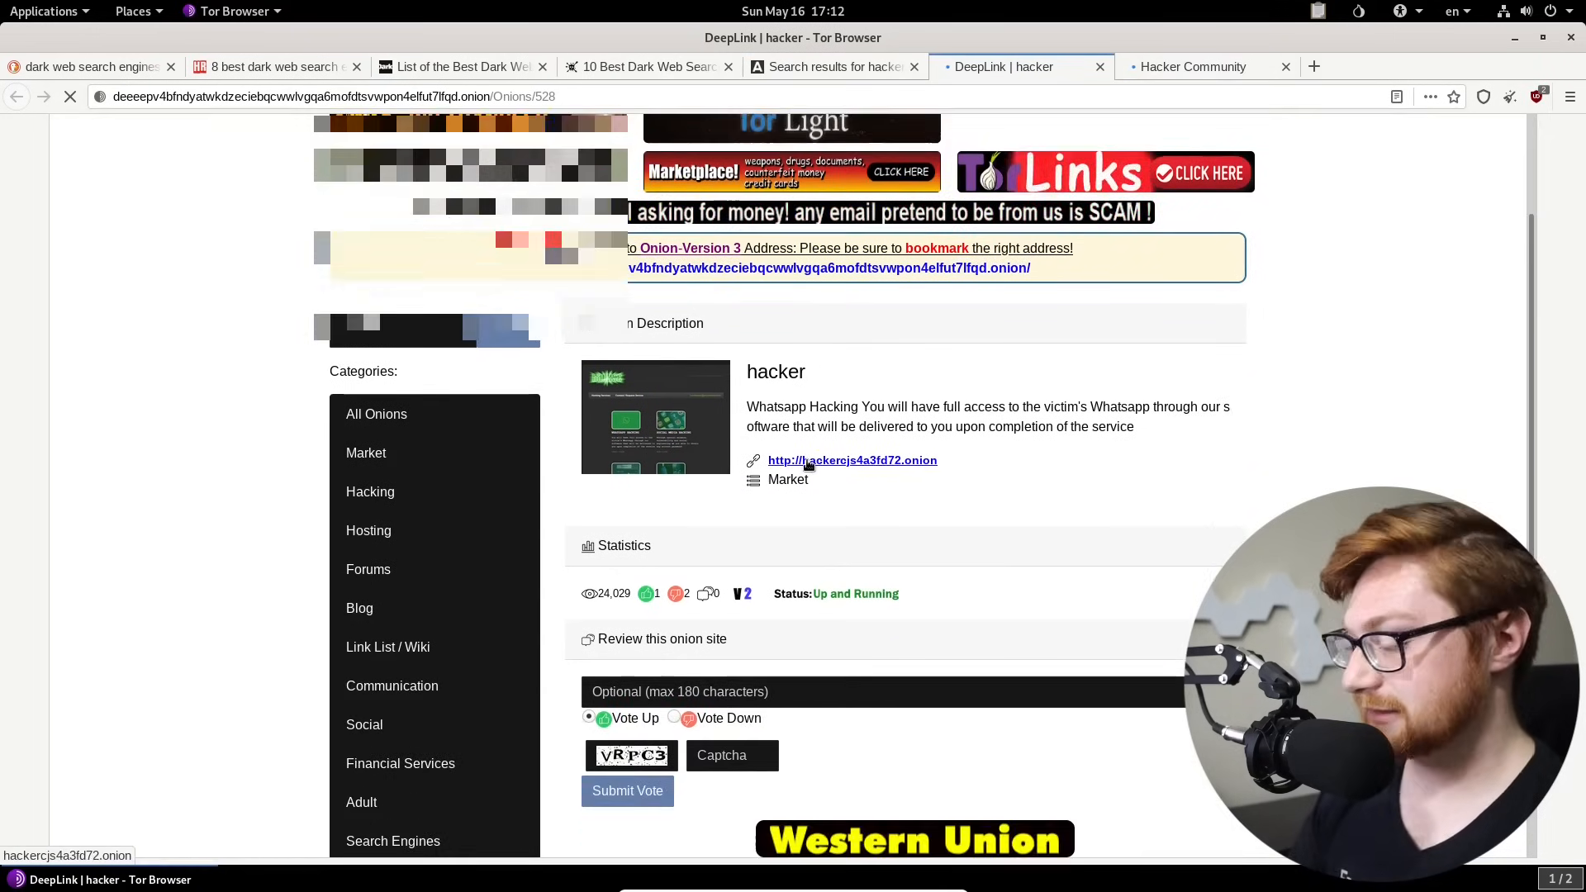
pyautogui.press('ctrl+plus')
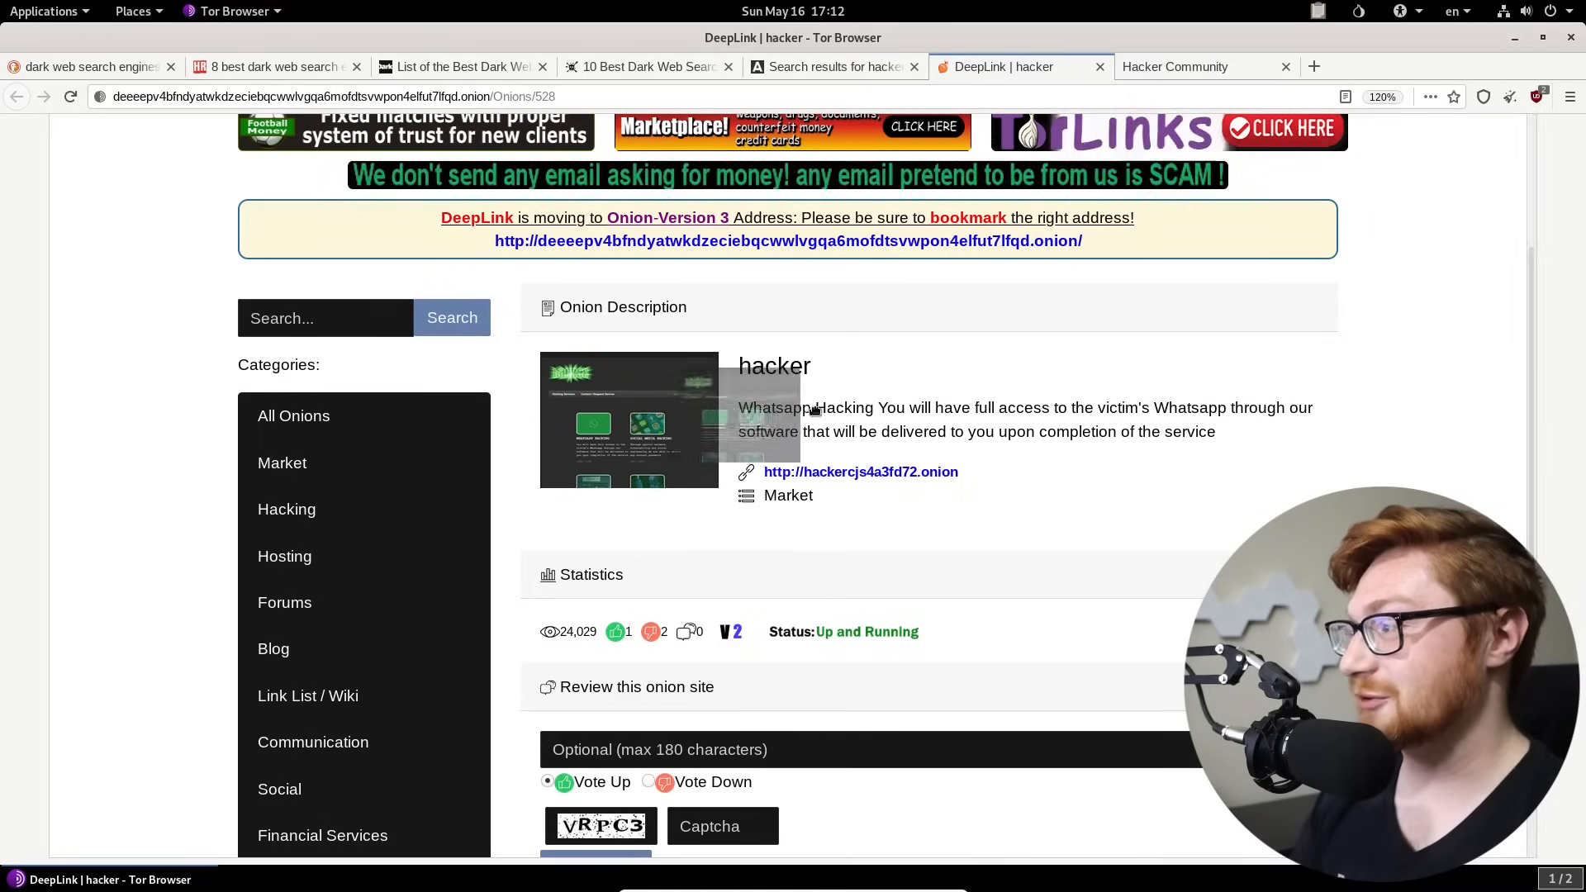
pyautogui.moveTo(948, 408); pyautogui.dragTo(1111, 407)
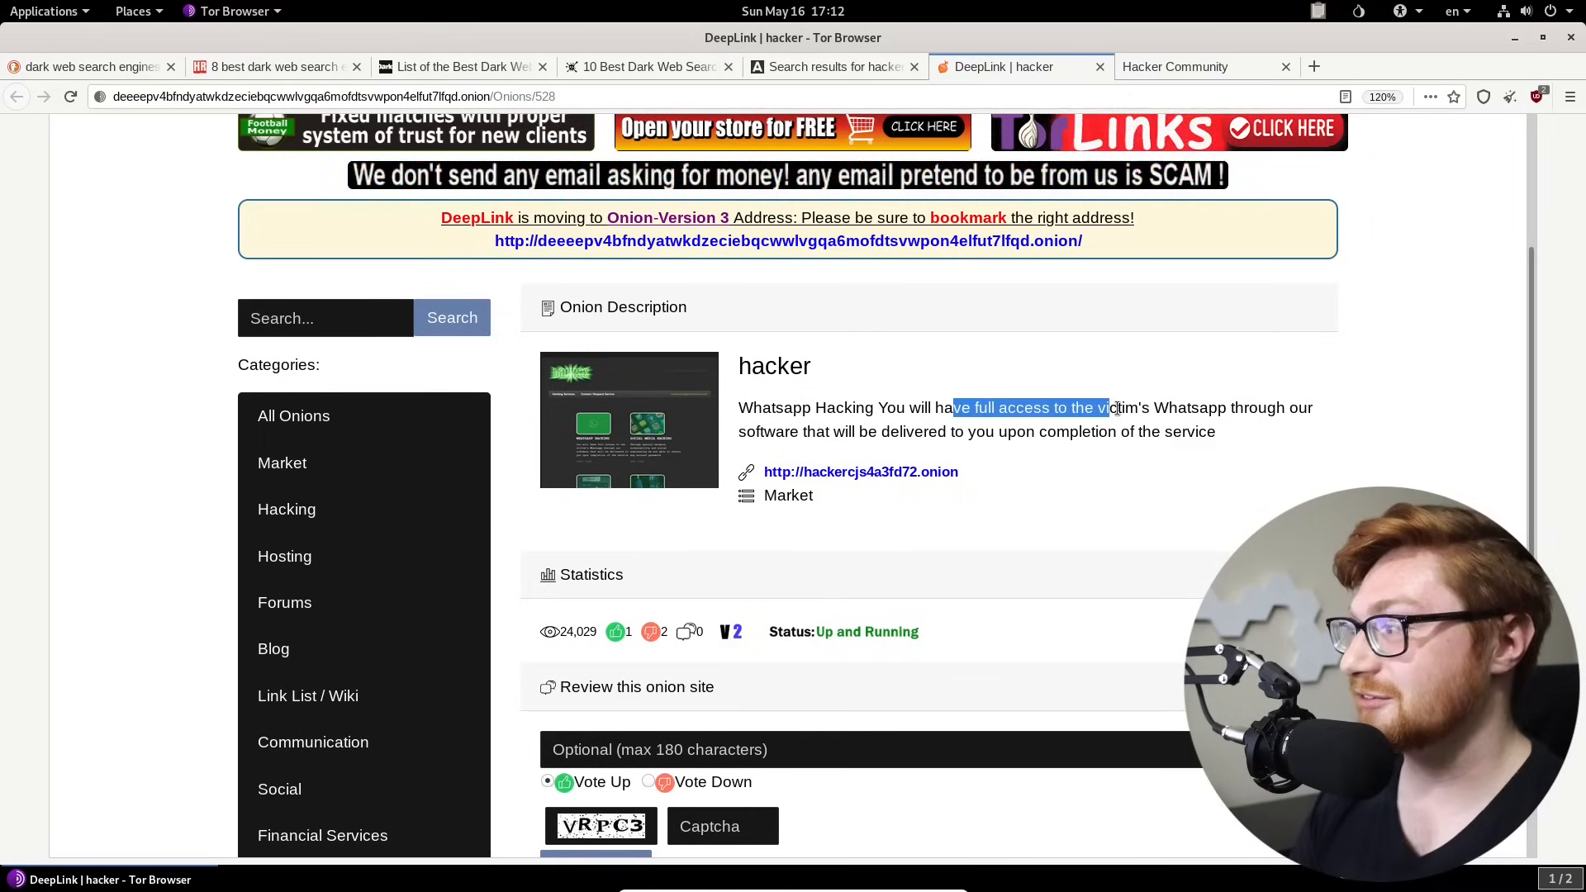
pyautogui.scroll(-3)
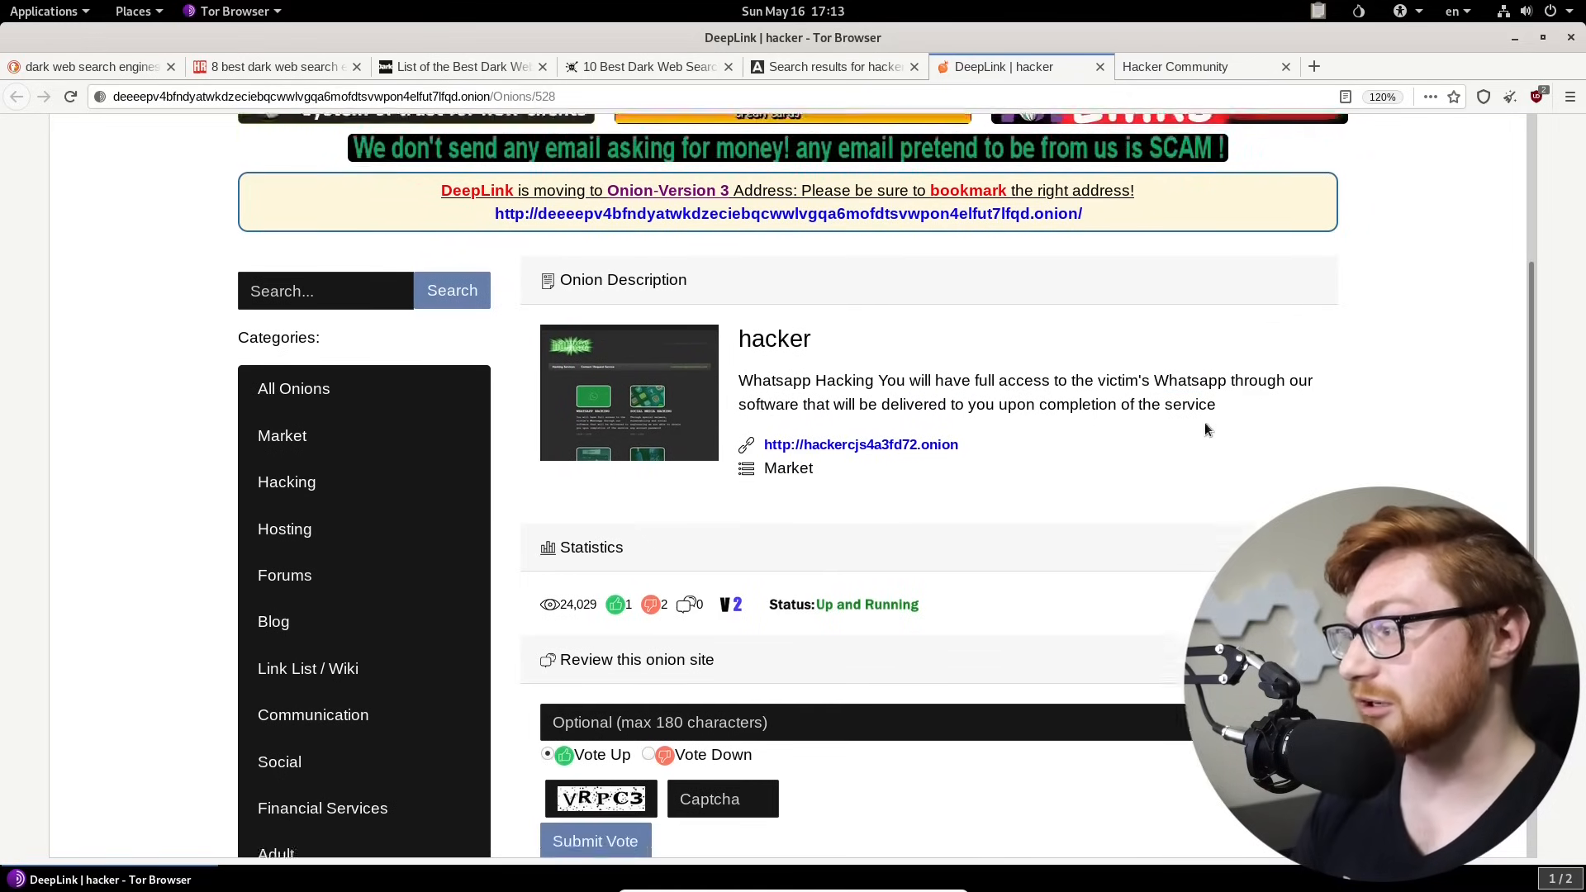
pyautogui.scroll(-3)
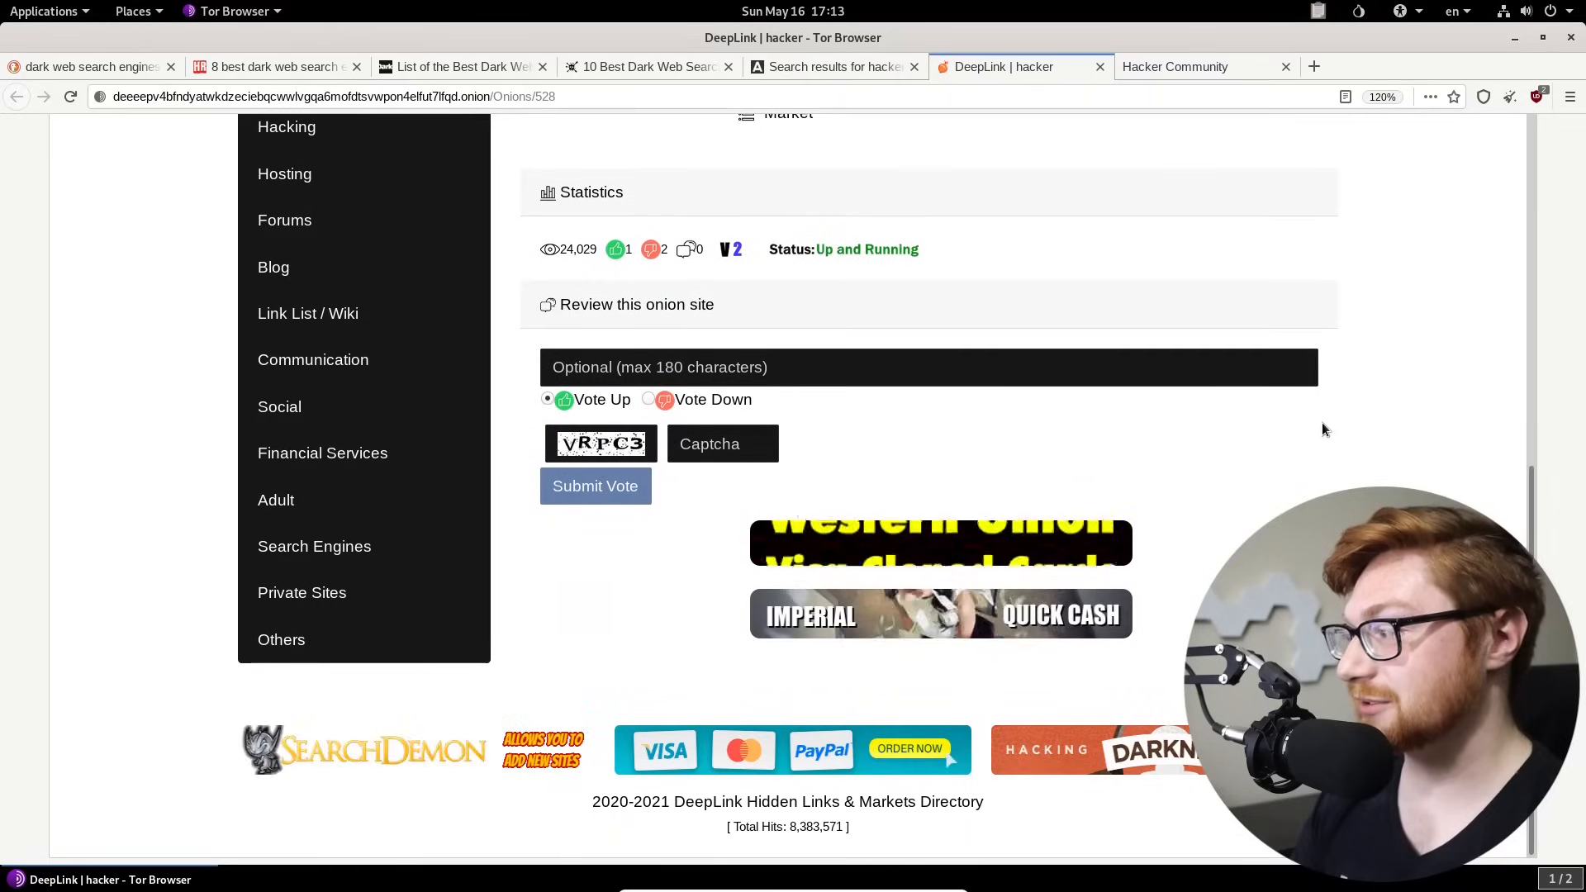
pyautogui.click(1173, 66)
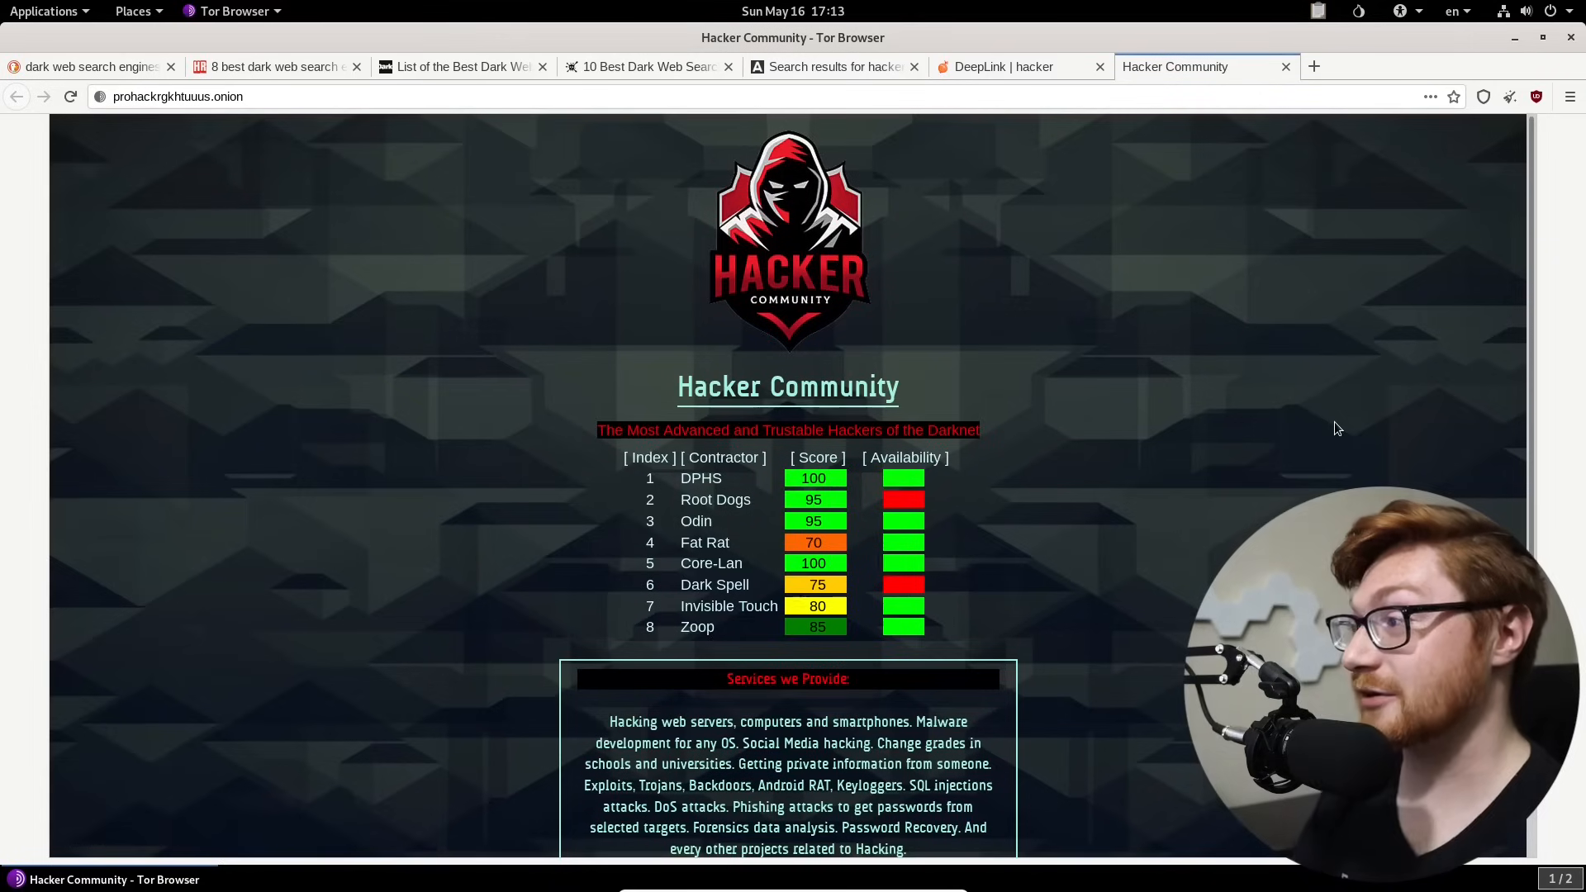
# Step: Read through the Hacker Community contractor list, then close it and the DeepLink page
pyautogui.press('ctrl+plus')
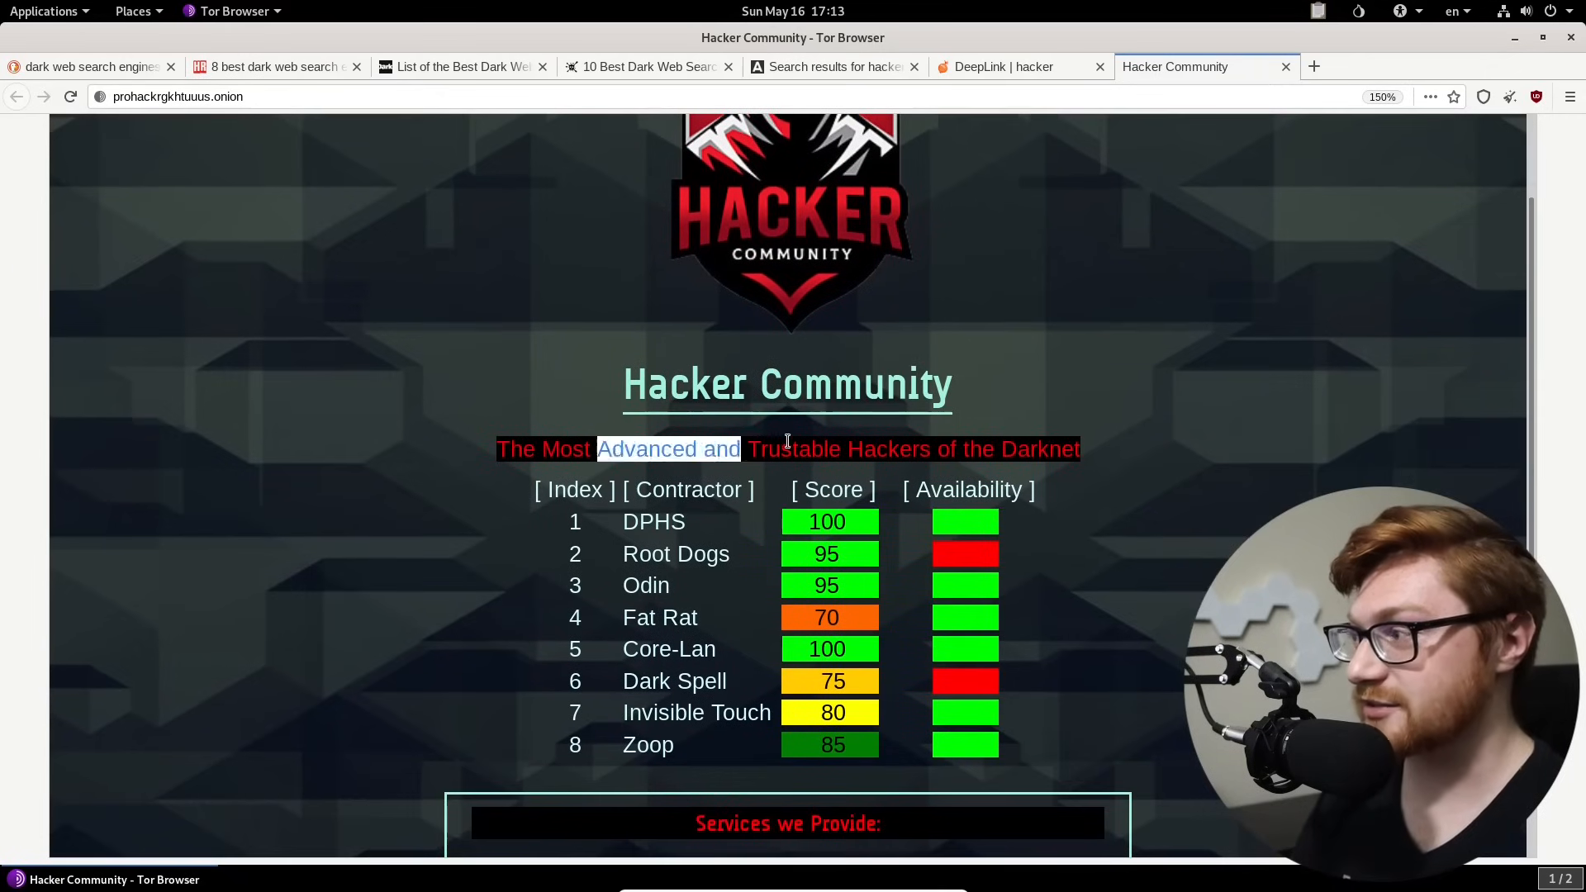
pyautogui.scroll(-3)
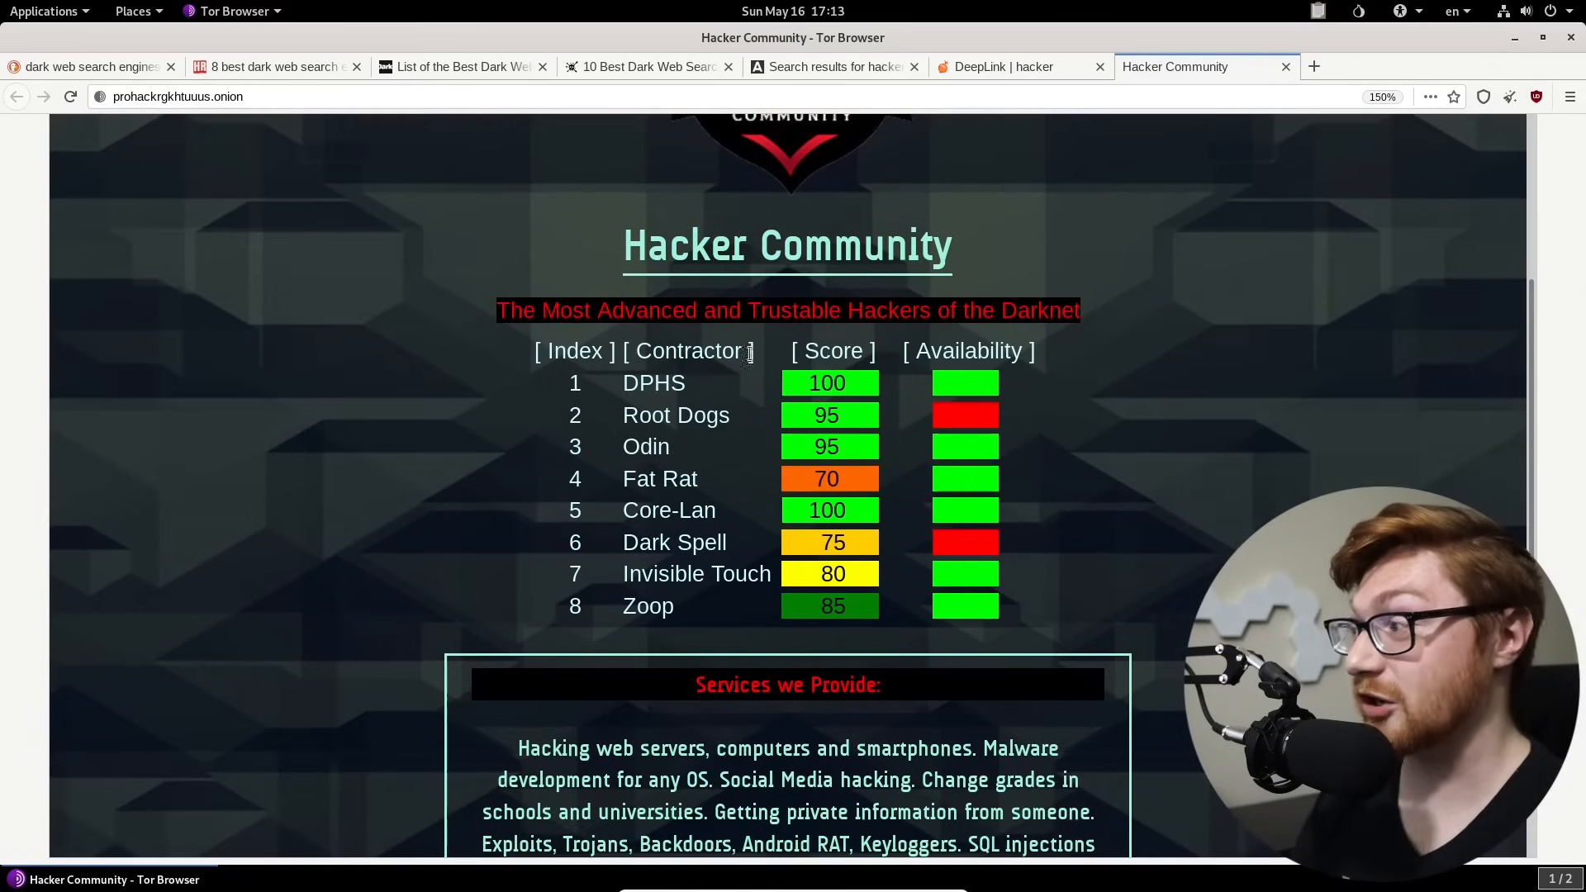
pyautogui.scroll(-3)
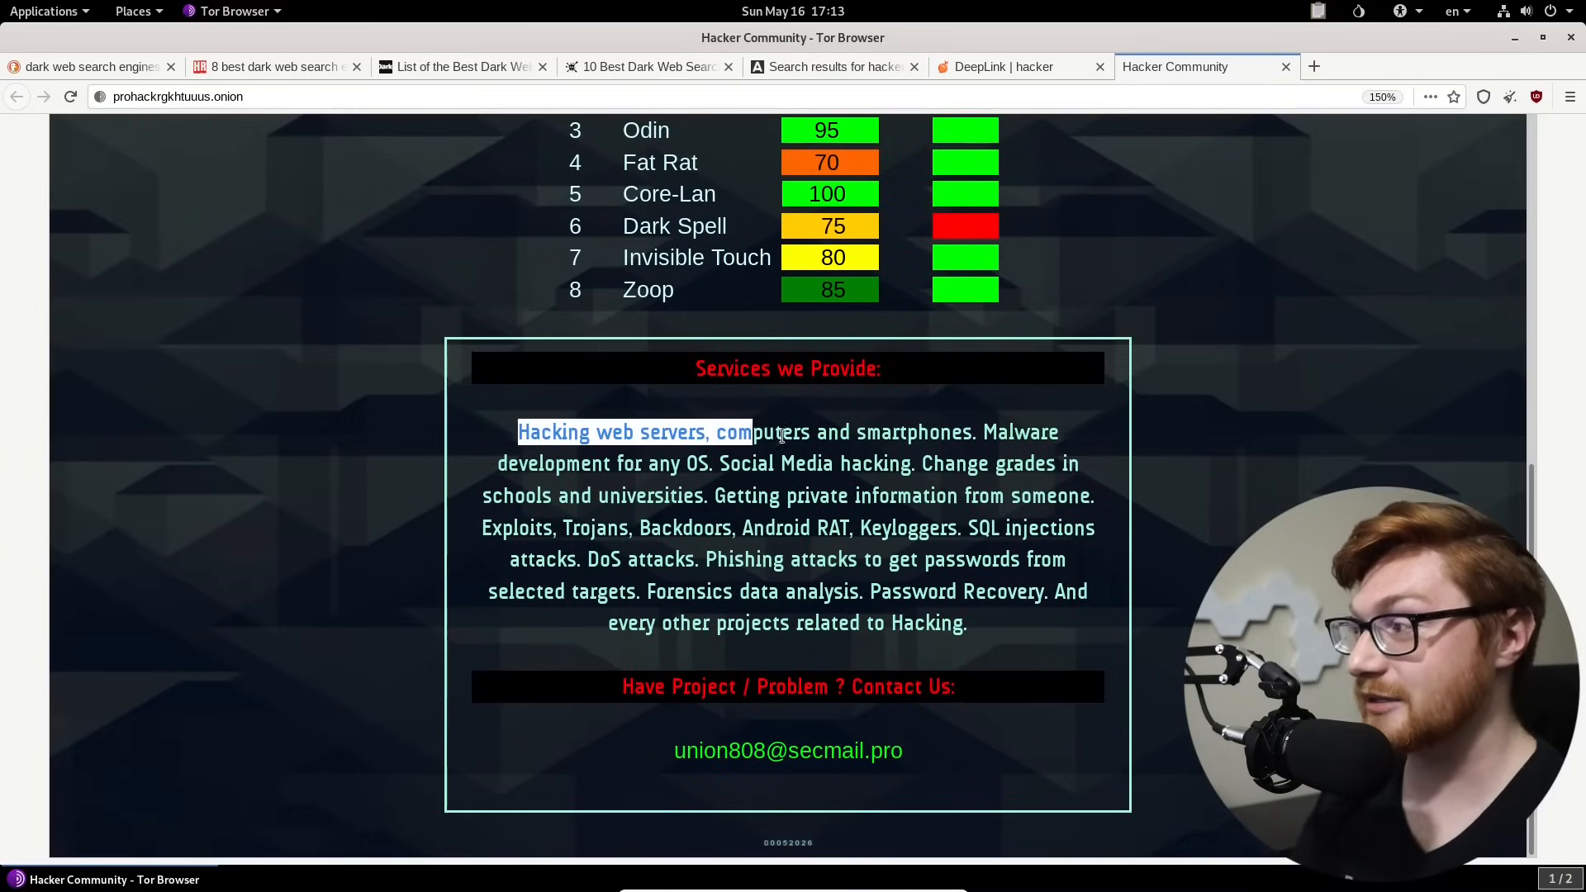
pyautogui.click(525, 462)
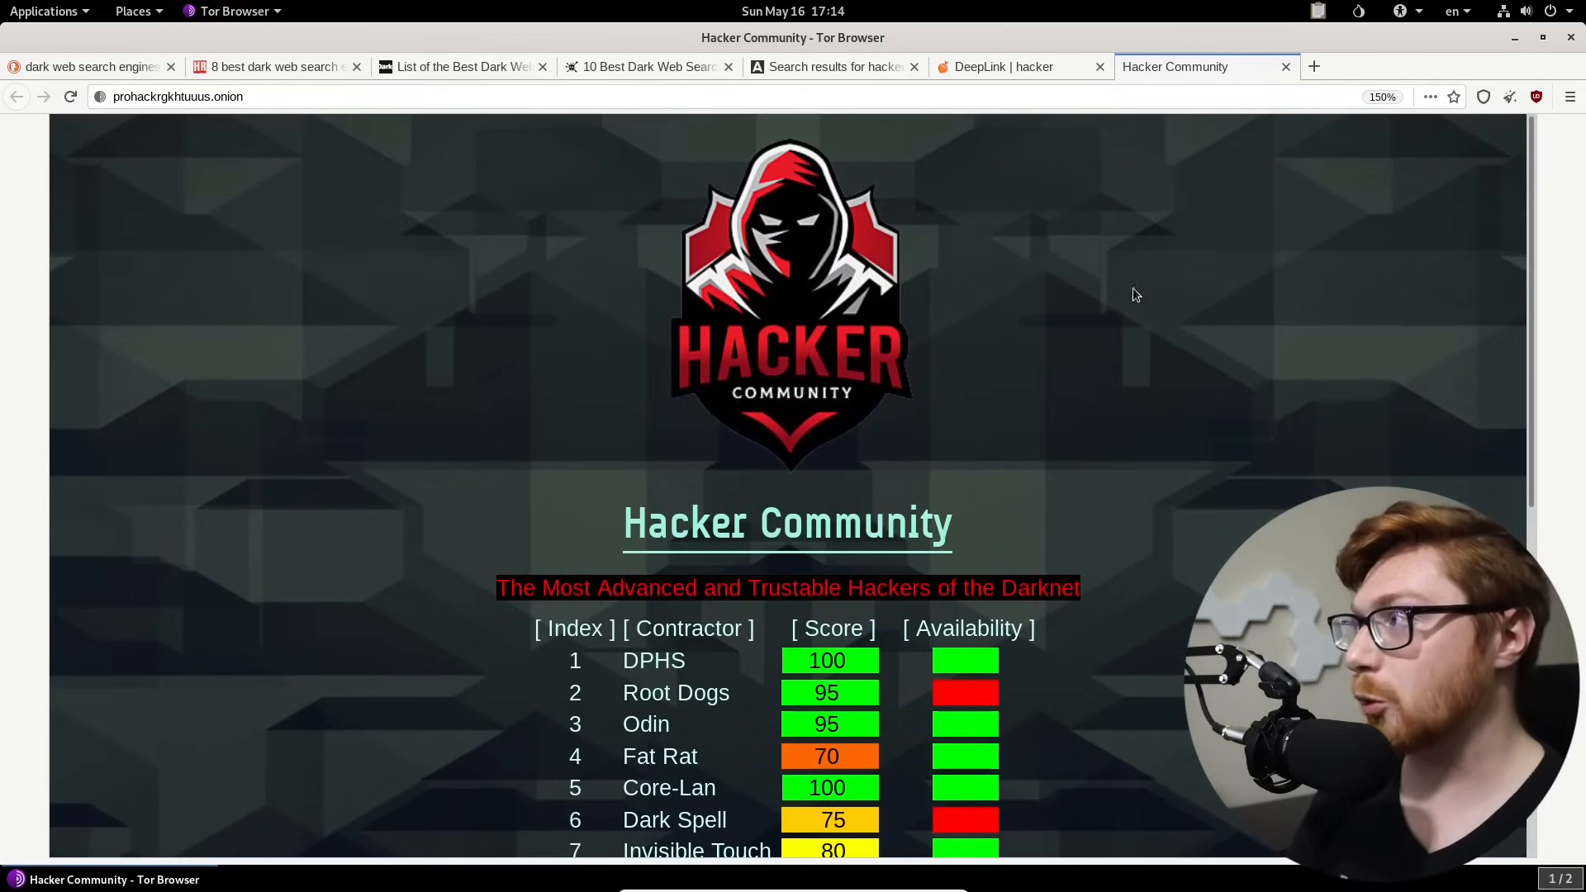
pyautogui.moveTo(1179, 58)
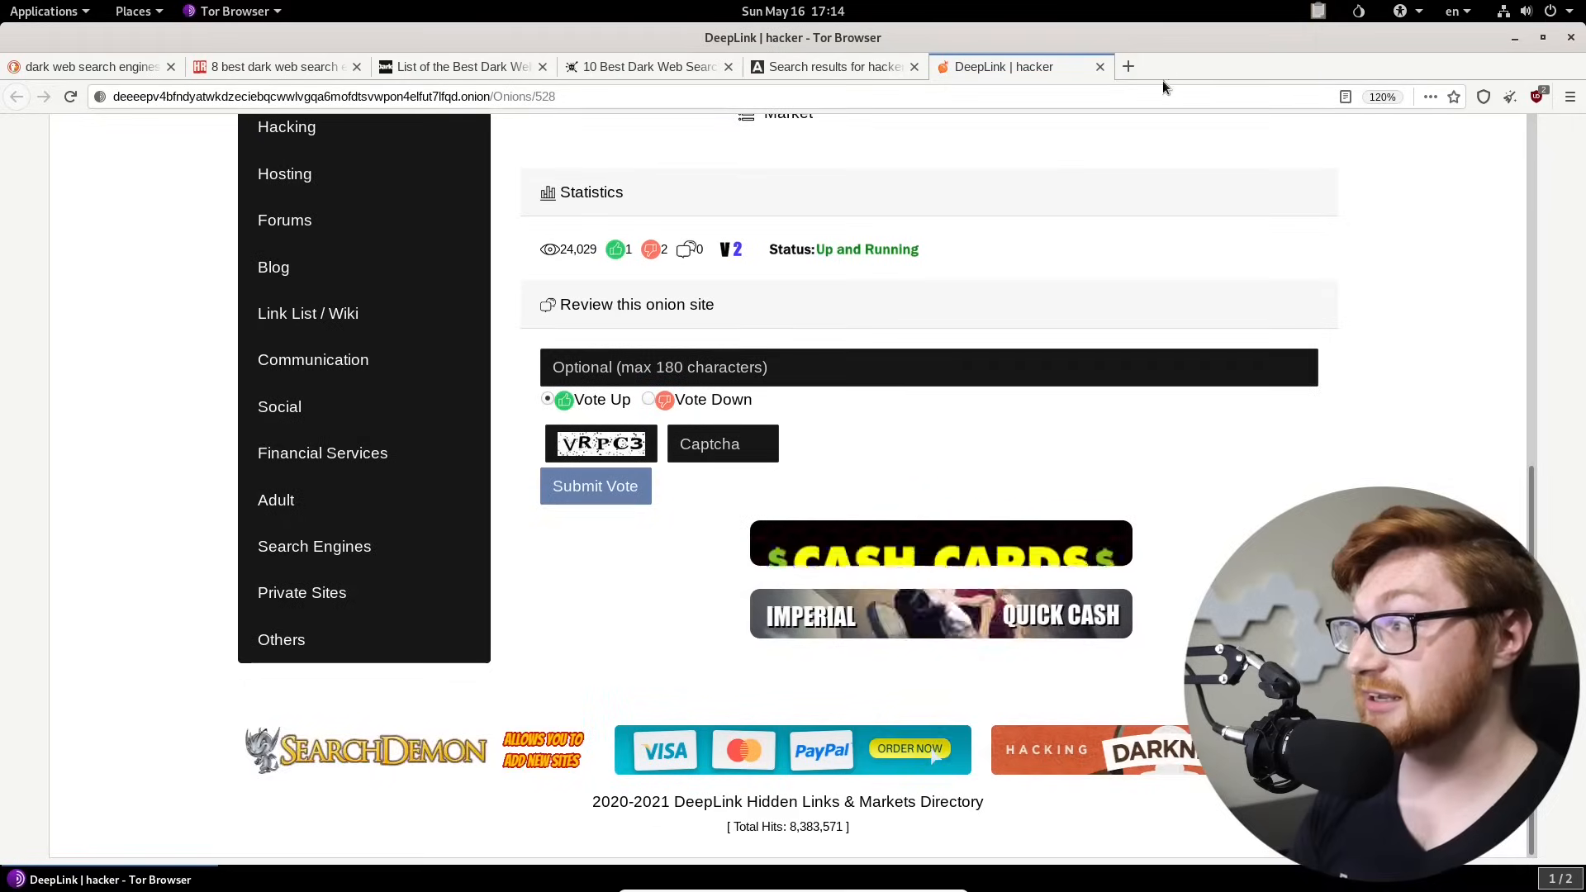
pyautogui.click(1098, 66)
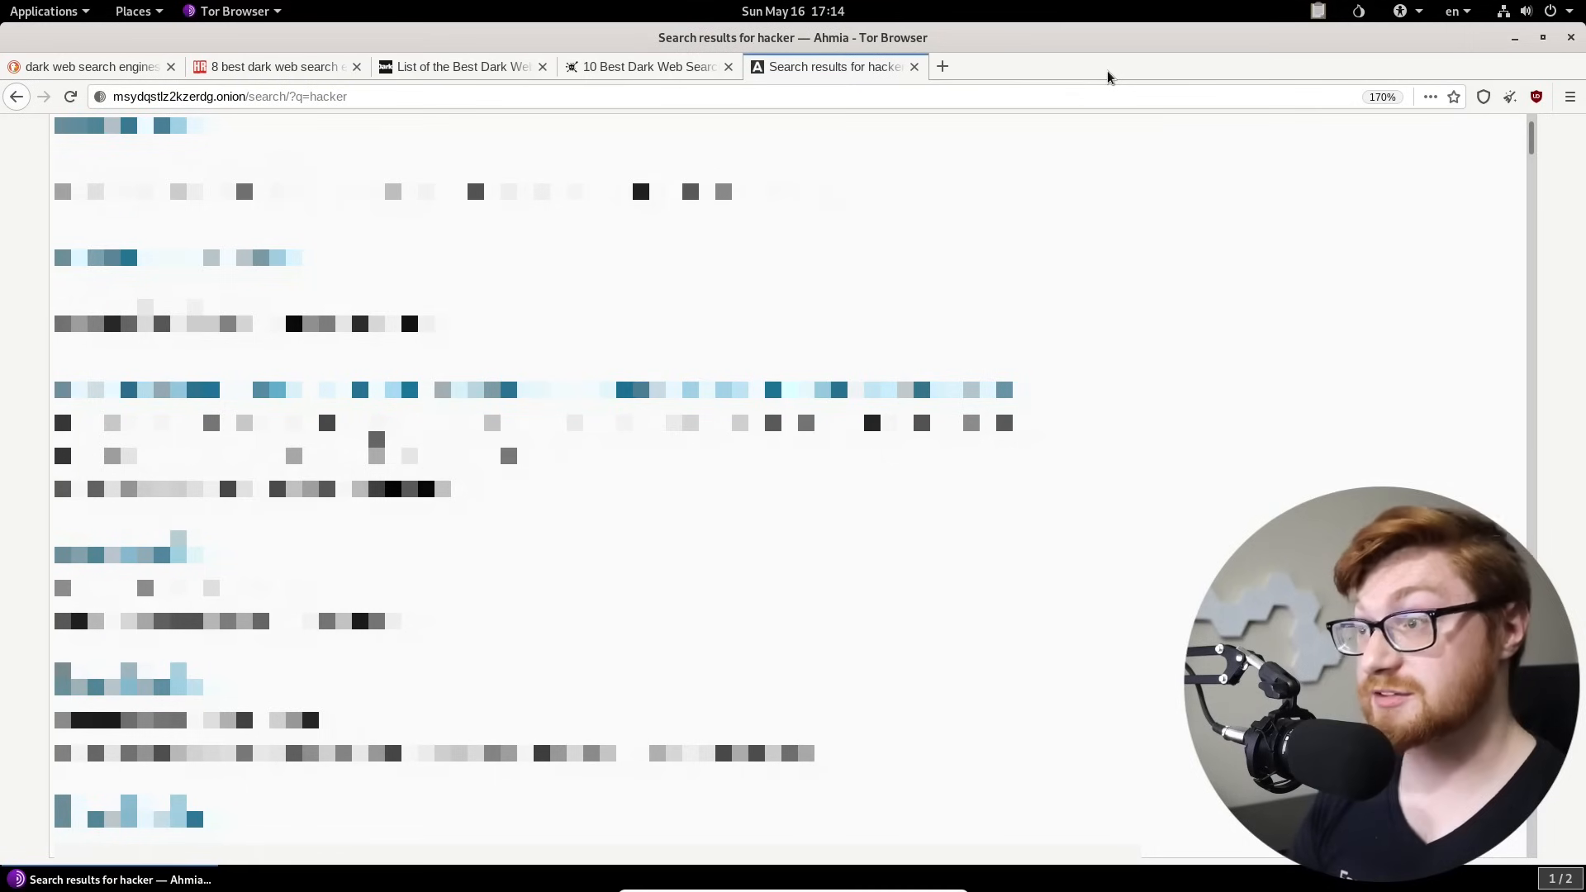